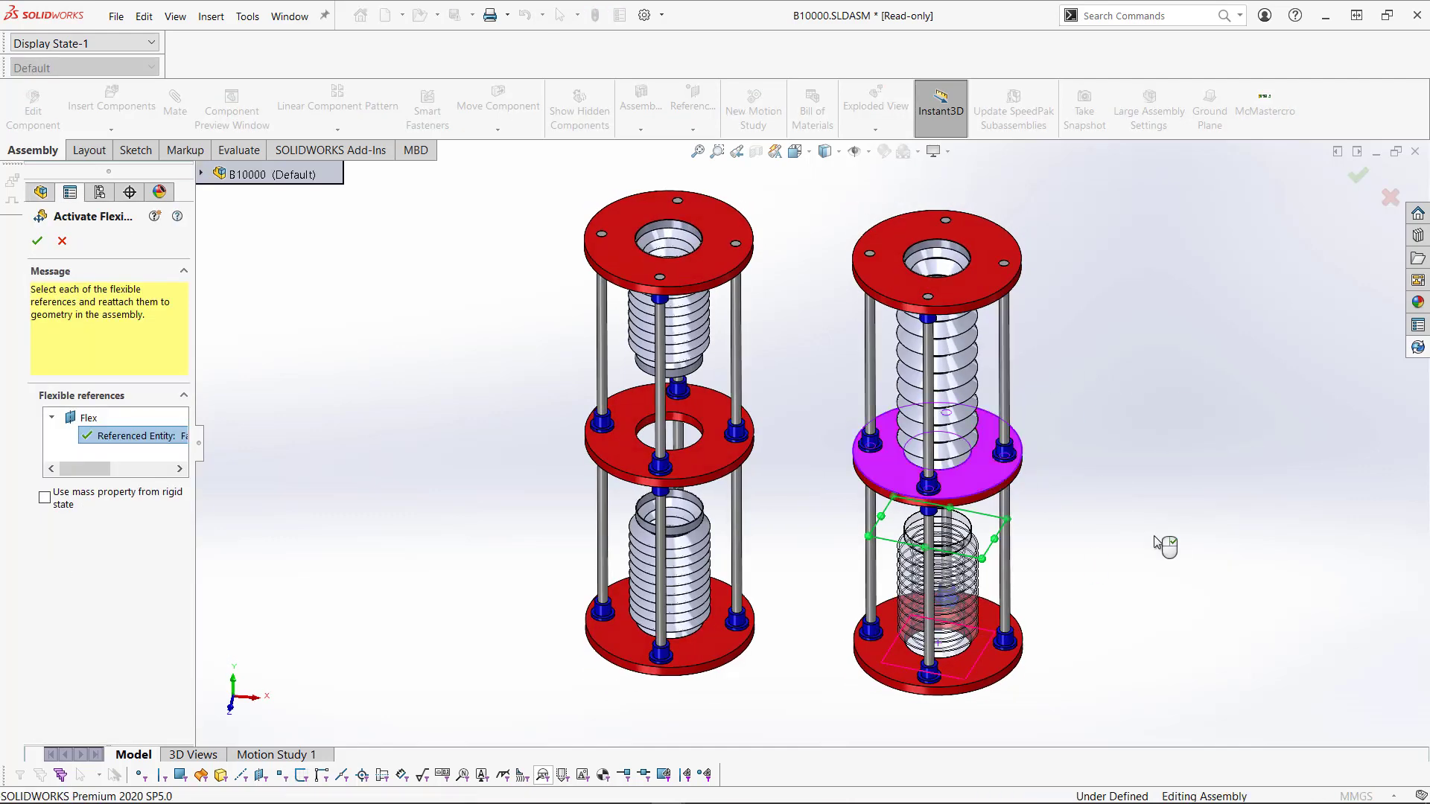
Step: Make the spring component flexible, reattaching its Top Plane to assembly geometry
click(33, 241)
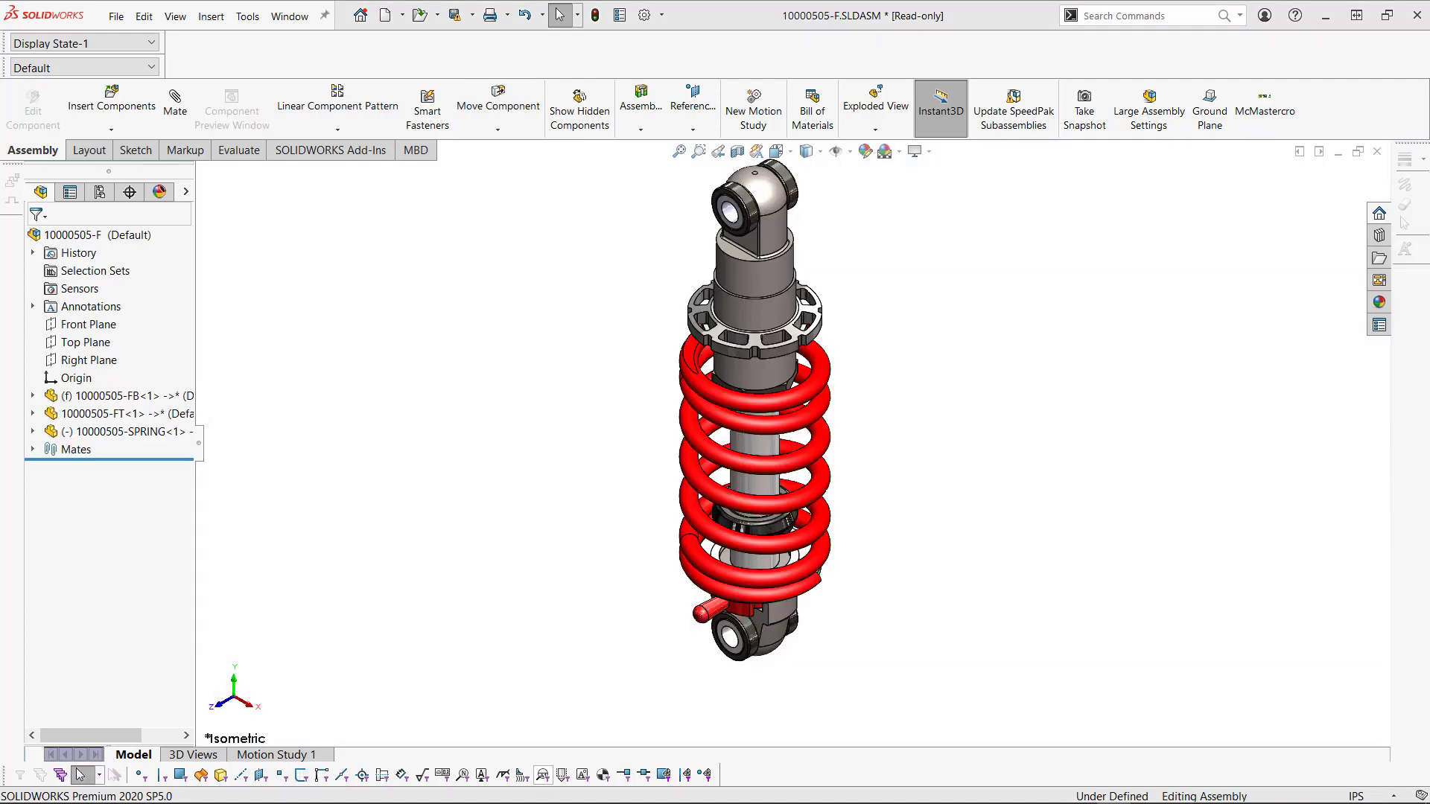
mouse_move(239, 470)
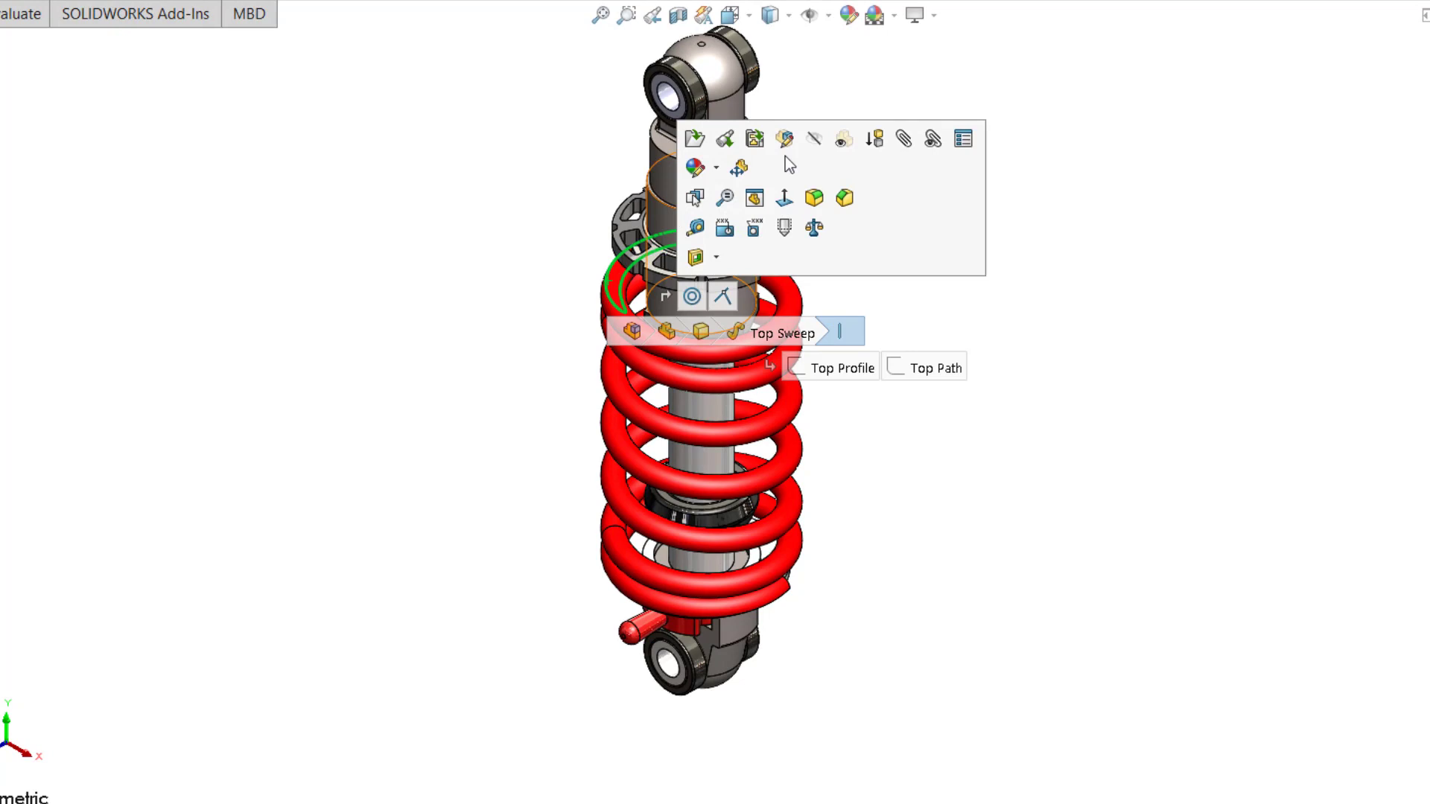
mouse_move(738, 169)
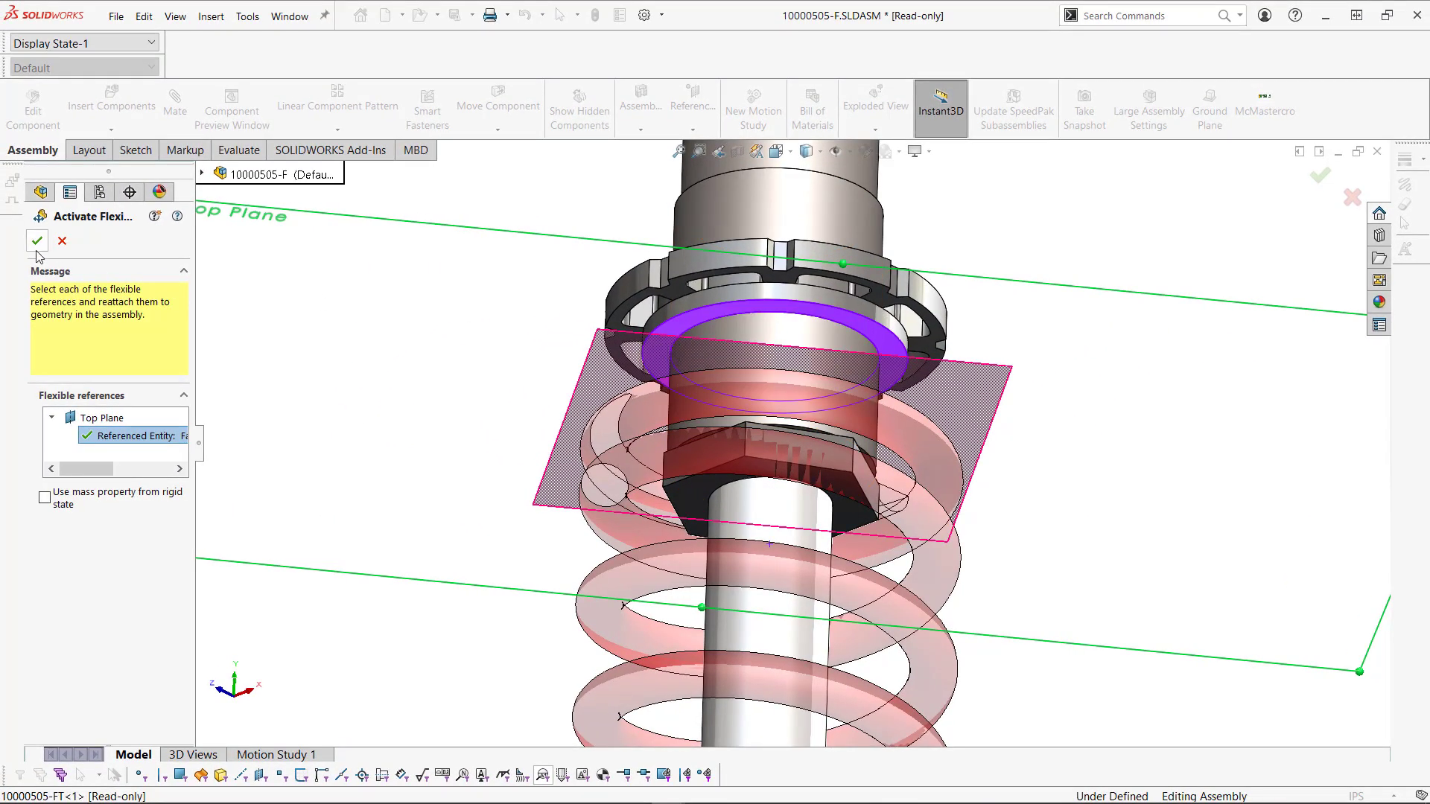
click(38, 242)
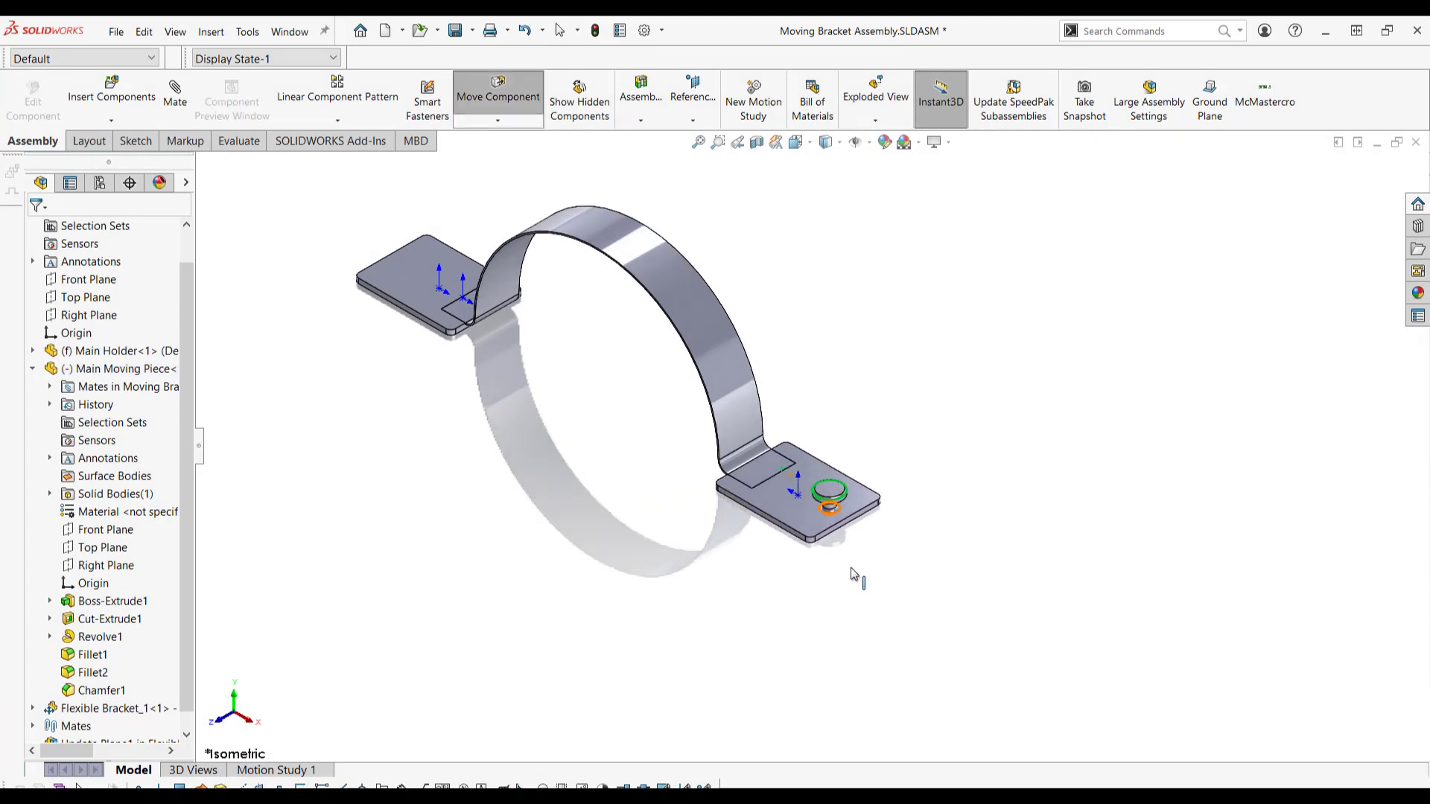
Step: Drag the Main Moving Piece to two positions so the Flexible Bracket stretches
drag(829, 492, 670, 401)
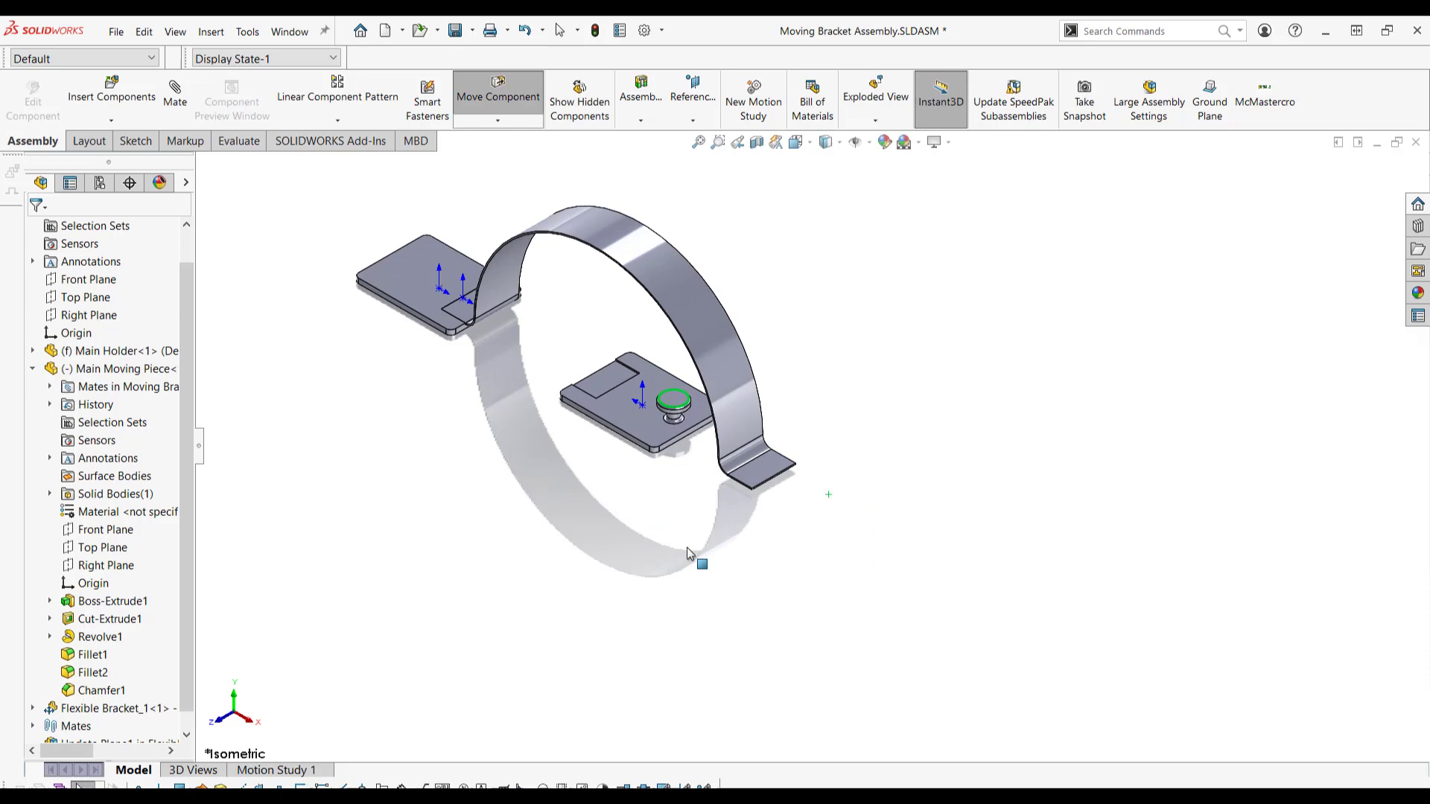
drag(700, 565, 671, 405)
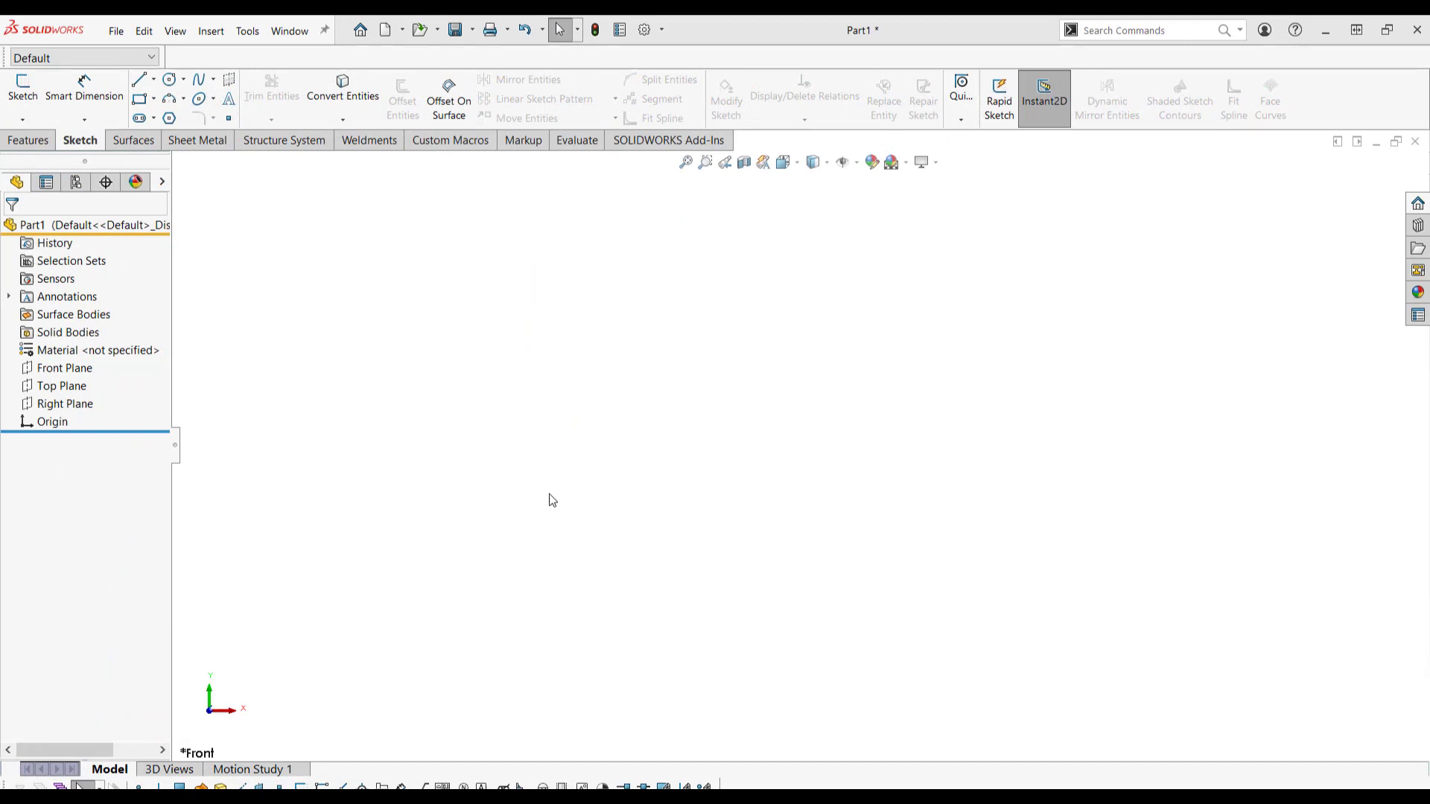
Step: Sketch the flat line and arcs of the profile on the Front Plane
click(60, 368)
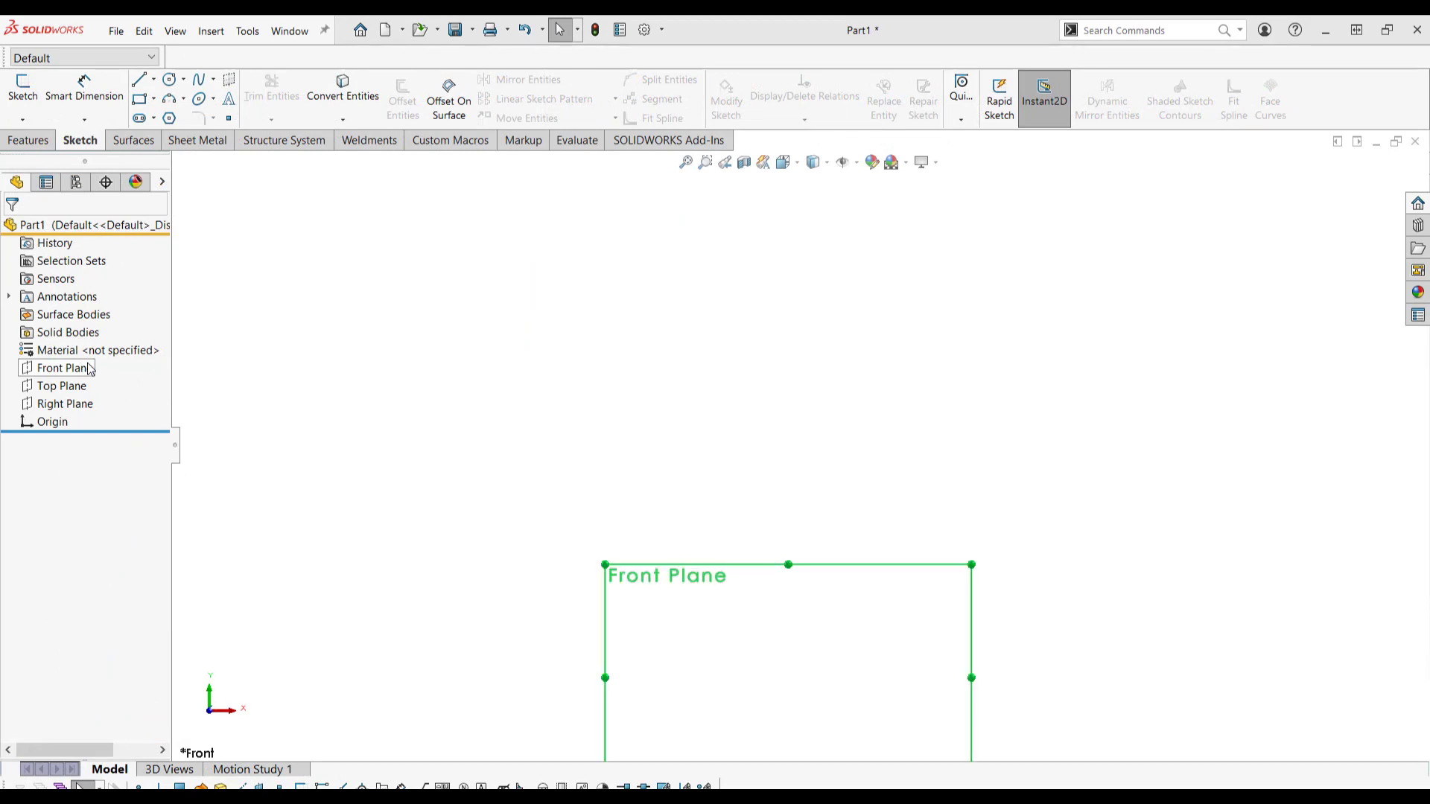
click(59, 367)
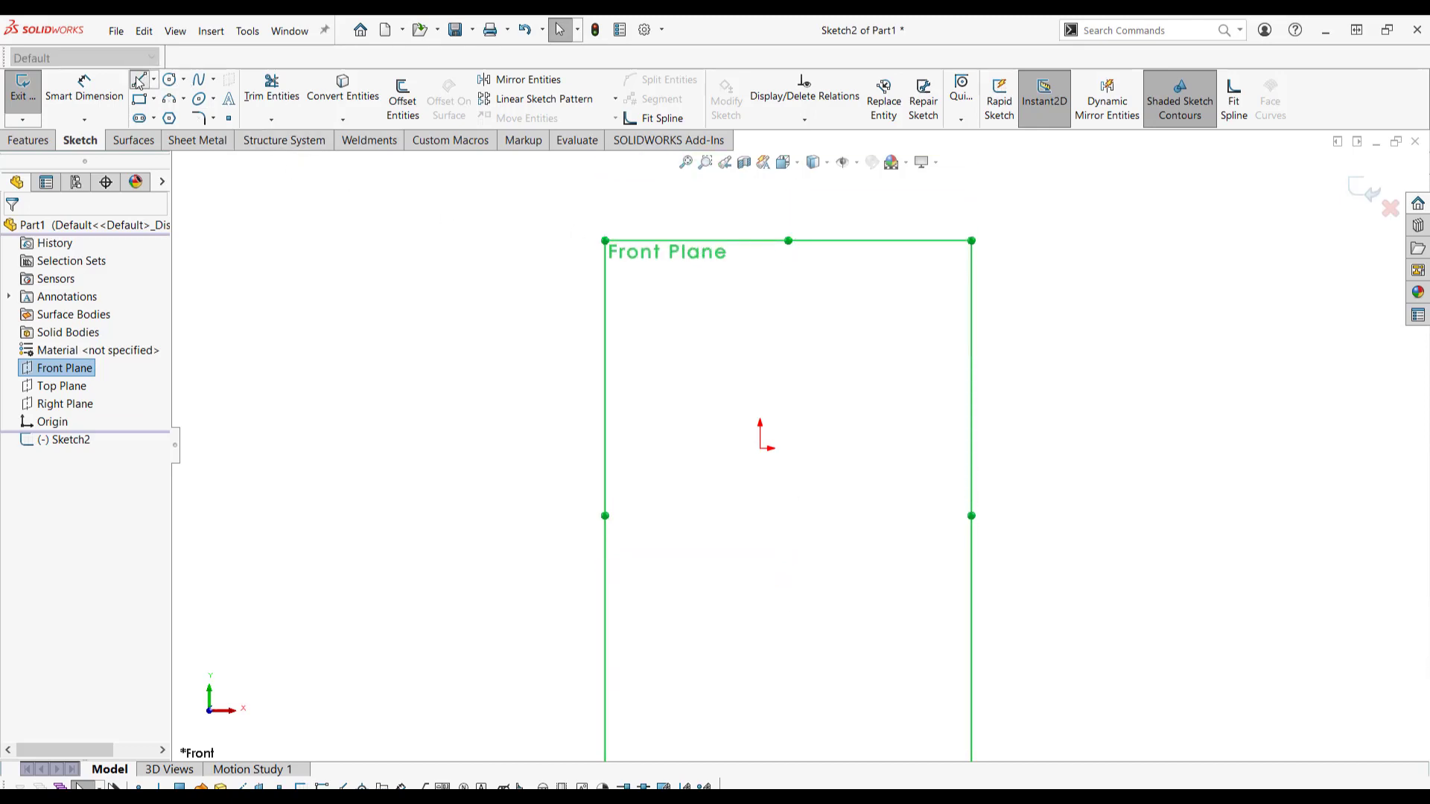
click(138, 80)
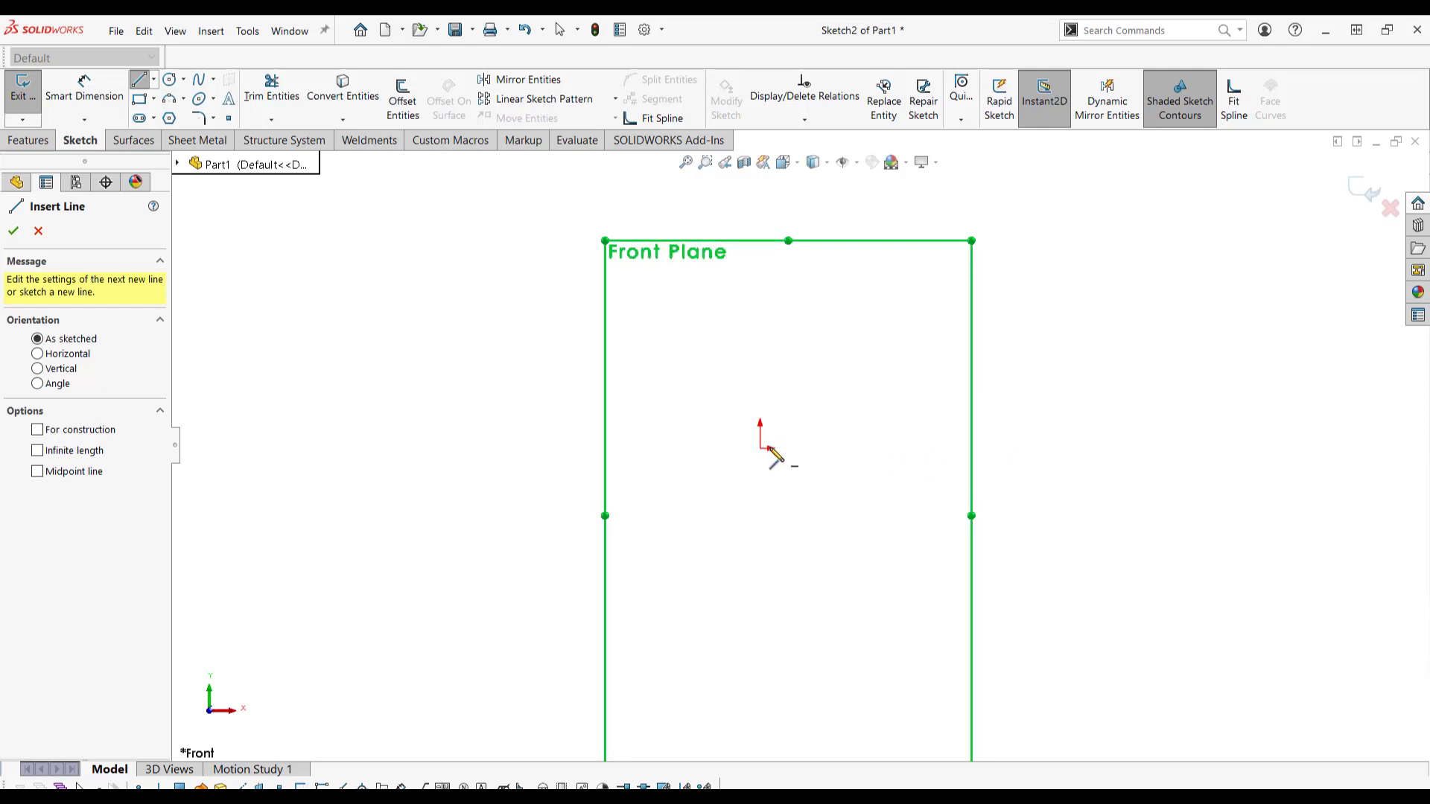
drag(761, 447, 925, 447)
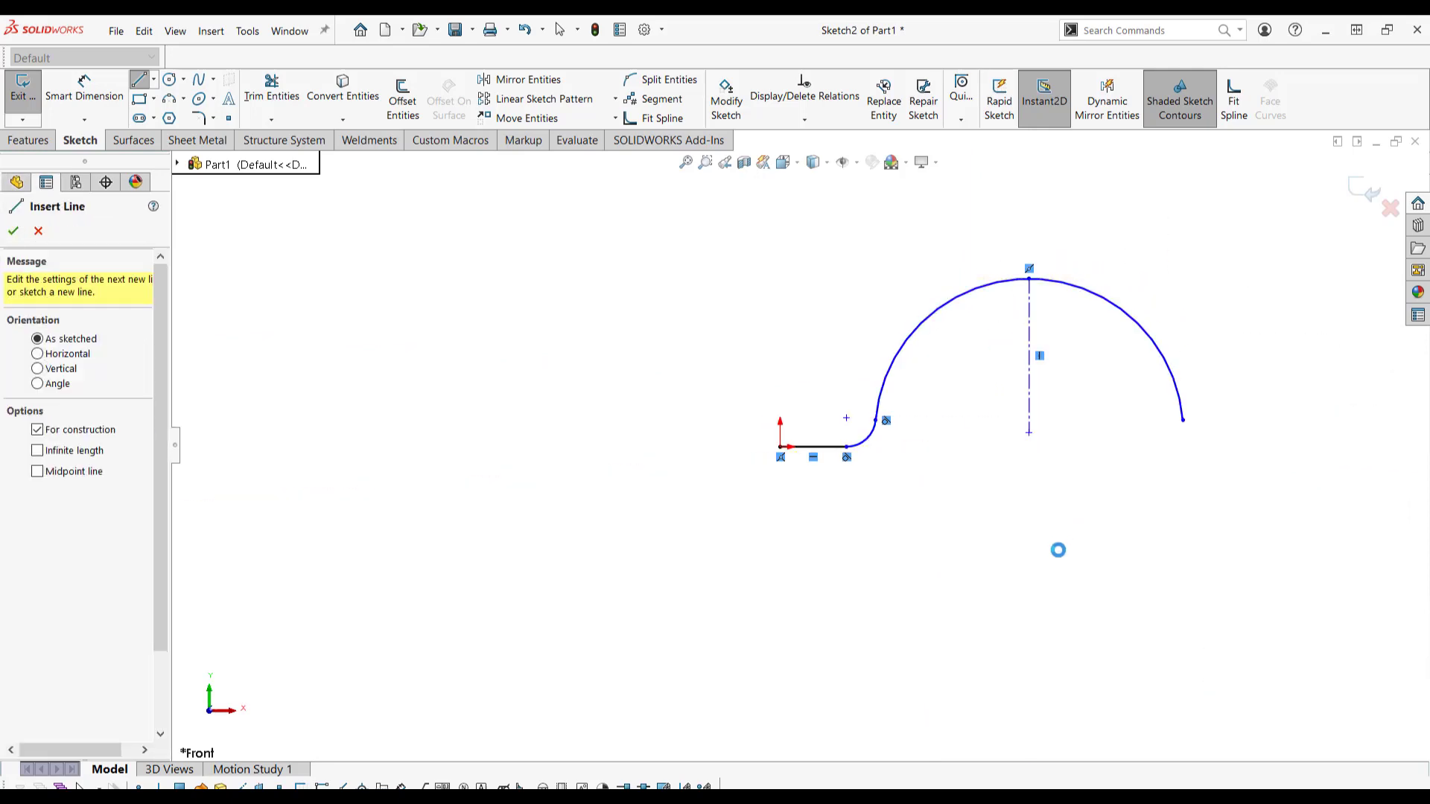
Step: Trim the right part of the large arc and select curves to mirror
click(271, 89)
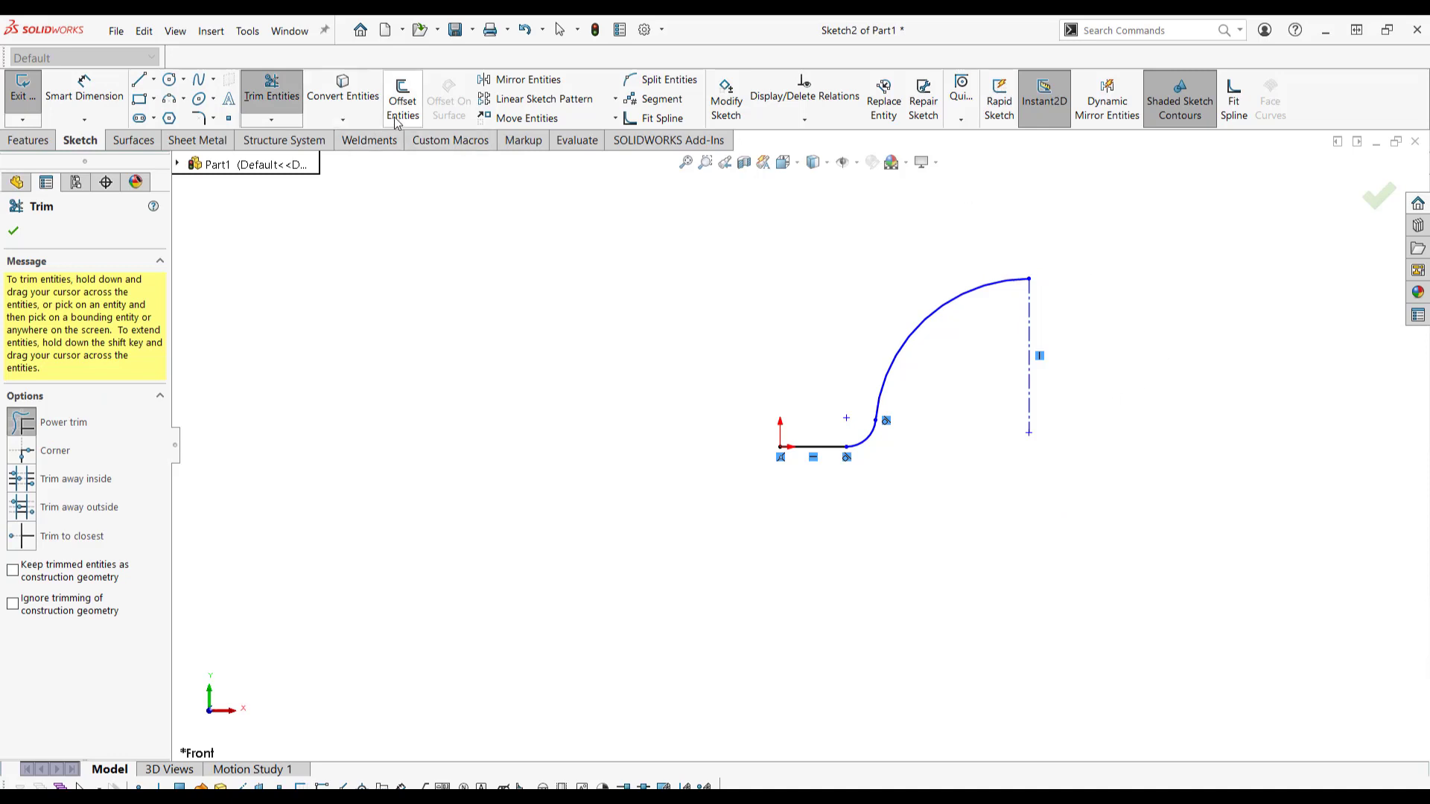
mouse_move(540, 86)
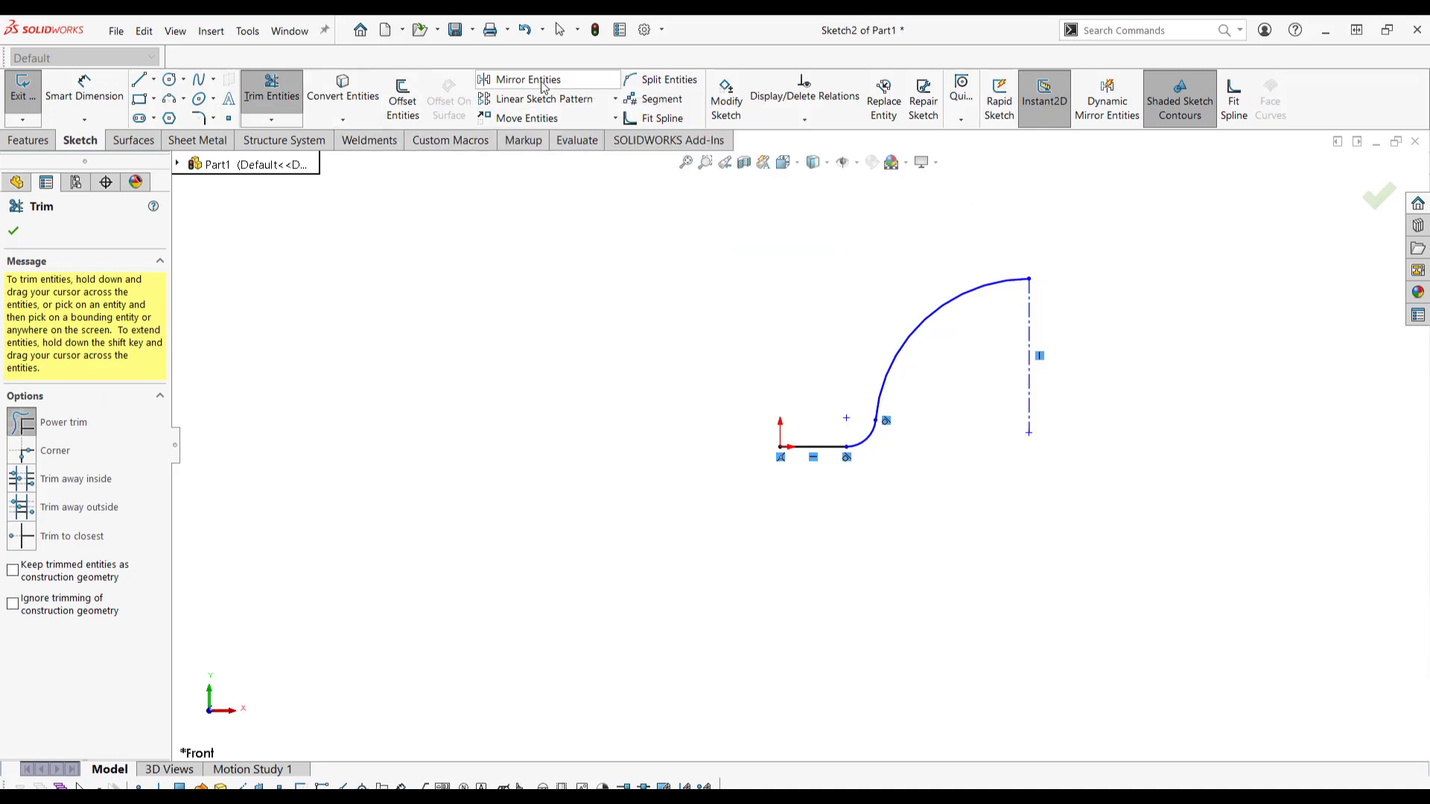
click(534, 79)
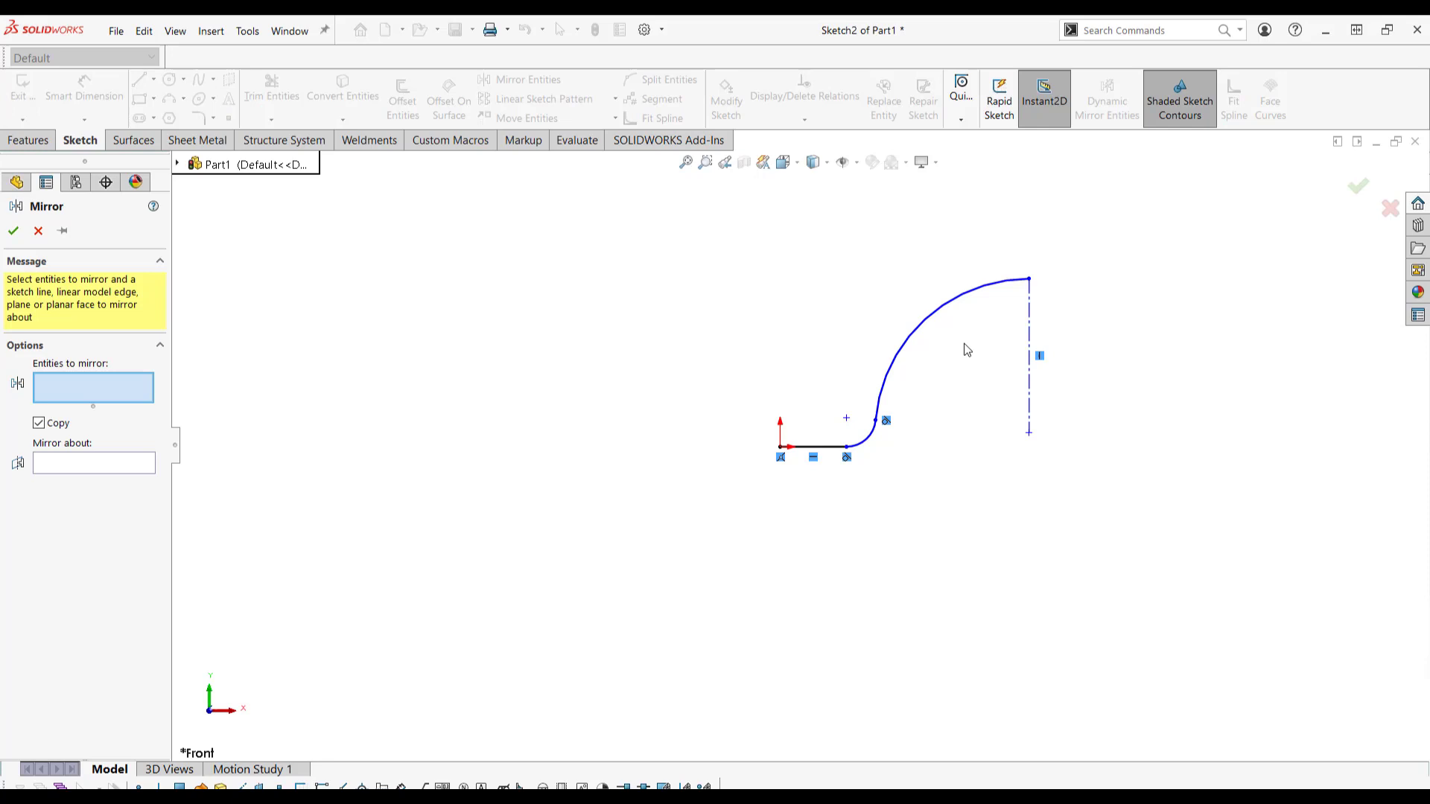
click(812, 449)
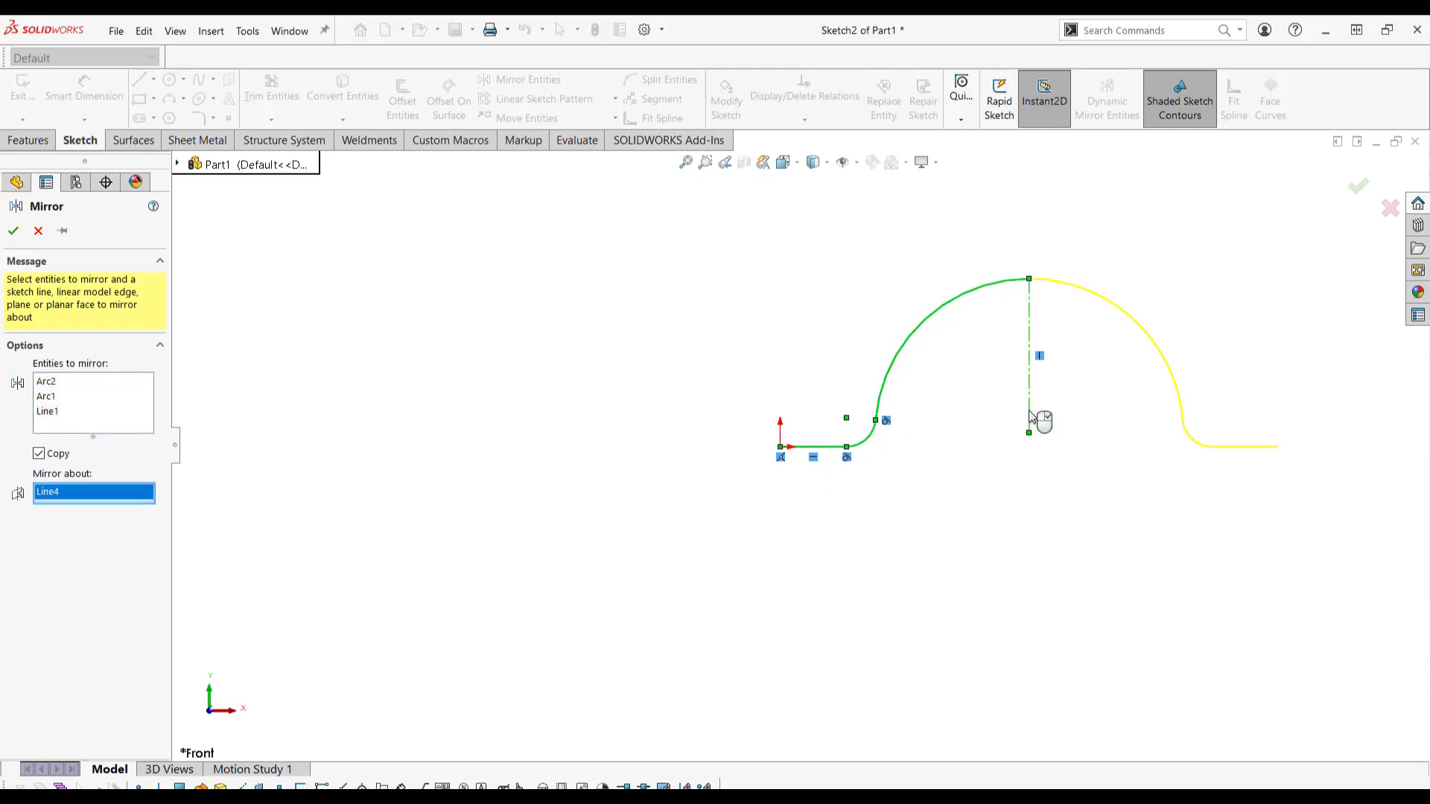
Step: Confirm the mirrored profile and dimension the small arc at R20
click(12, 228)
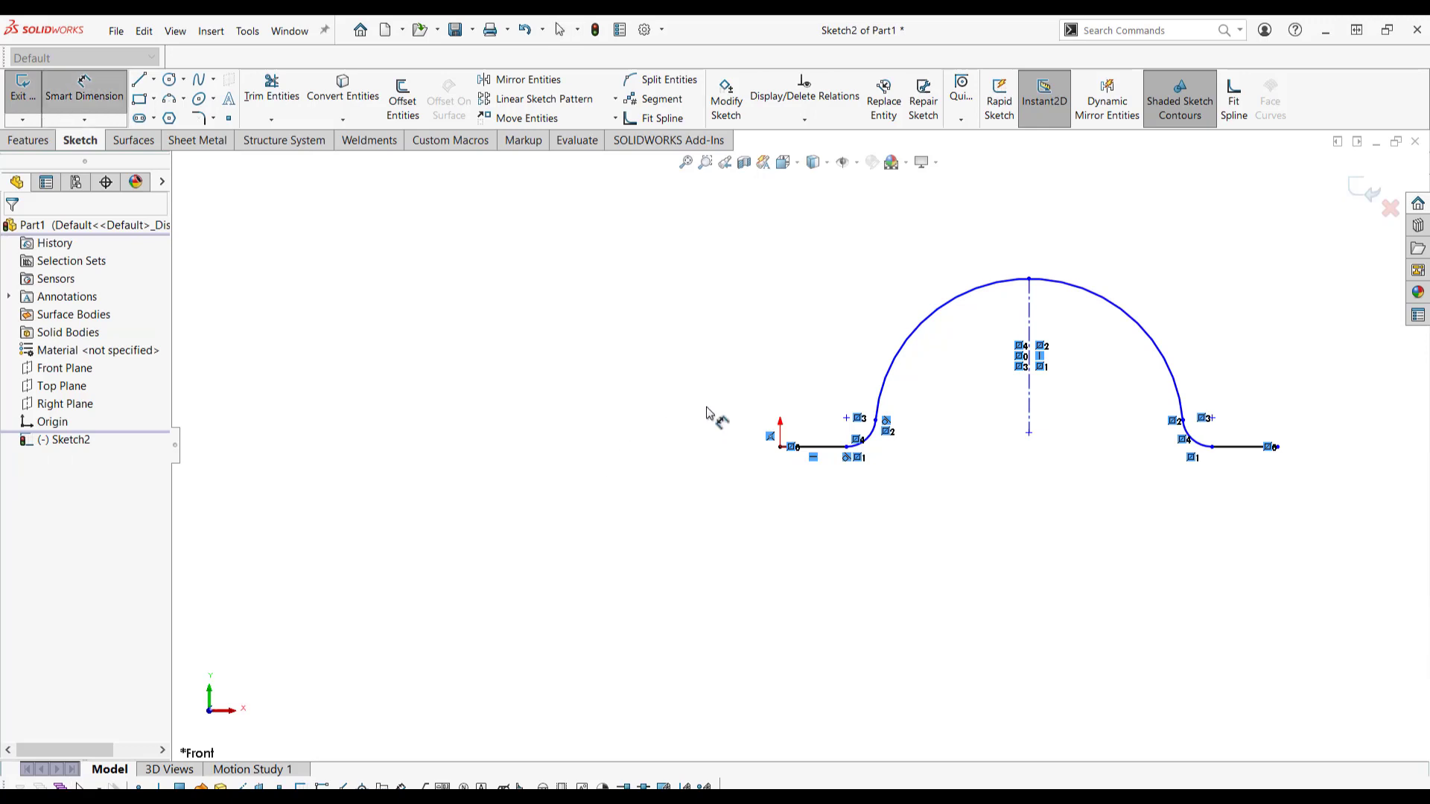
click(815, 446)
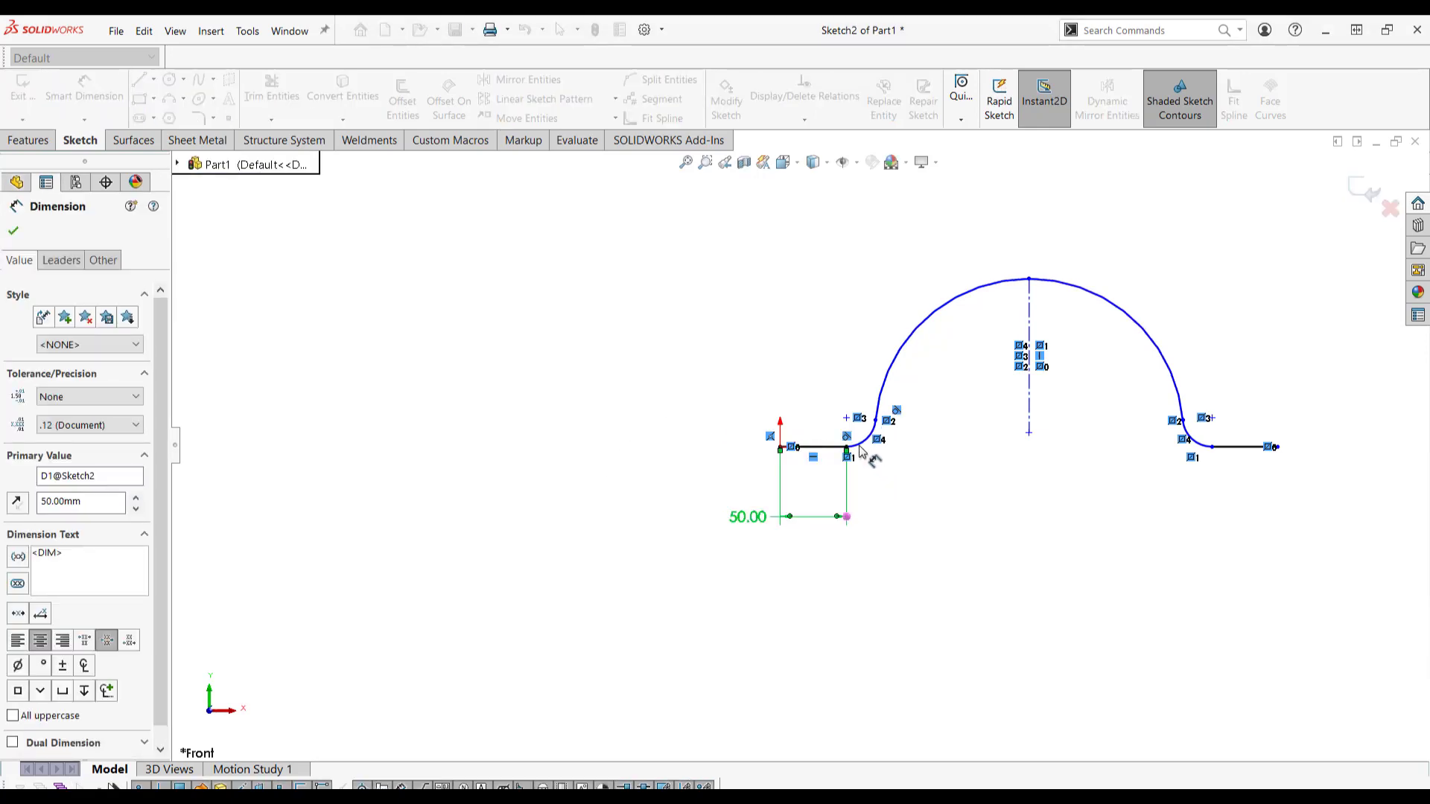
click(863, 438)
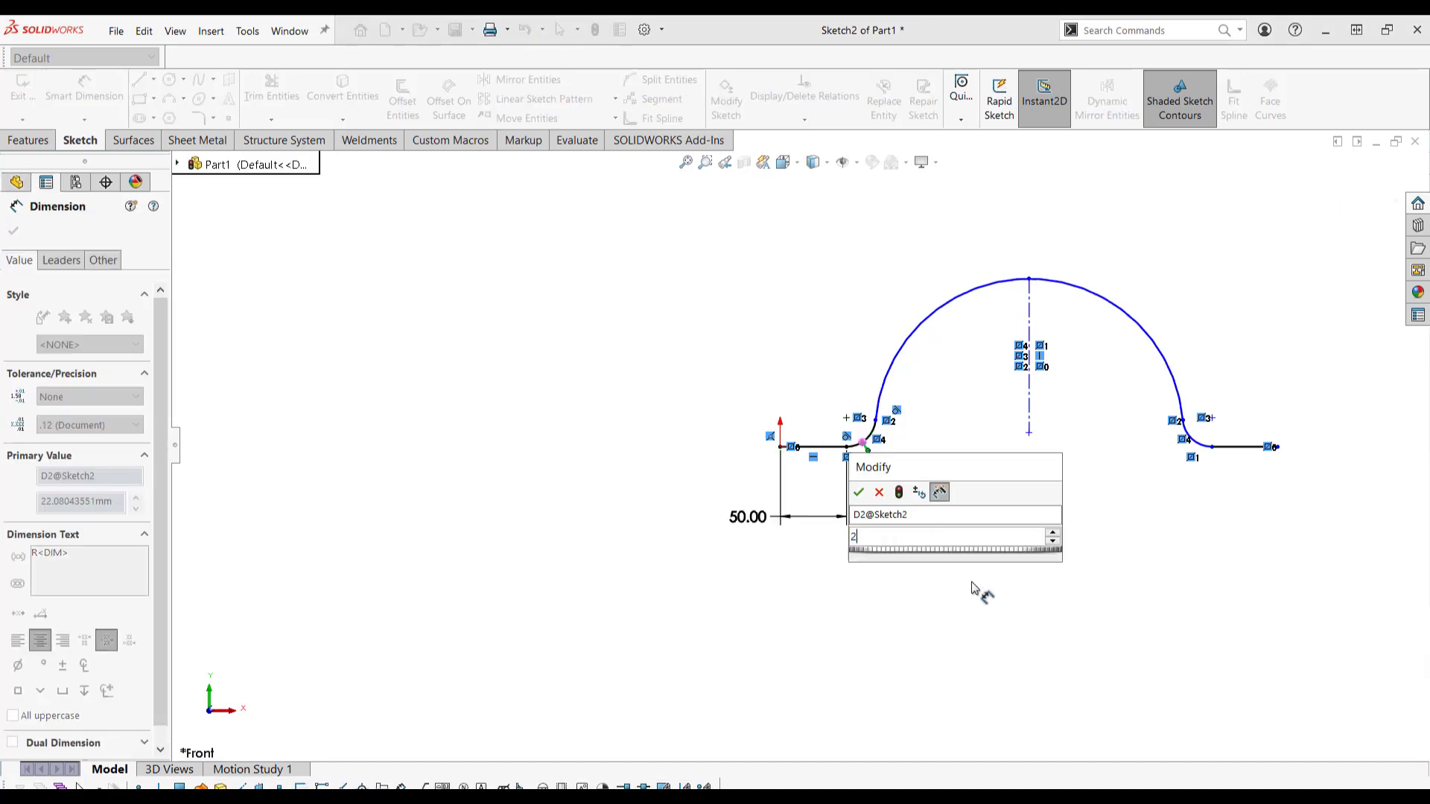
click(860, 492)
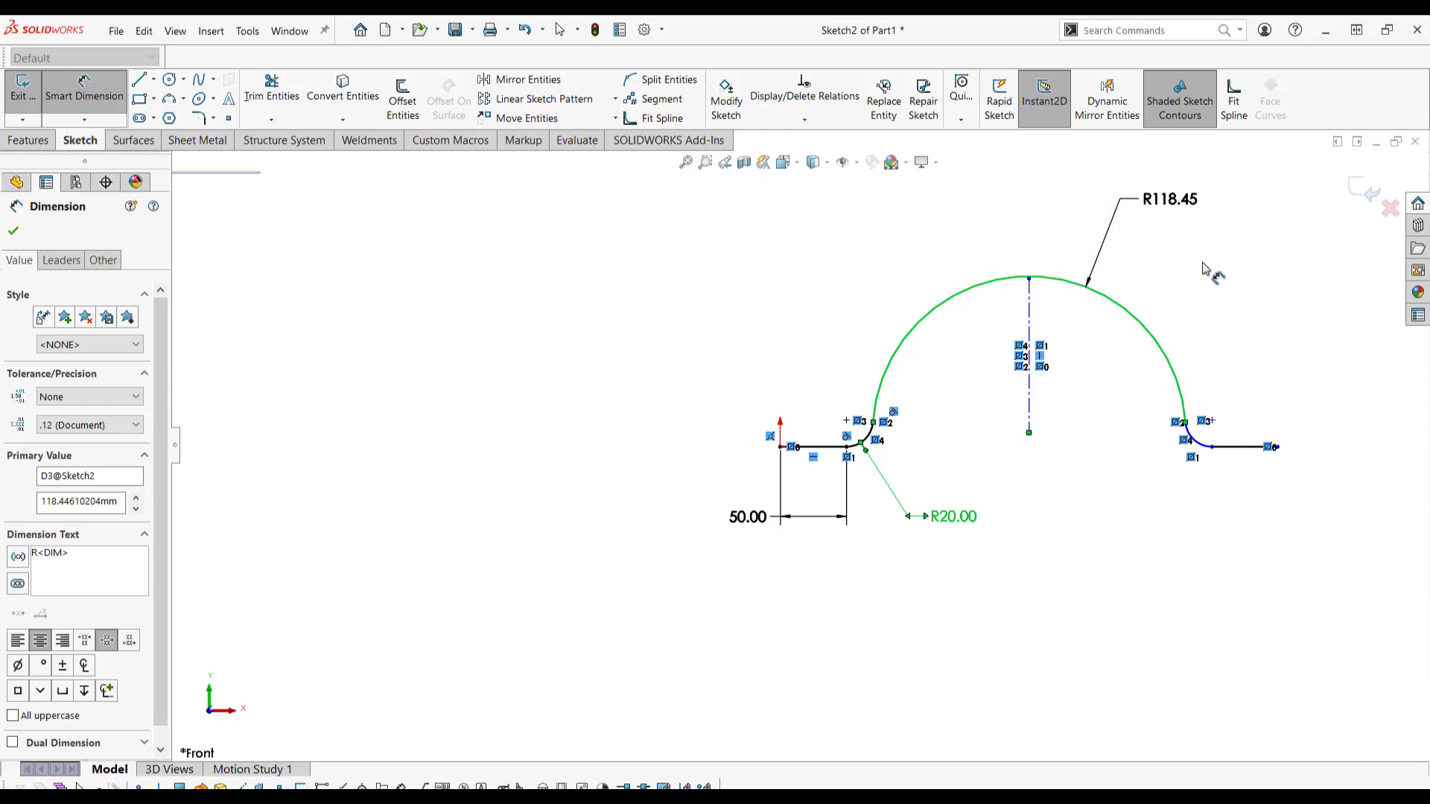
Step: Make the R118.45 large-arc radius a driven dimension
double_click(1168, 199)
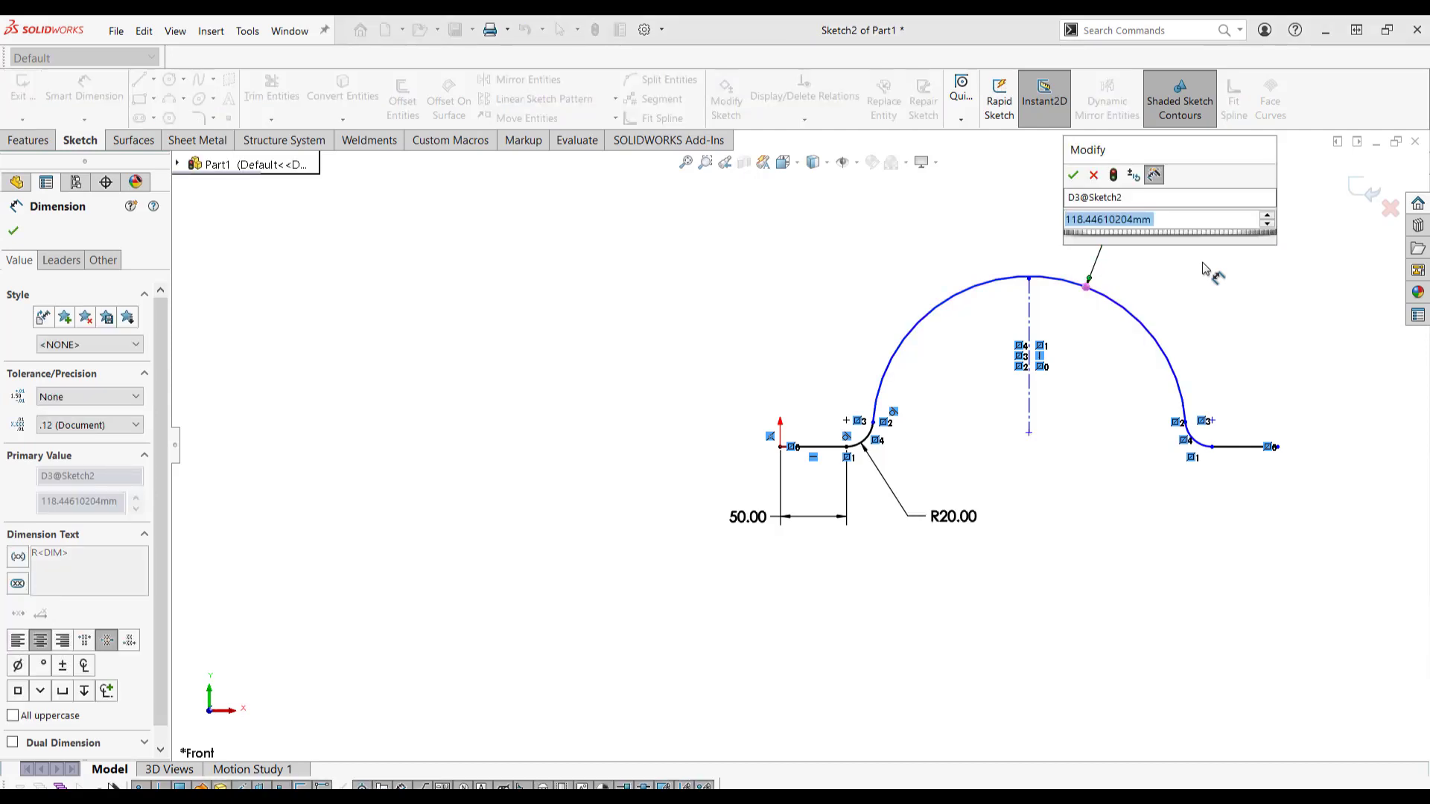
click(1073, 174)
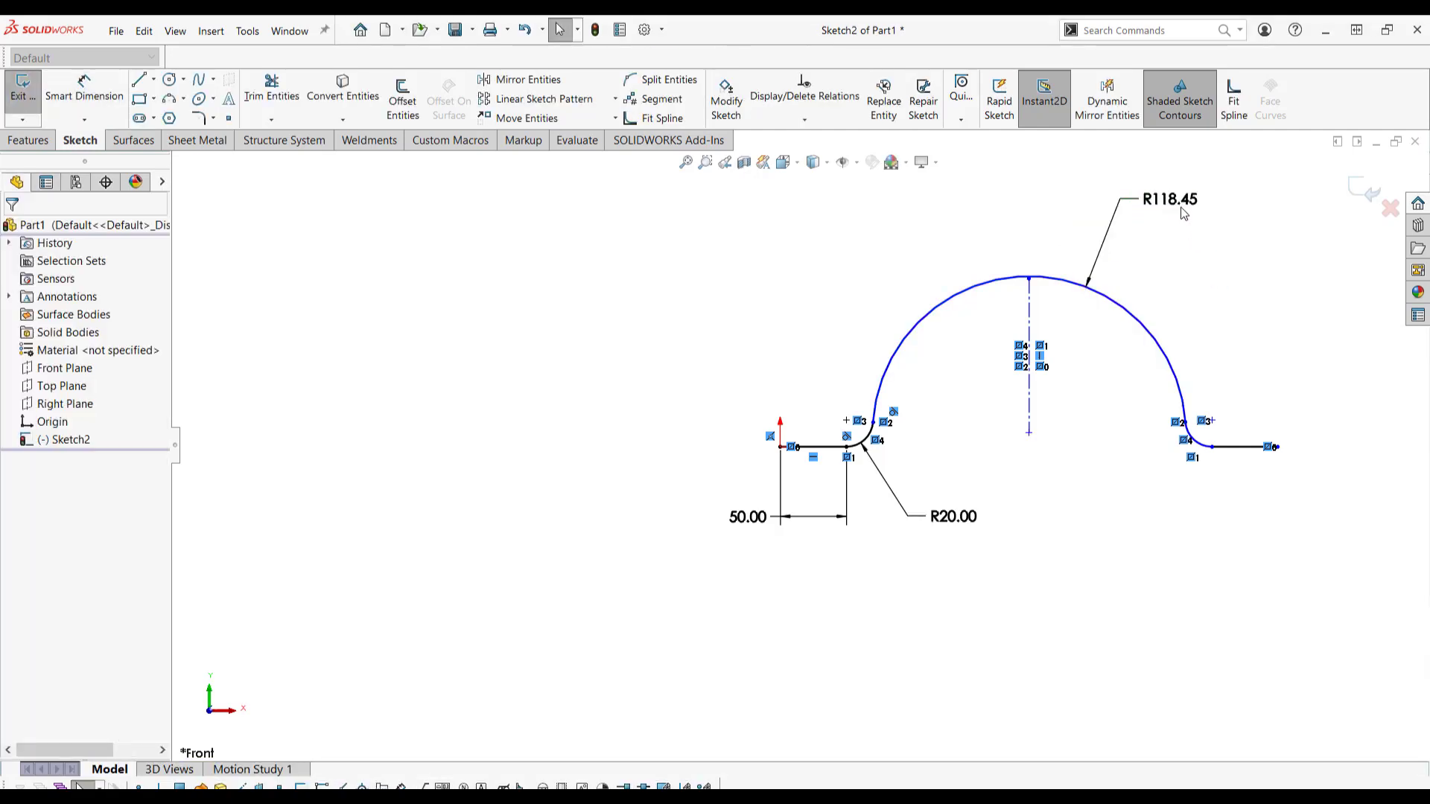
right_click(1172, 199)
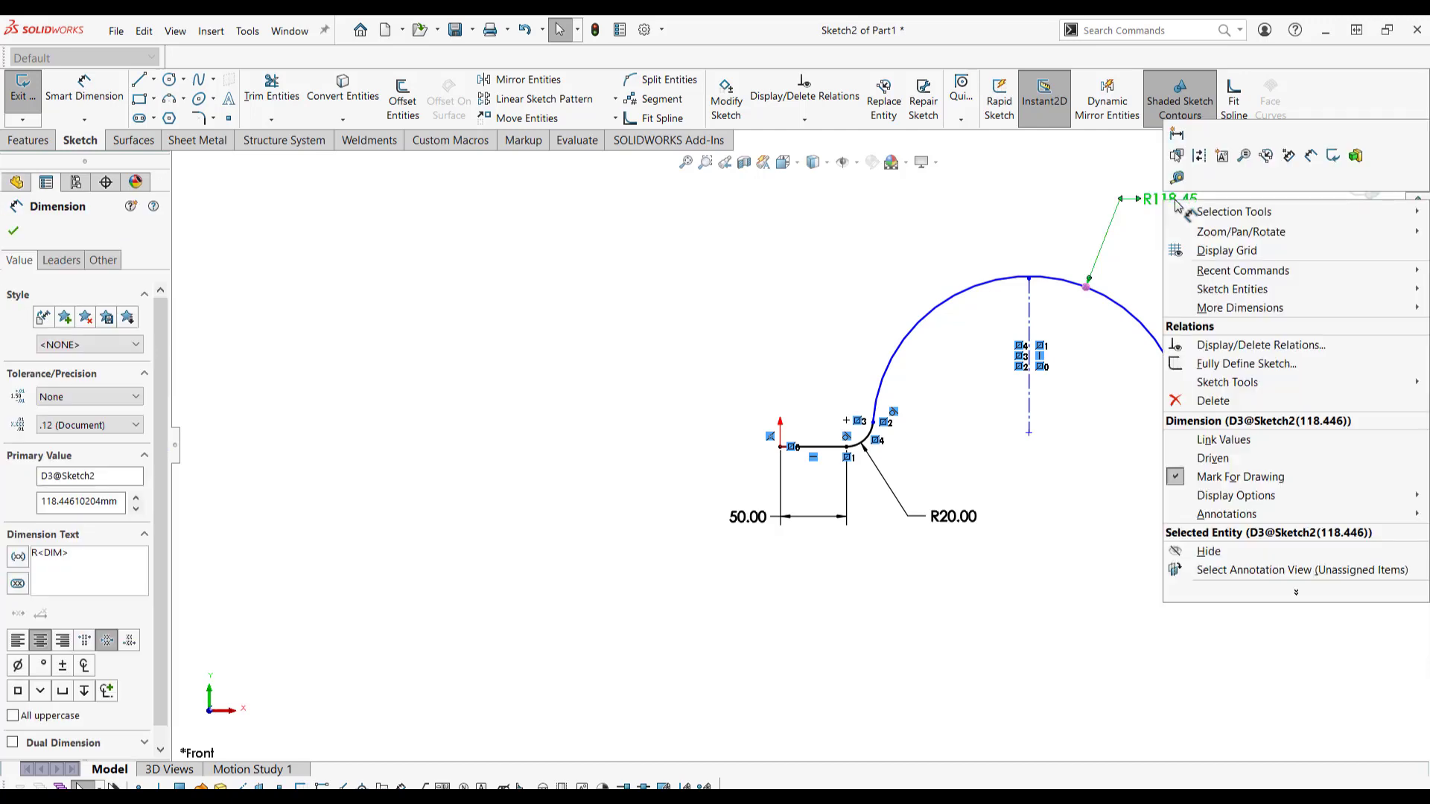
click(1094, 439)
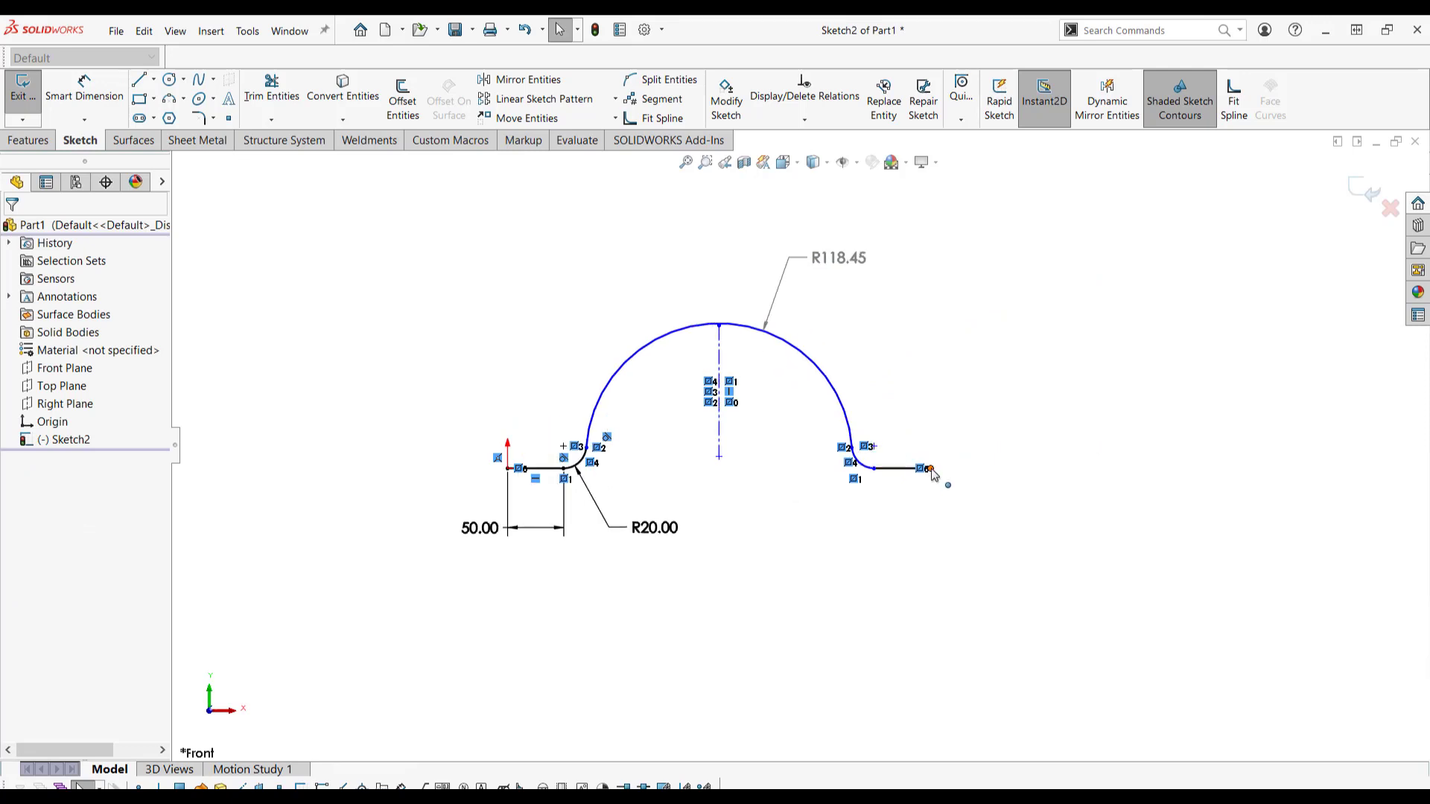
Step: Drag the profile's right end back and forth, with the driven radius updating to R120.96
drag(928, 470, 971, 470)
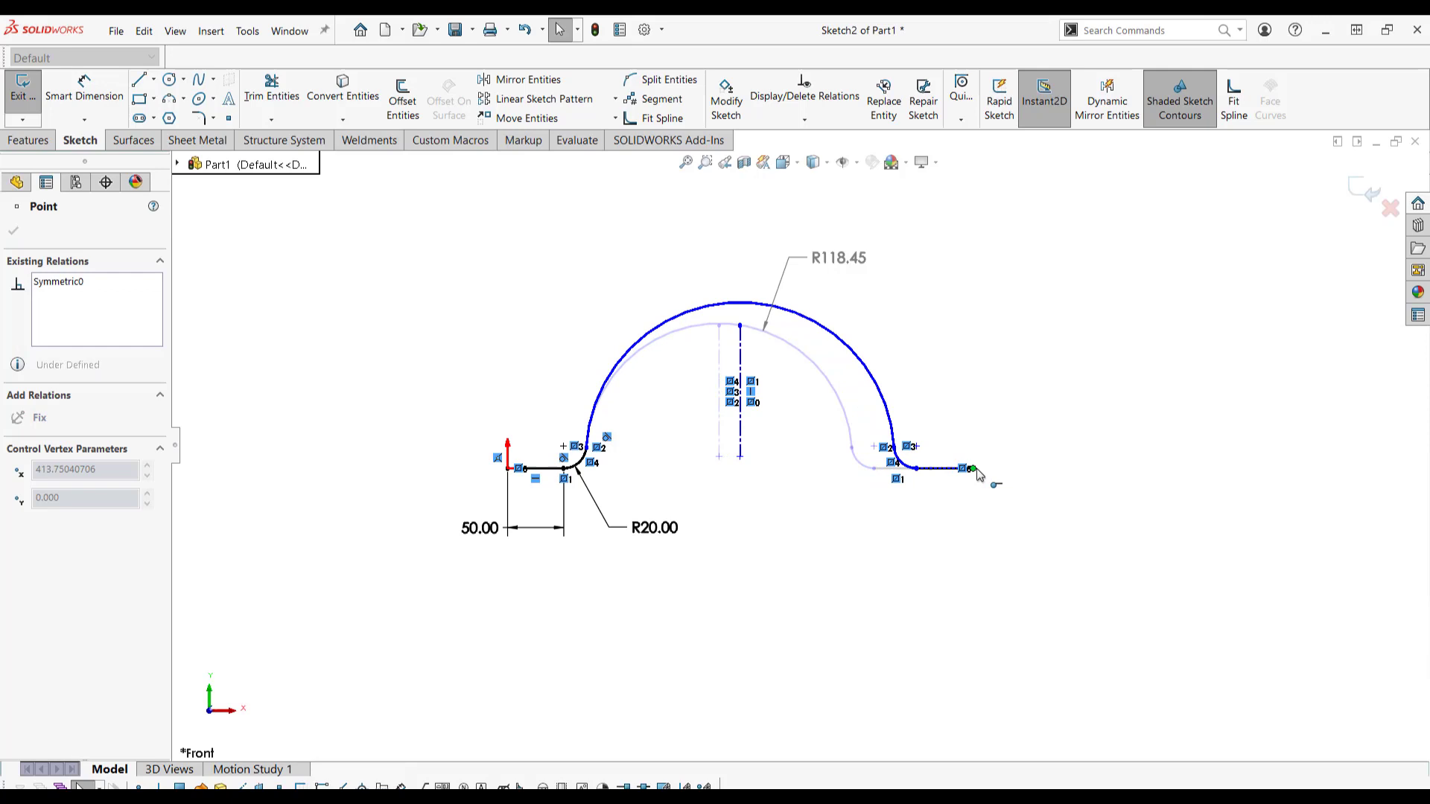
click(936, 469)
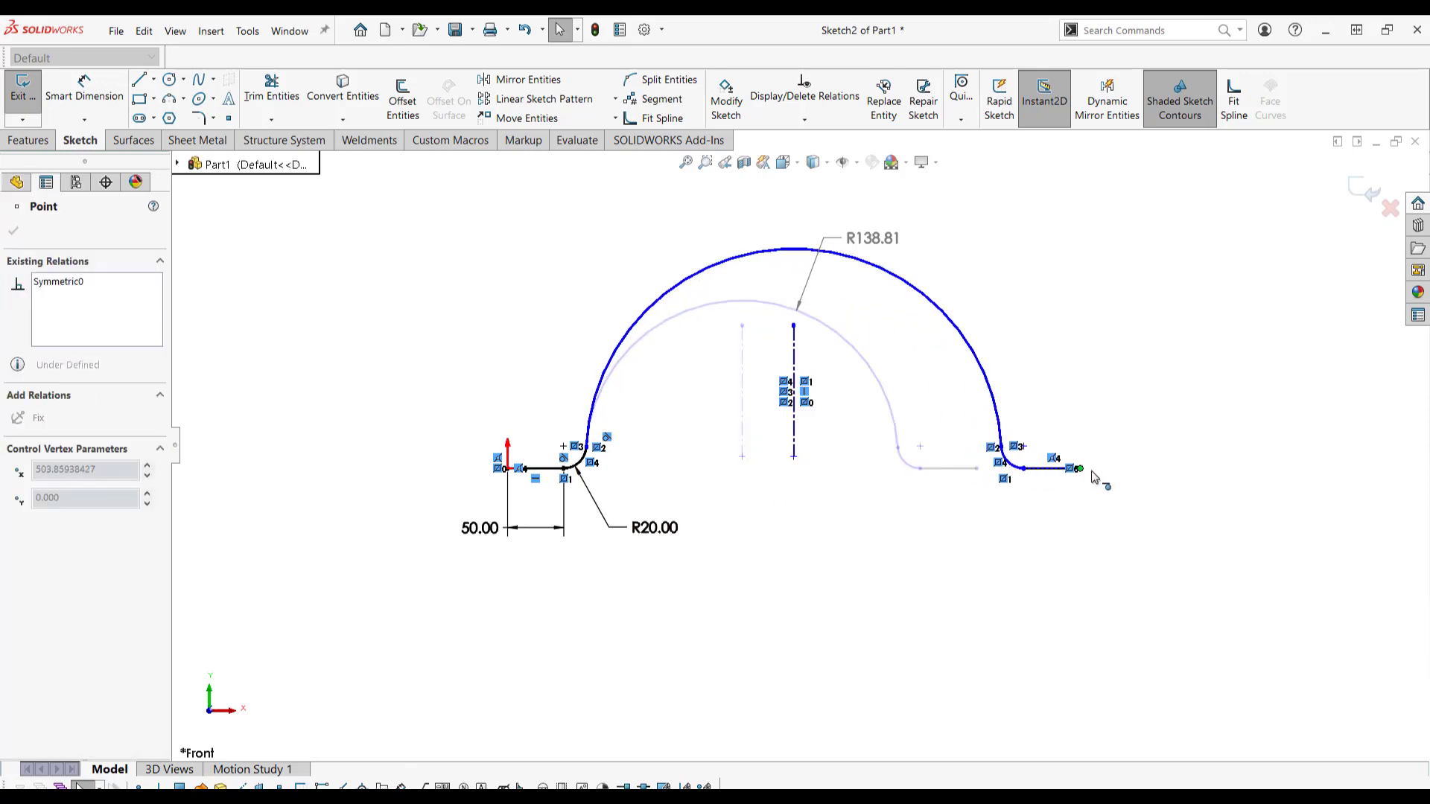
drag(1076, 470, 1012, 470)
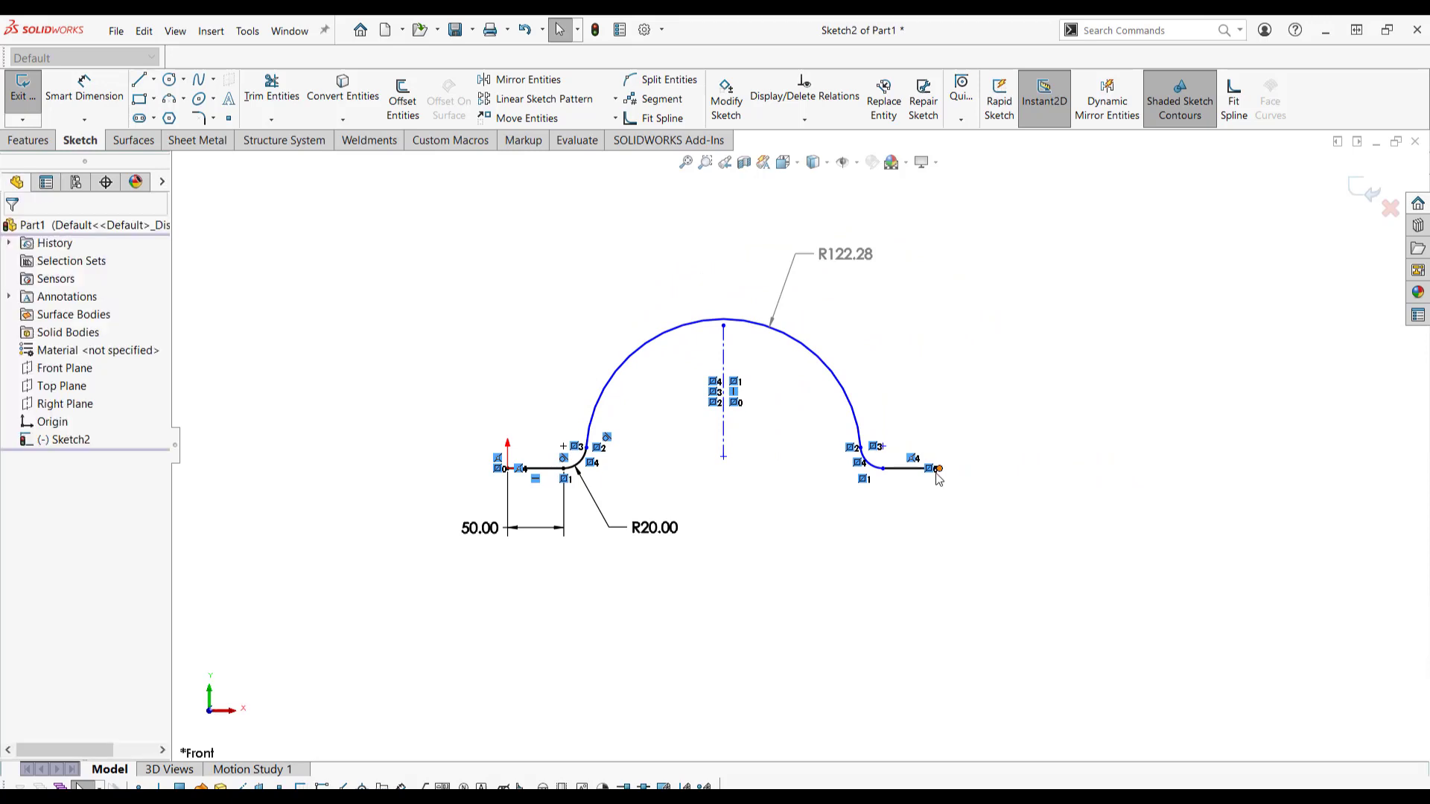
drag(939, 468, 1076, 475)
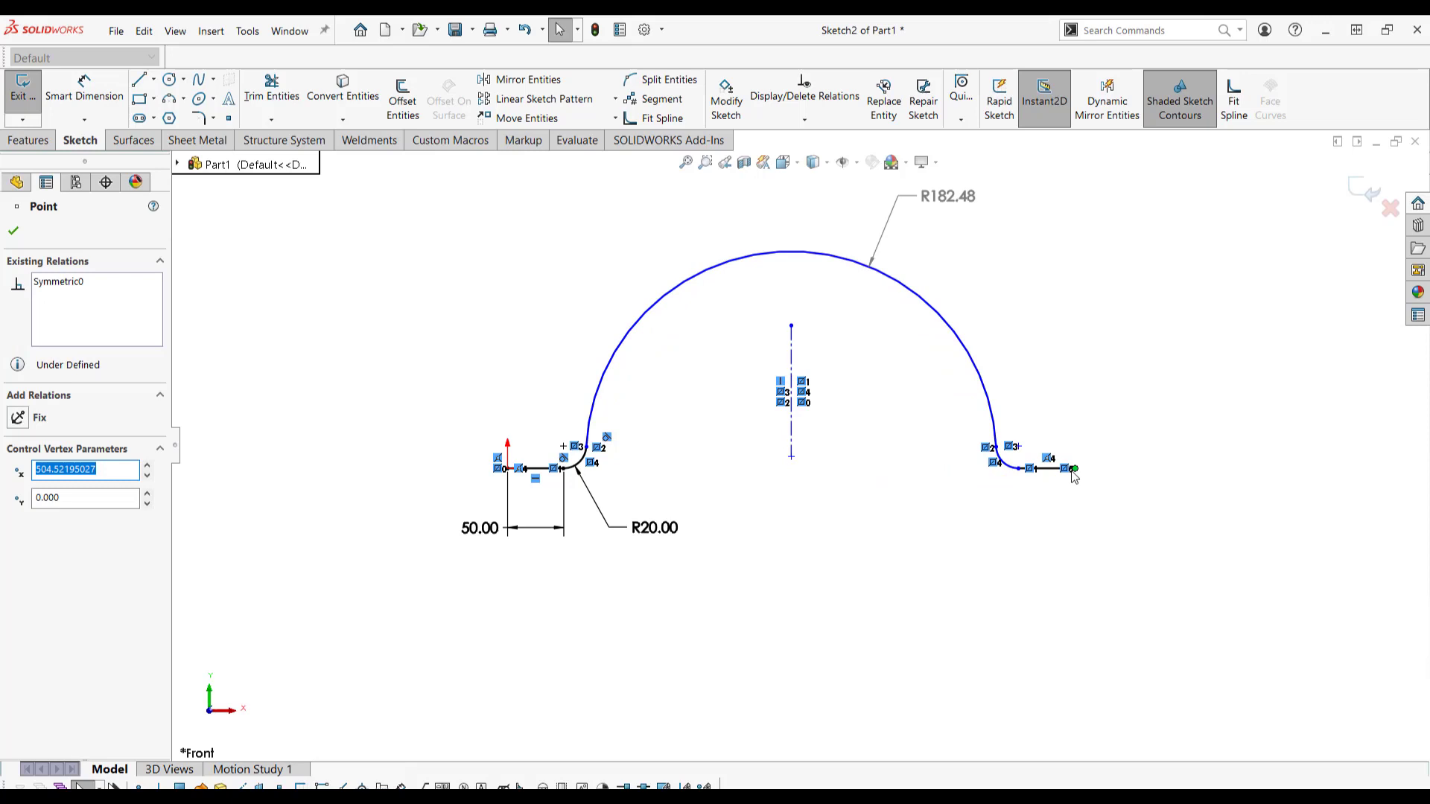
drag(1073, 467, 923, 468)
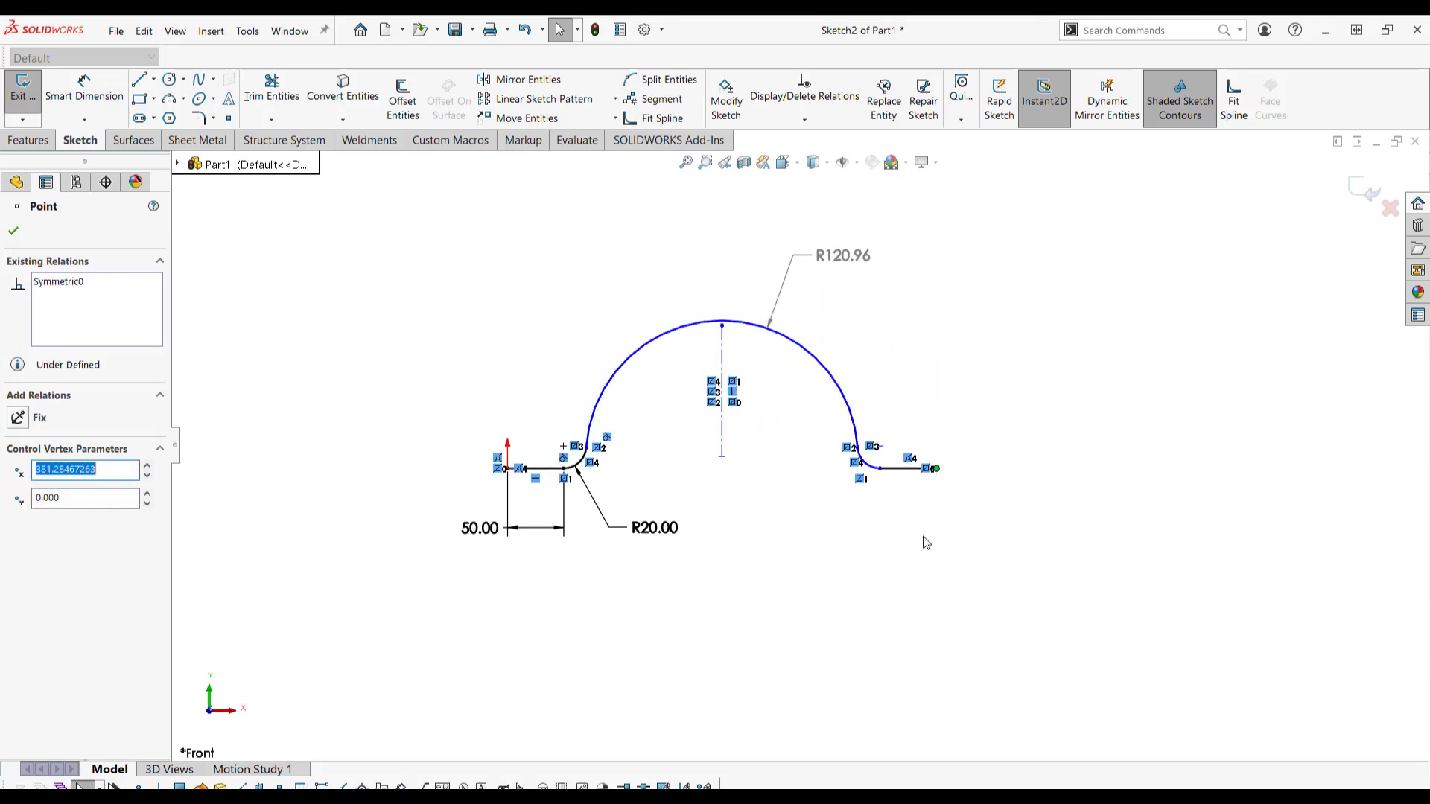
mouse_move(1145, 349)
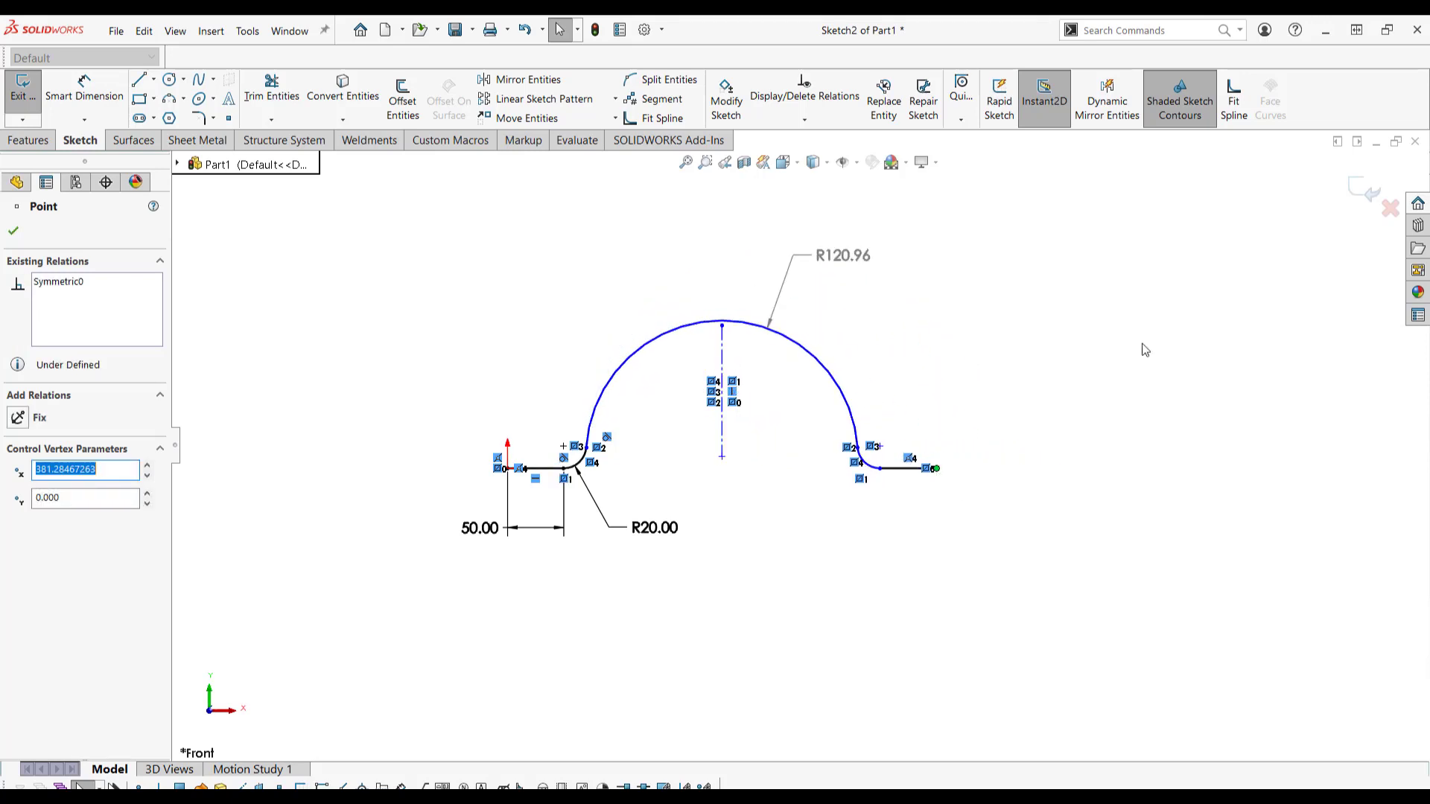
mouse_move(356, 328)
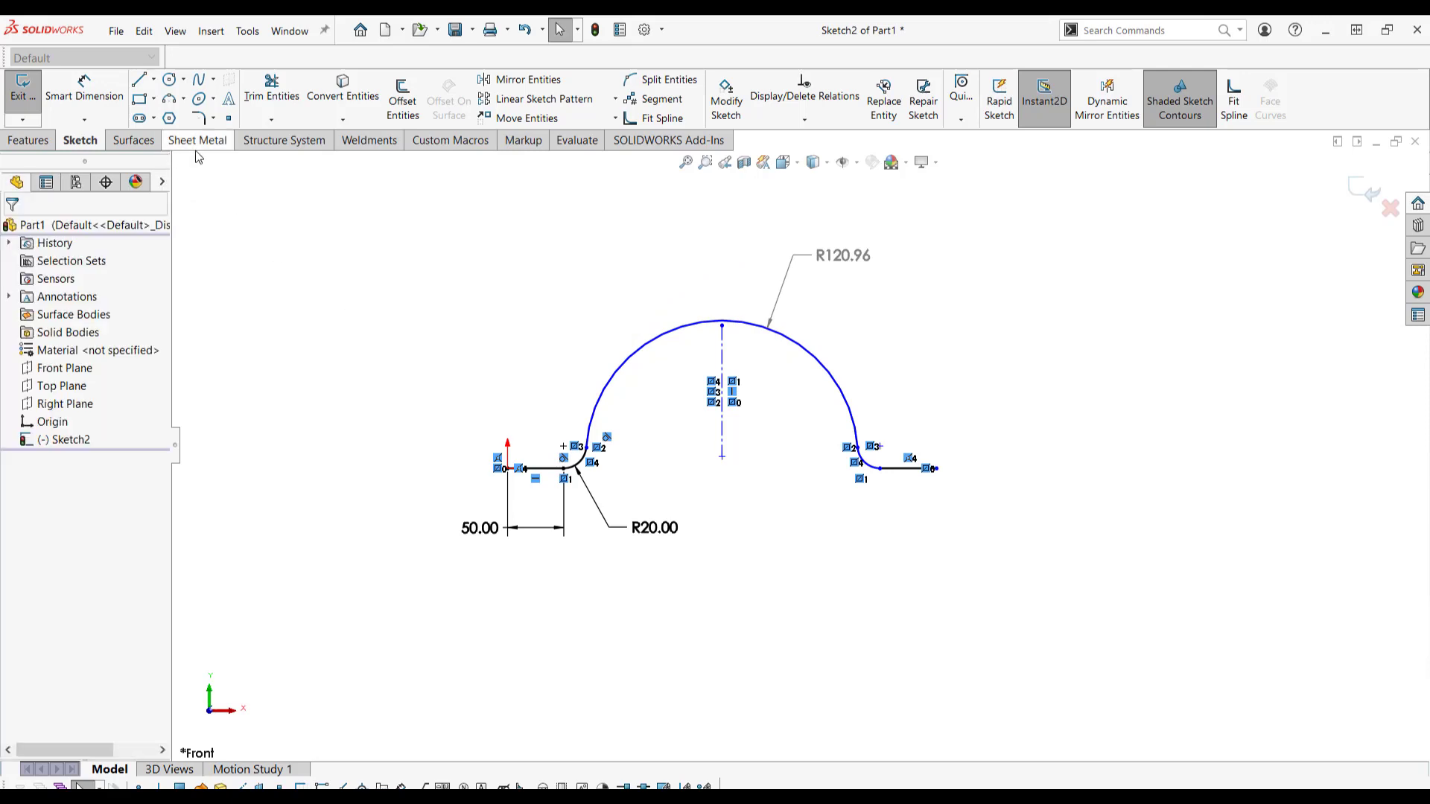
Step: Create a mid-plane base flange with 12 Gauge thickness from the steel gauge table
click(196, 140)
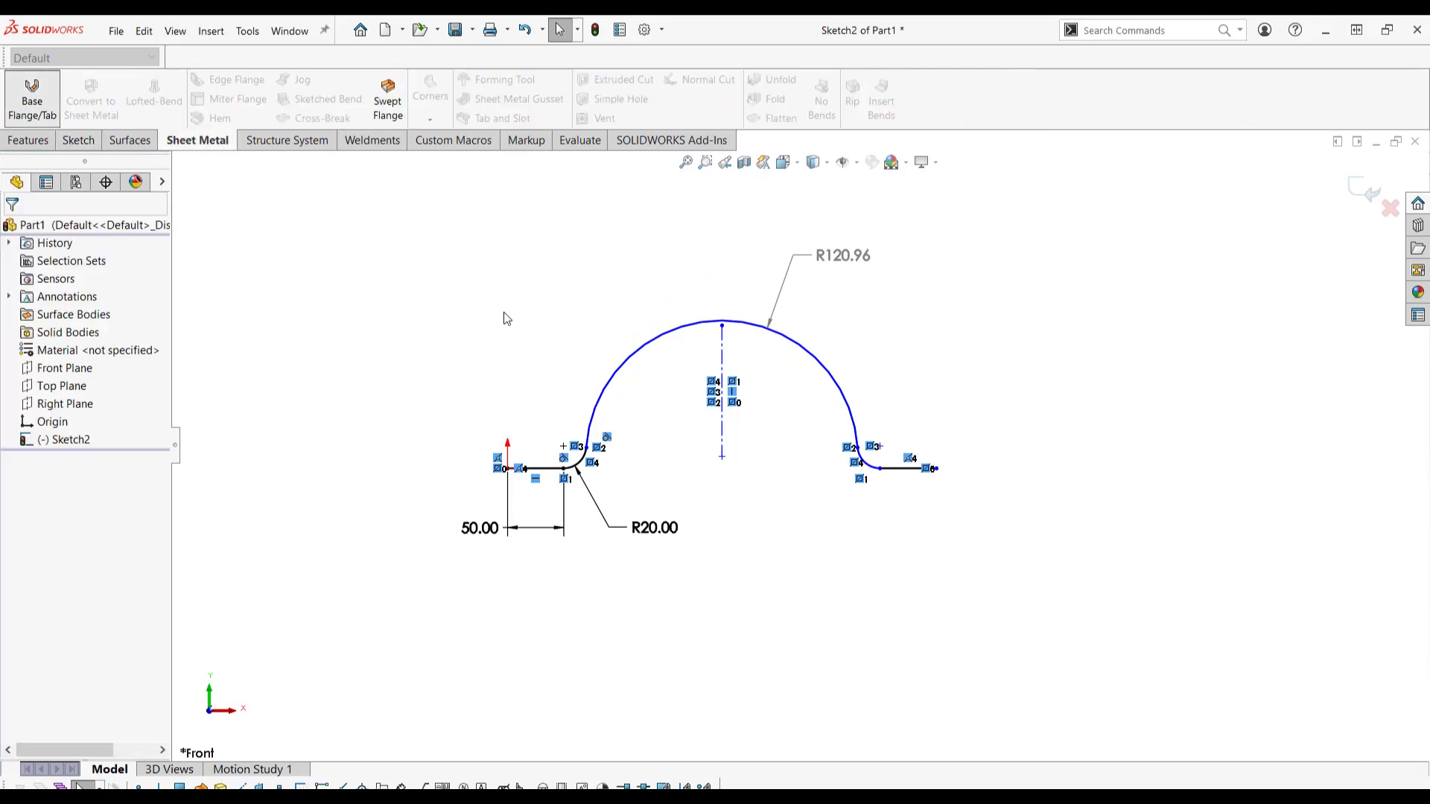
click(25, 93)
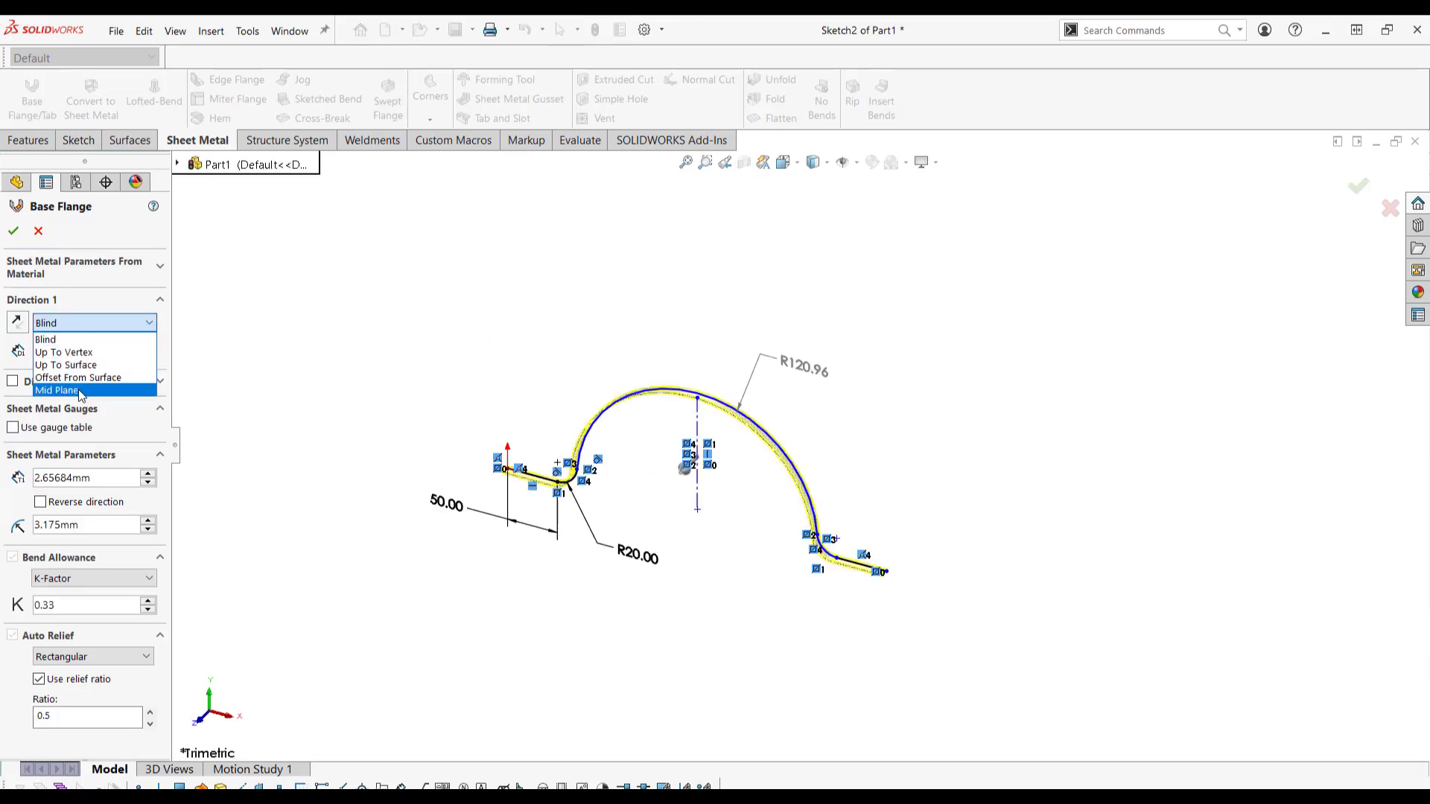
click(67, 390)
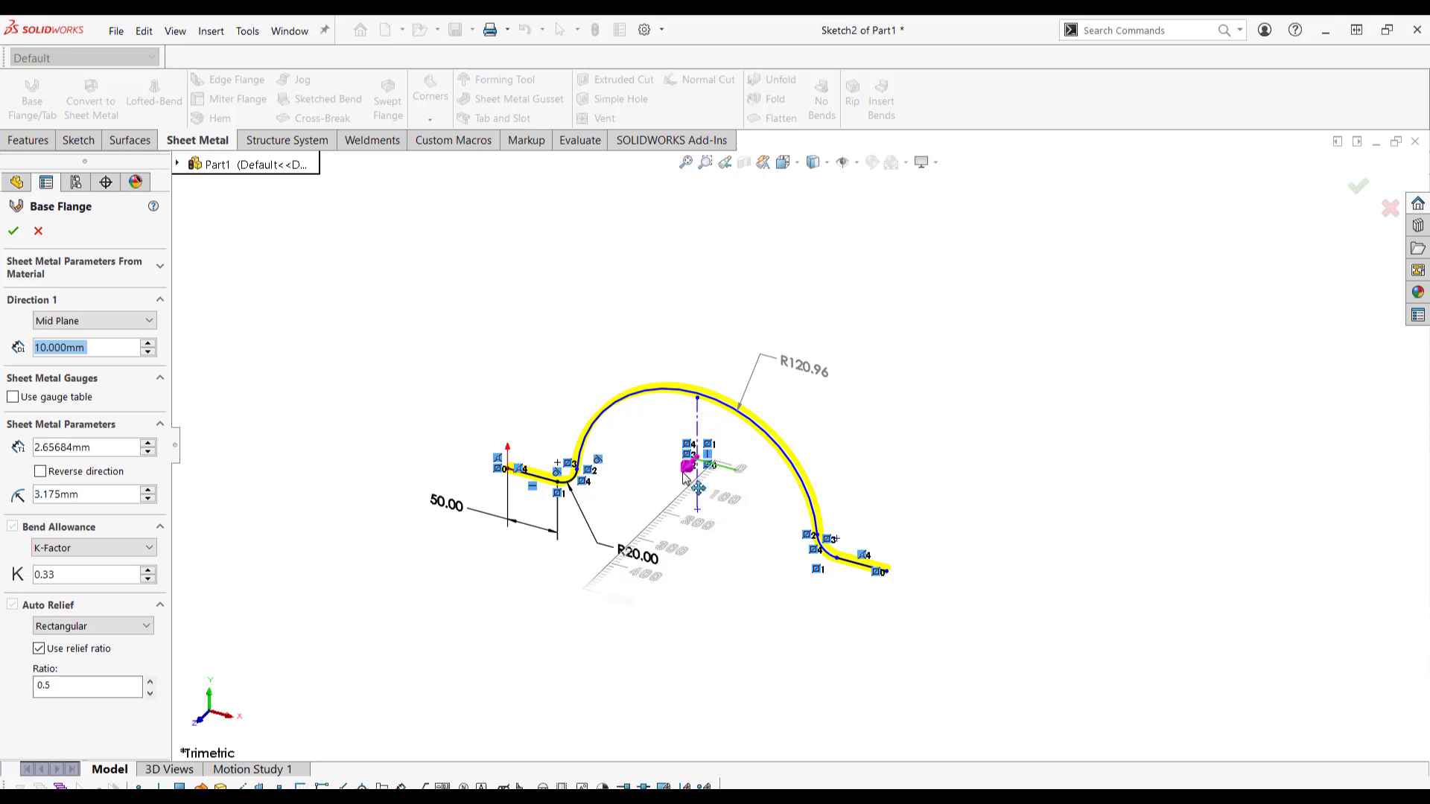
text(177.000mm)
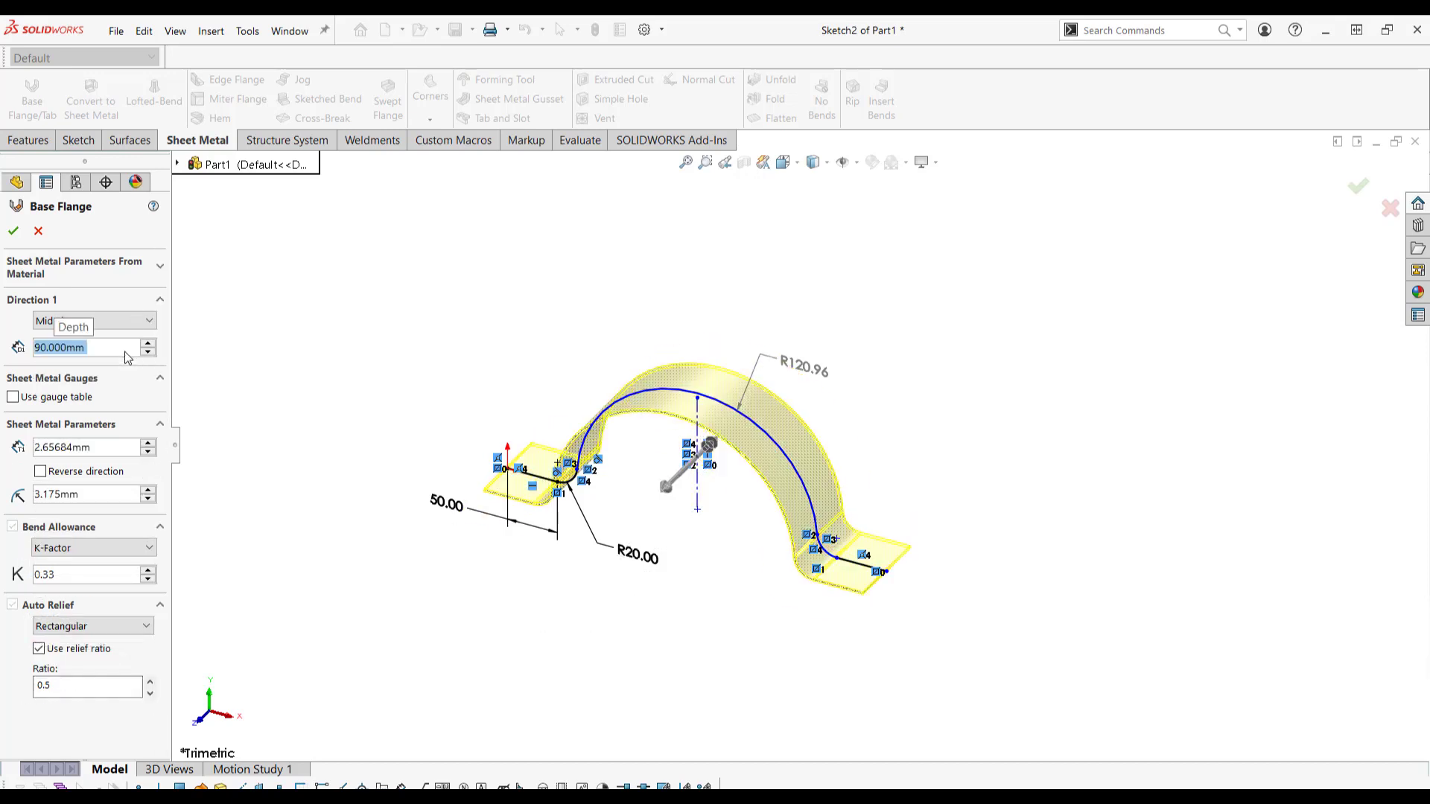
click(14, 397)
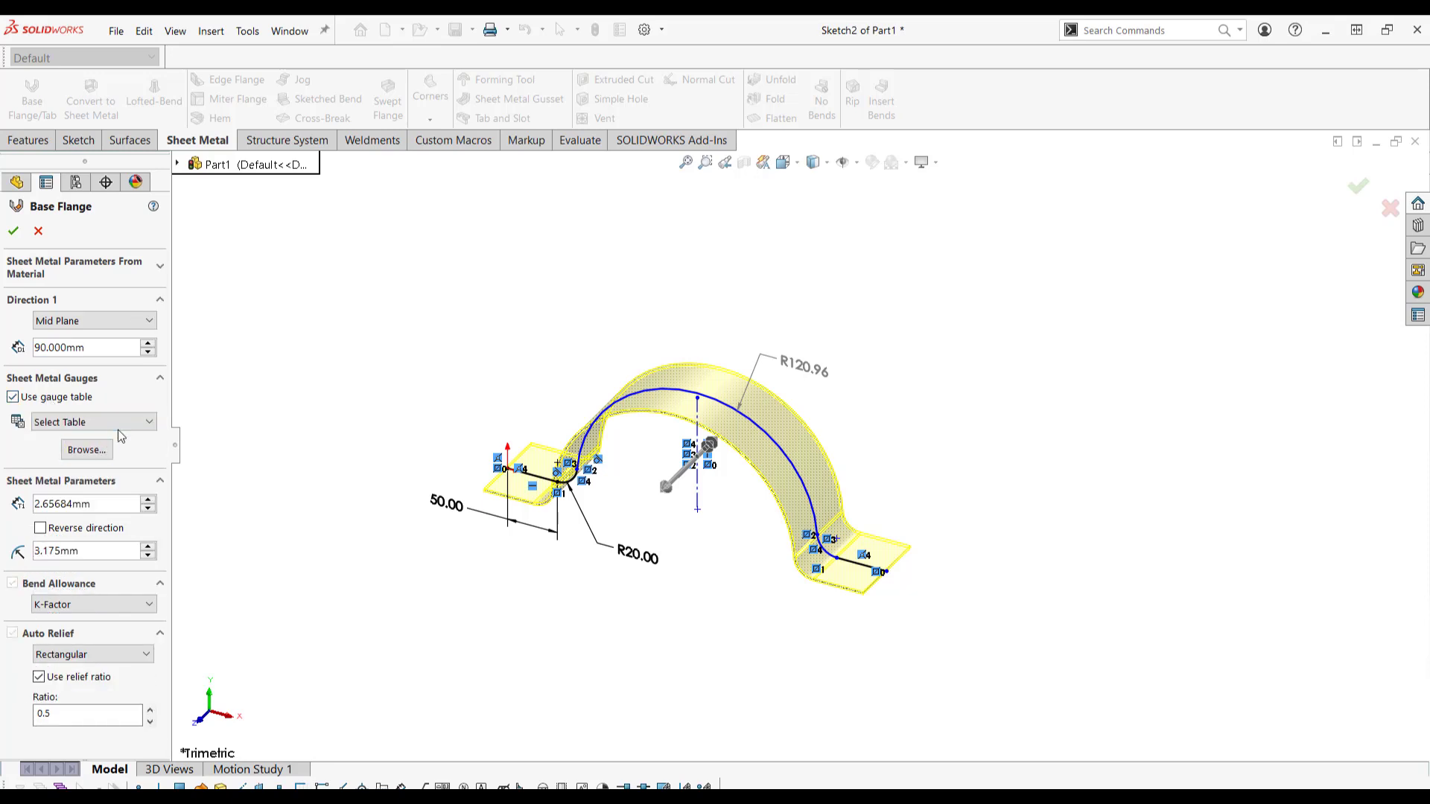
click(93, 421)
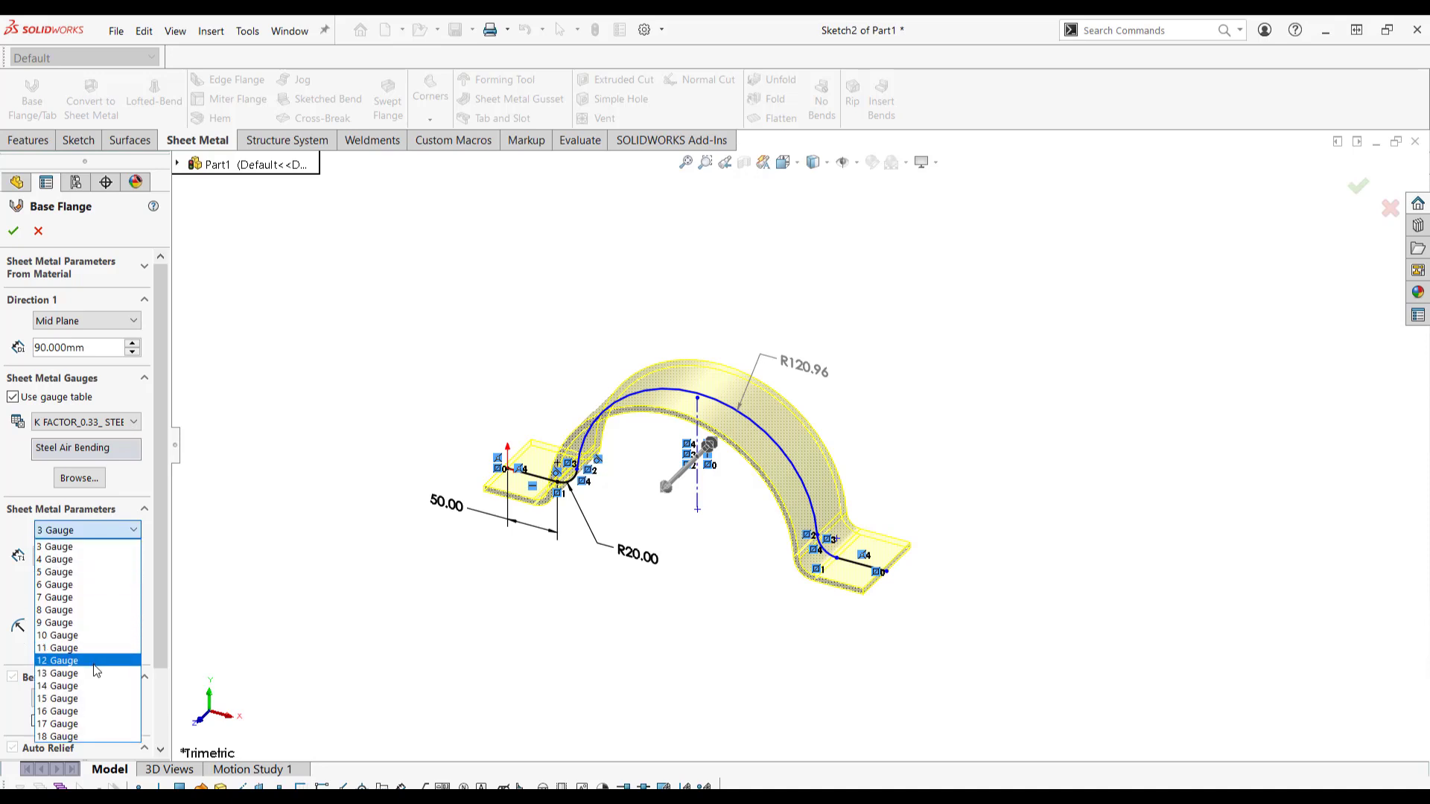
click(55, 660)
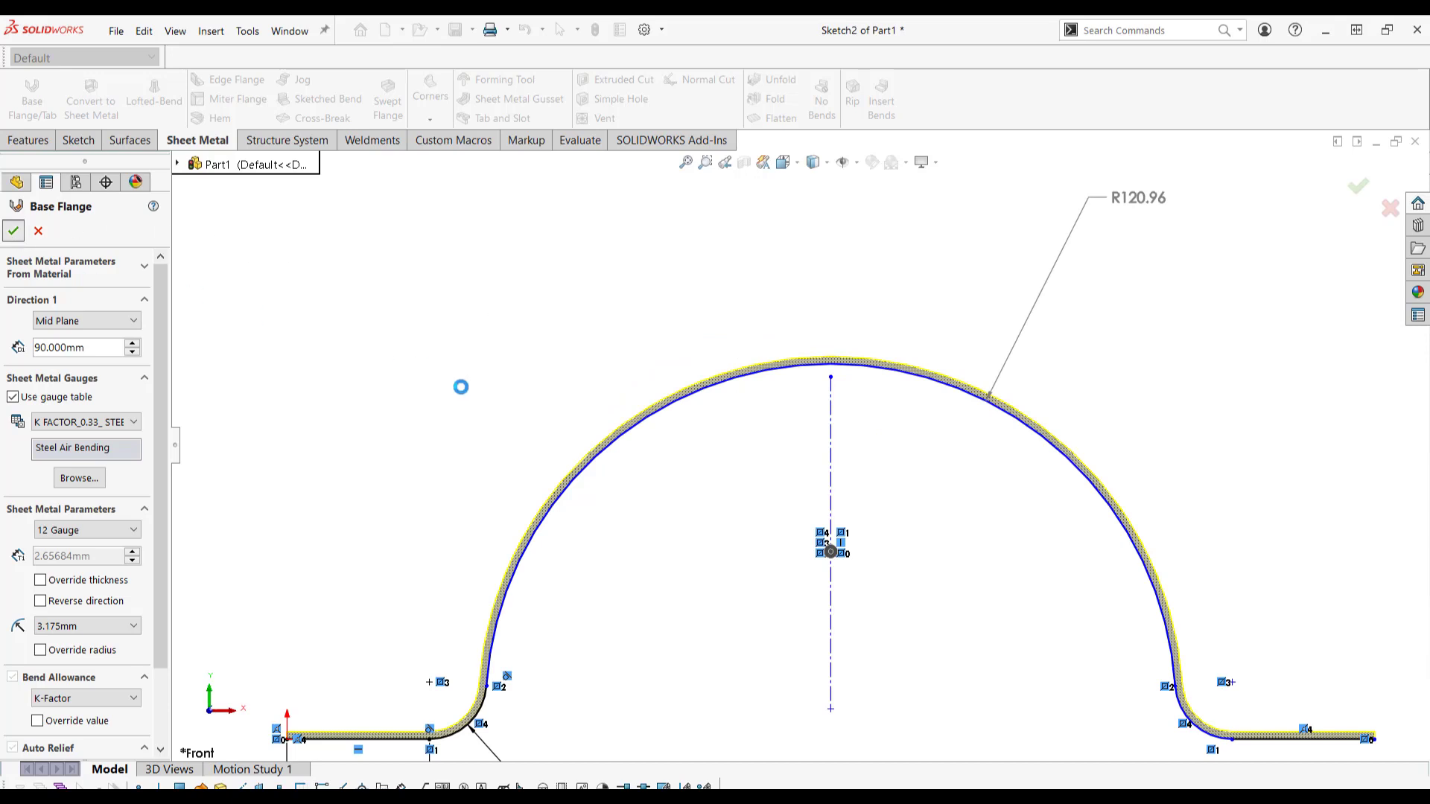
click(12, 227)
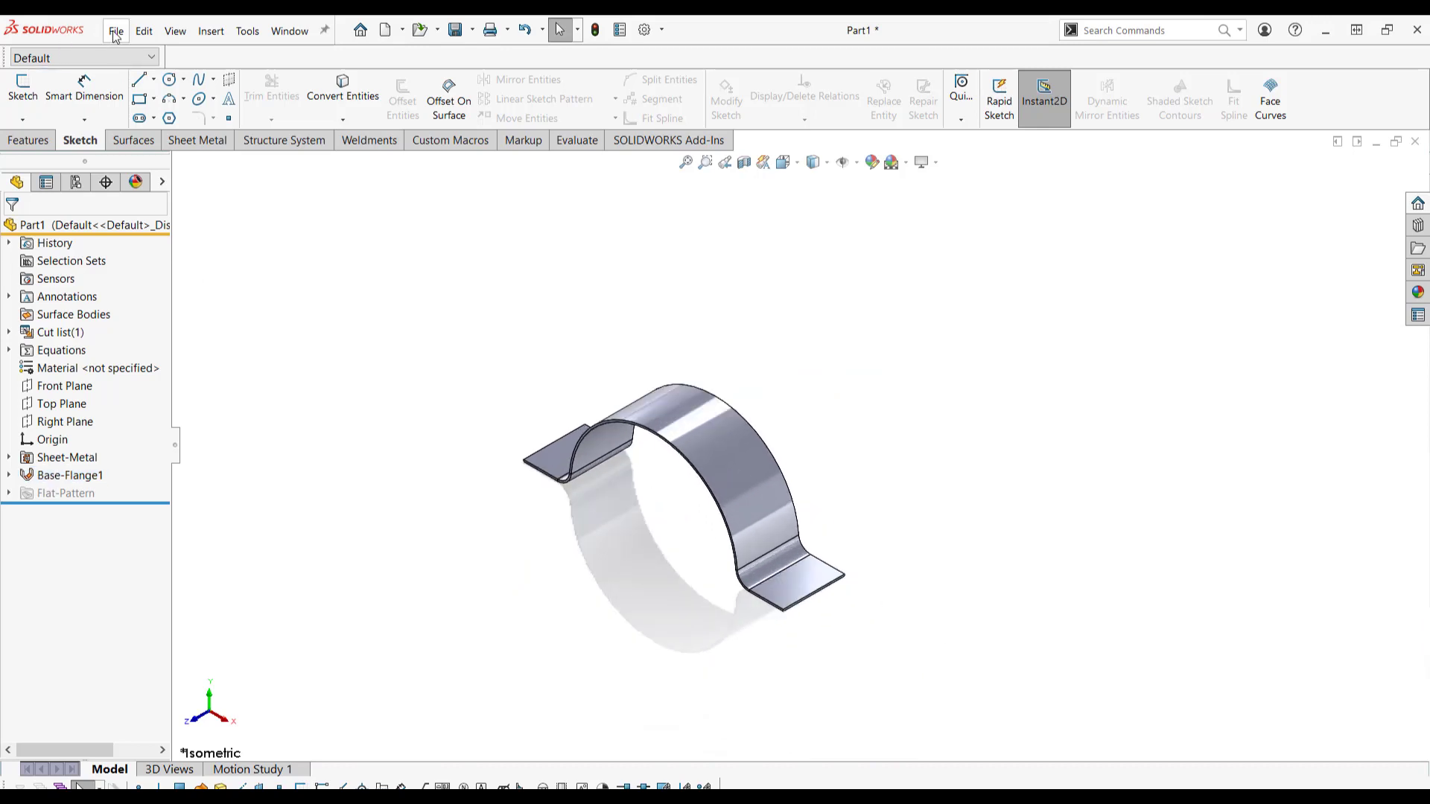
Step: Save the sheet-metal part as 'Flexible Bracket'
click(116, 31)
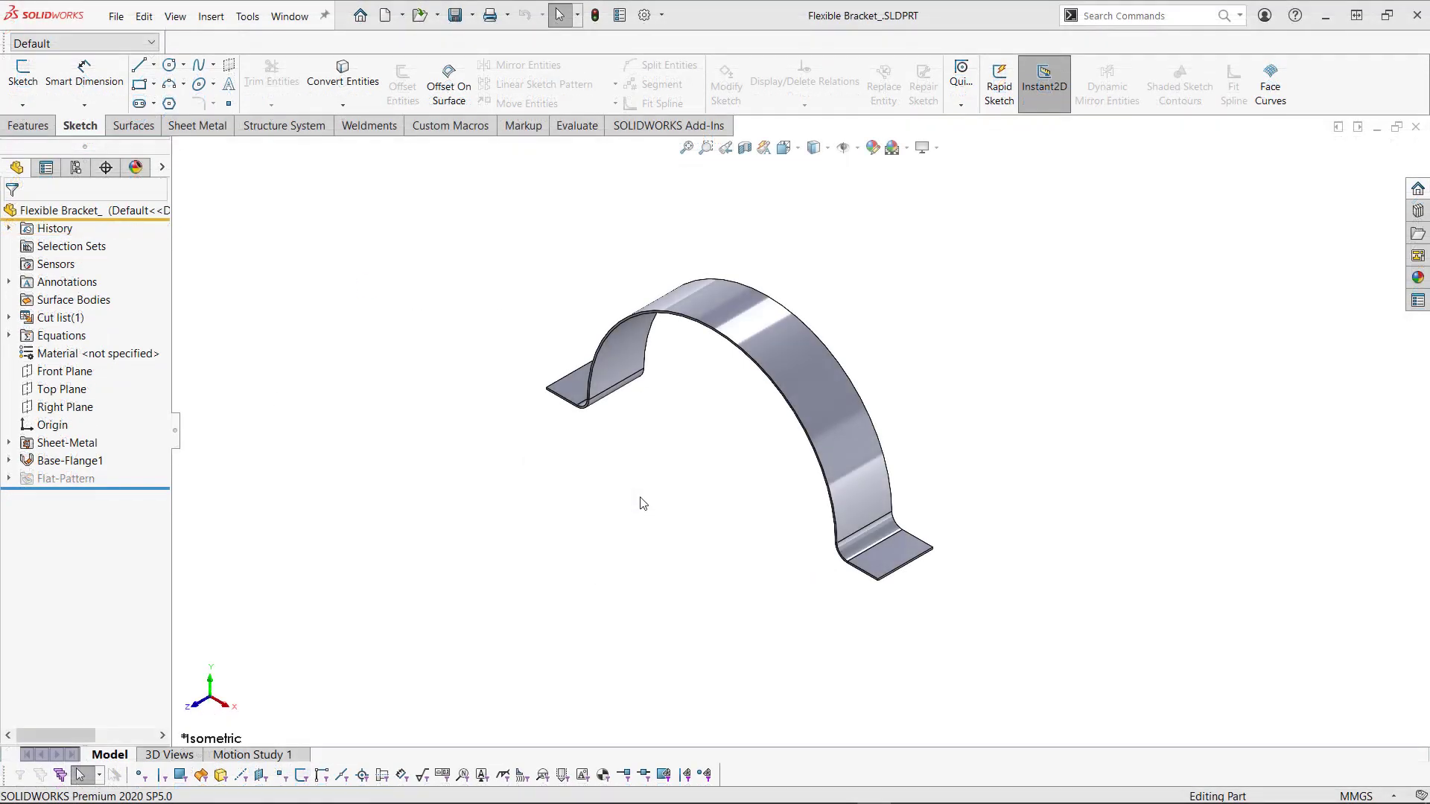
mouse_move(339, 360)
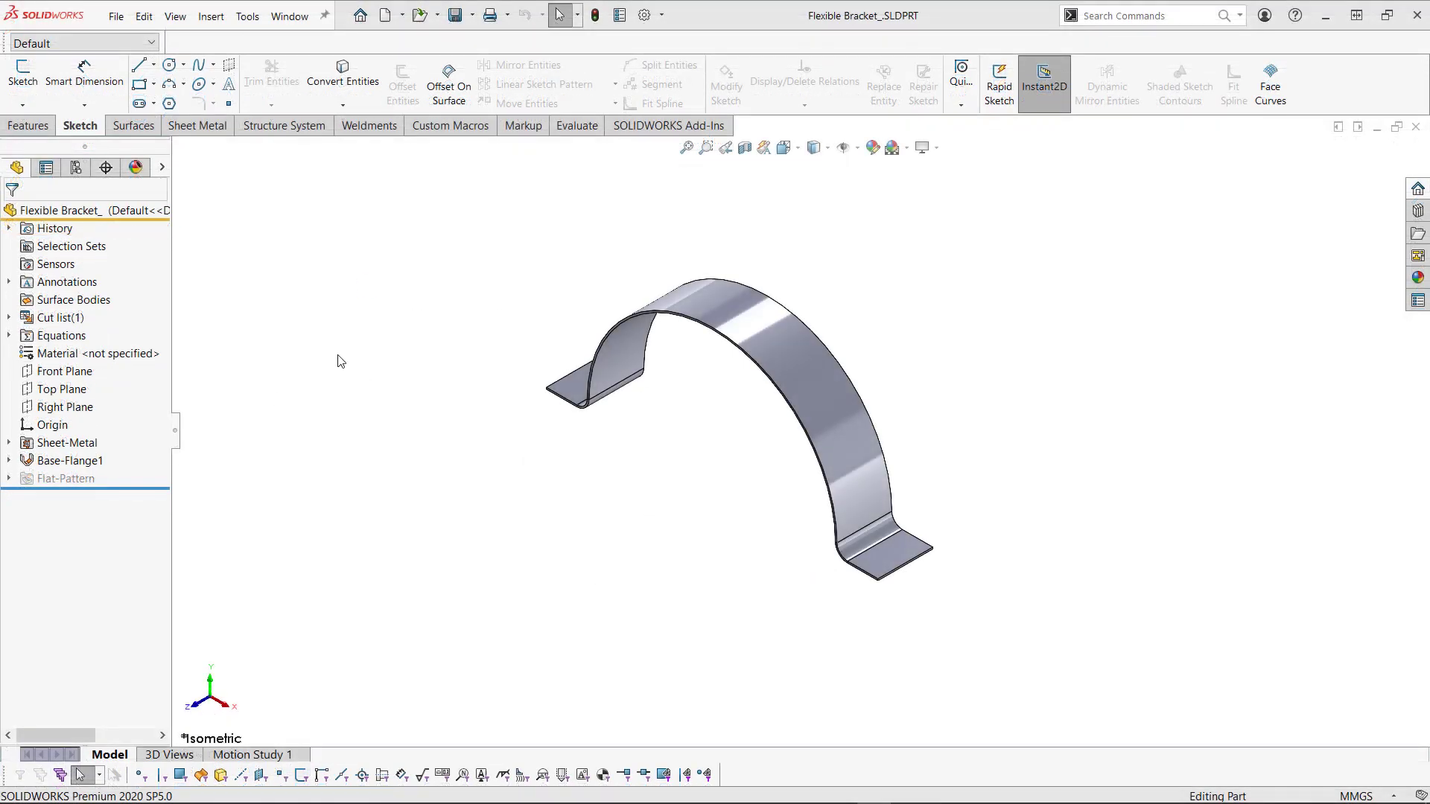
click(117, 16)
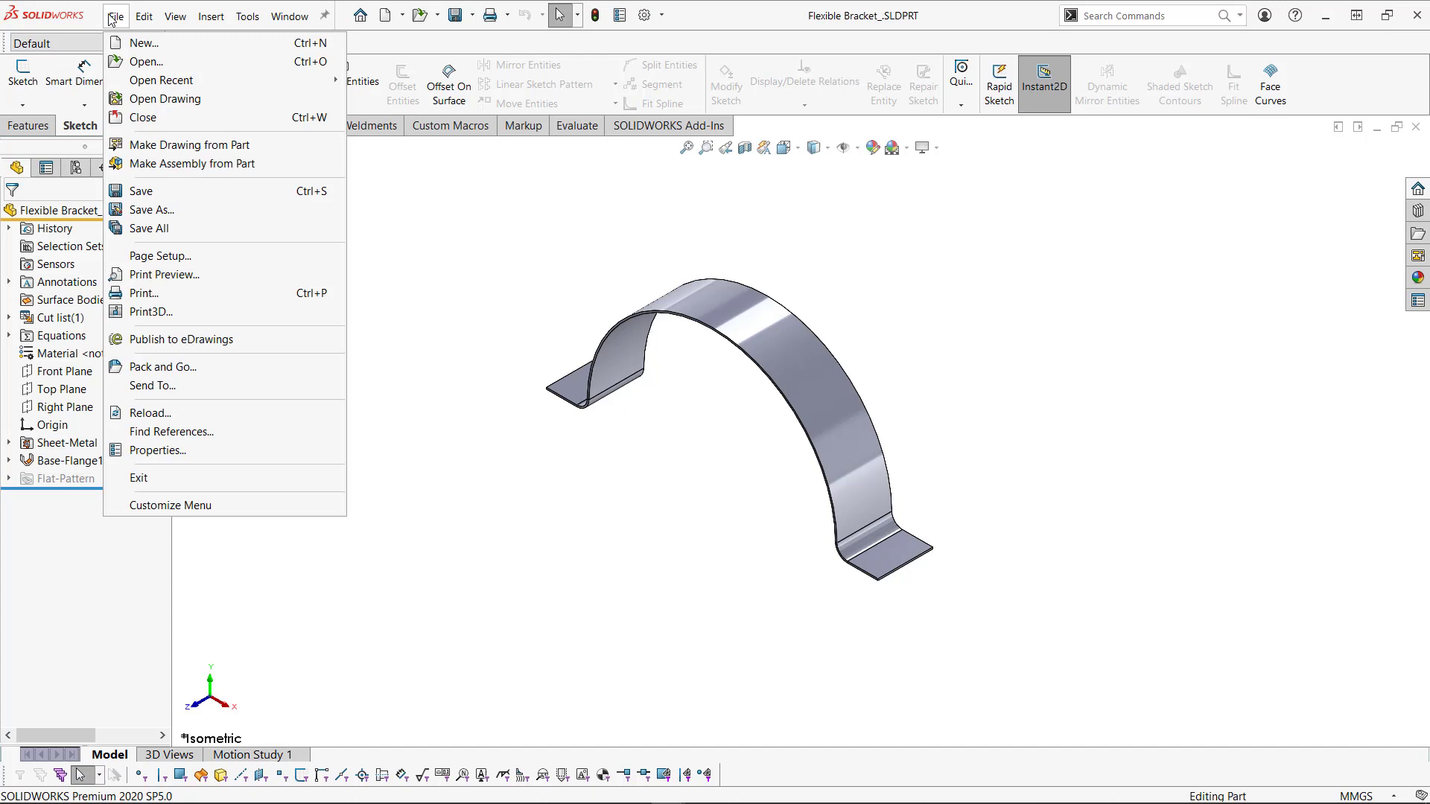
click(330, 280)
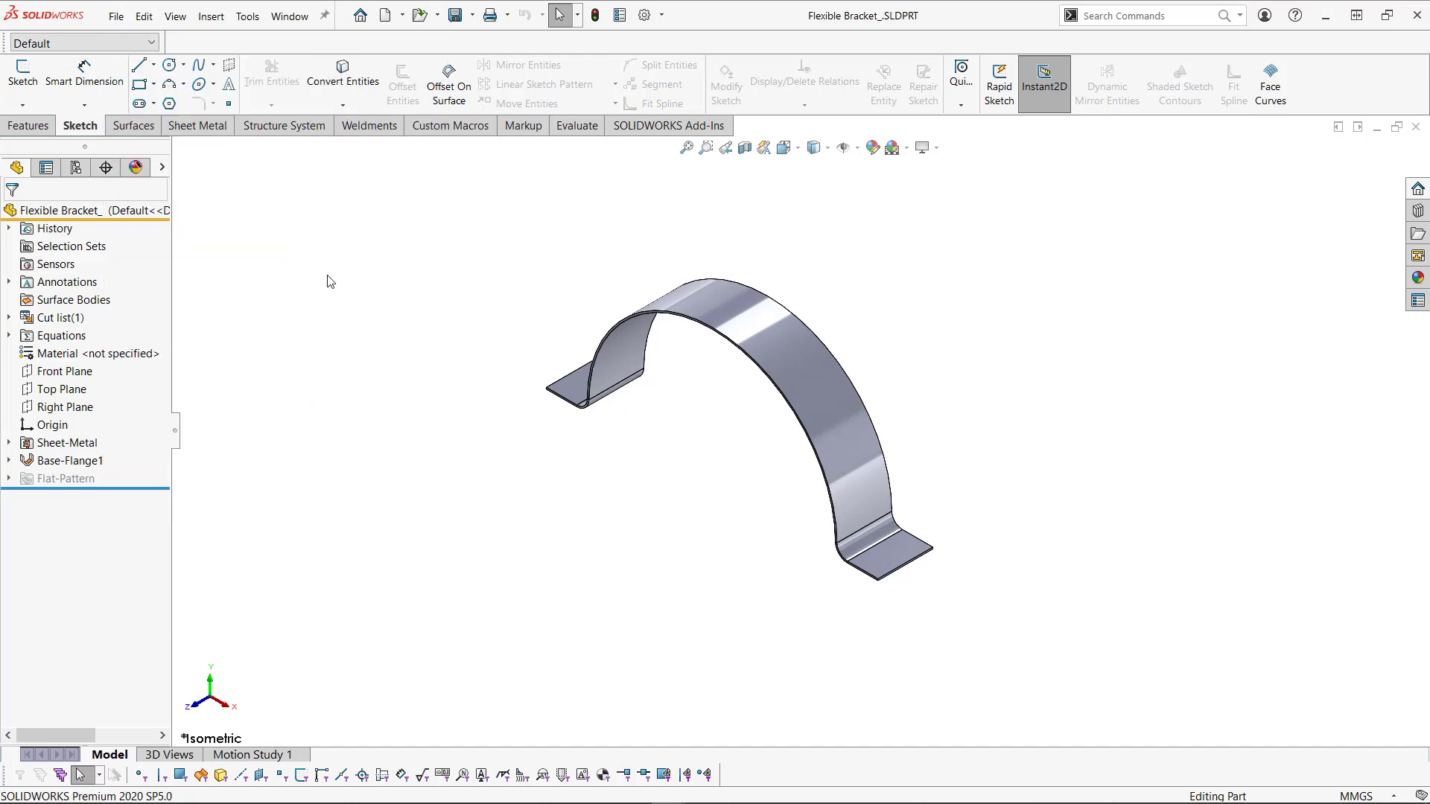
click(383, 14)
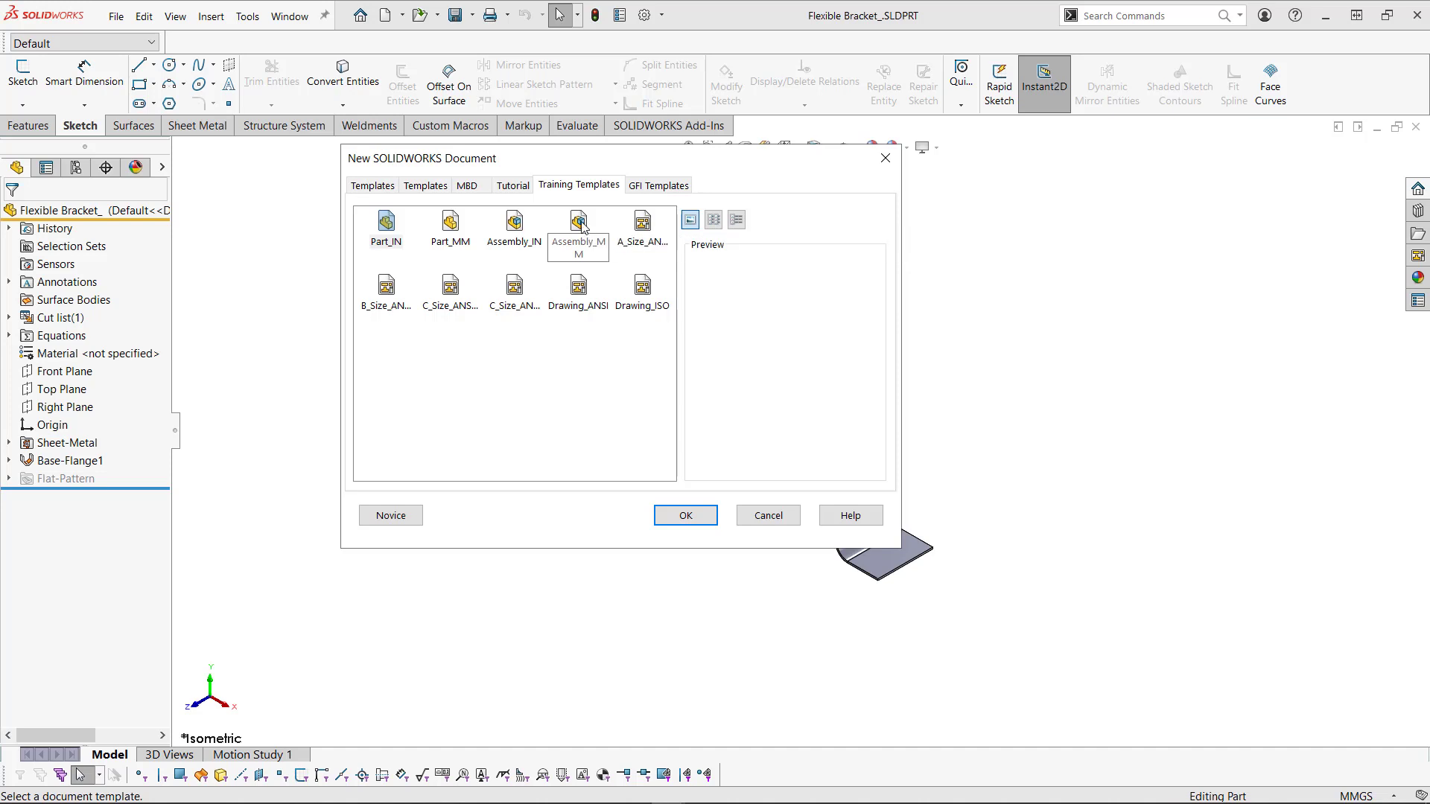
Step: Create a new millimetre assembly and start a sketch on its Front Plane
click(578, 225)
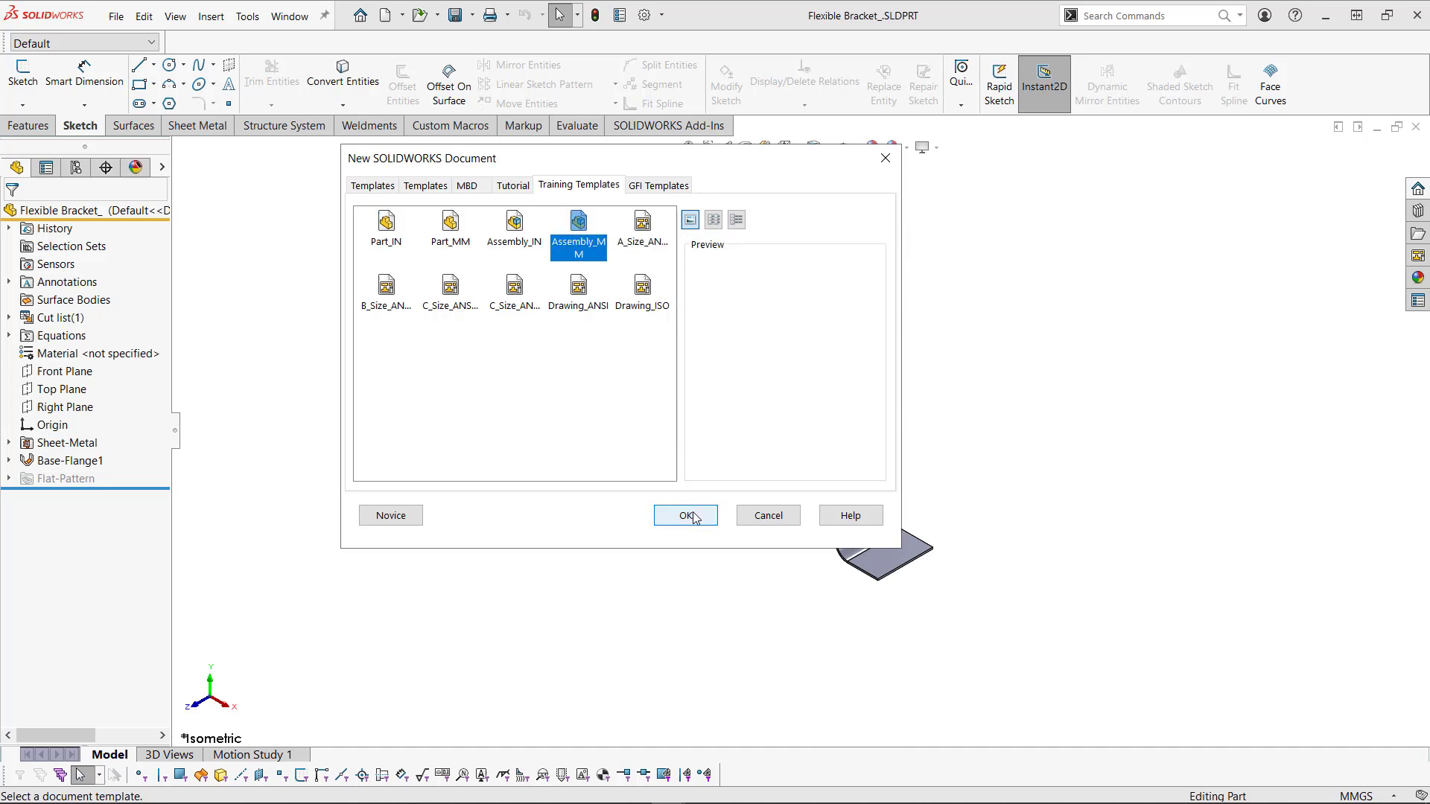
click(685, 515)
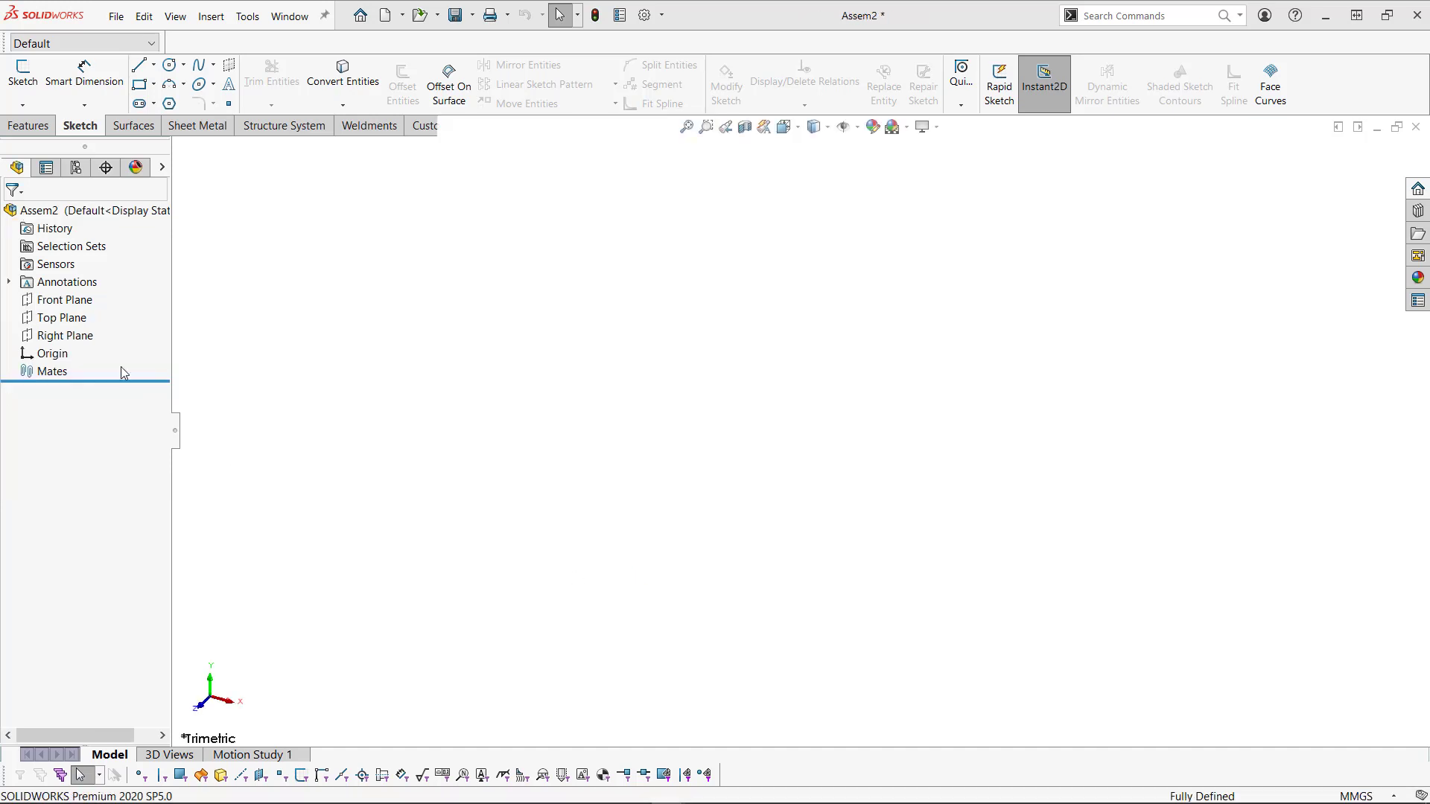
click(32, 125)
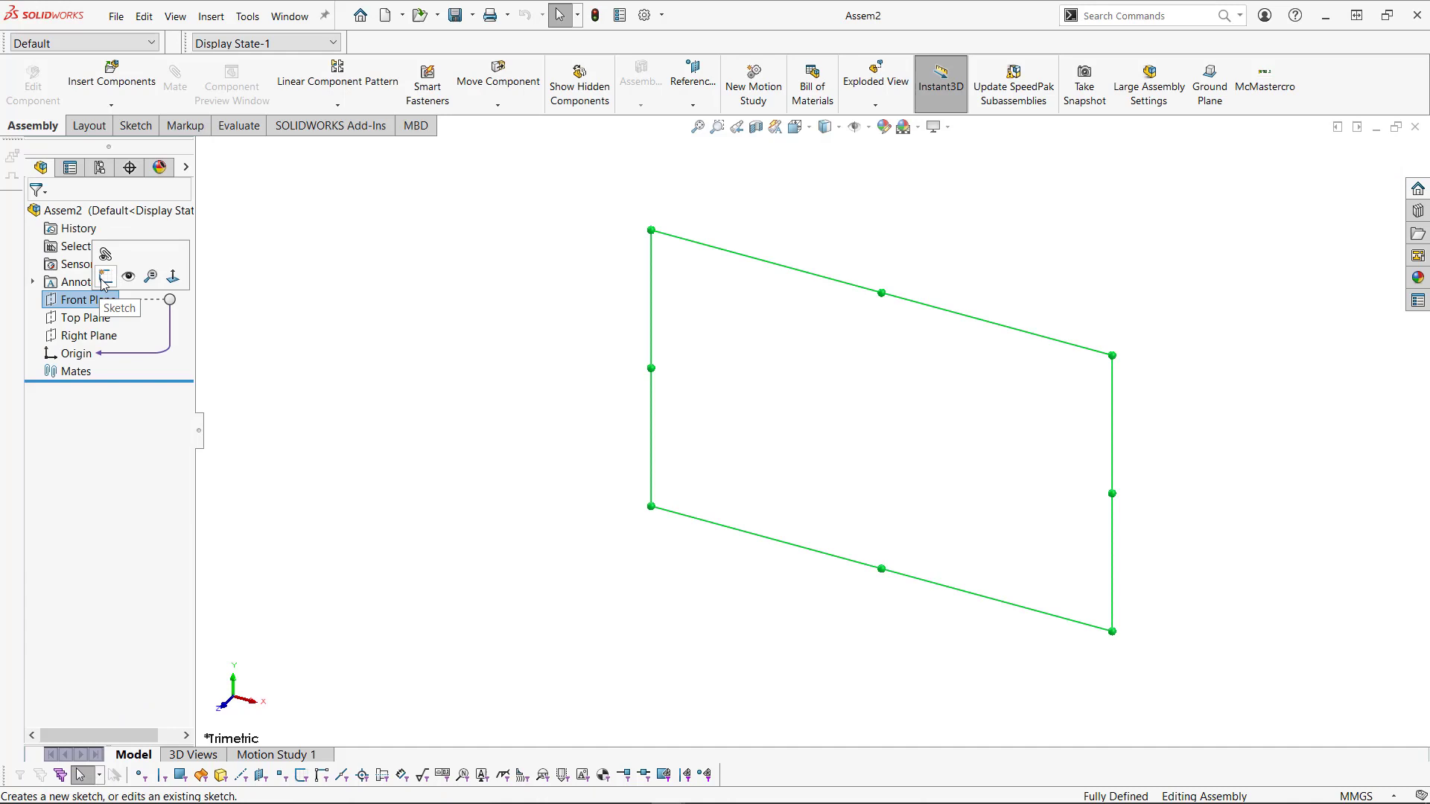
click(105, 276)
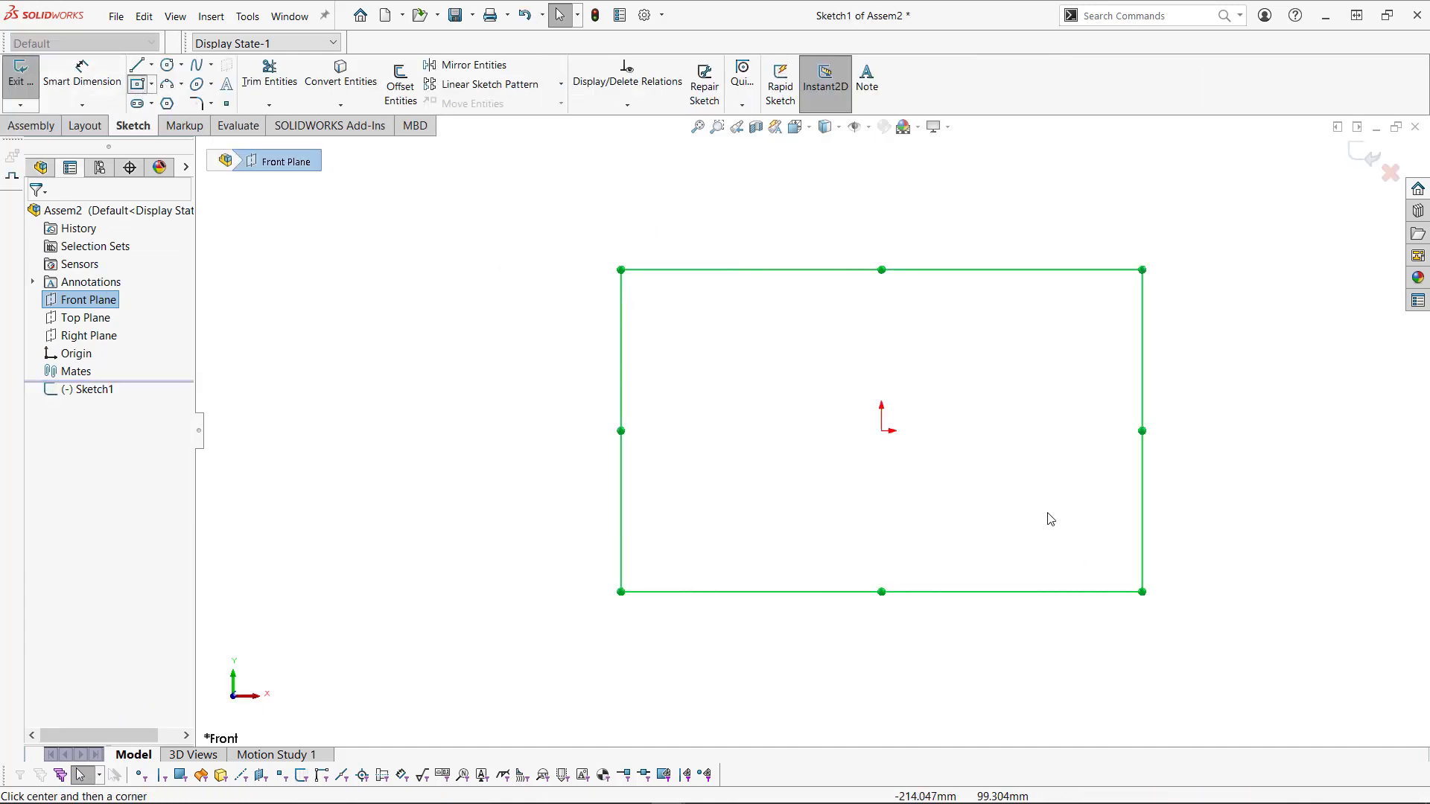
Step: Draw a centred rectangle and dimension it 500 by 200
click(134, 82)
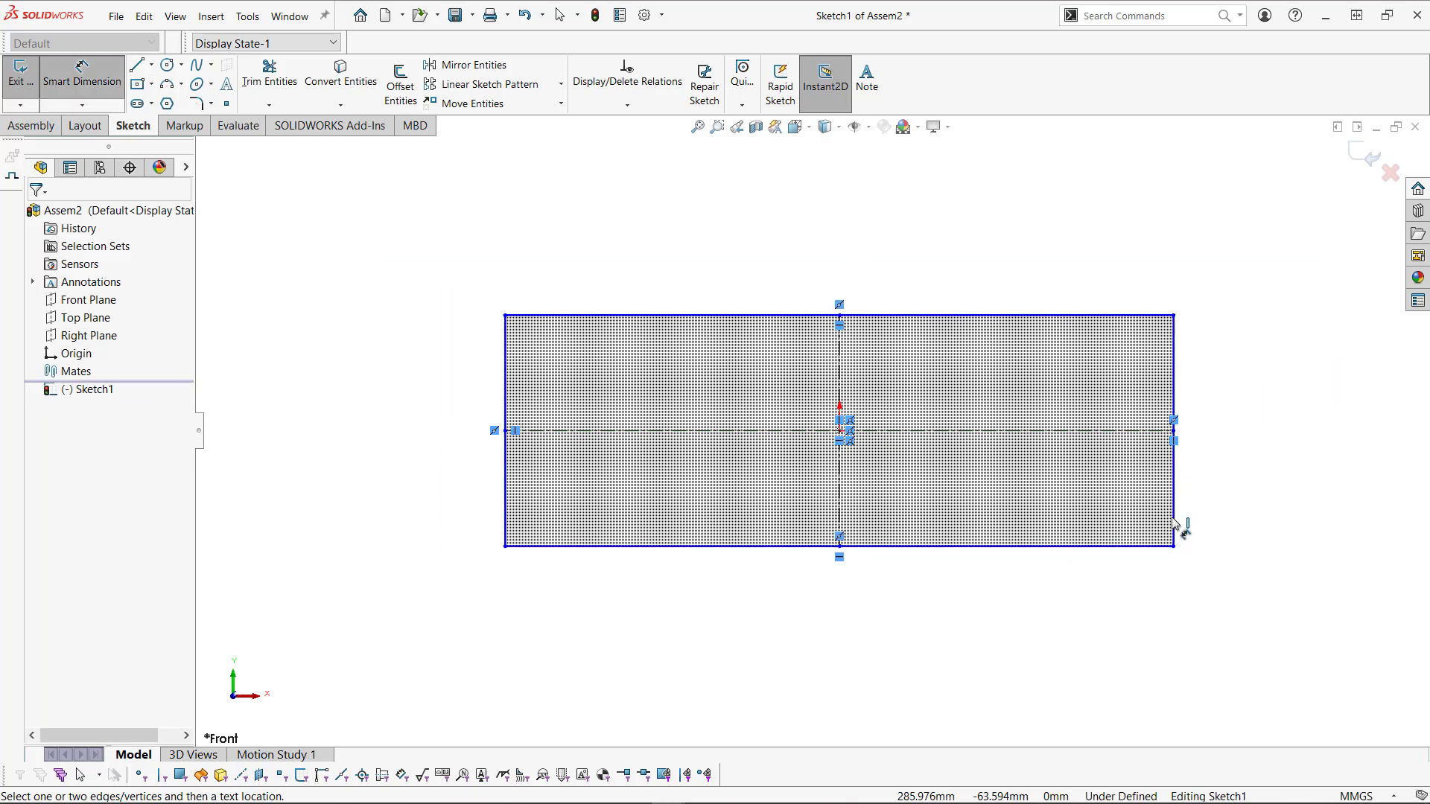
click(1175, 438)
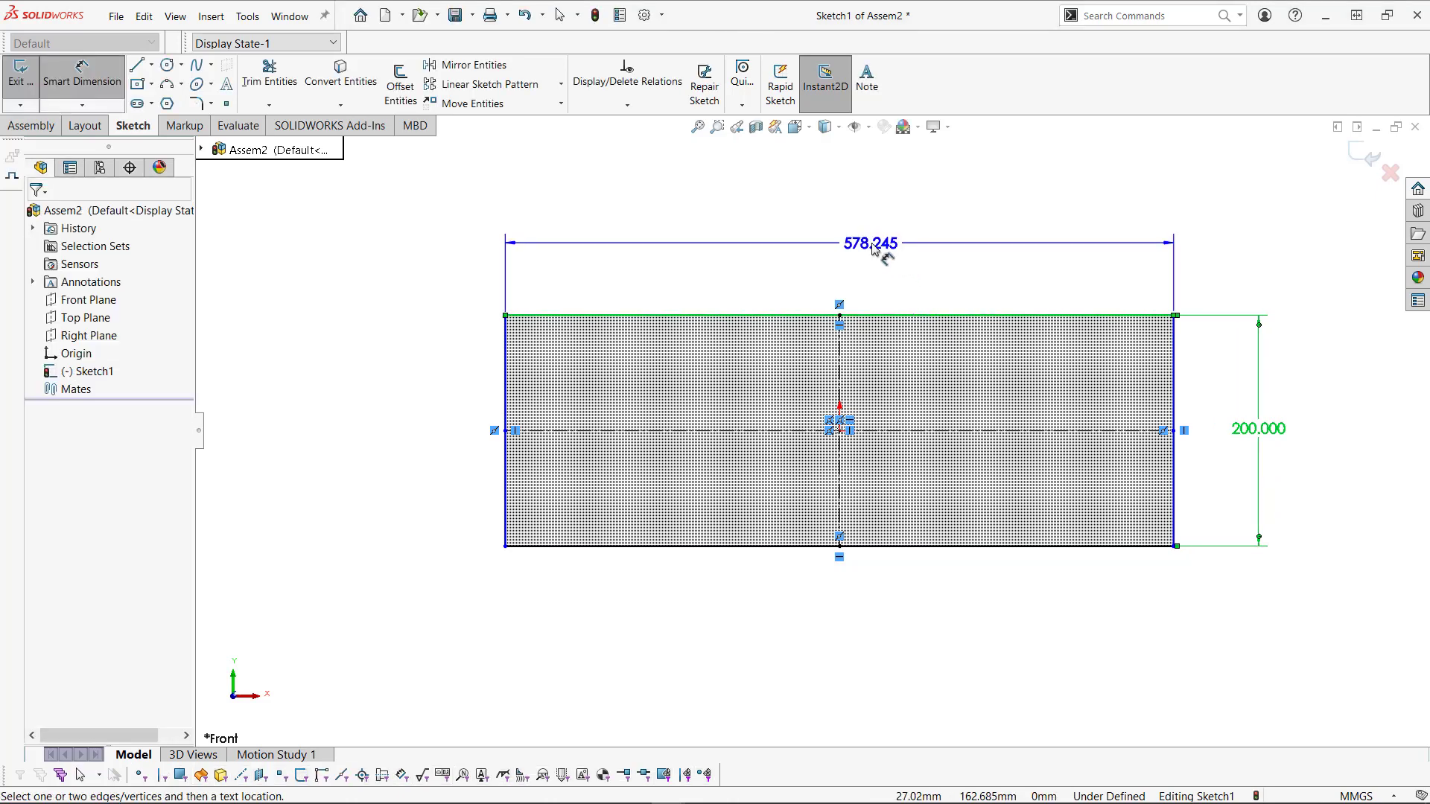
double_click(867, 244)
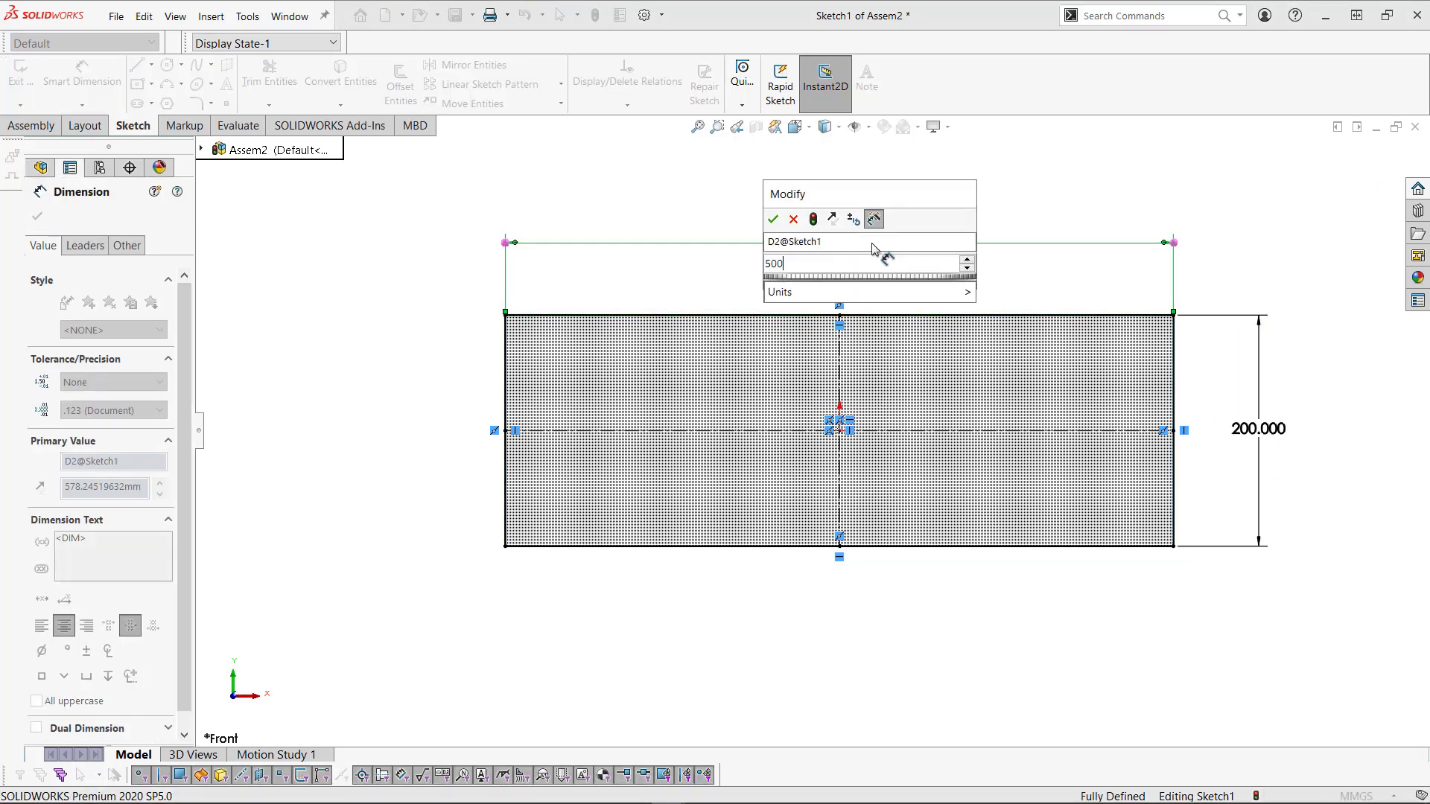
click(776, 218)
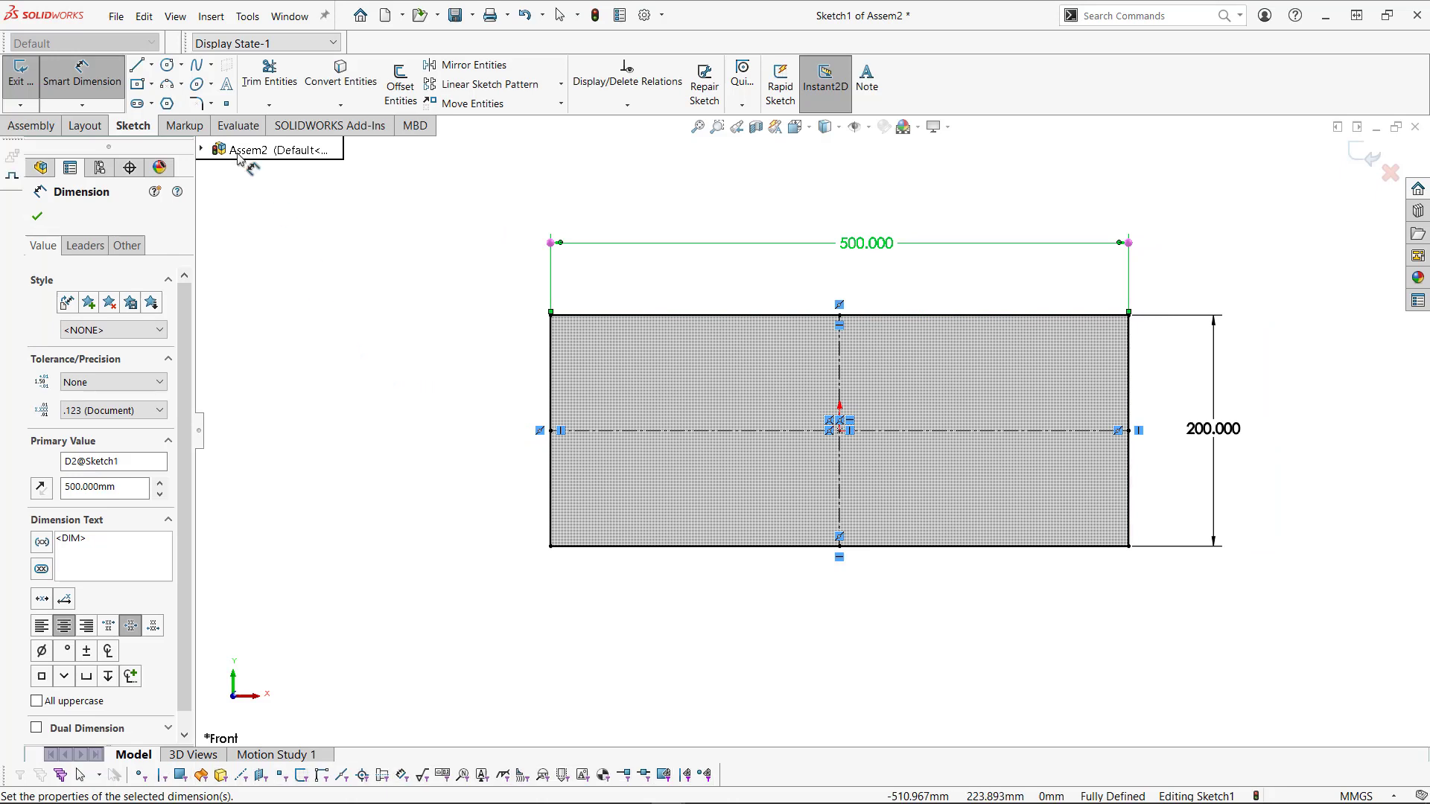
Step: Add a Ø75 circle 150 from centre, mirror it about the centreline, and exit
click(167, 61)
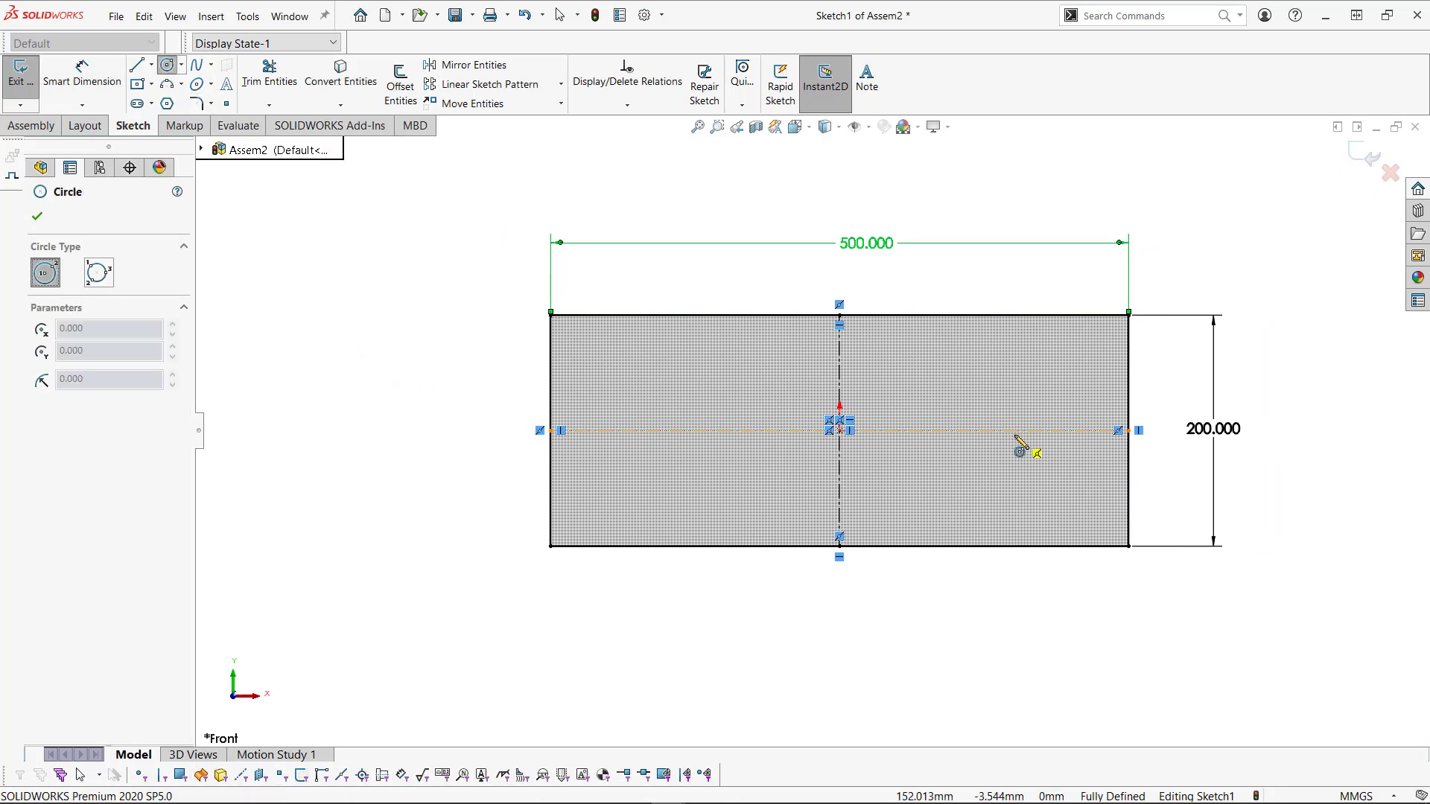
drag(1011, 429, 1090, 467)
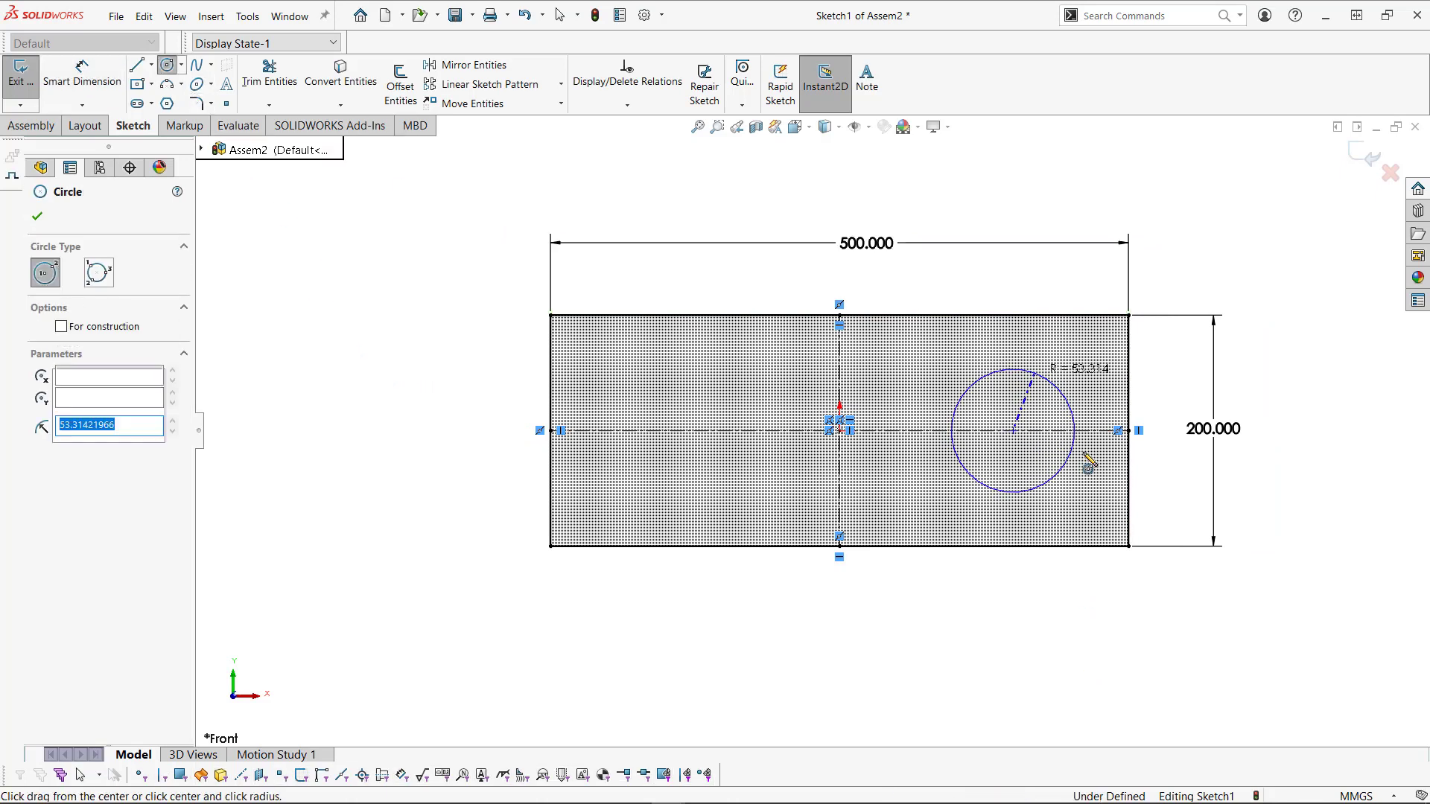
click(1013, 437)
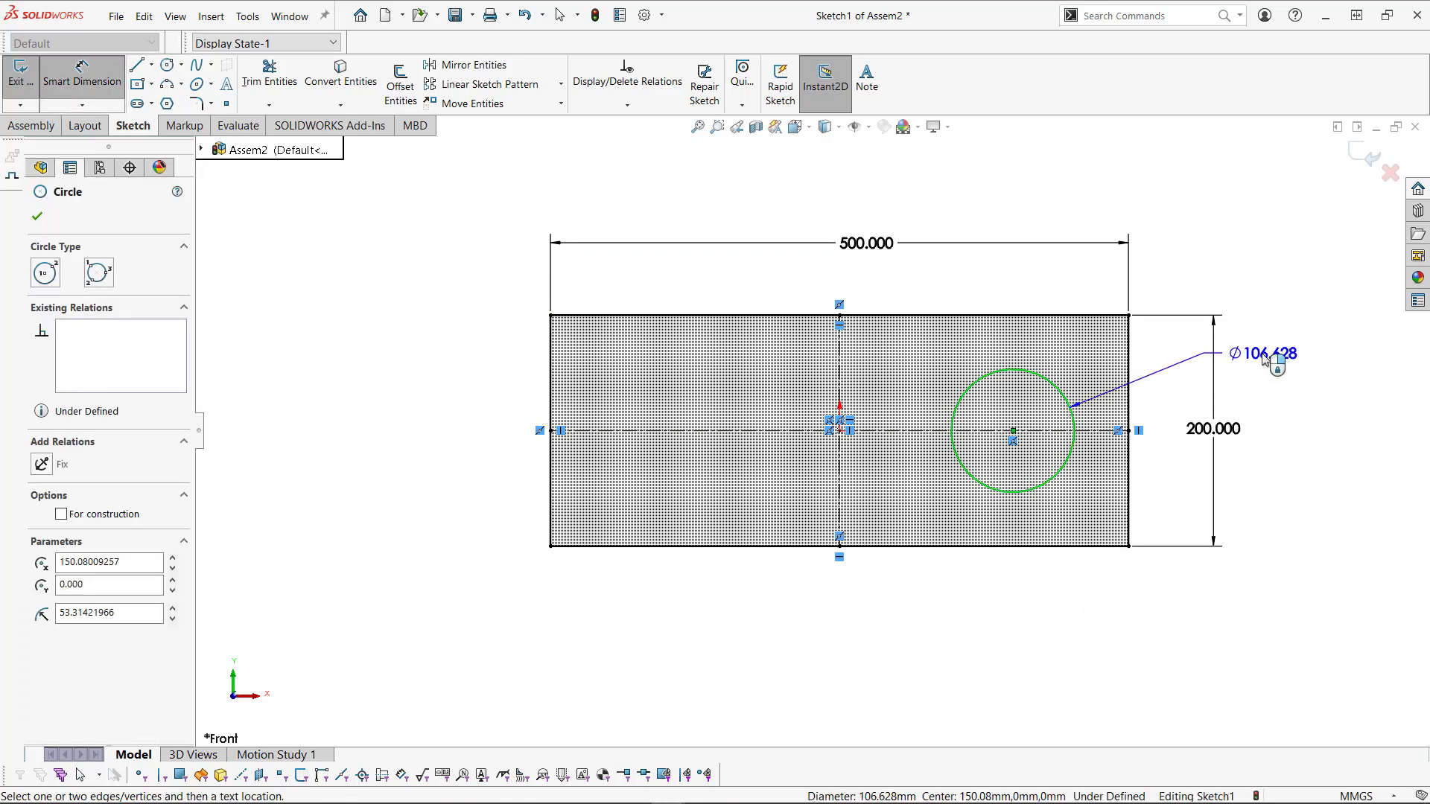
click(1262, 354)
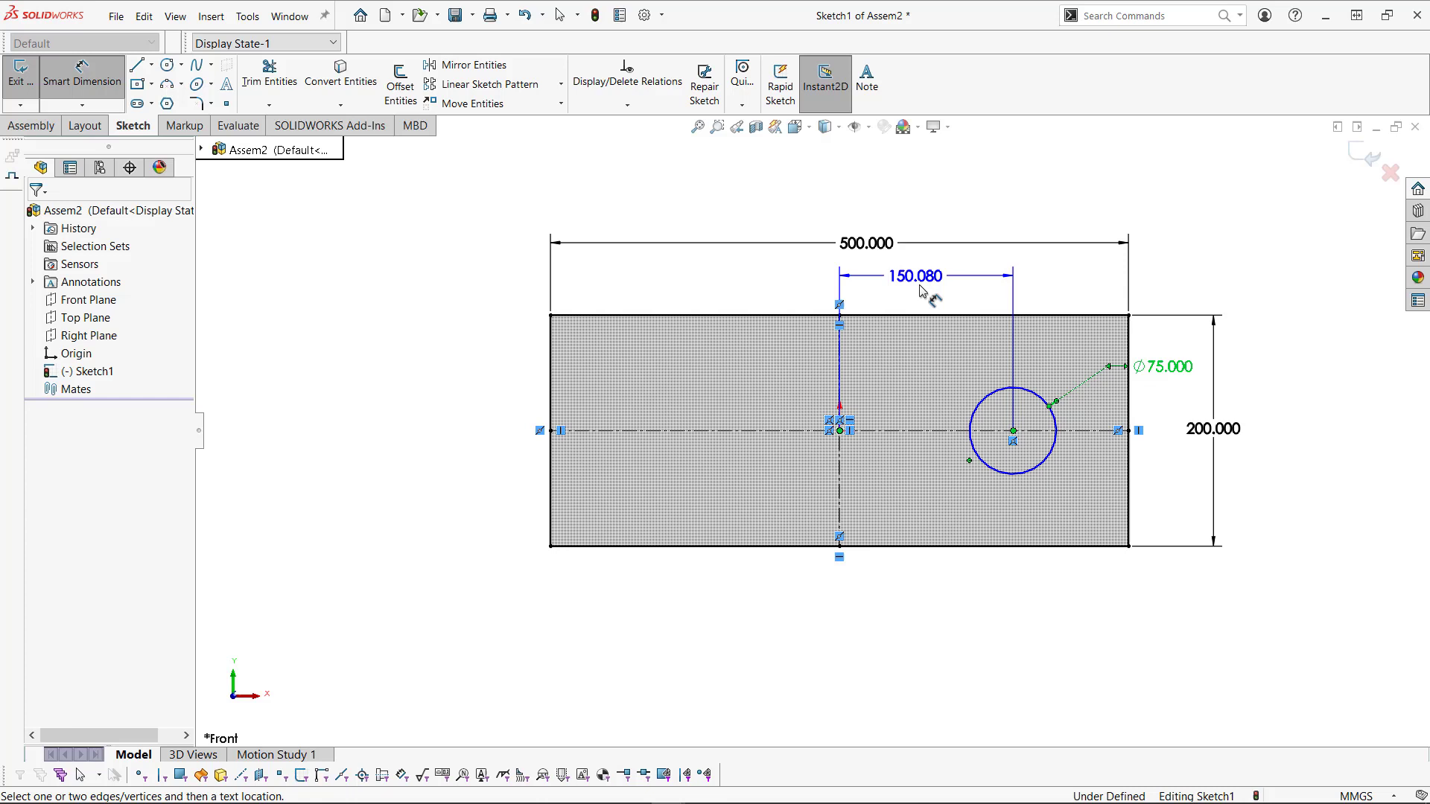
click(916, 276)
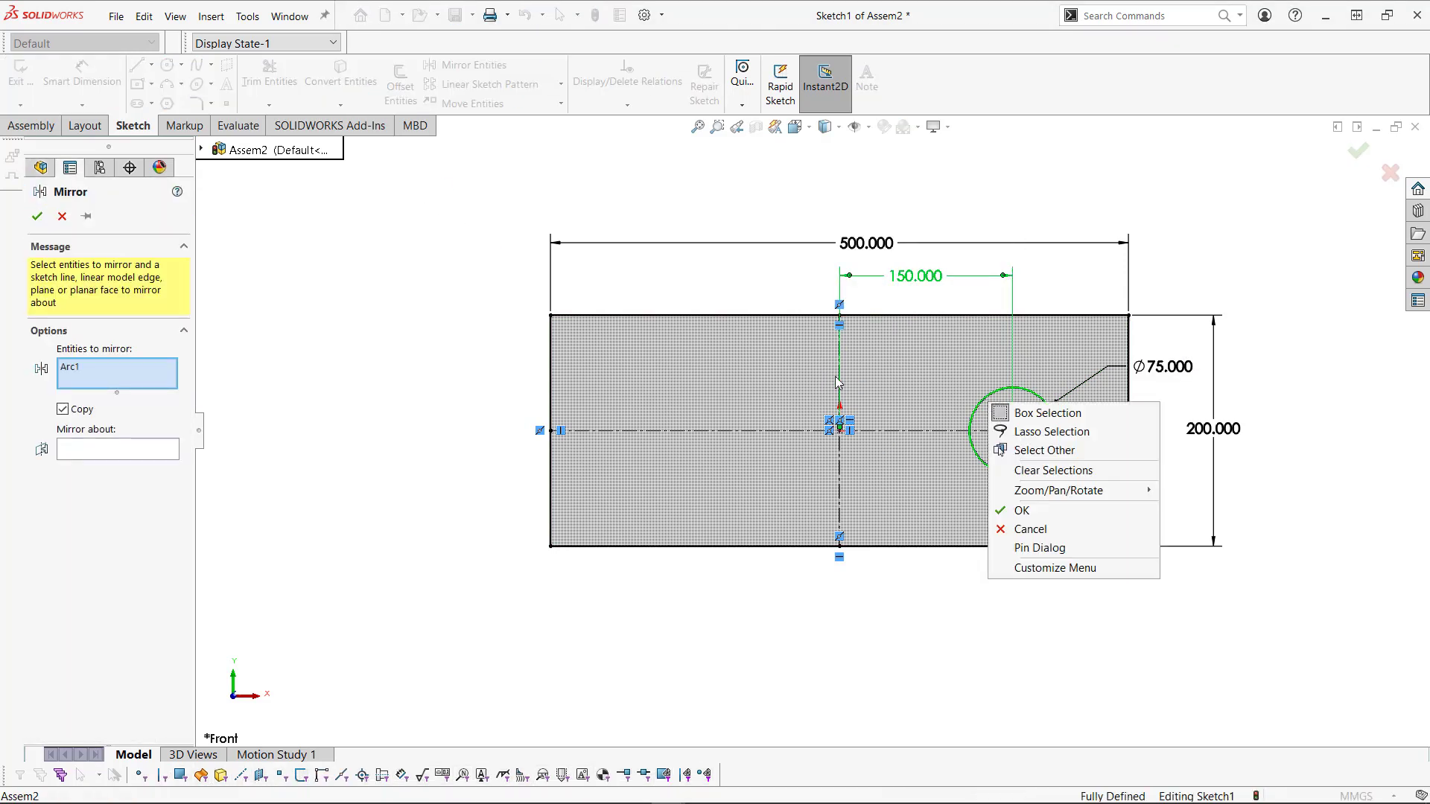
click(1021, 510)
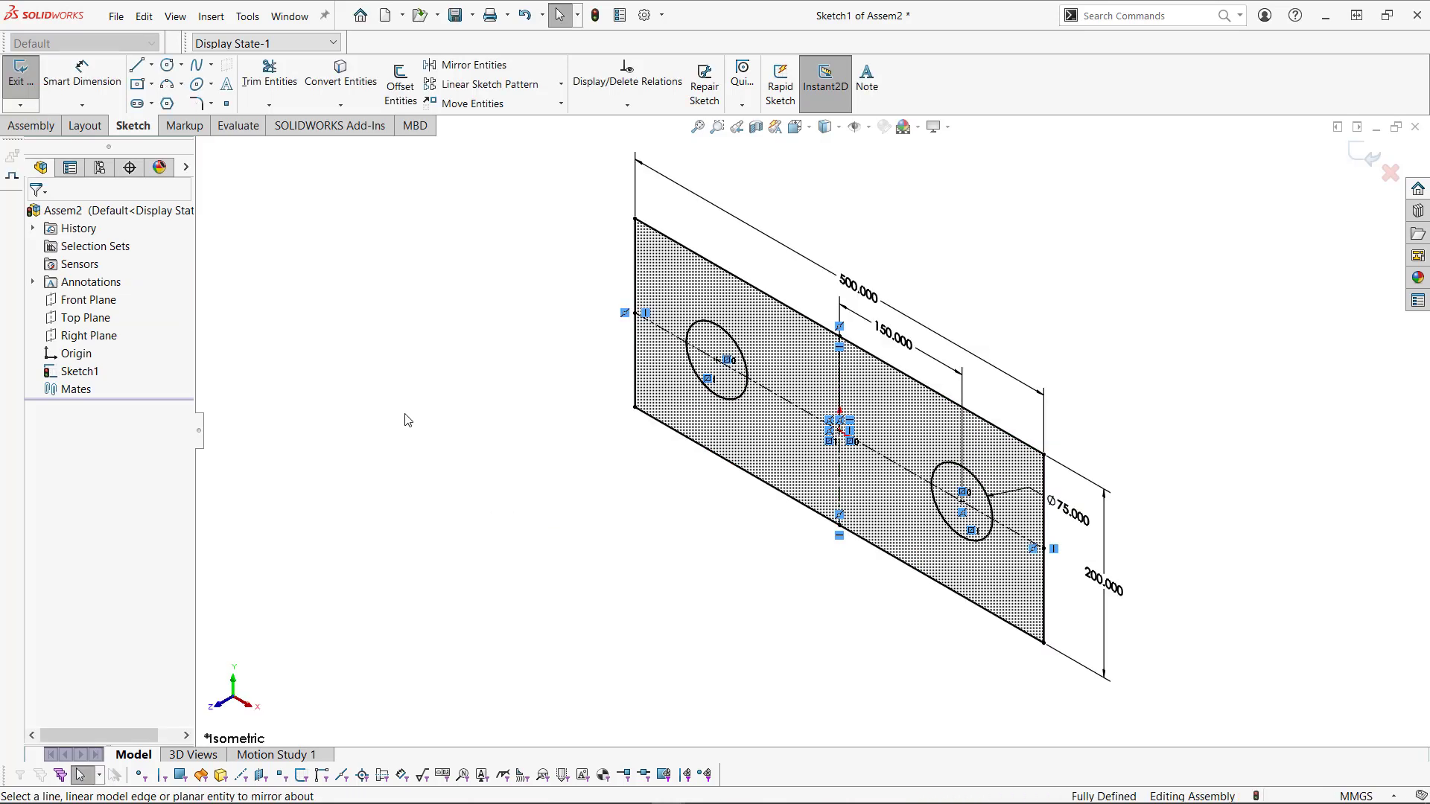
click(16, 74)
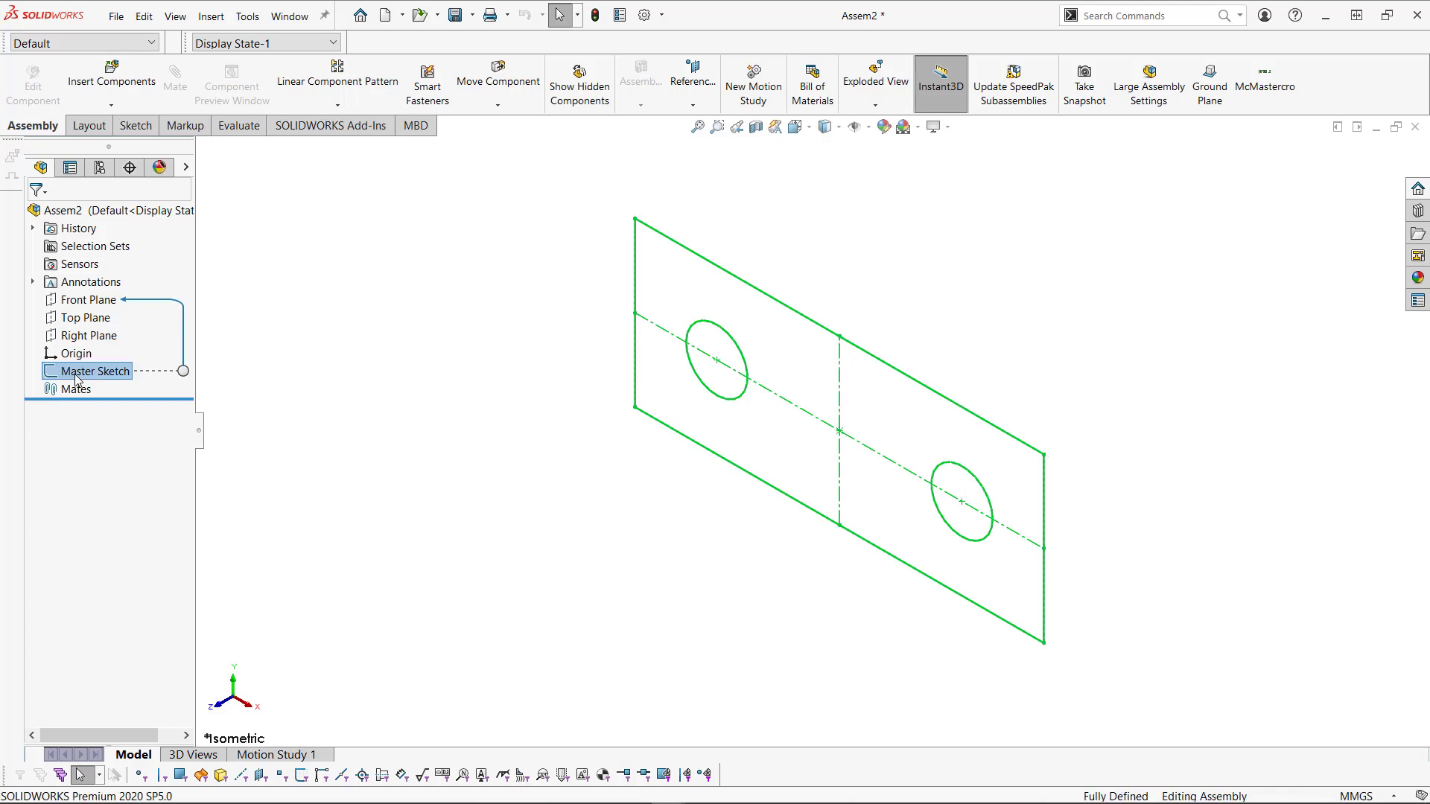
Step: Insert a new in-context part placed on the Front Plane
click(112, 105)
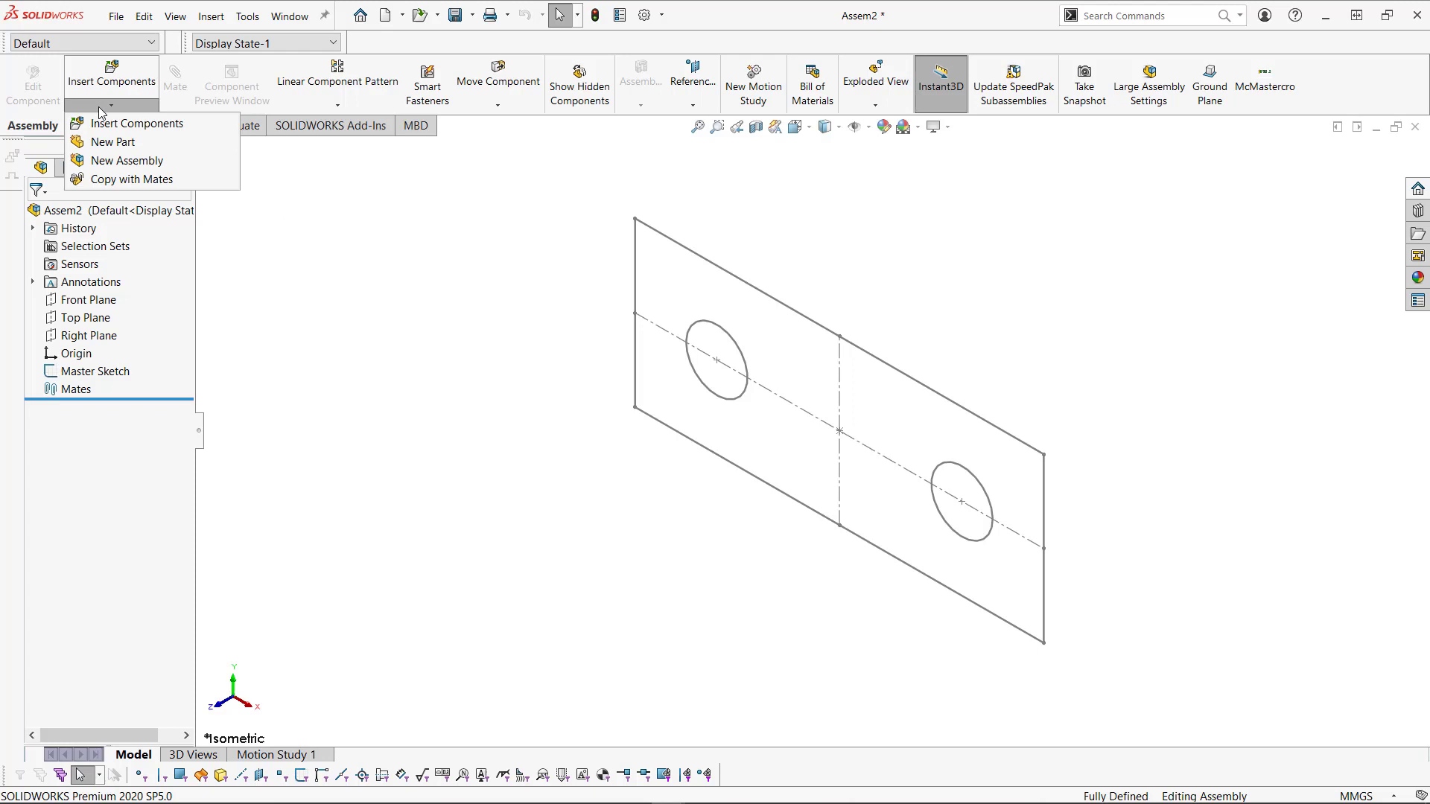
mouse_move(146, 148)
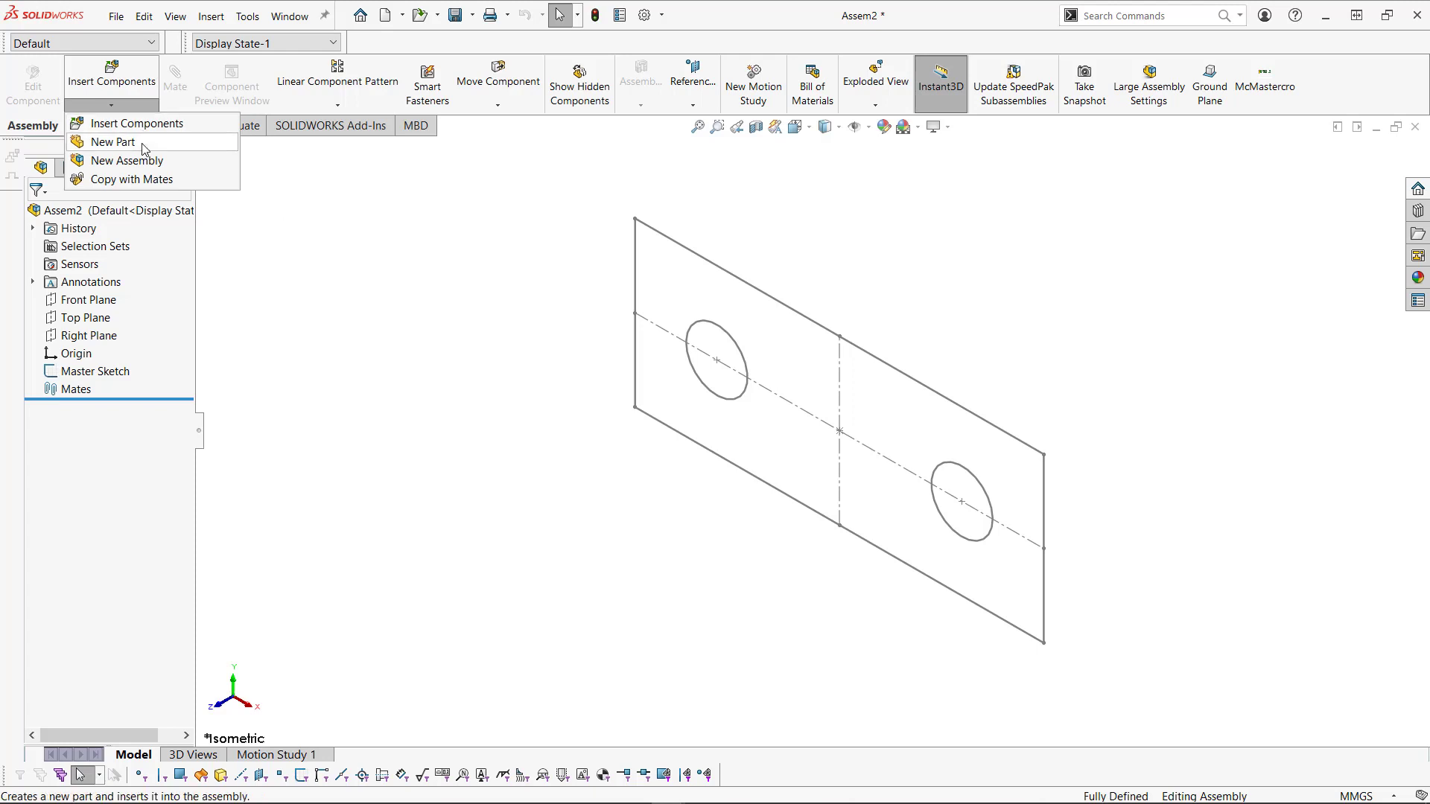
click(110, 142)
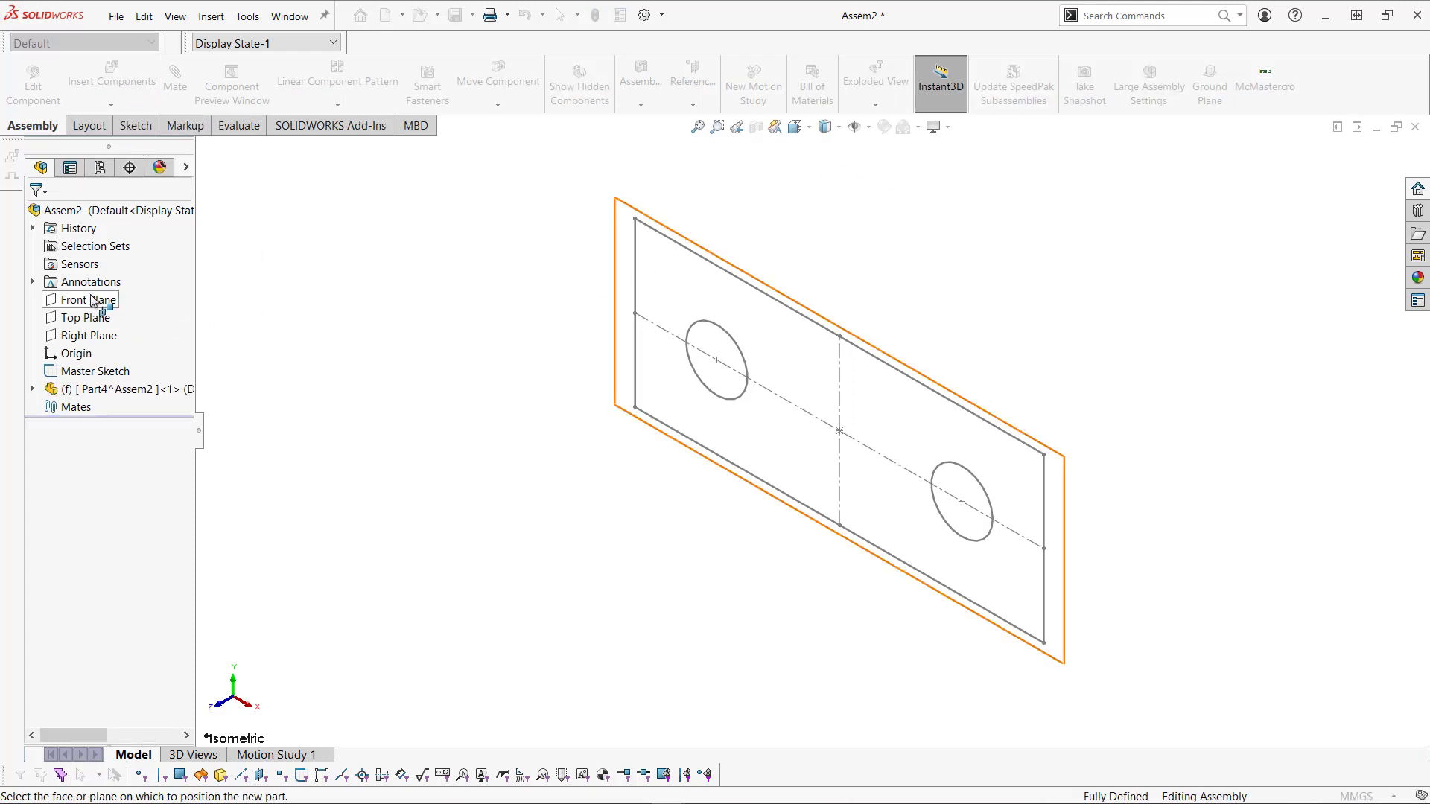
click(86, 300)
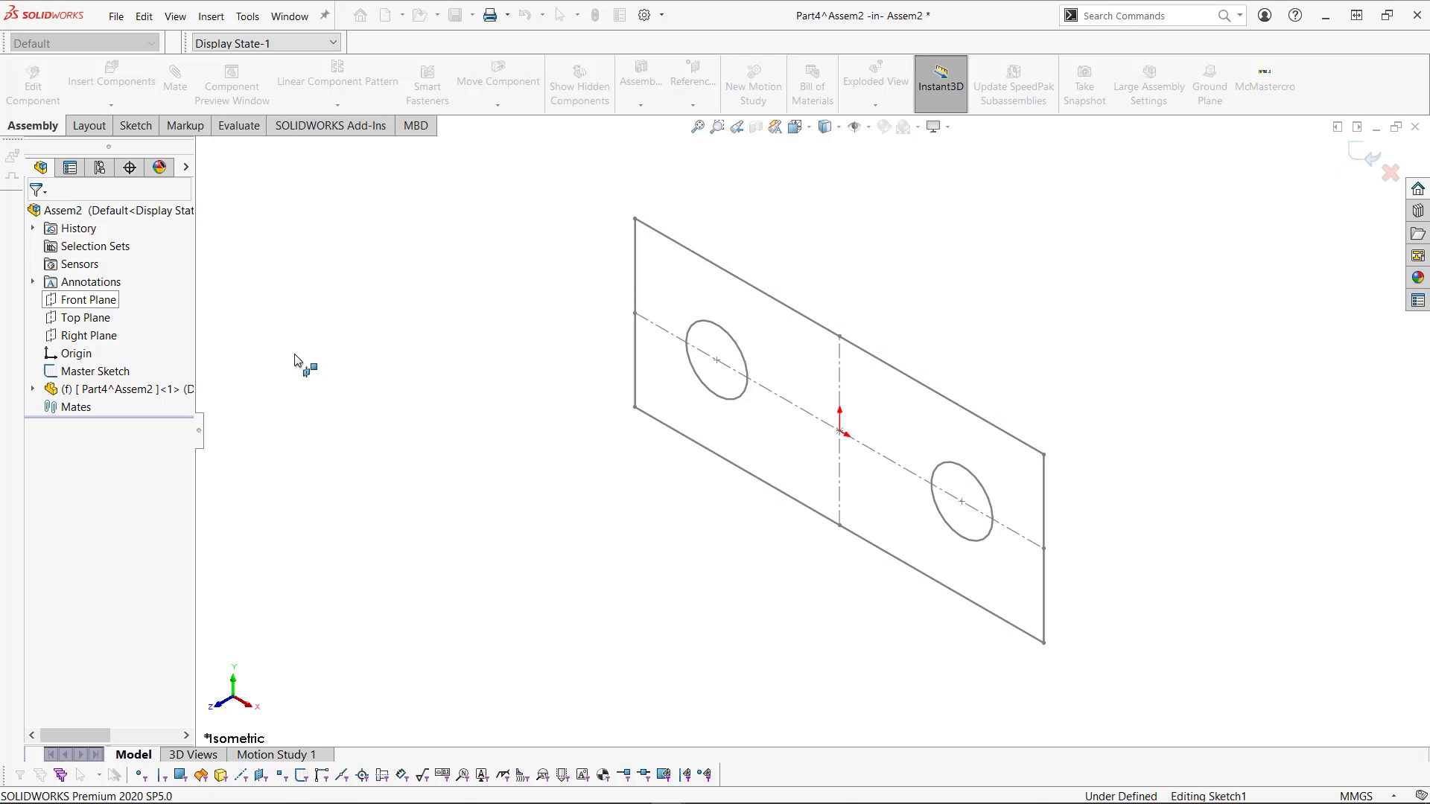
Step: Convert the two Master Sketch circles and extrude them into rods
click(79, 125)
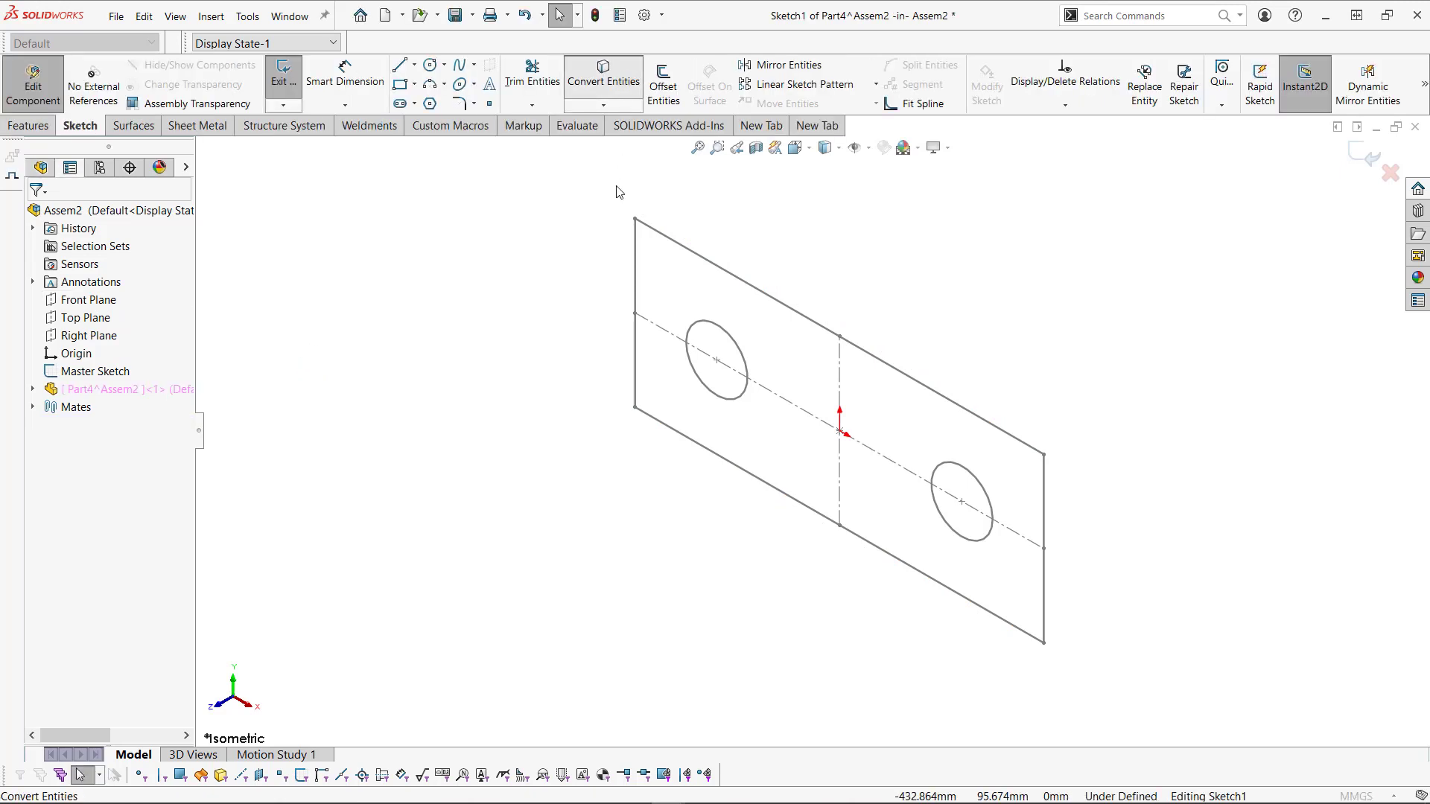
click(604, 71)
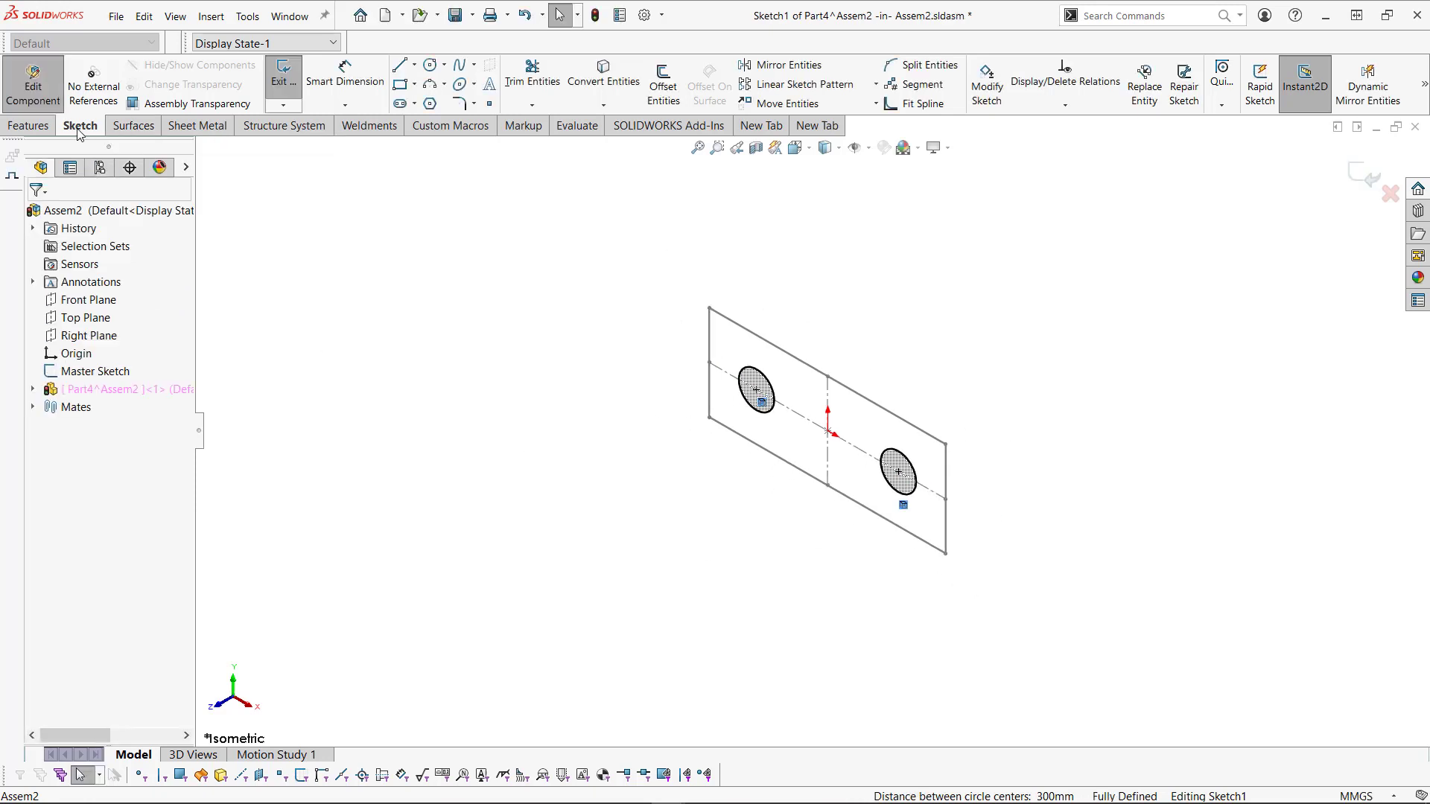
click(28, 126)
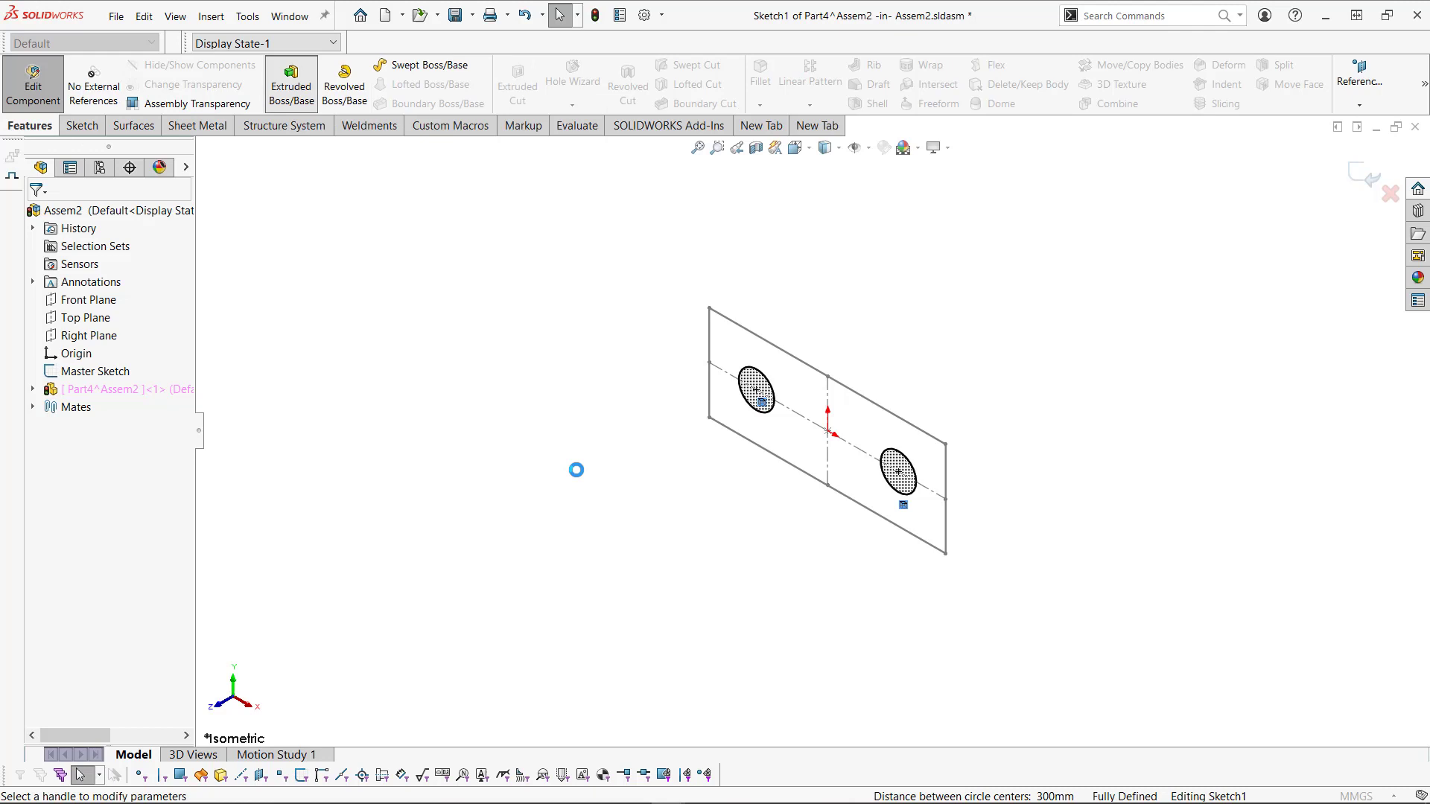
click(291, 81)
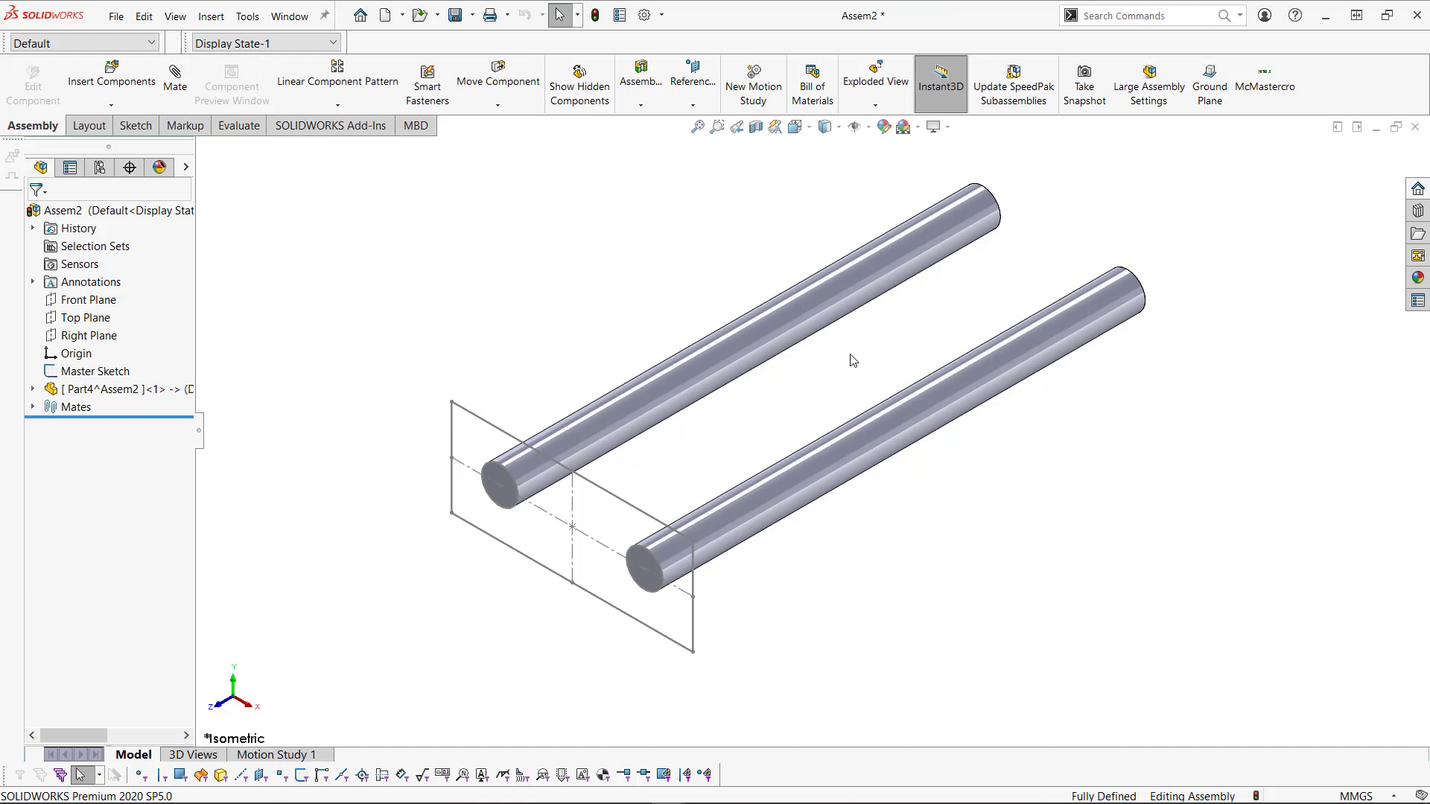
mouse_move(303, 313)
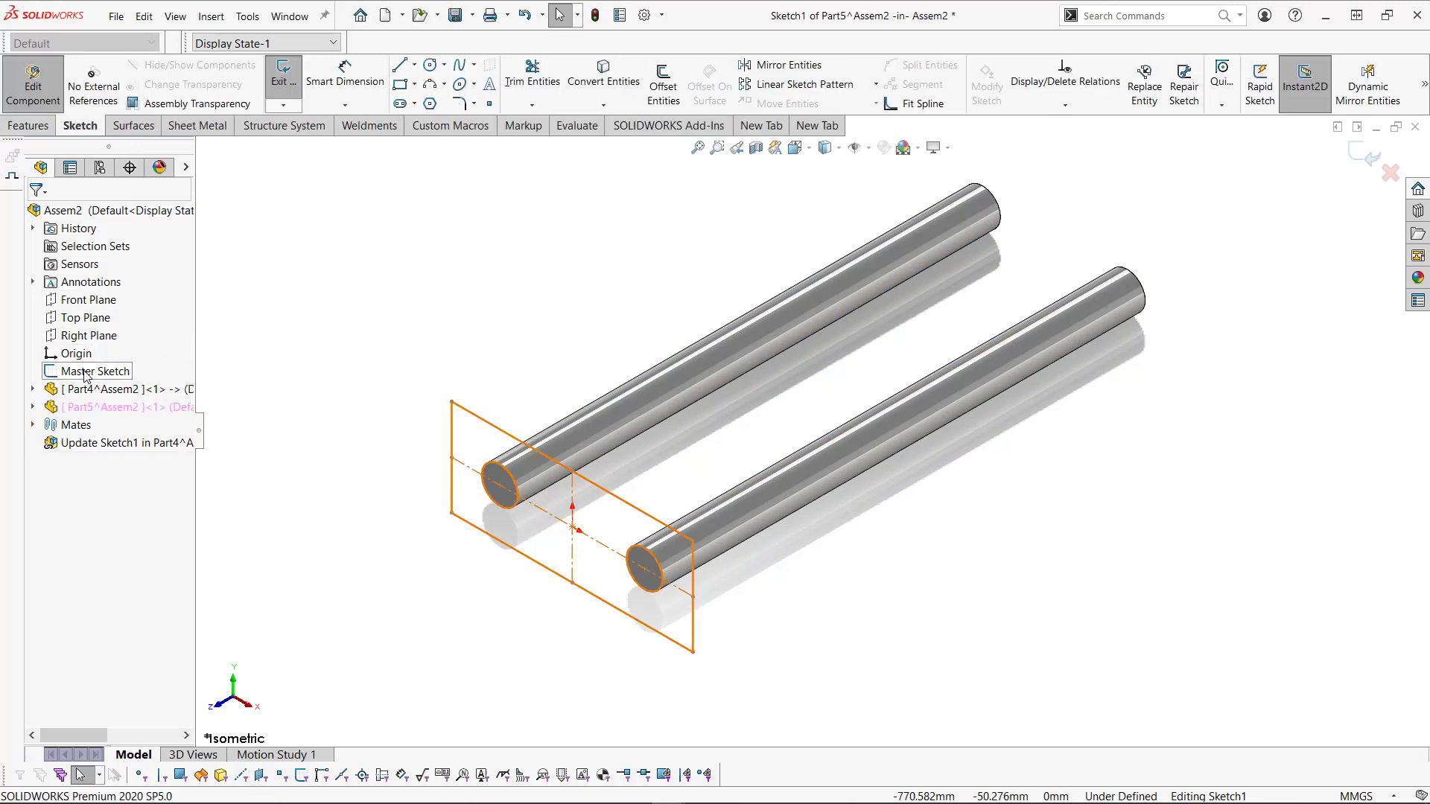
Step: Extrude the converted Master Sketch outline 10 mm into a plate, then hide the sketch
click(92, 371)
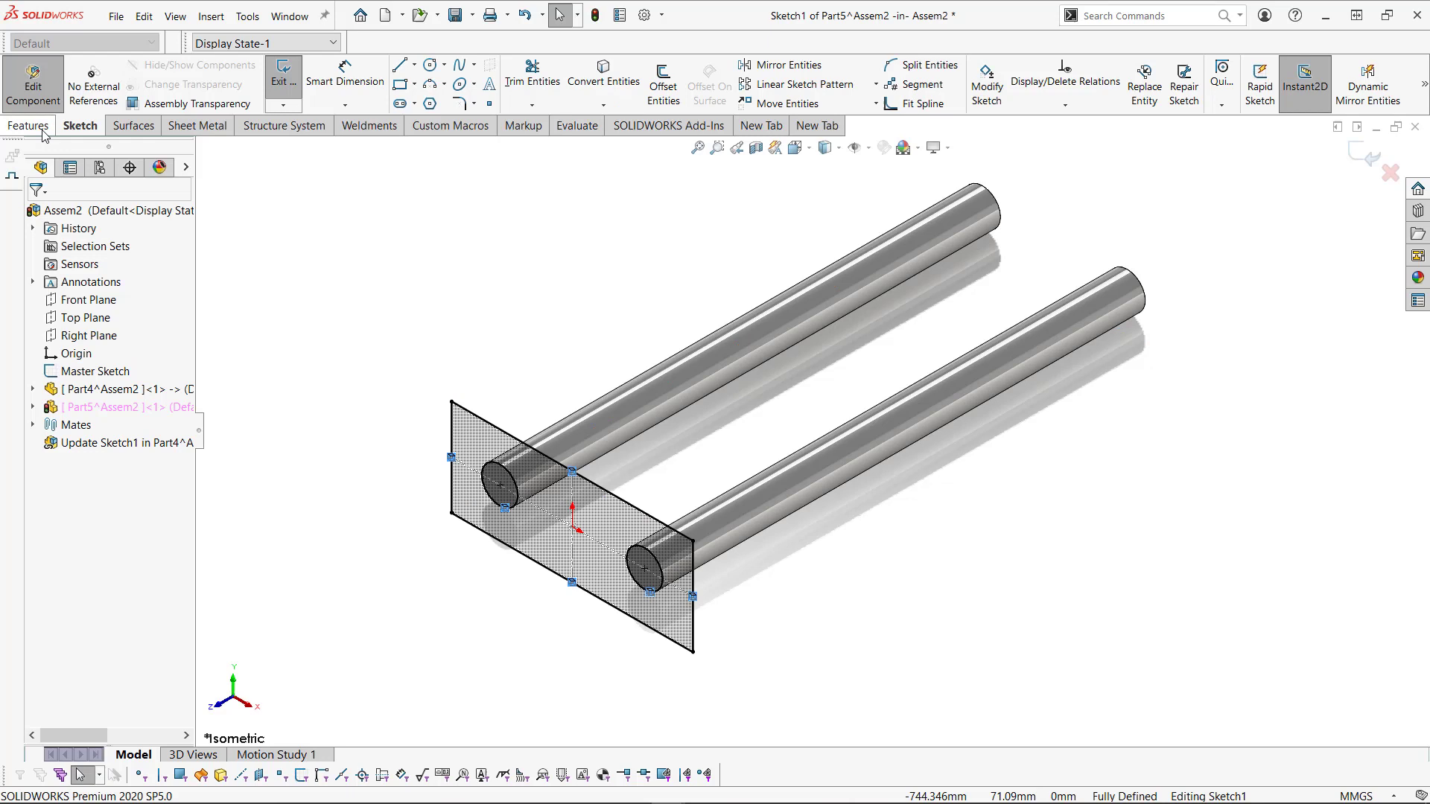
click(28, 125)
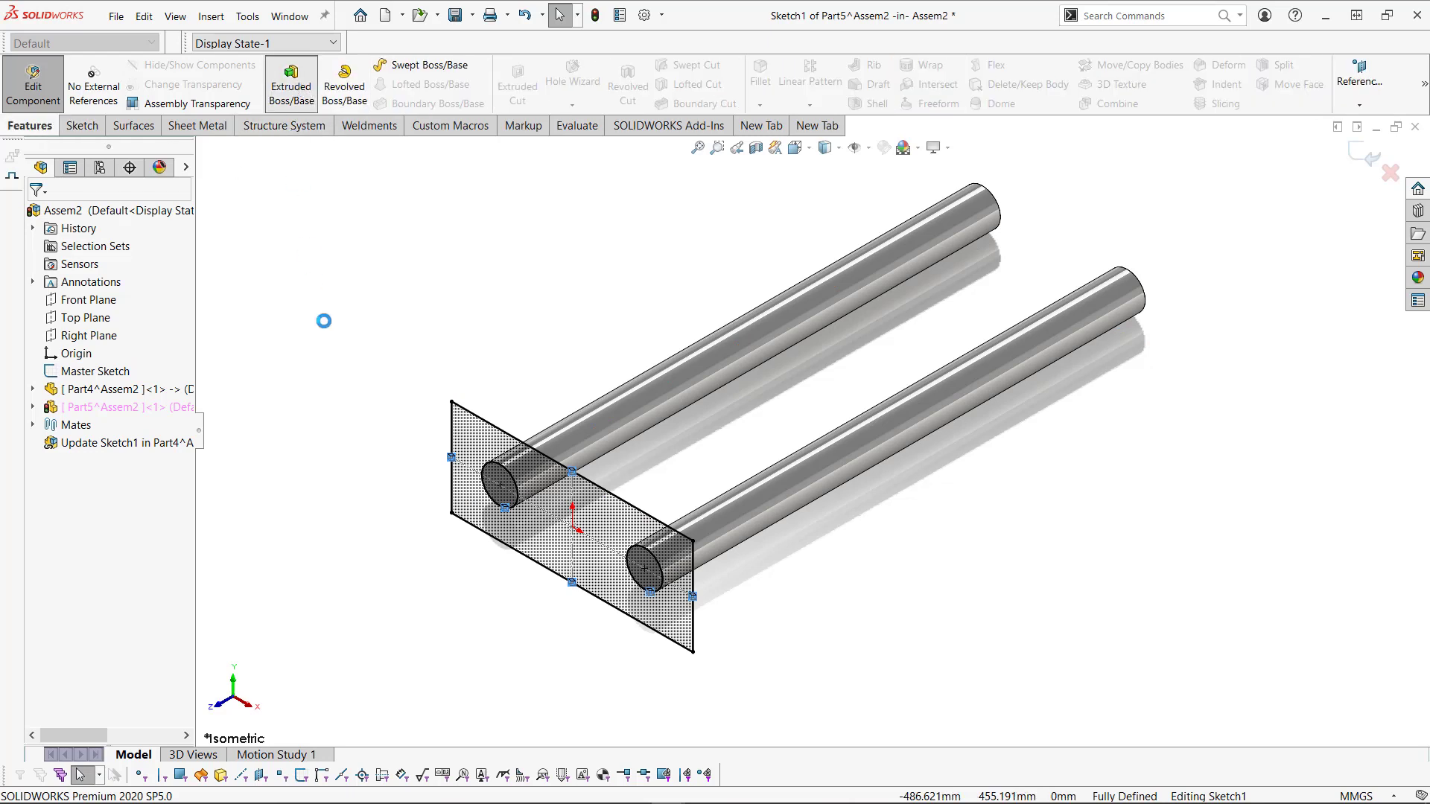
click(291, 82)
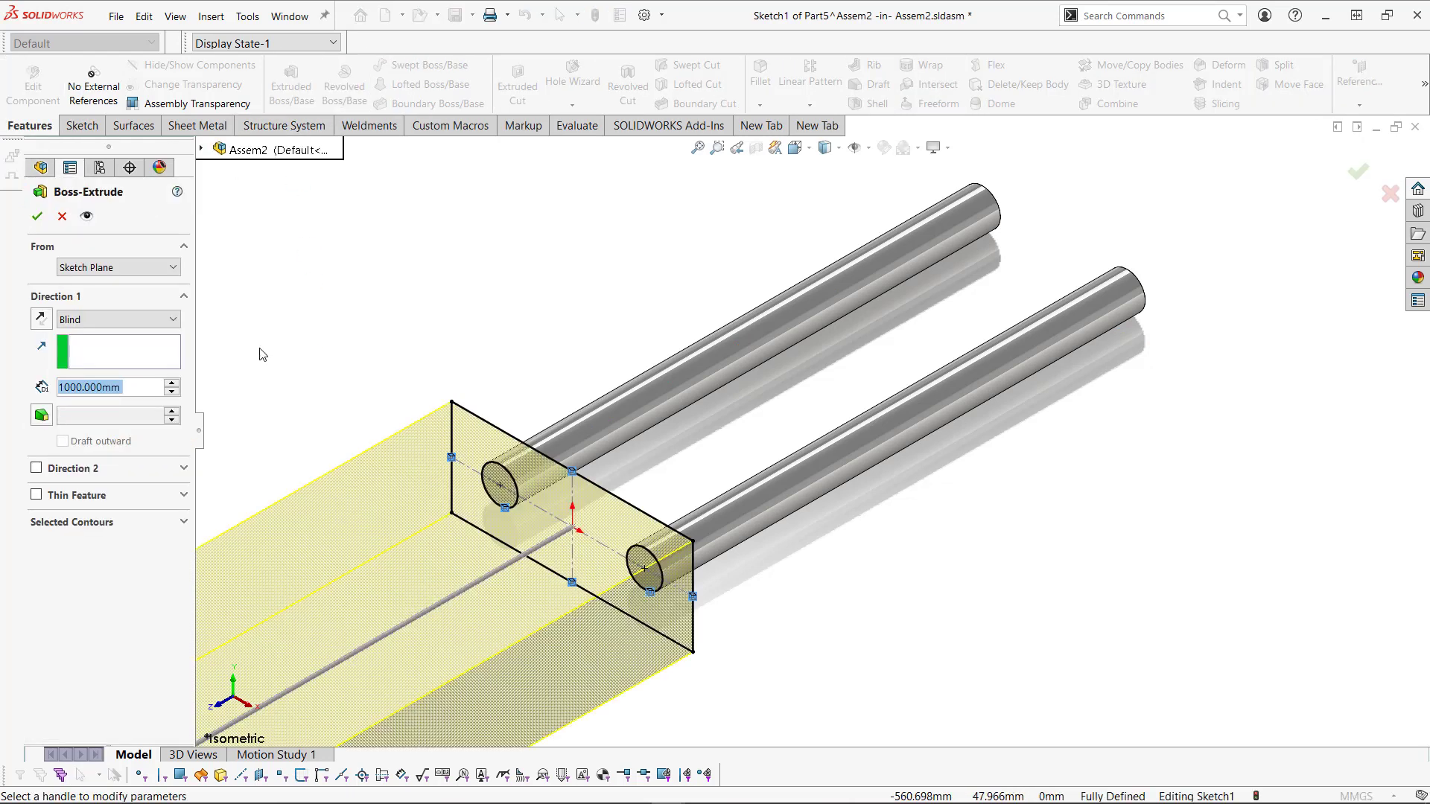
text(10.000mm)
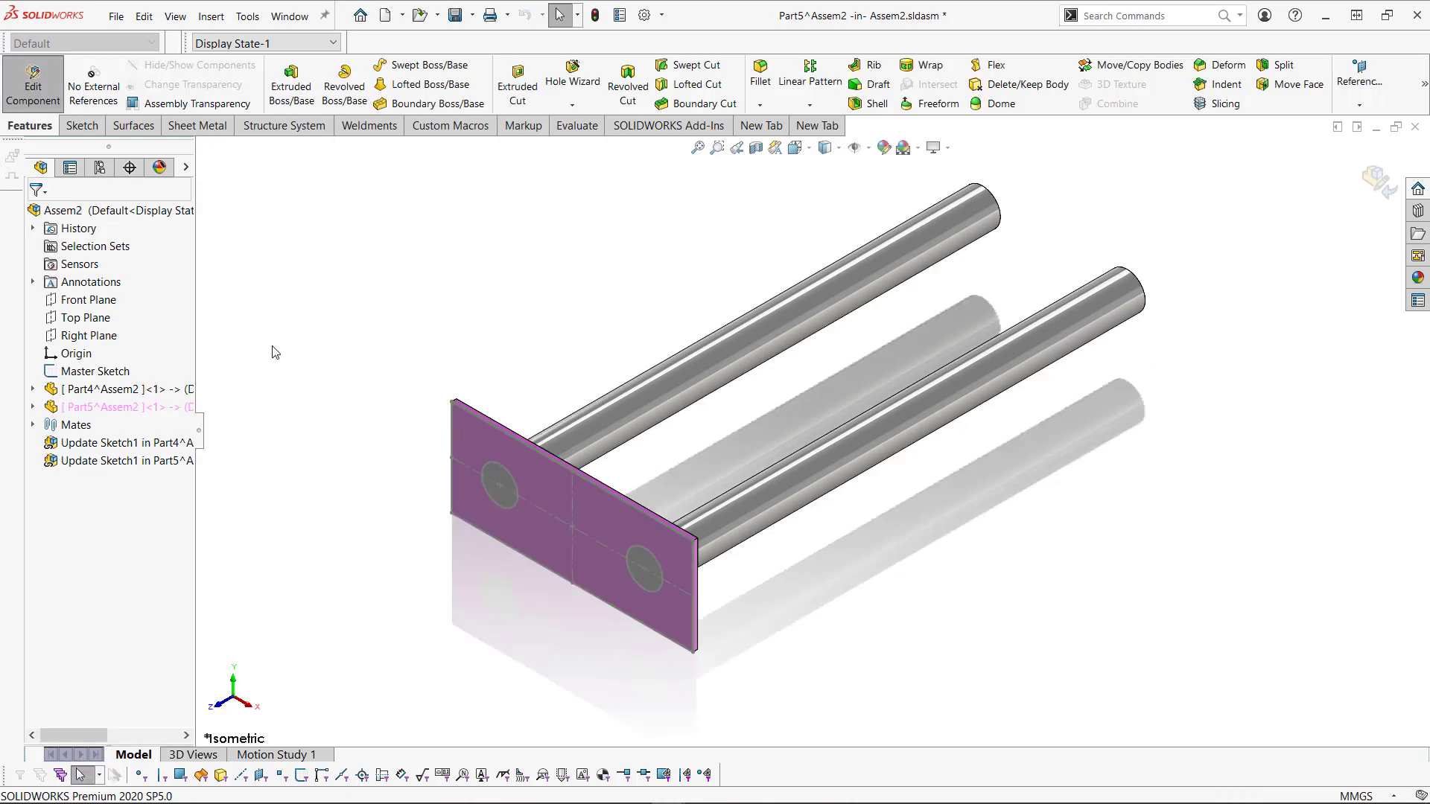
click(94, 371)
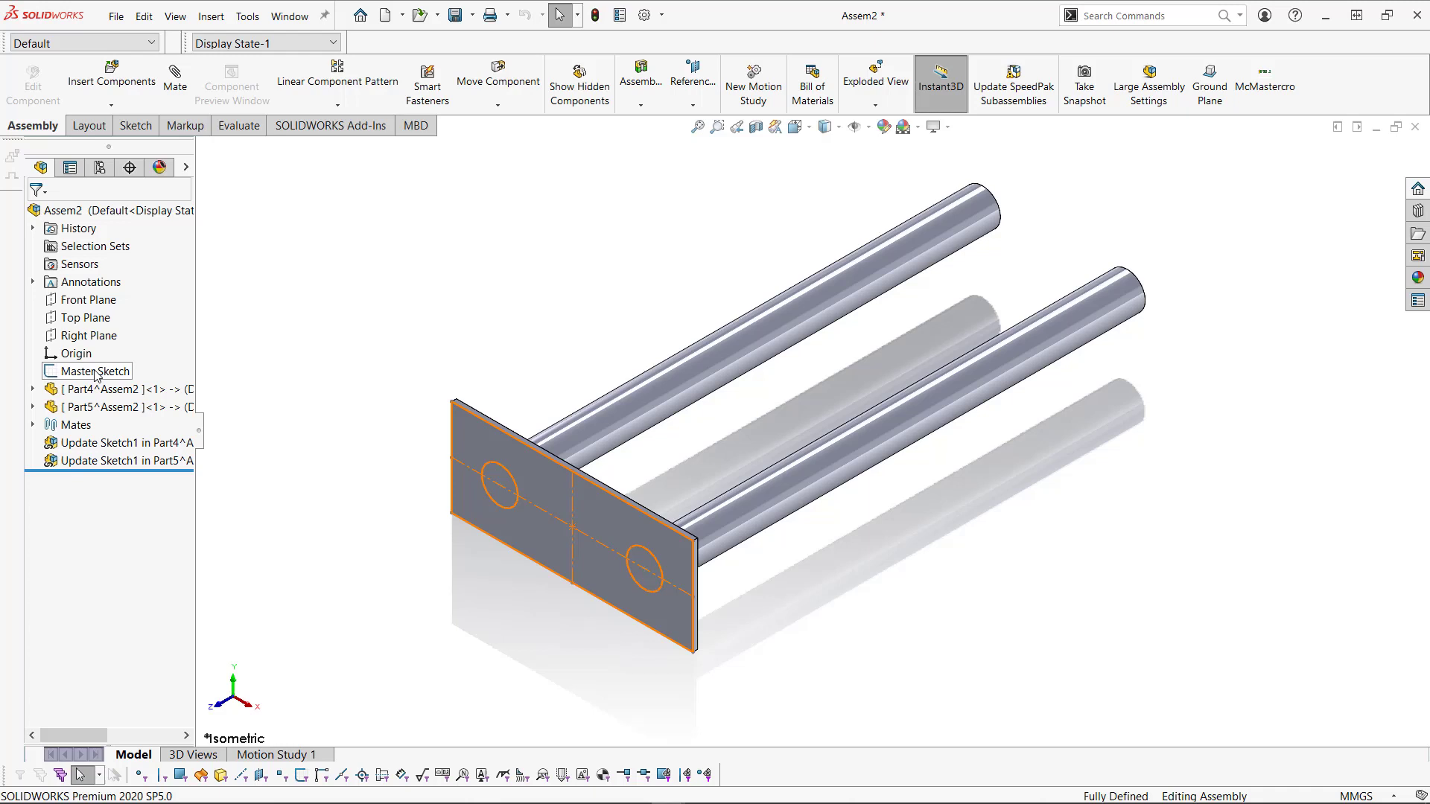
click(425, 294)
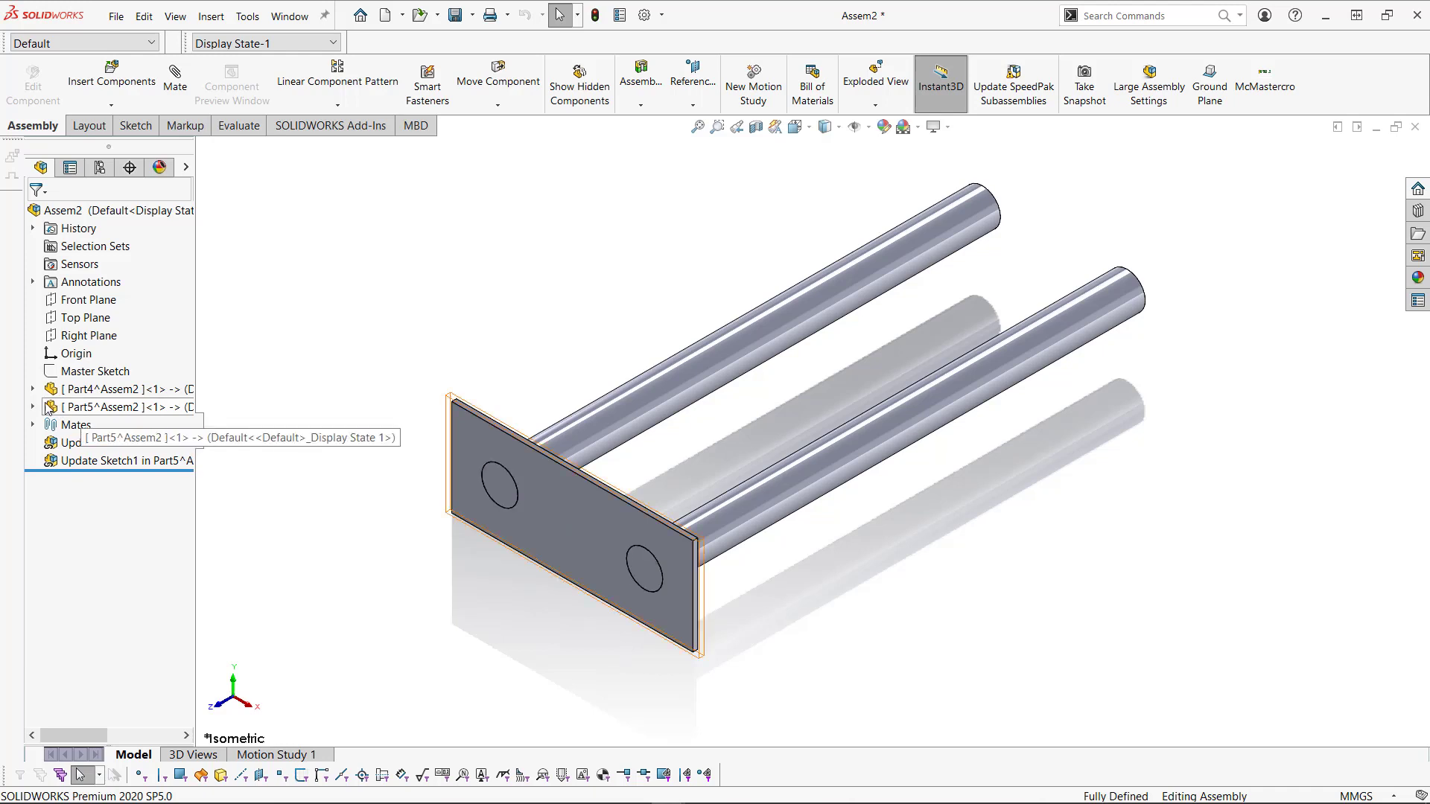
Step: Suppress the plate's InPlace2 mate and select a hole surface to align with a rod
click(32, 406)
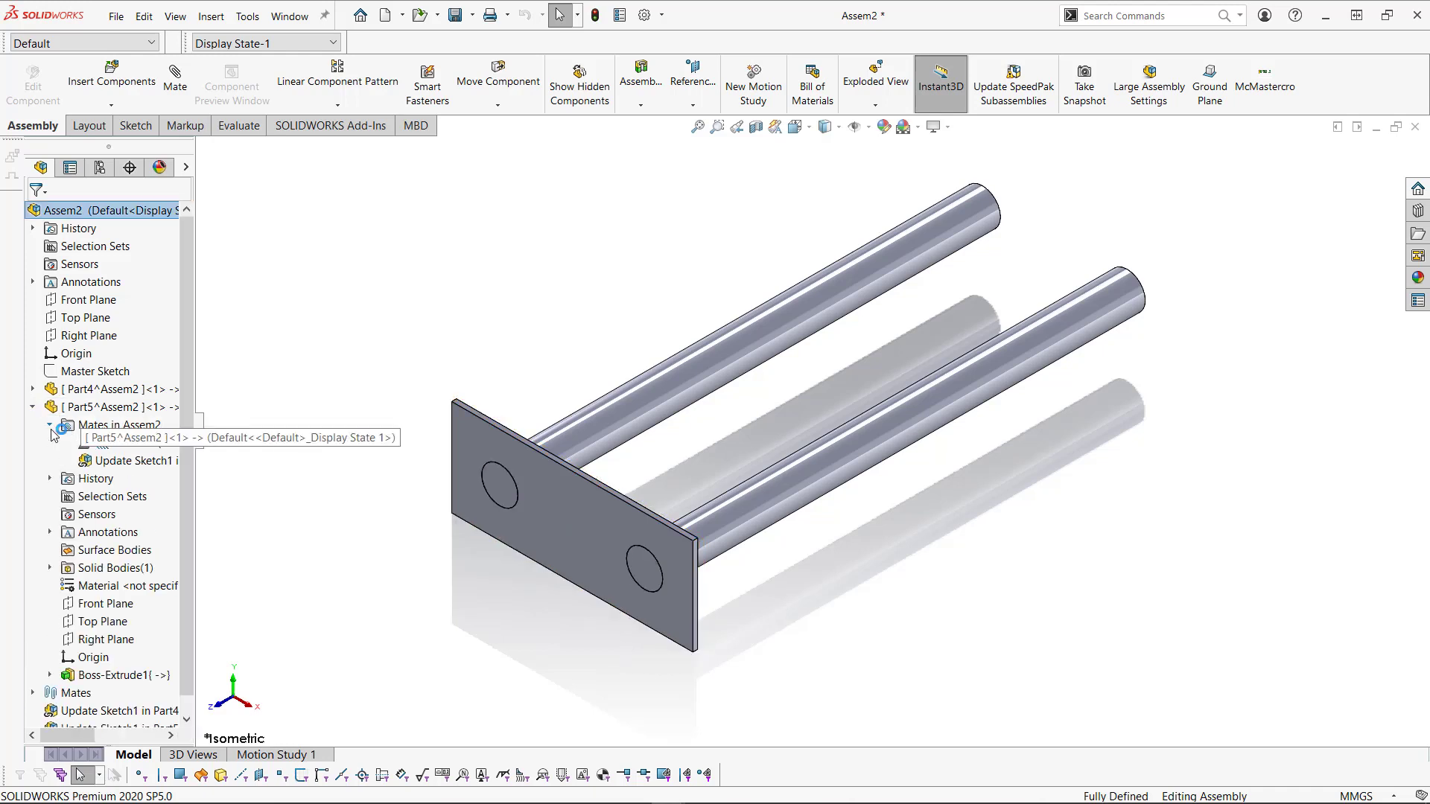
right_click(116, 441)
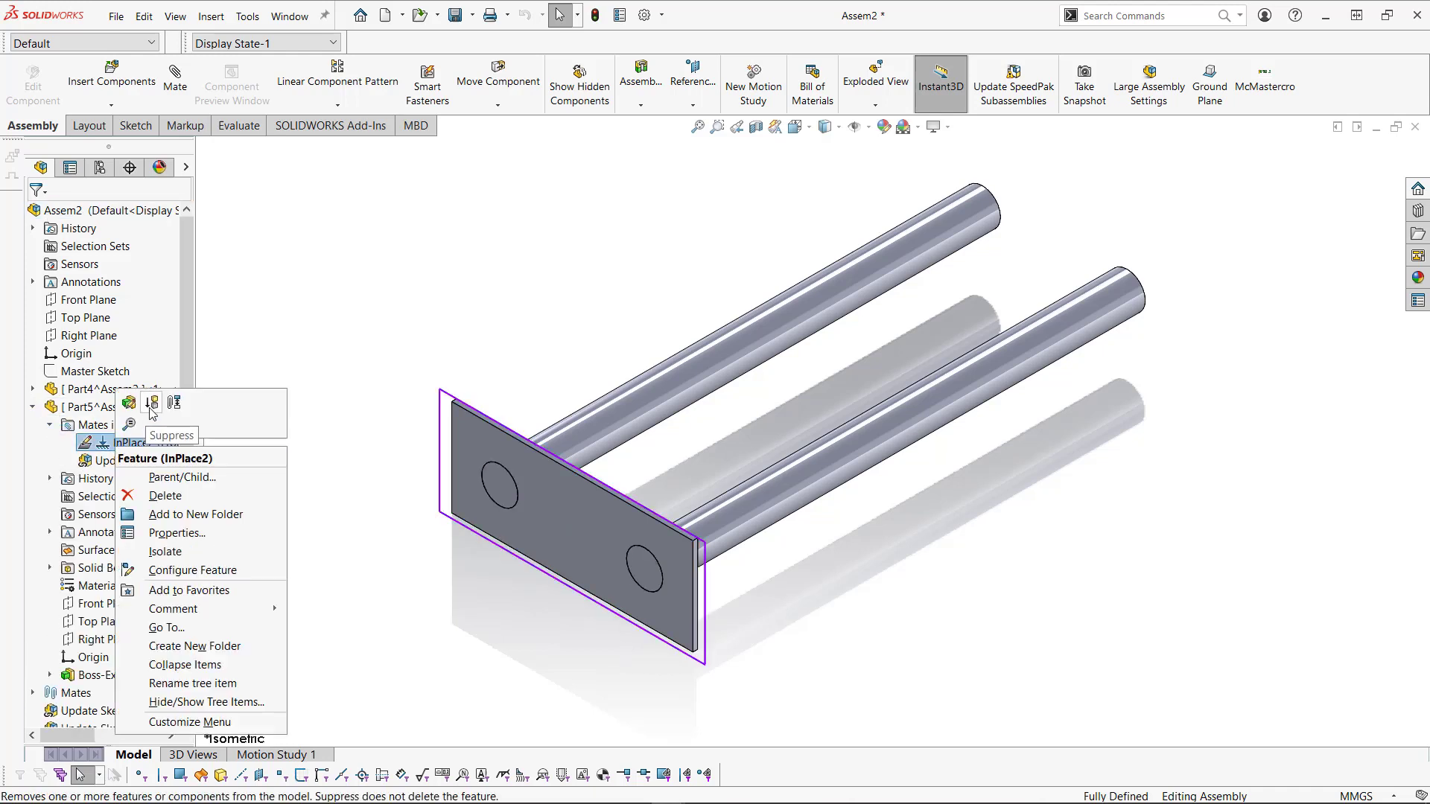
click(152, 402)
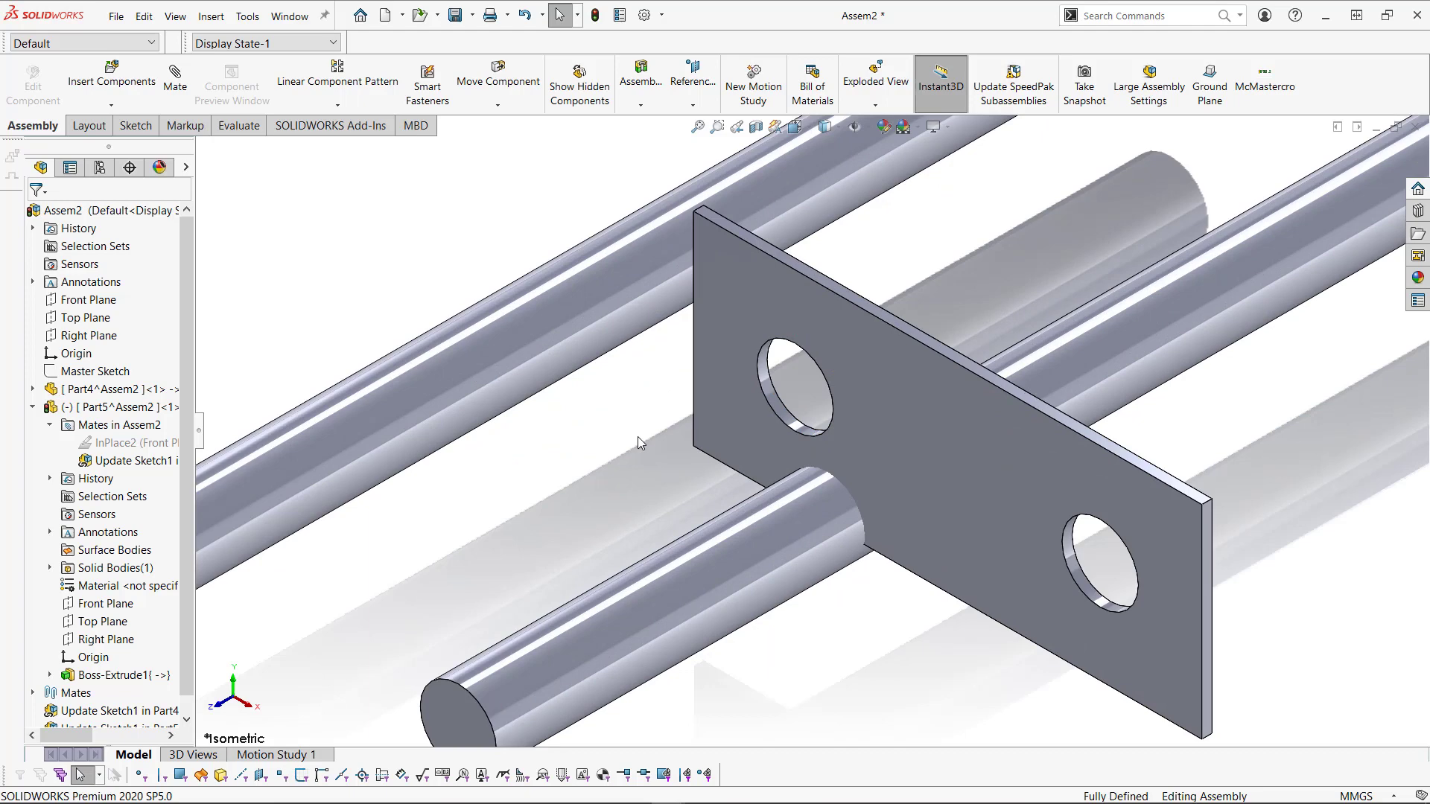
click(796, 383)
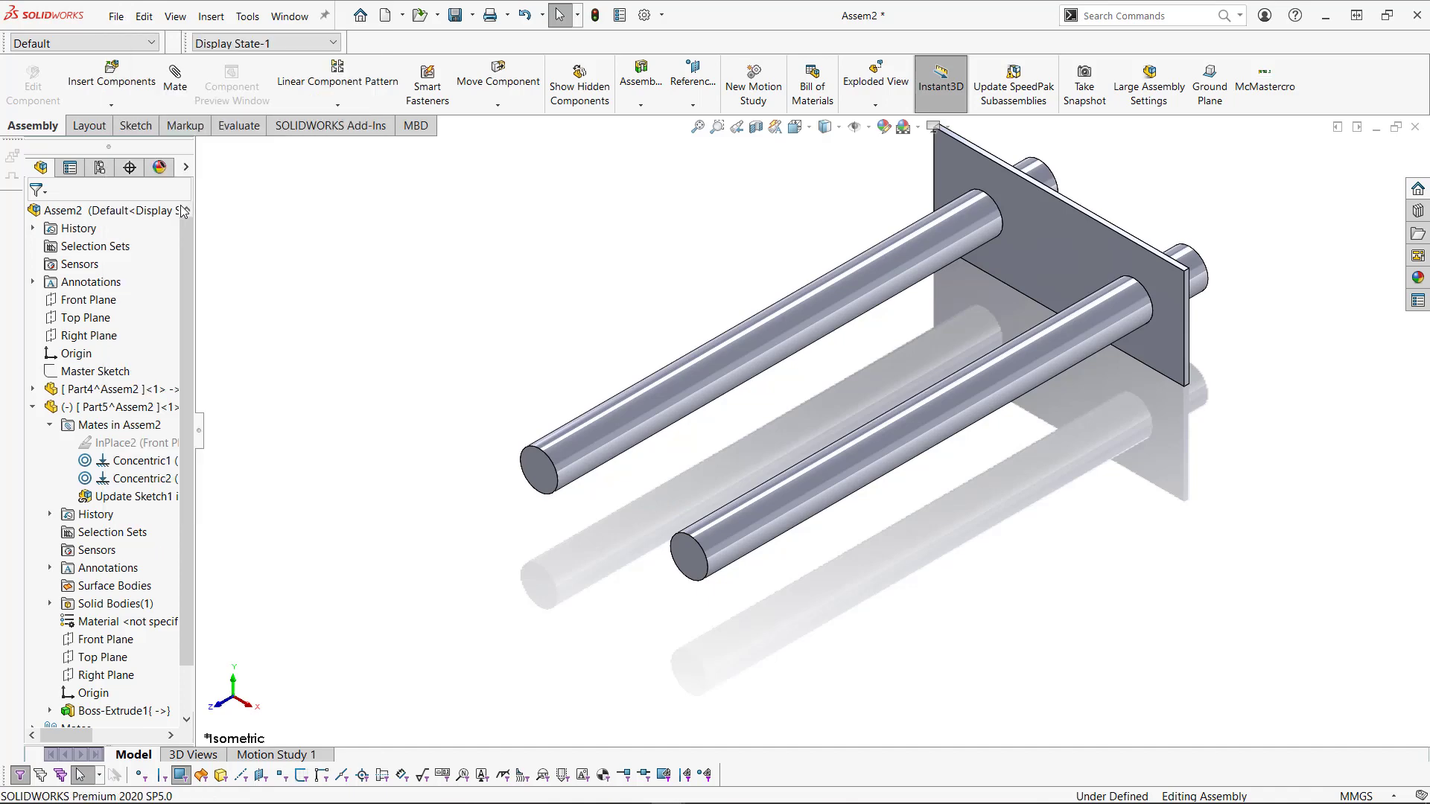
mouse_move(662, 332)
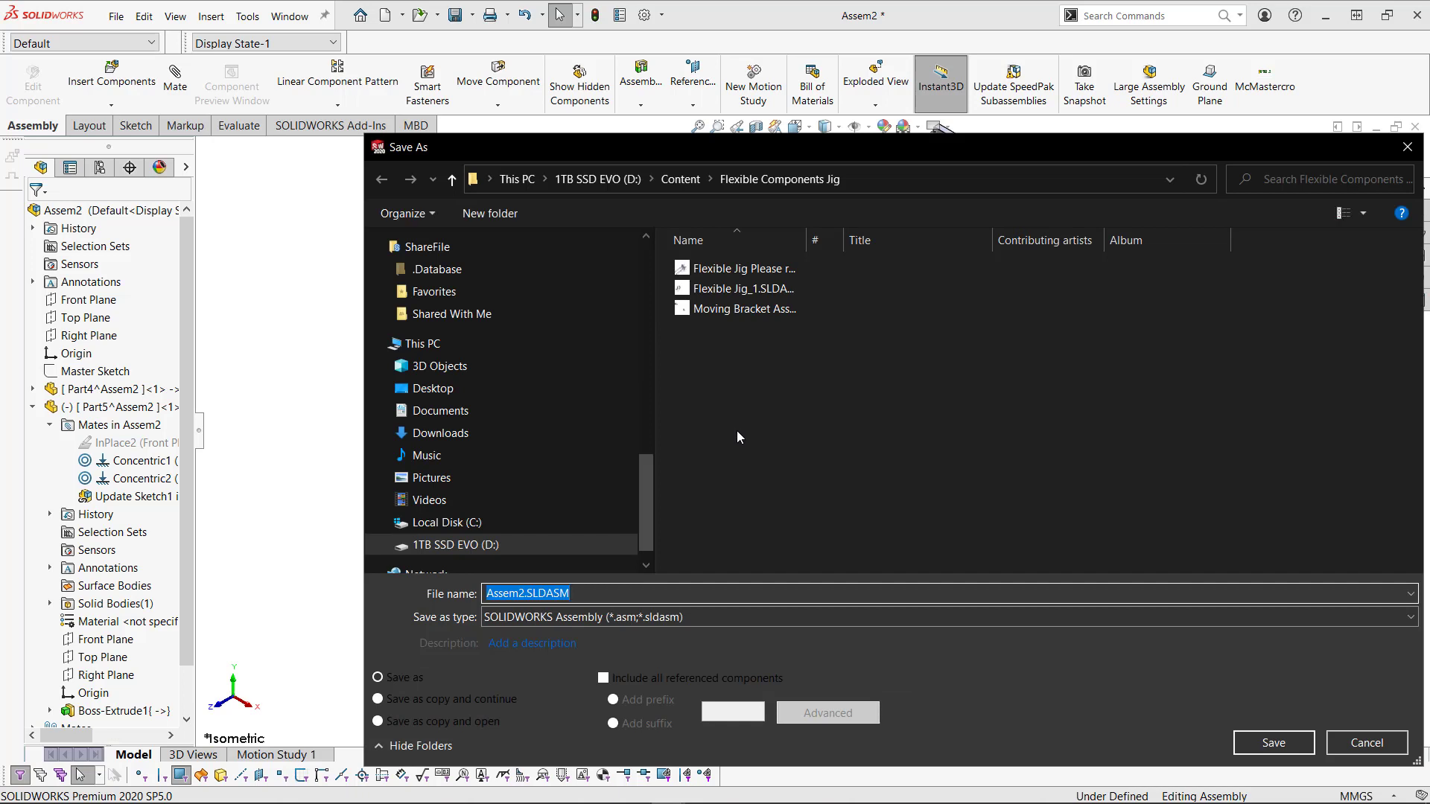
Step: Save as 'Flexible Jig Reuse Me' with in-context references, saving all referenced parts
text(Flexible Jig R)
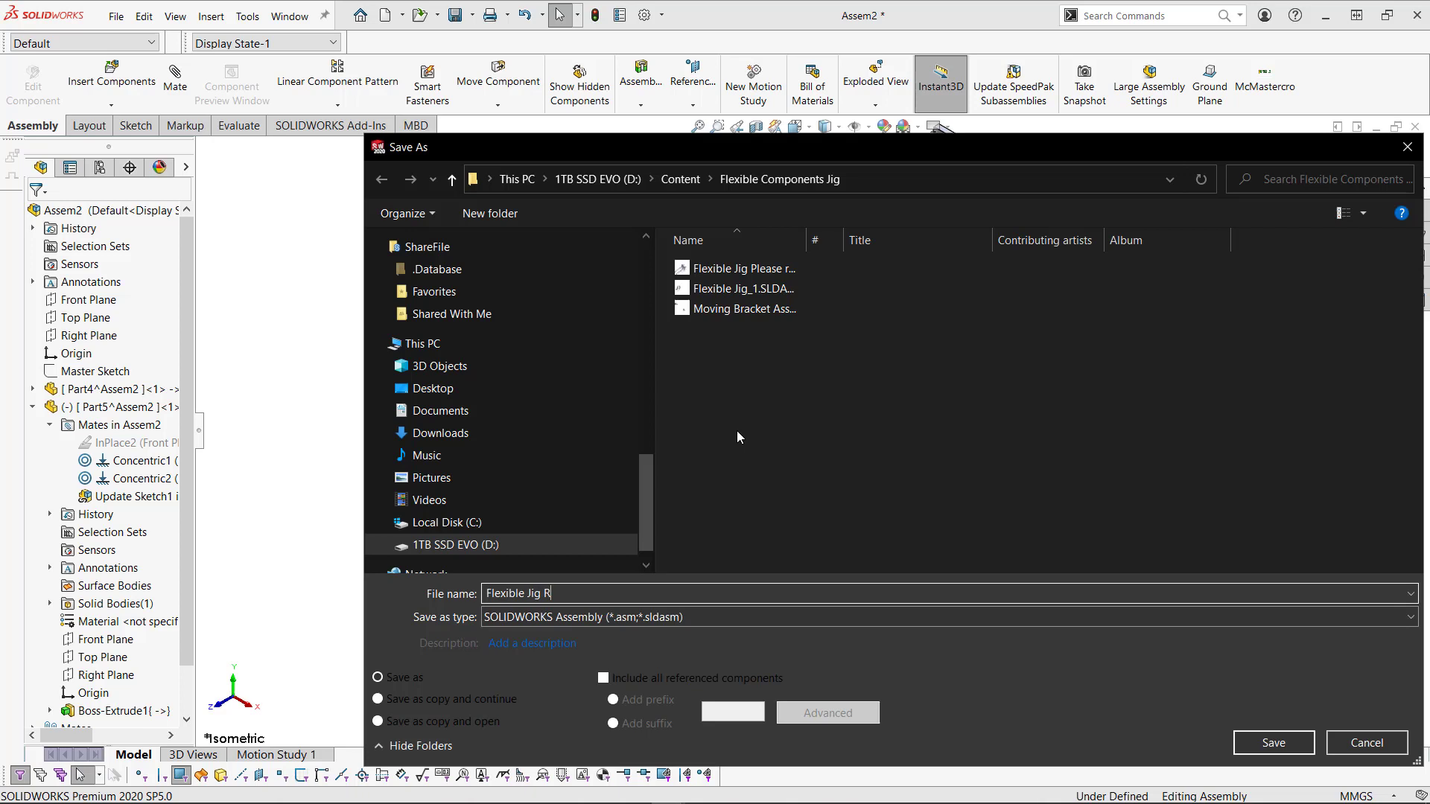
text(euse Me)
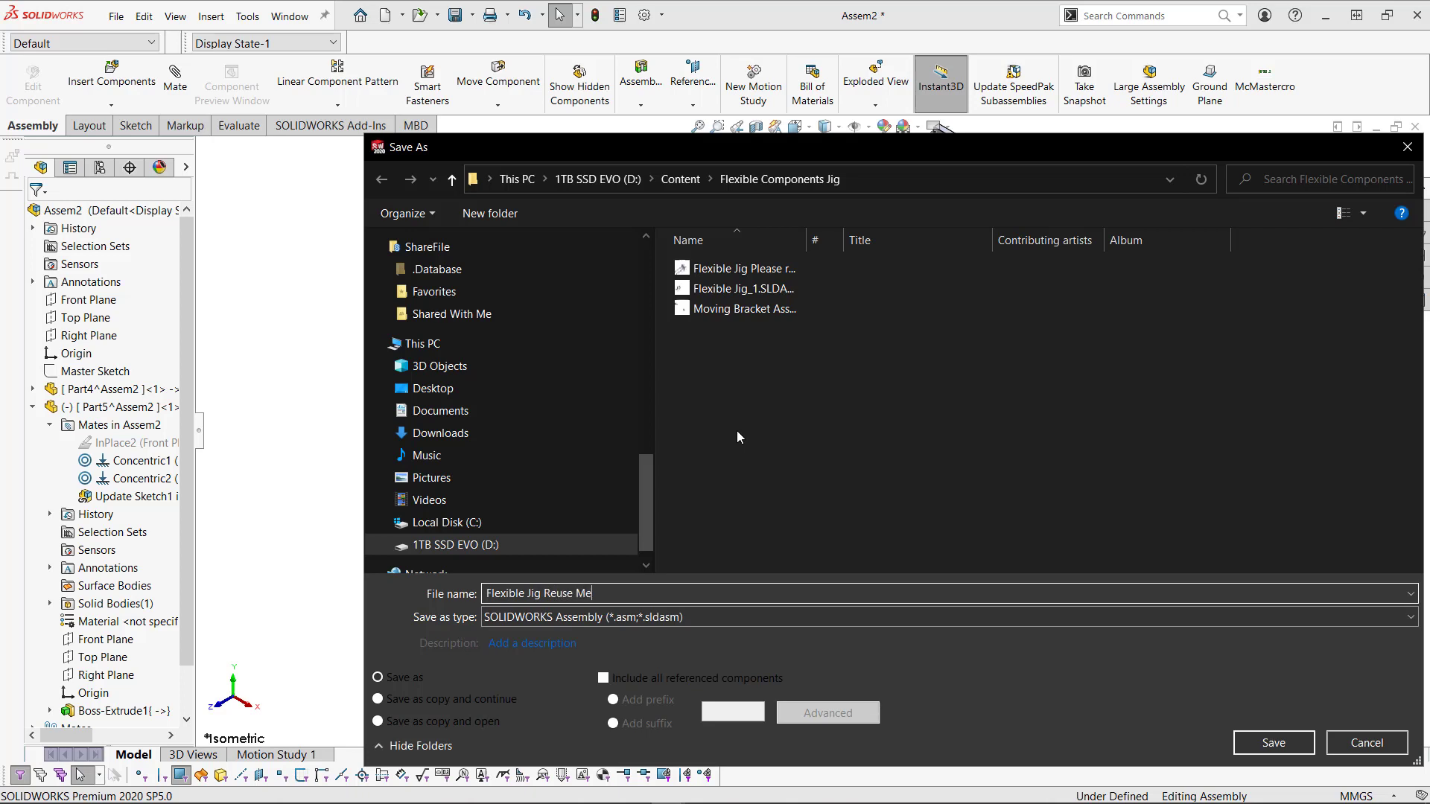
click(1273, 743)
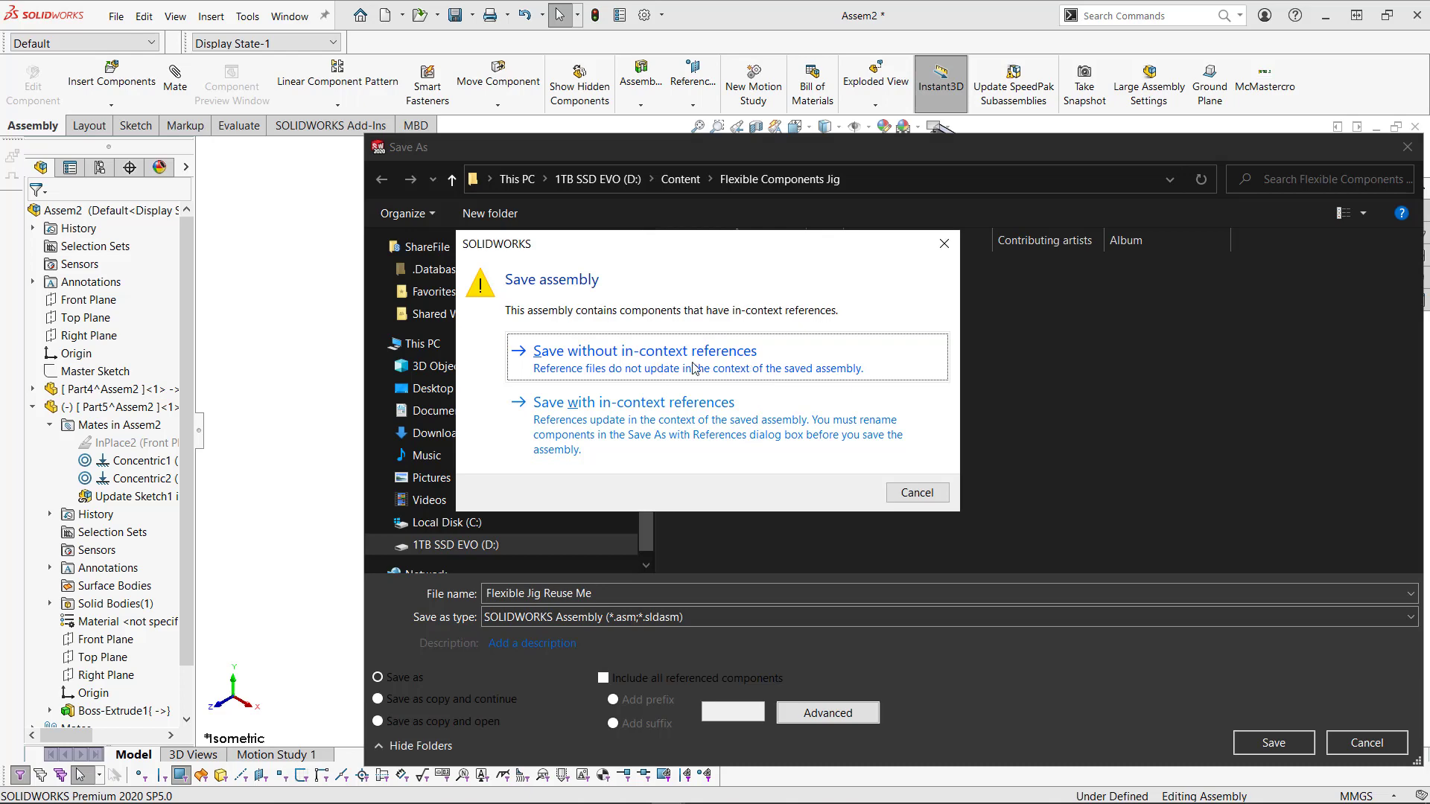
mouse_move(752, 438)
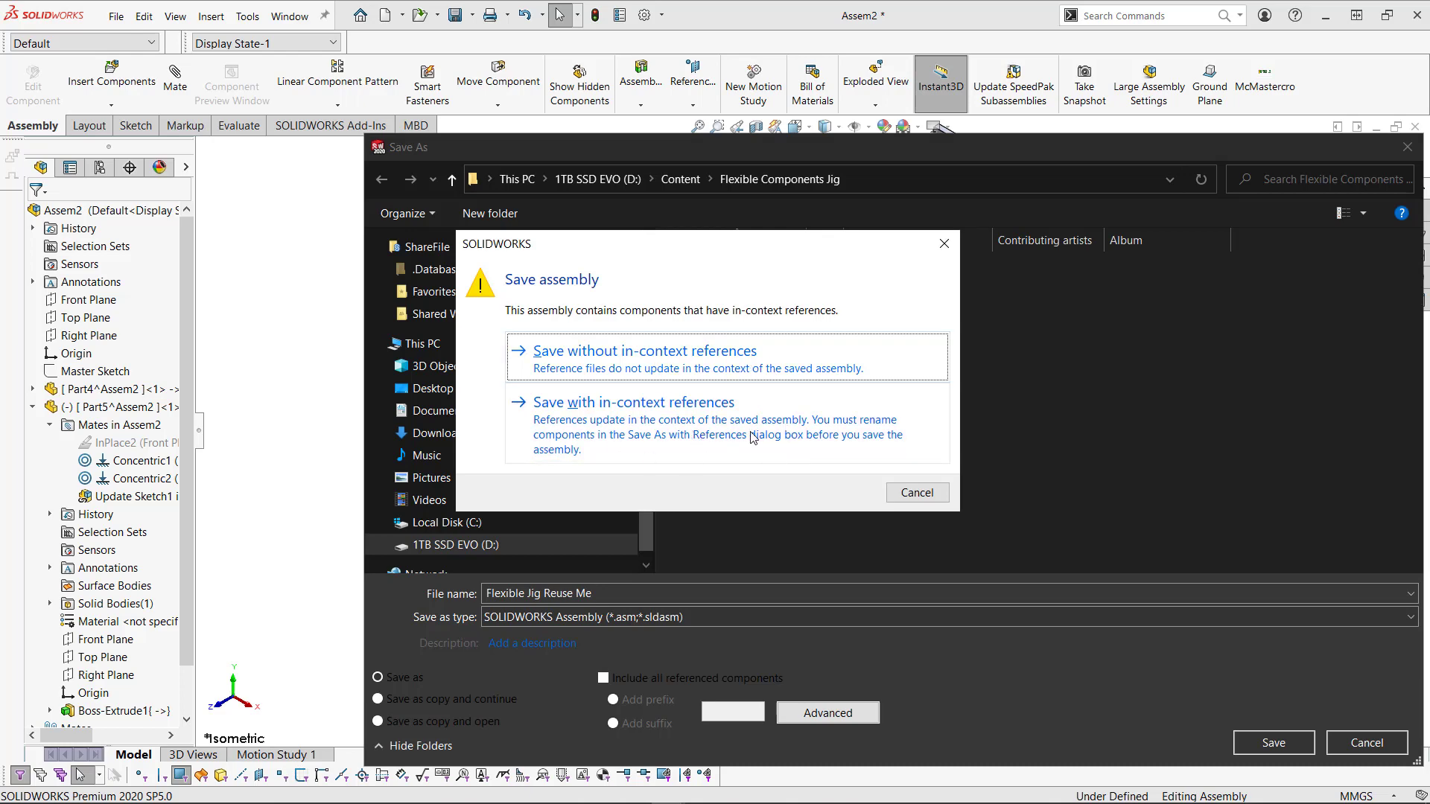
click(633, 402)
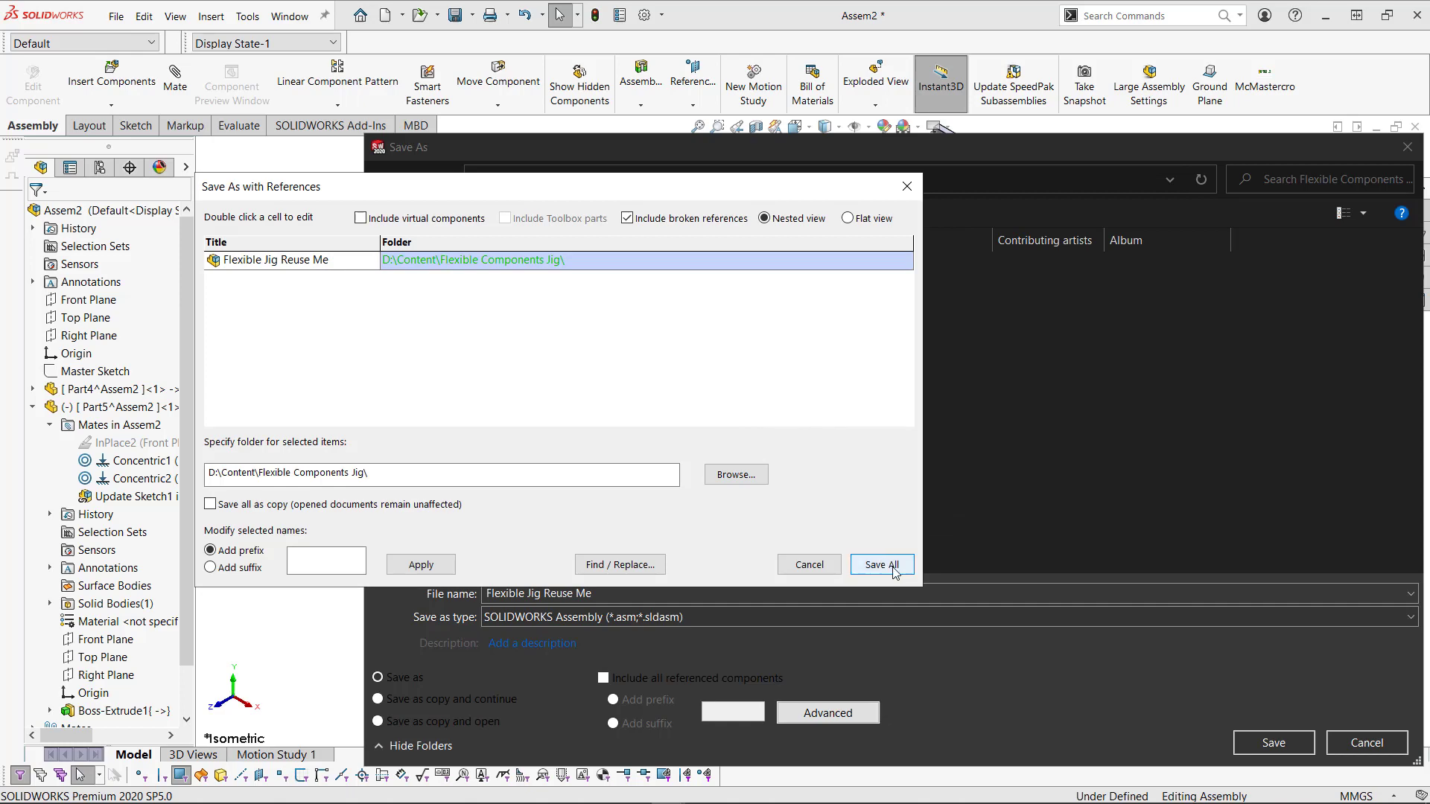
click(881, 564)
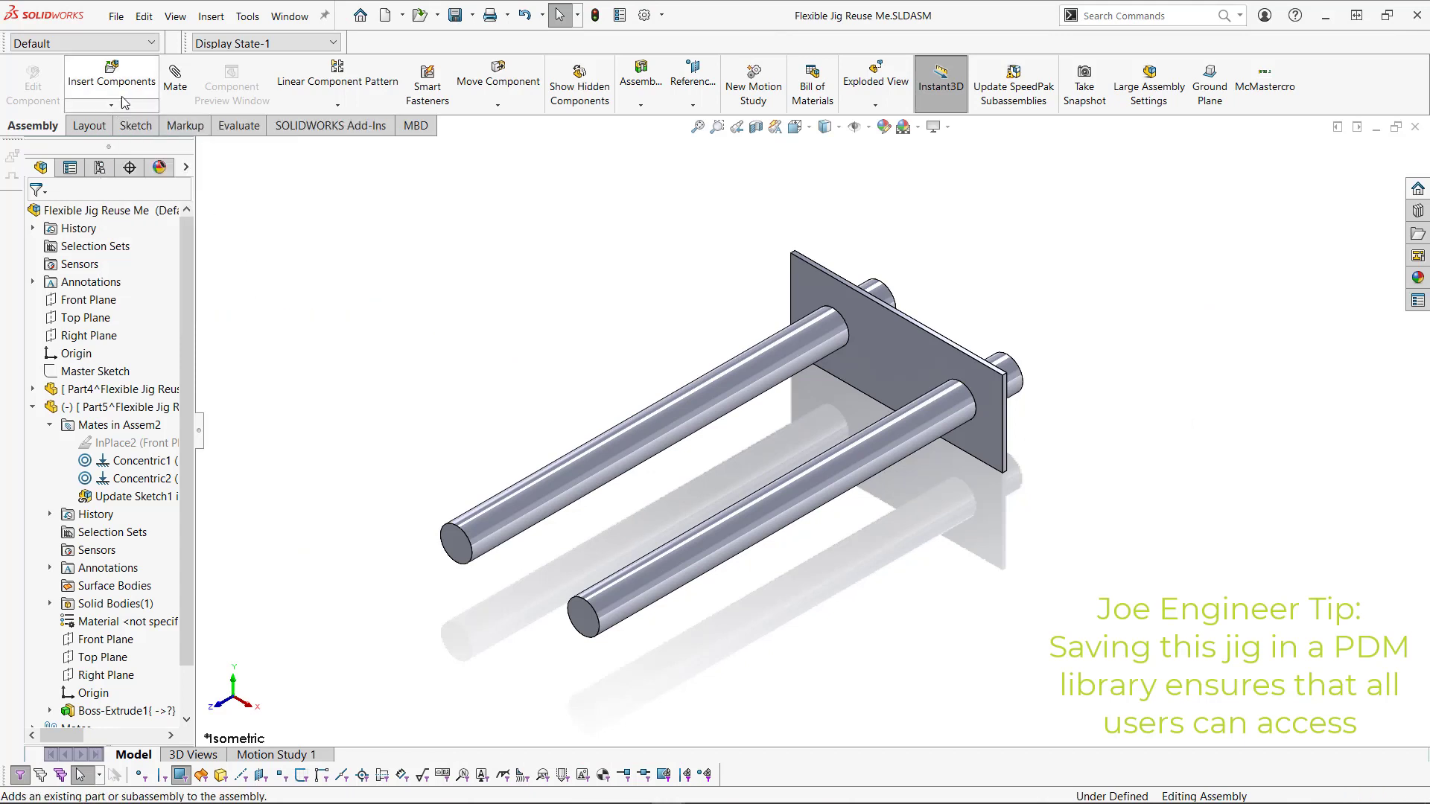
Step: Insert Flexible Bracket_ from open documents at the origin and check its mates
click(110, 72)
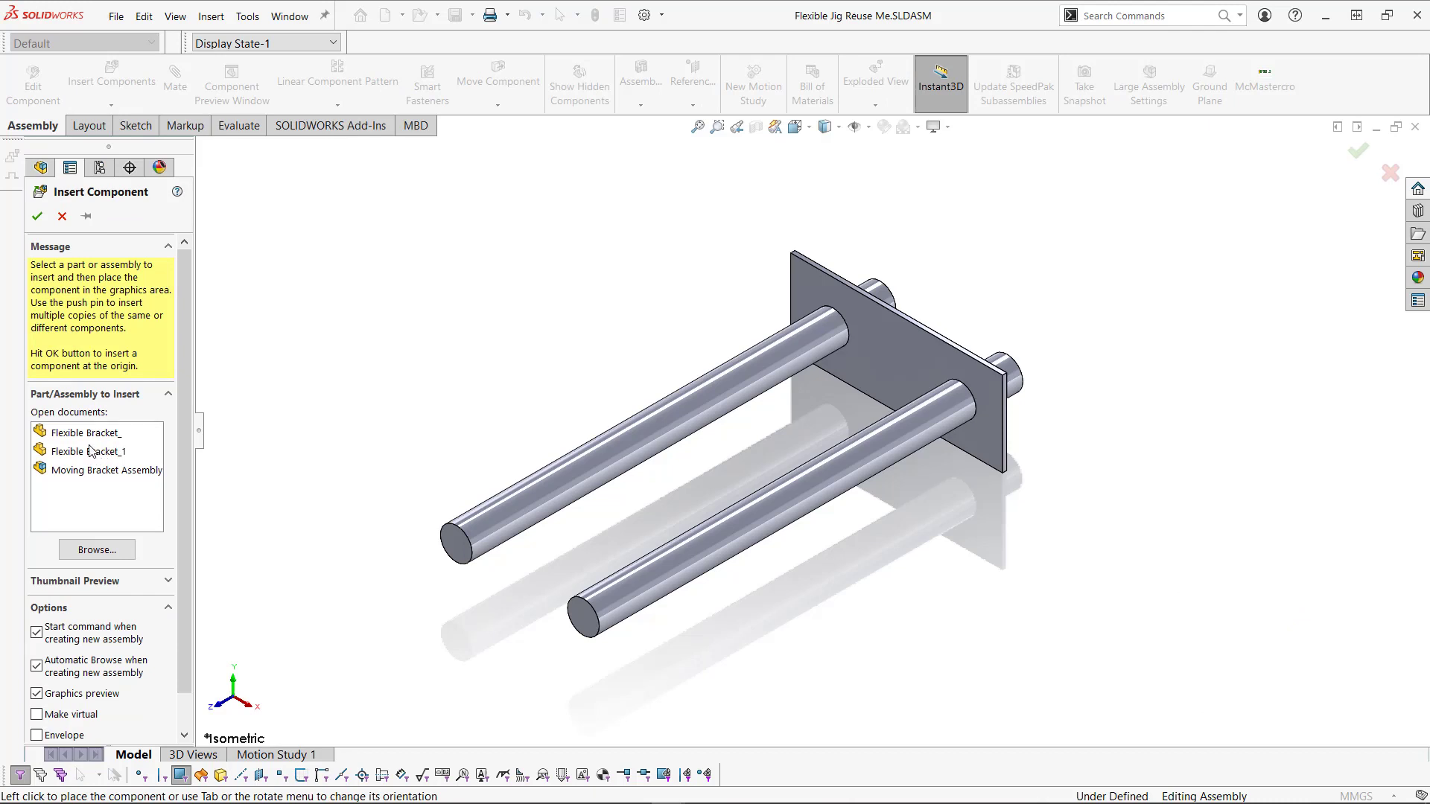
click(84, 432)
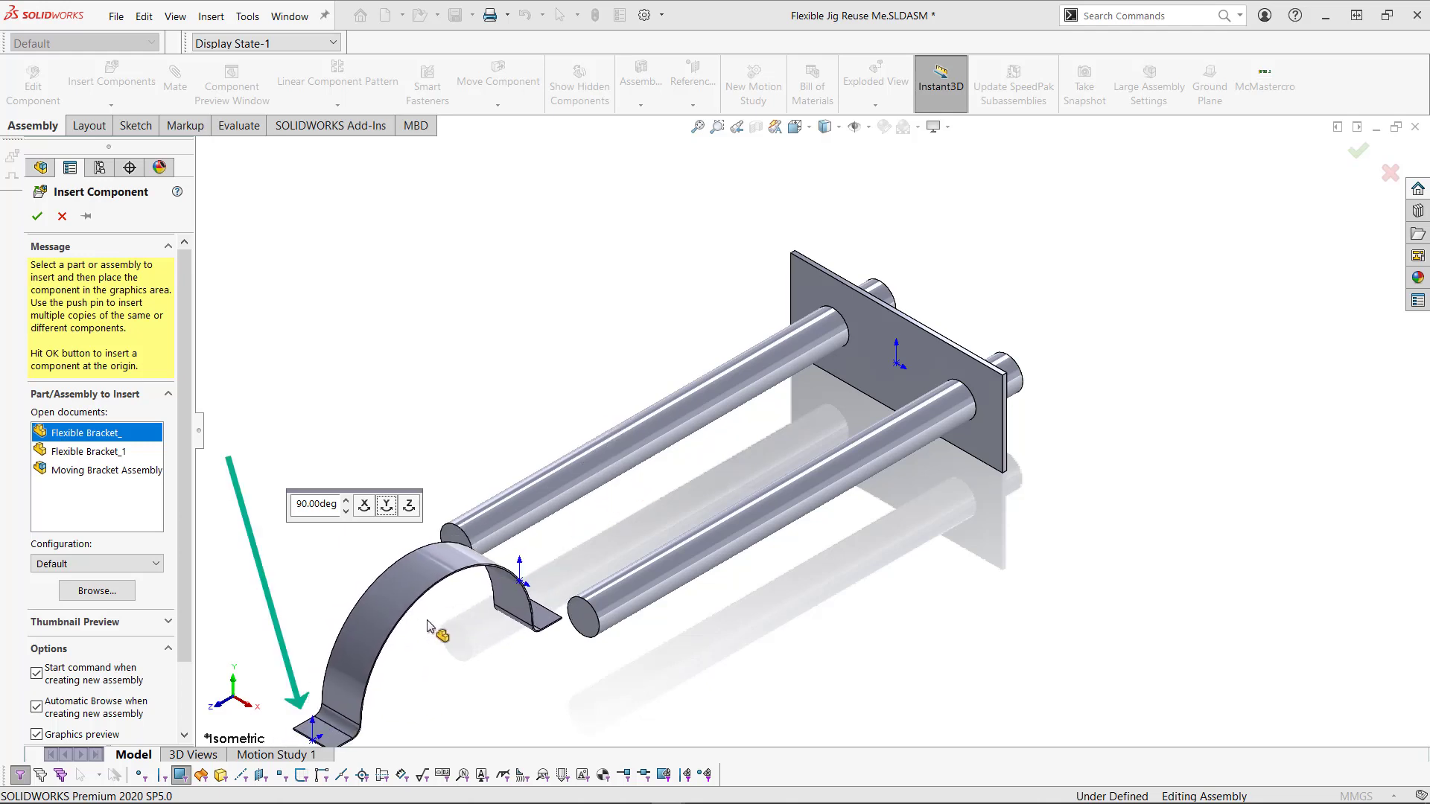
click(33, 219)
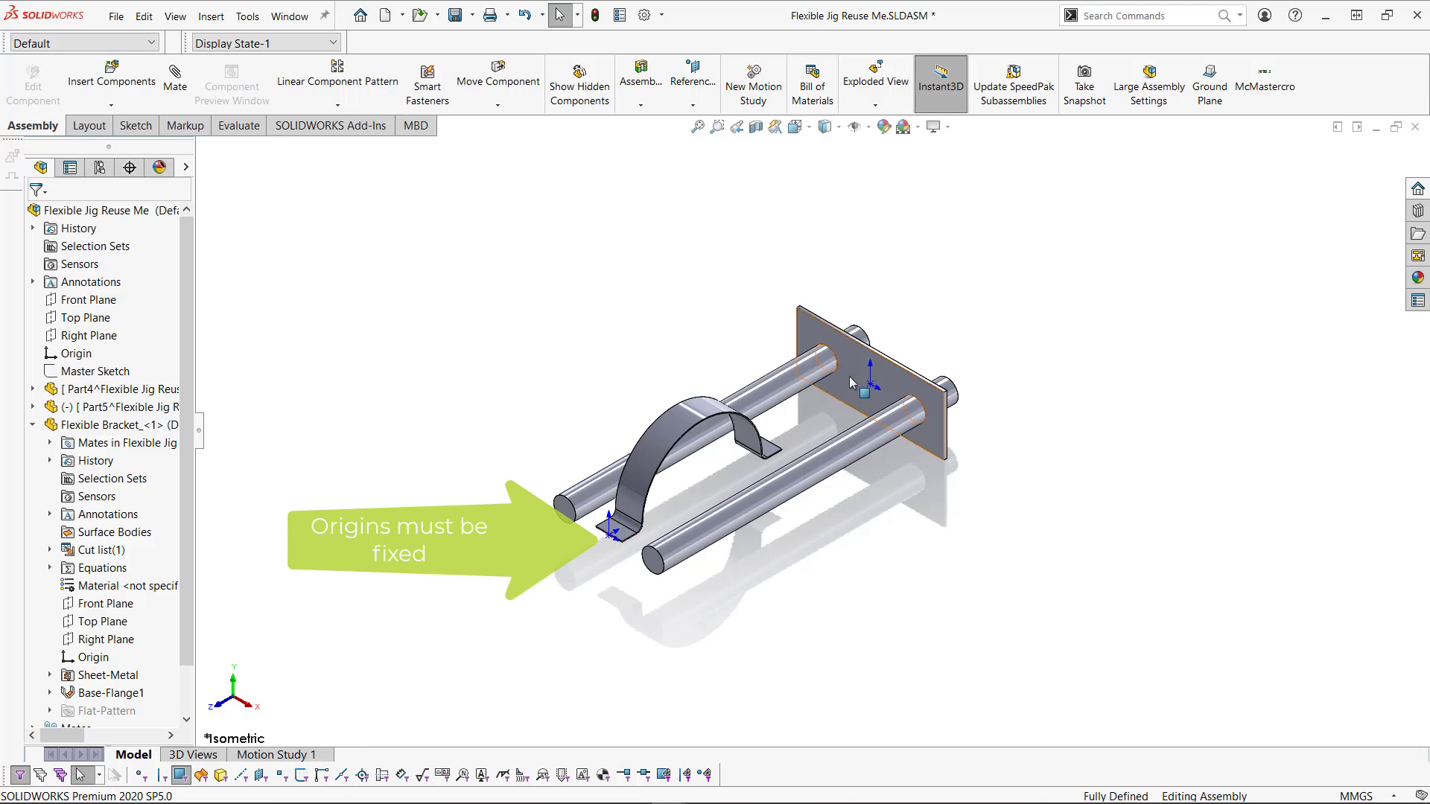
click(865, 383)
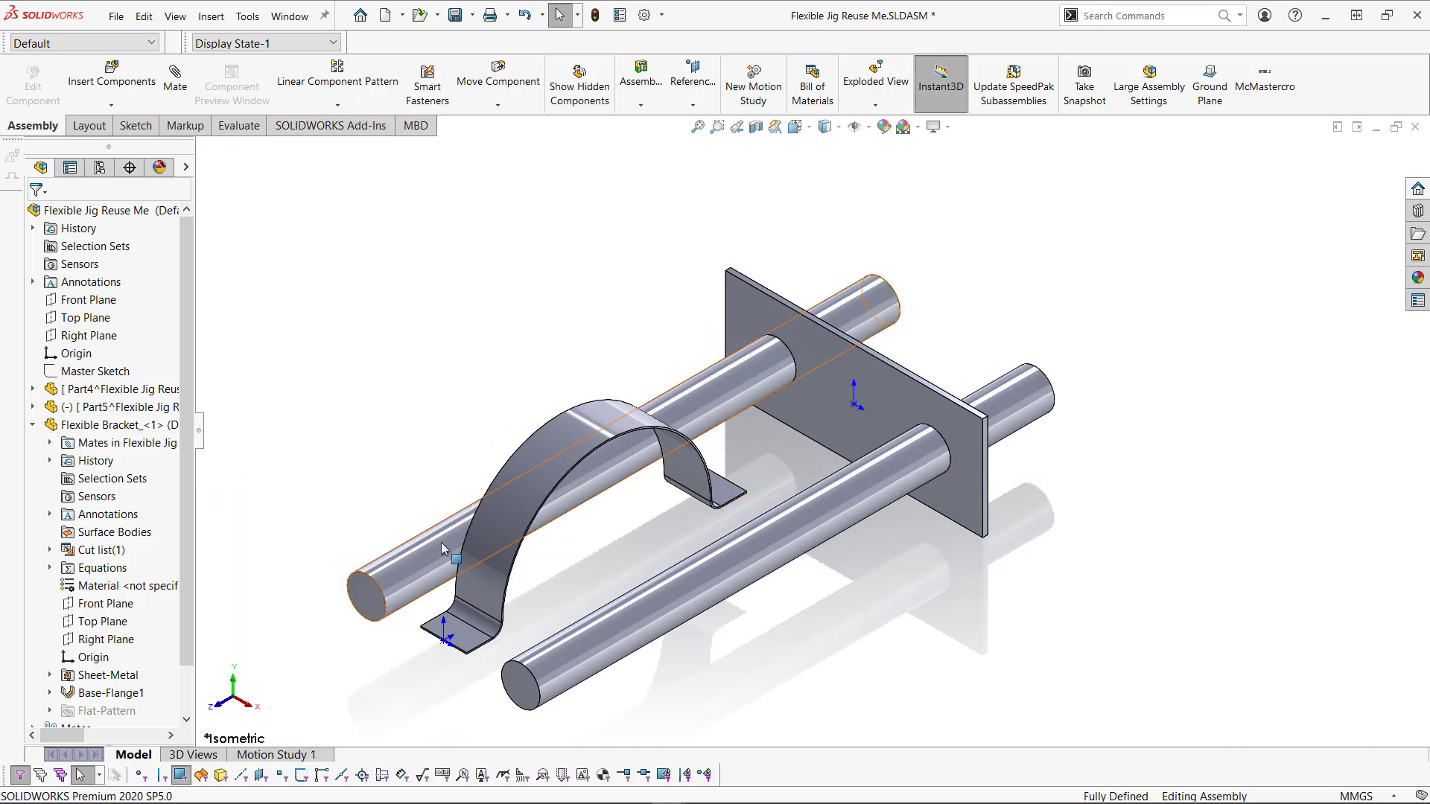
click(112, 425)
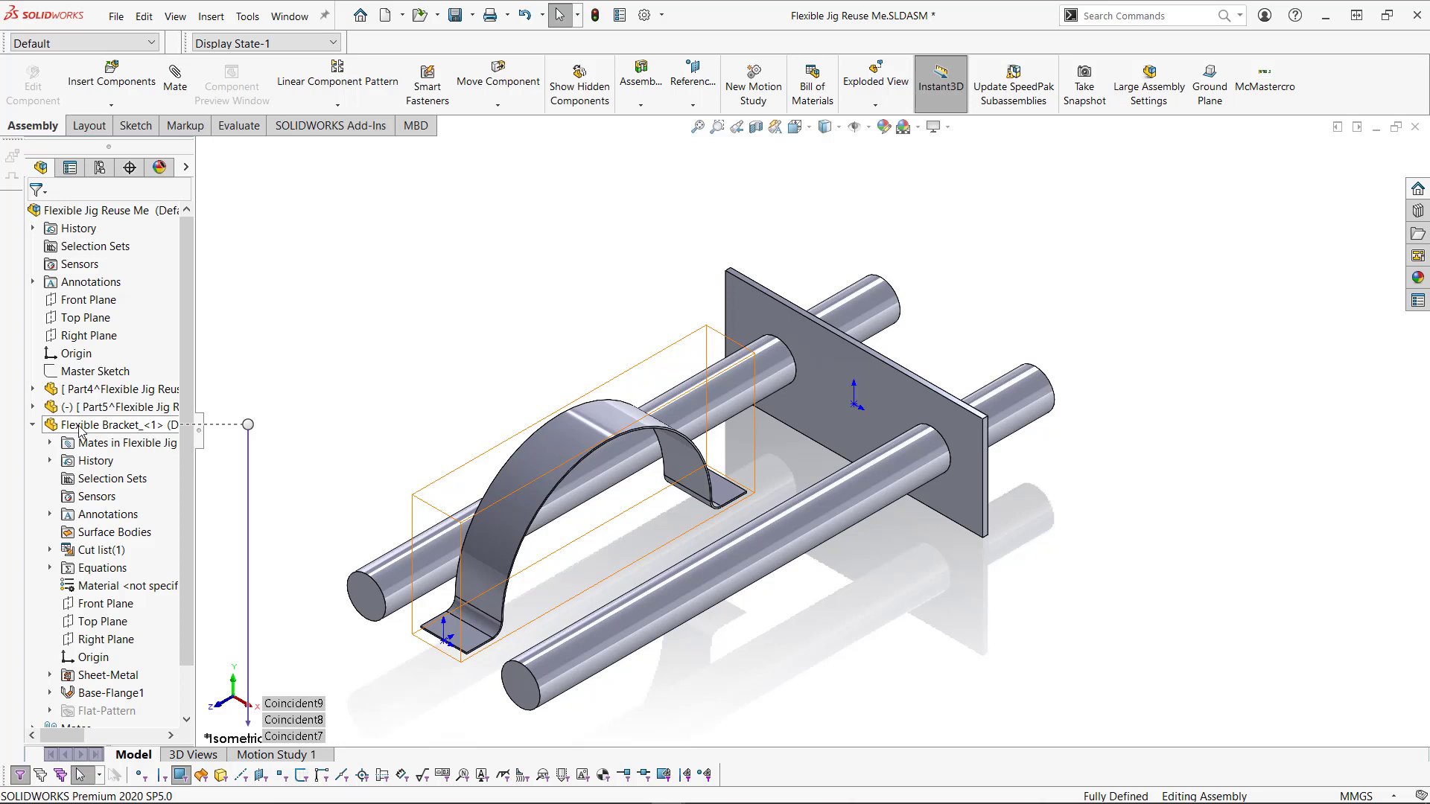
Step: Edit the bracket in context and add a reference plane on the plate face
right_click(80, 425)
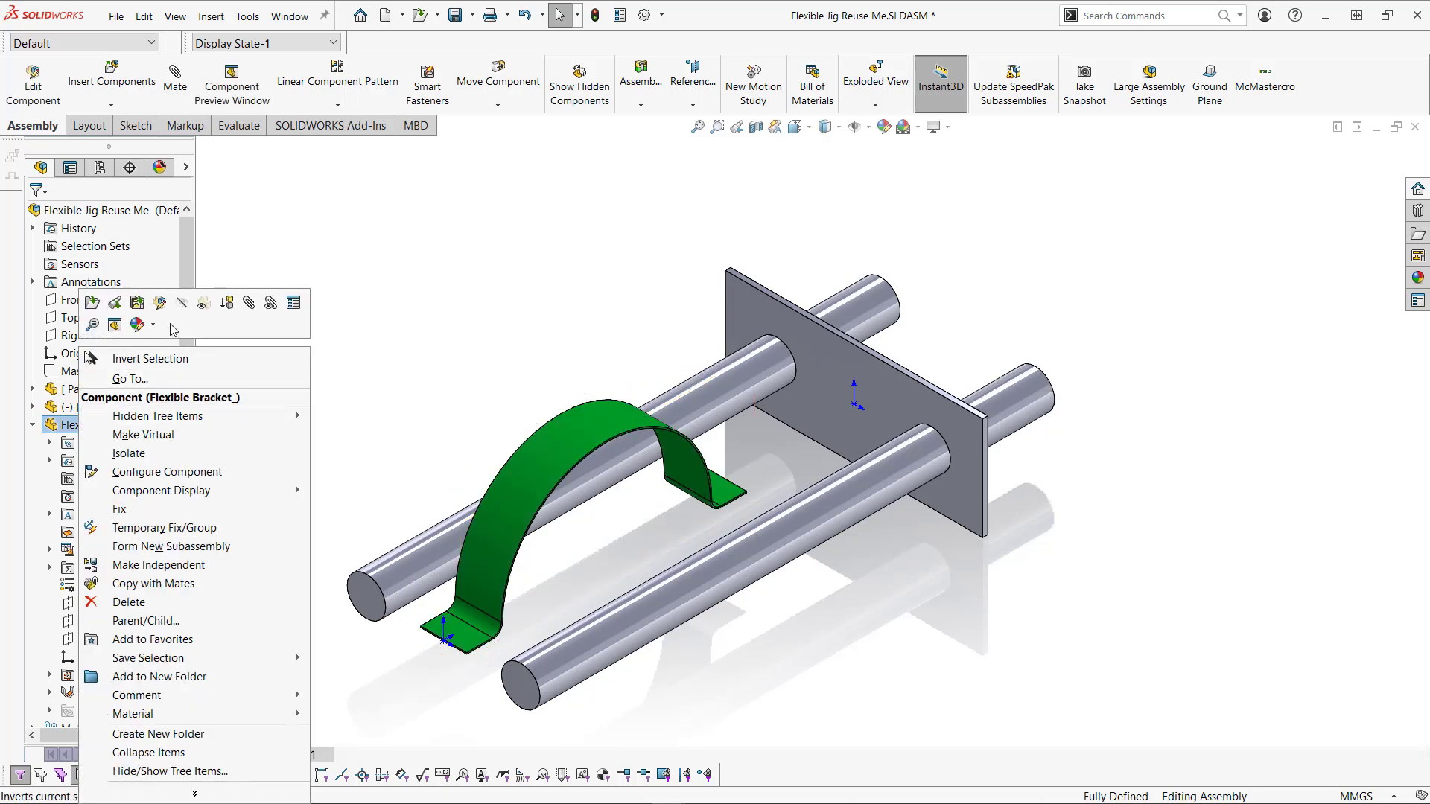
mouse_move(159, 302)
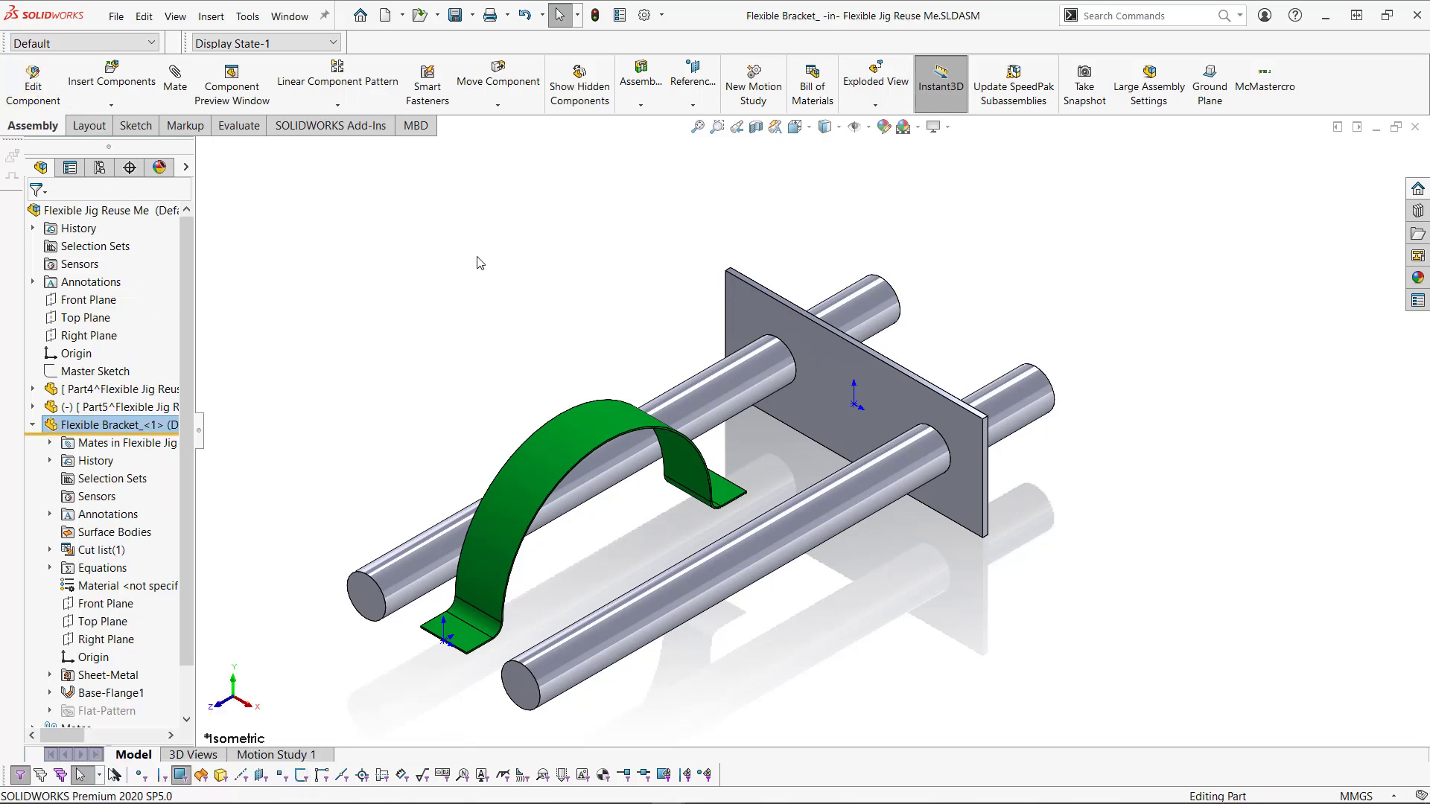
double_click(112, 424)
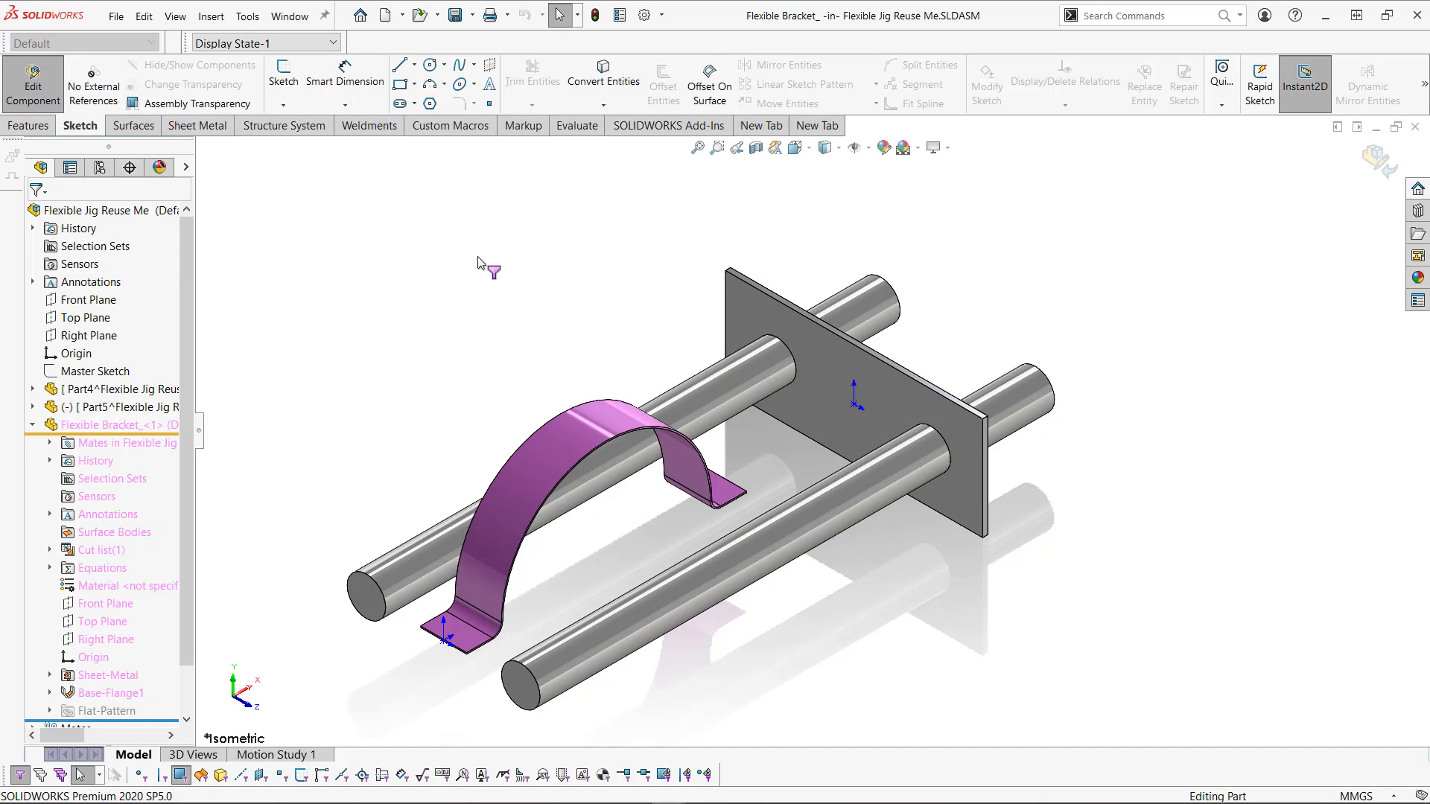
click(28, 125)
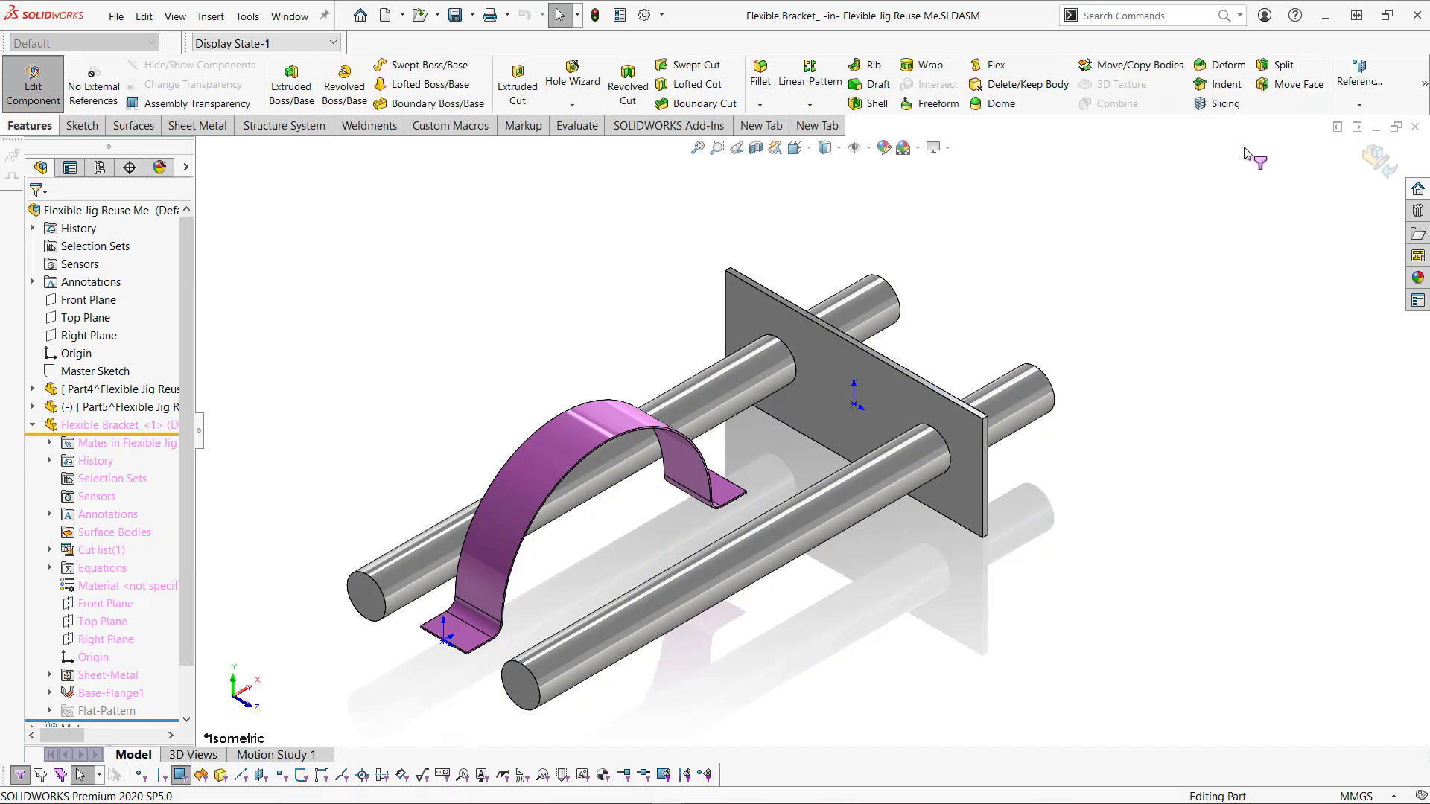
click(1366, 64)
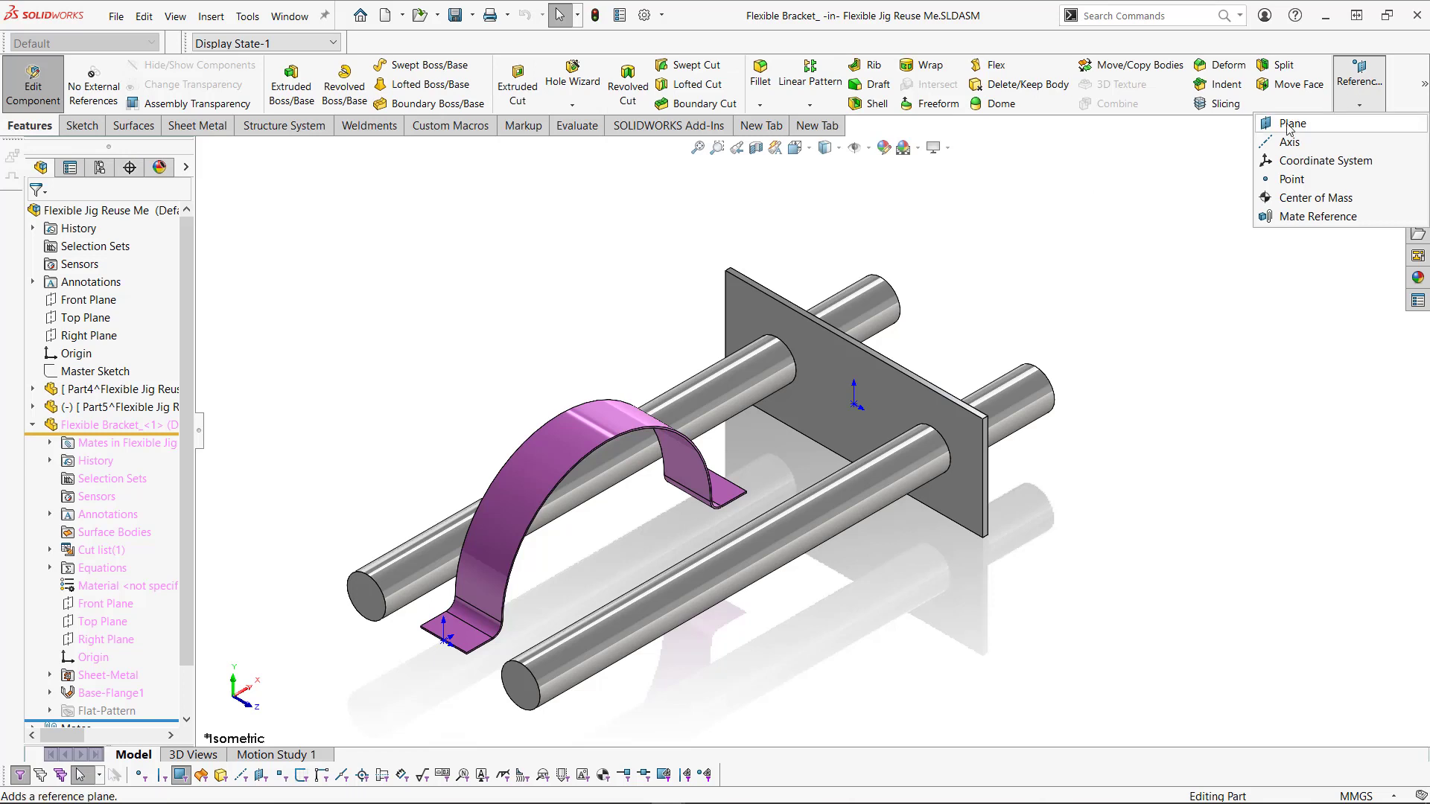
click(1293, 124)
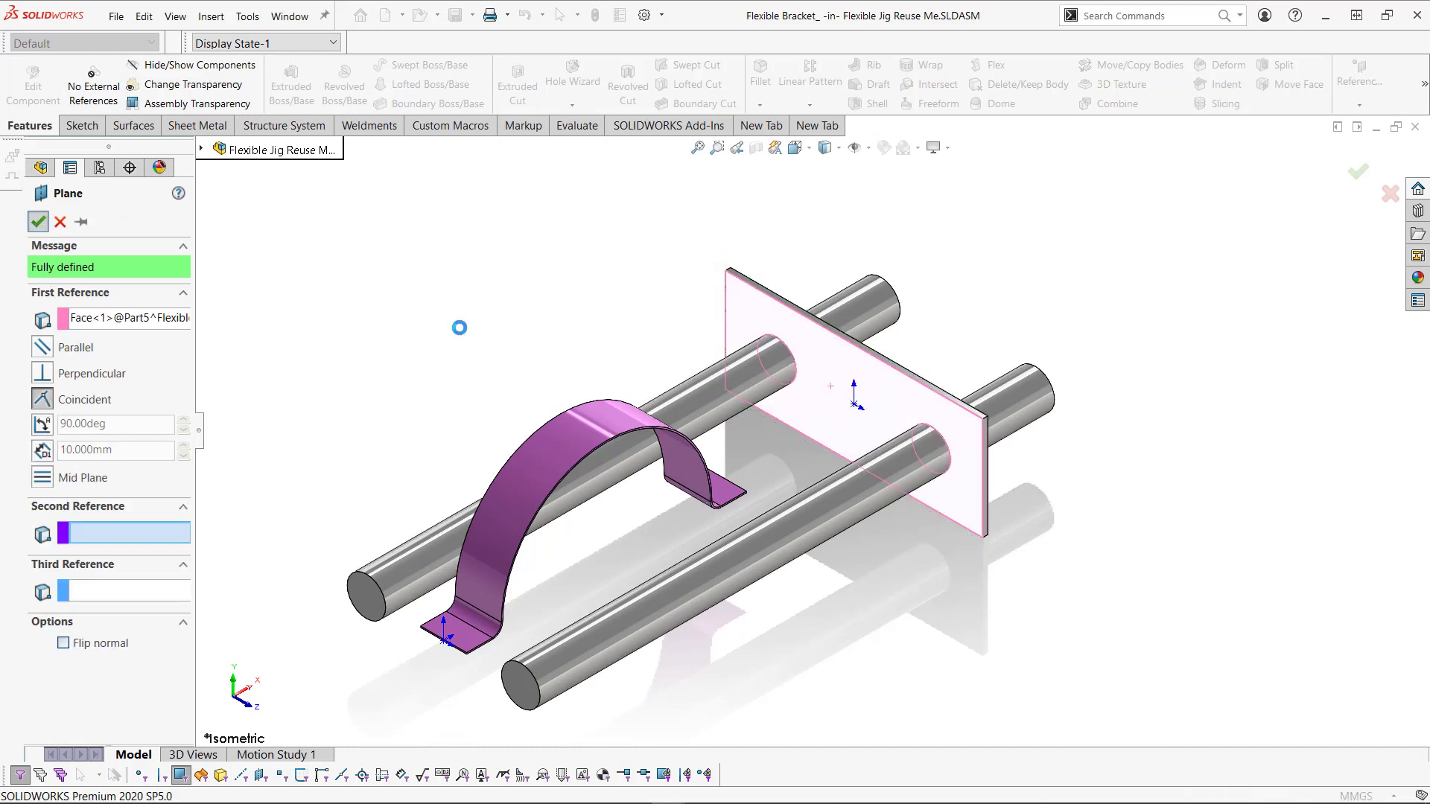
click(39, 222)
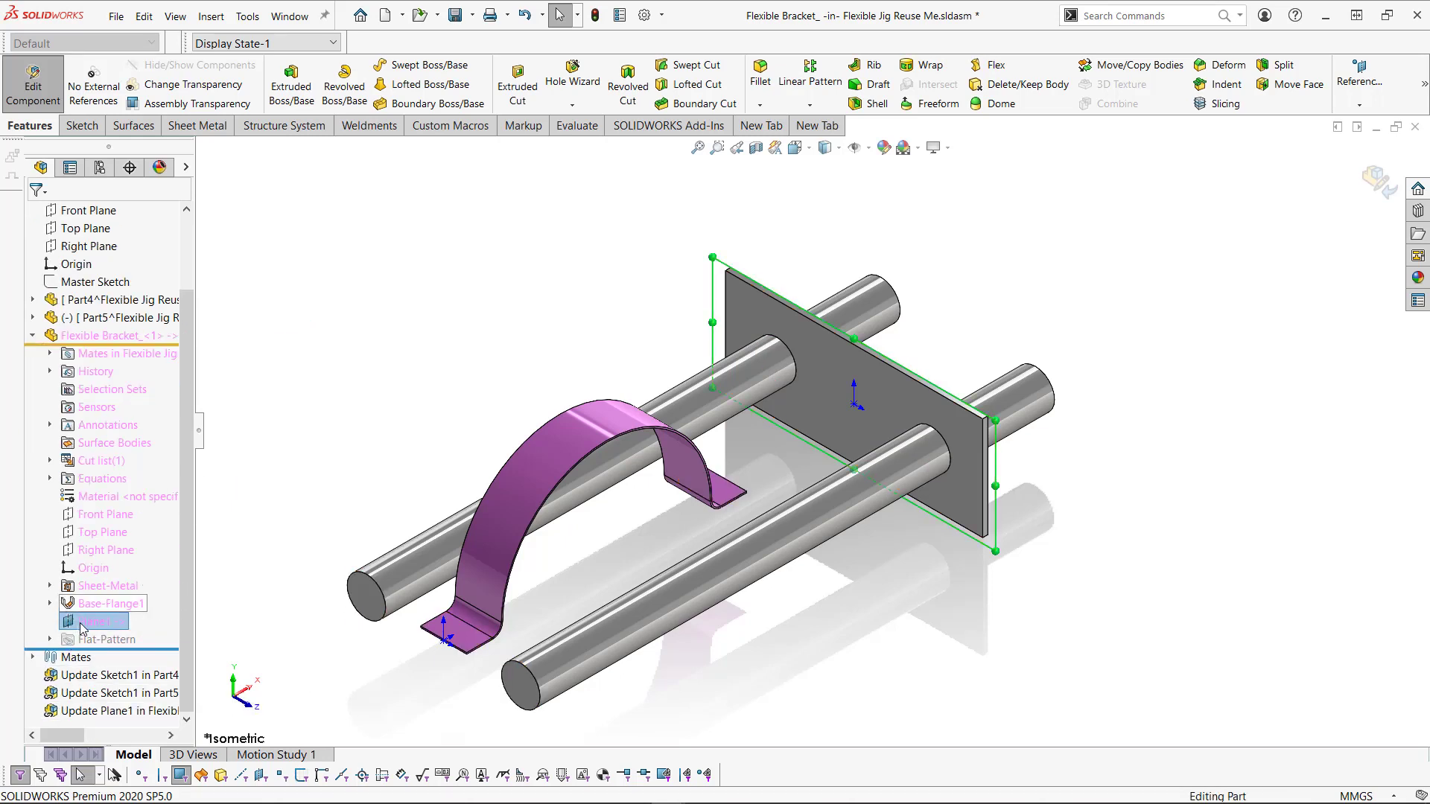
Step: Drag Plane1 above Sheet-Metal in the bracket's tree, then expand Base-Flange1
click(89, 621)
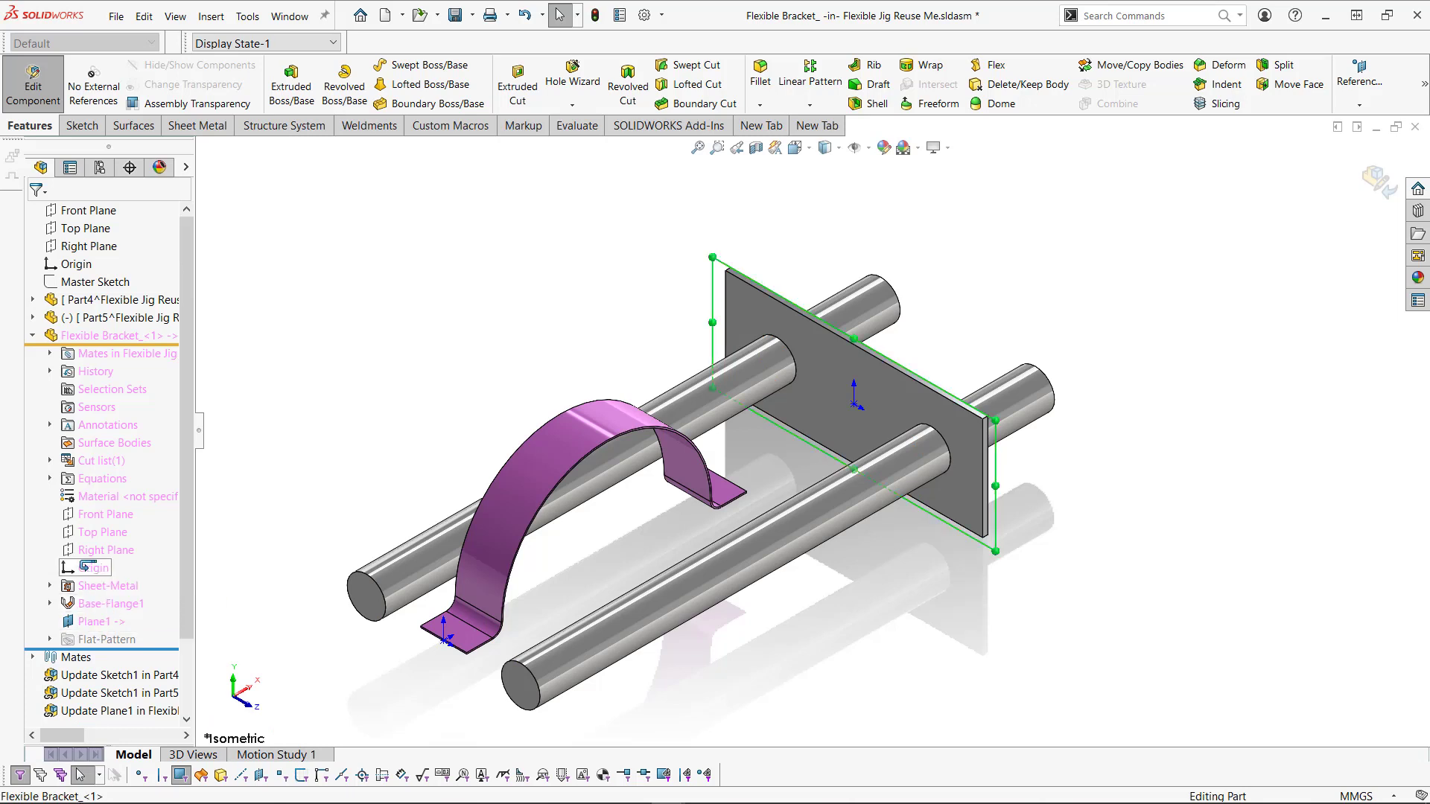
click(92, 586)
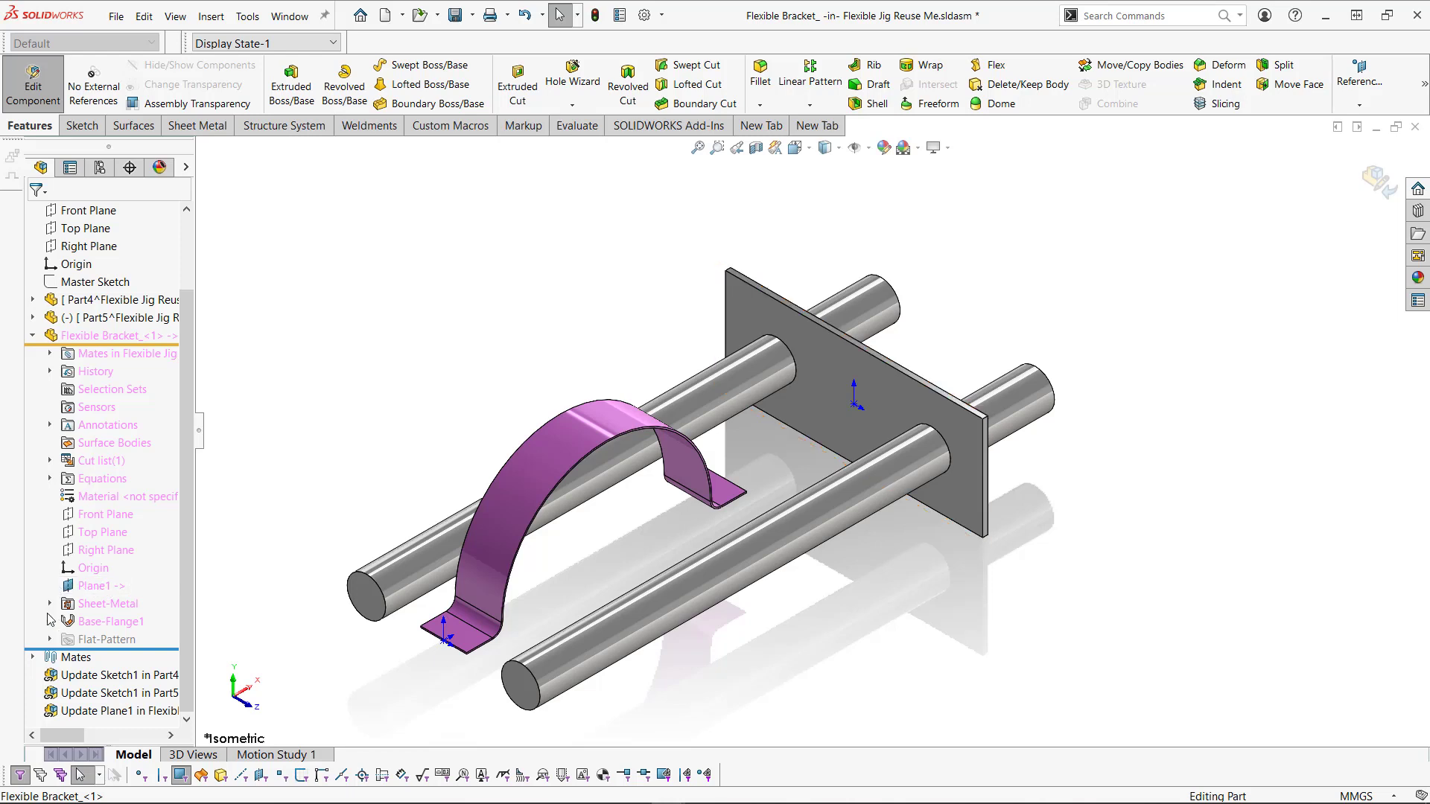
click(93, 586)
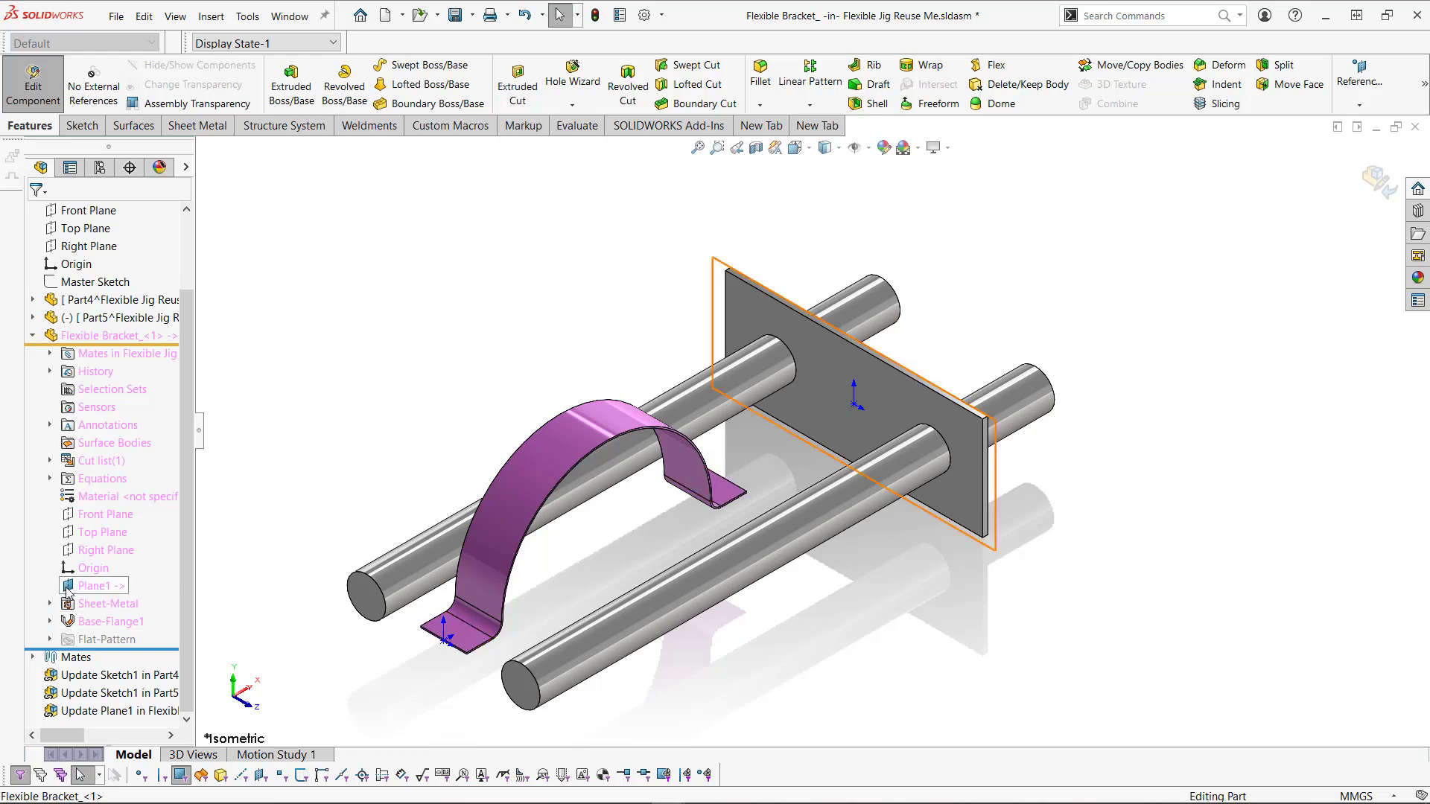
click(111, 621)
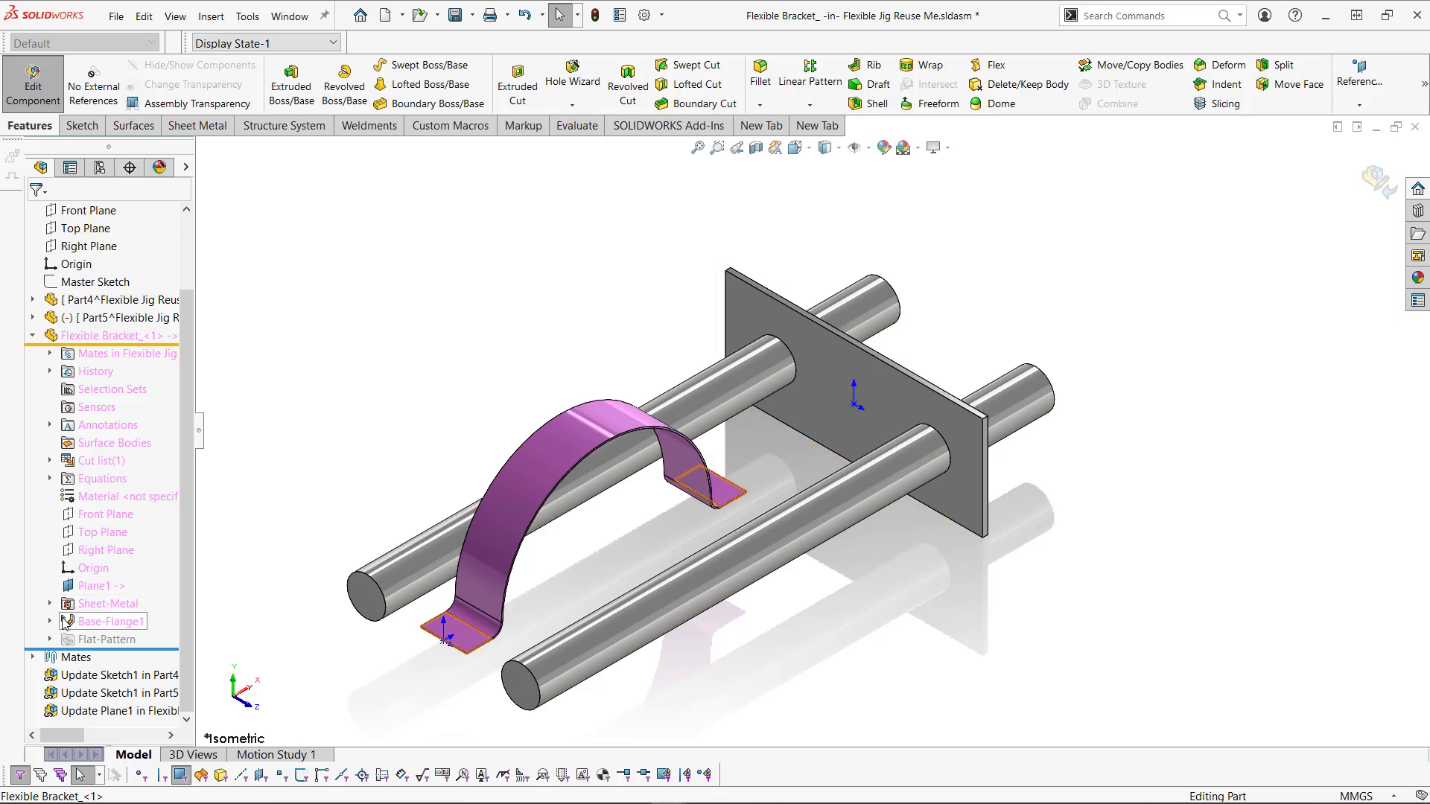
click(90, 586)
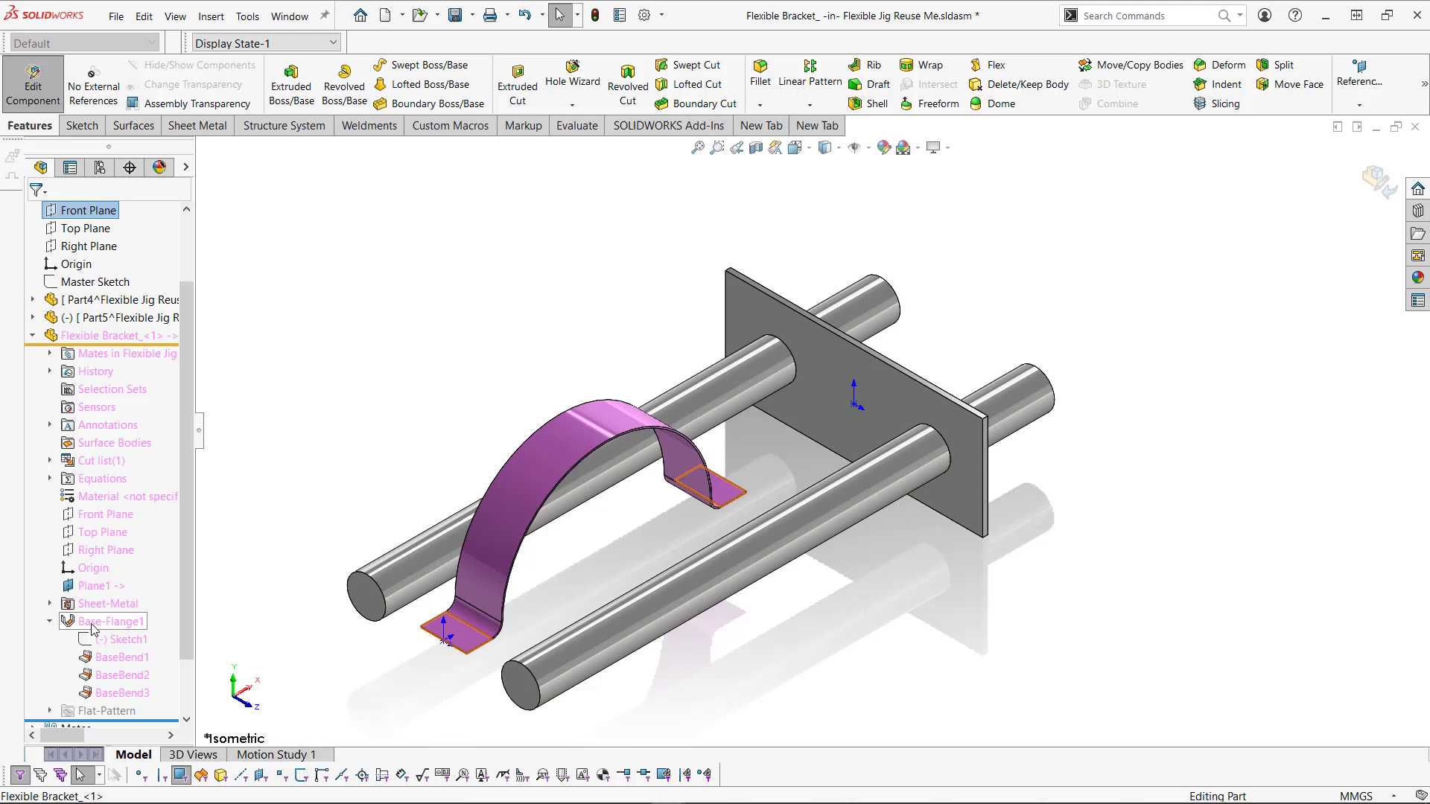
Step: Edit Sketch1 and relate its end point to Plane1 from the flyout tree
right_click(94, 639)
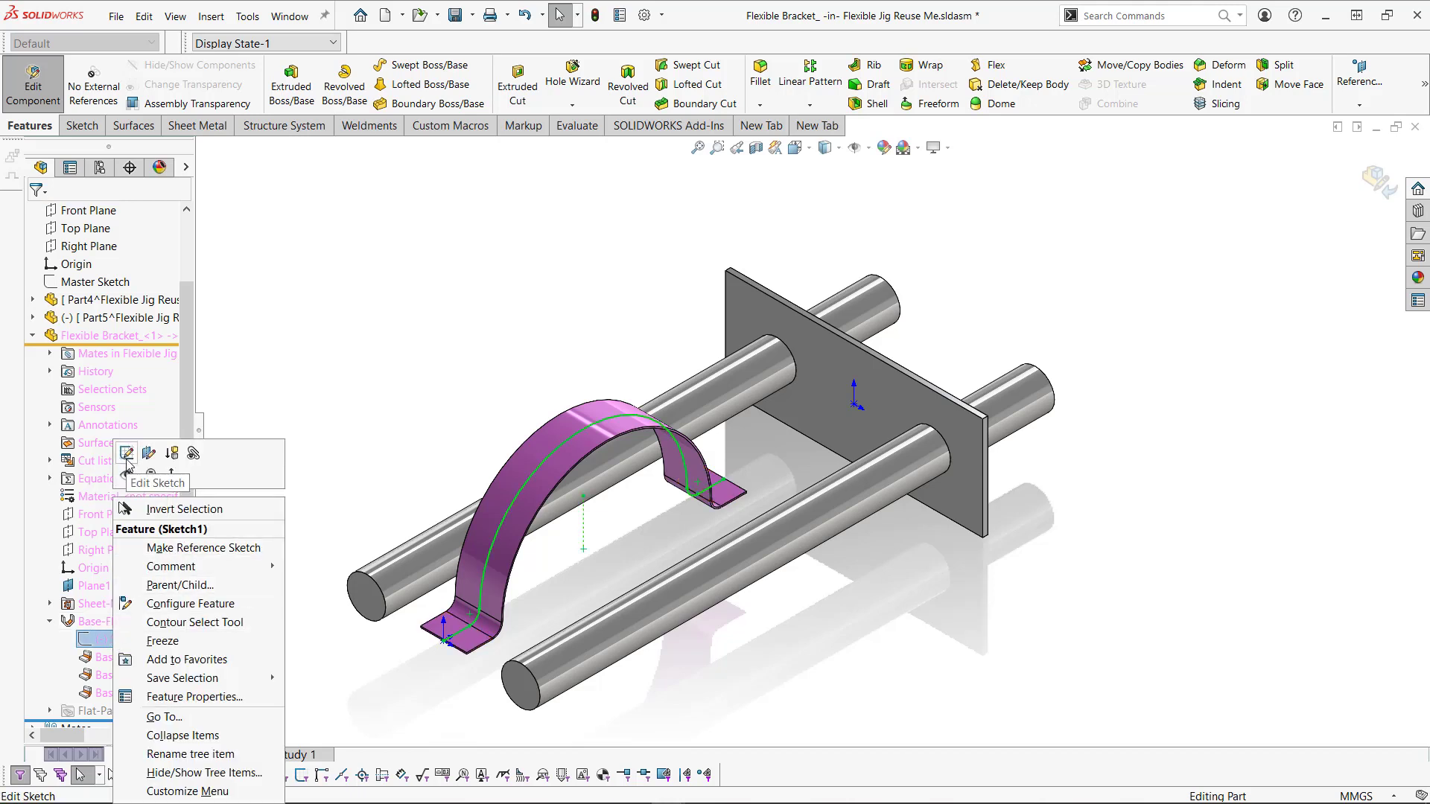
click(126, 454)
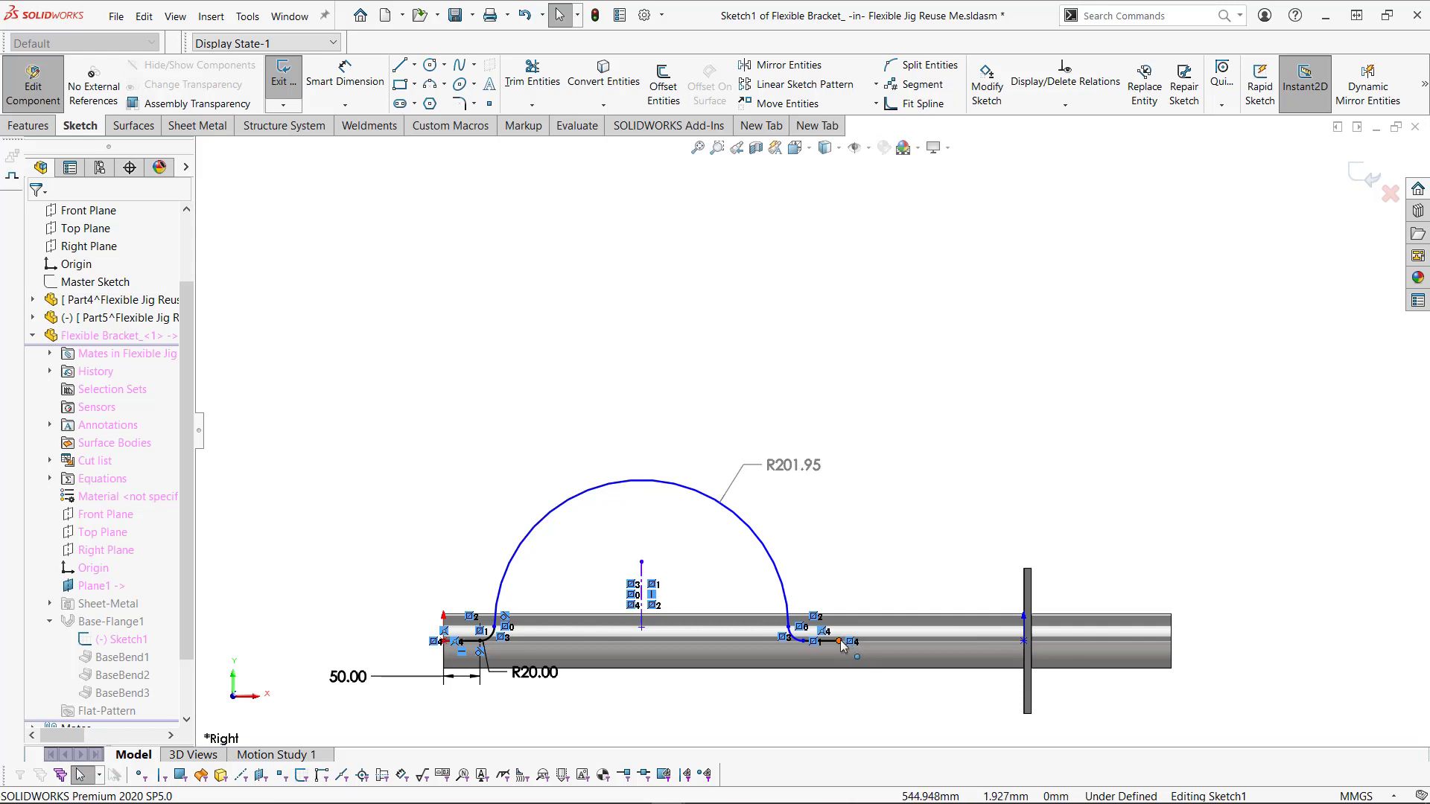
click(836, 641)
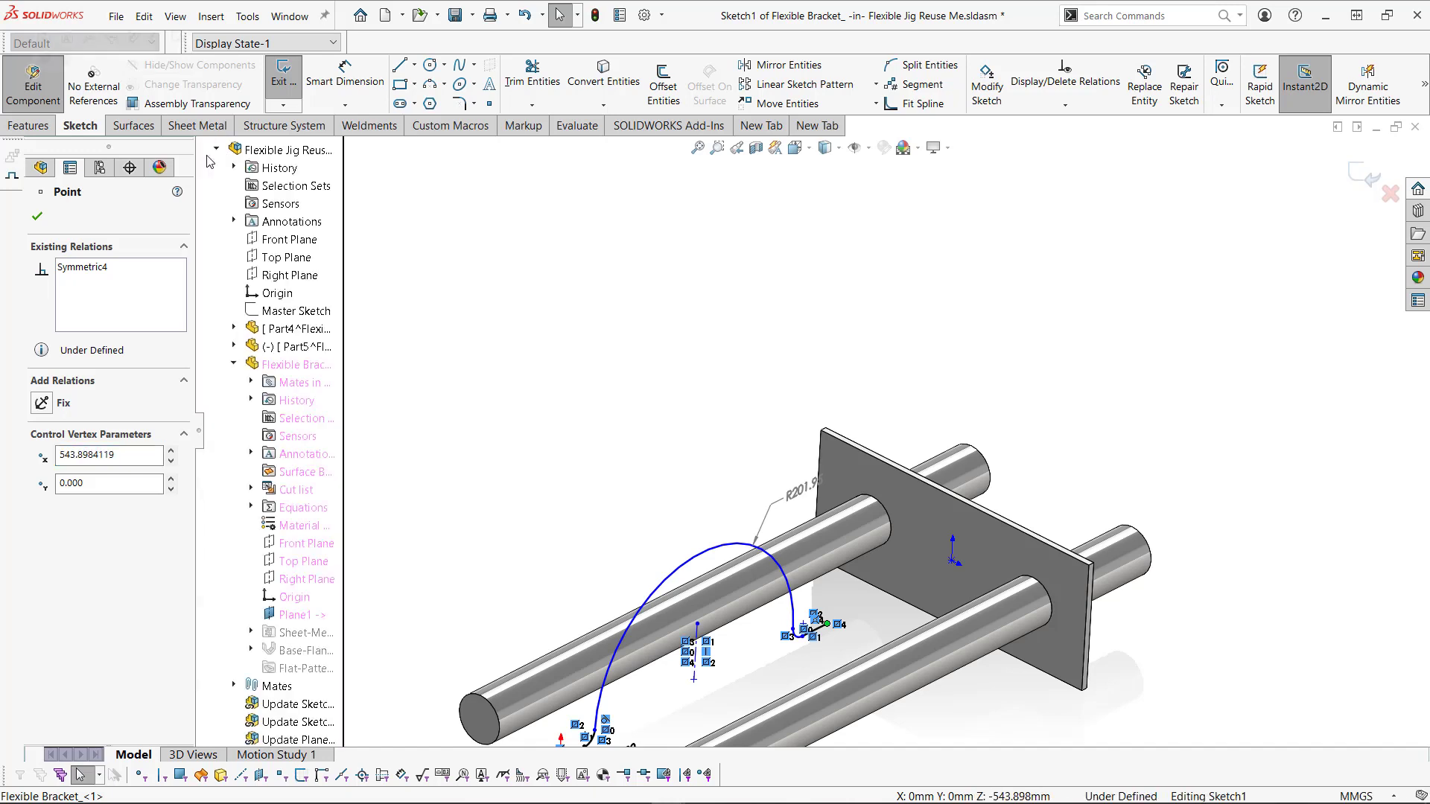
click(293, 614)
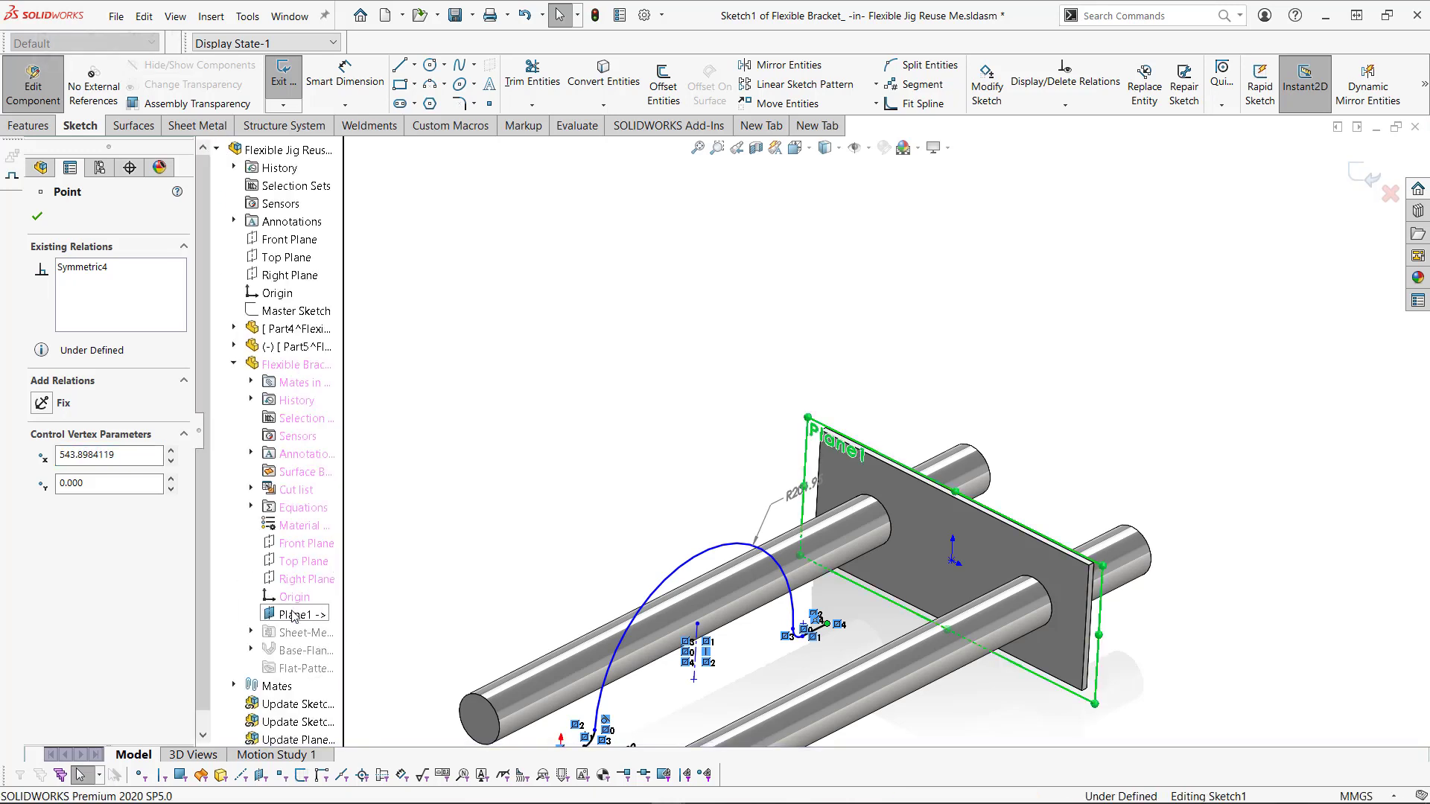
click(290, 613)
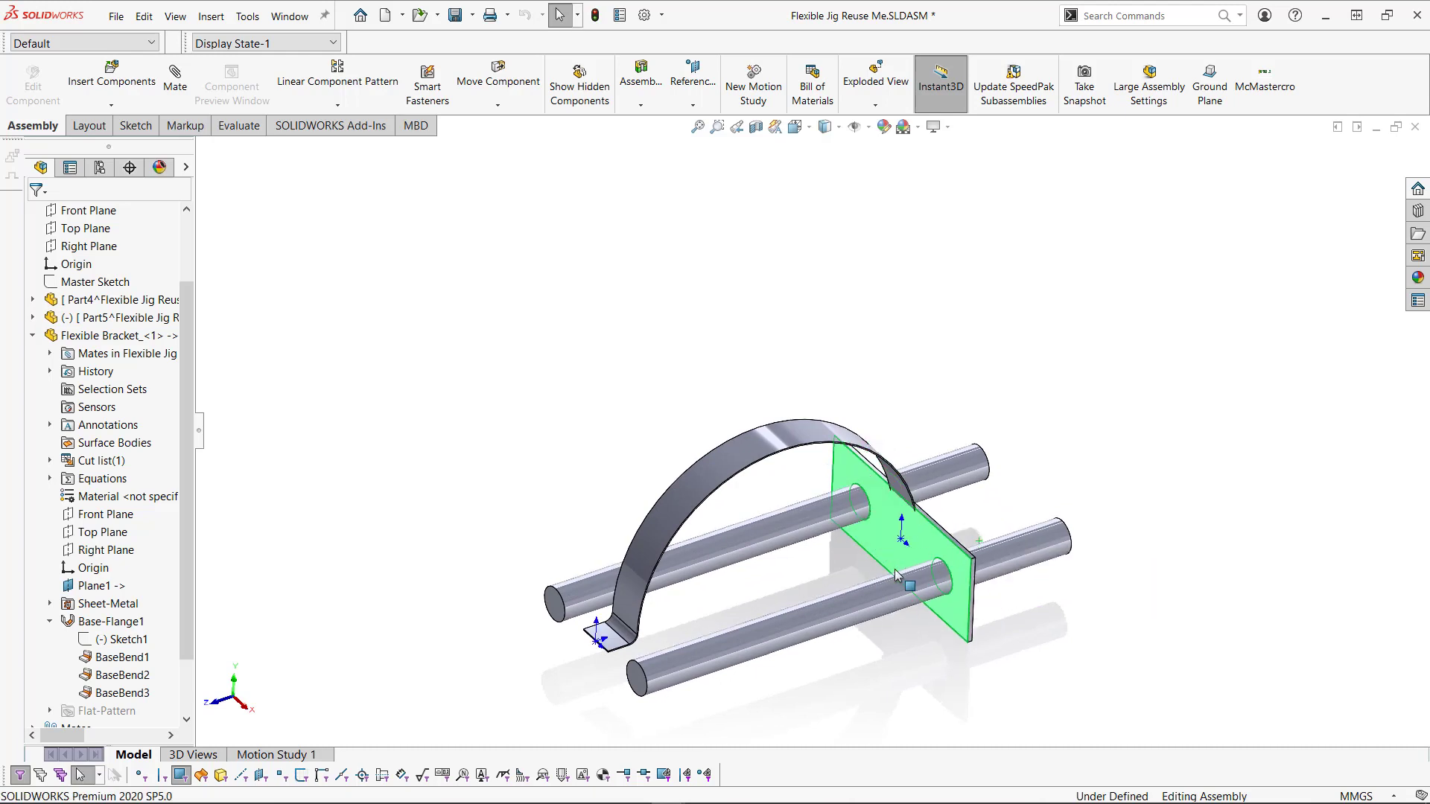
Step: Fit the assembly in view and open the Flexible Bracket as a separate part
key(Ctrl+B)
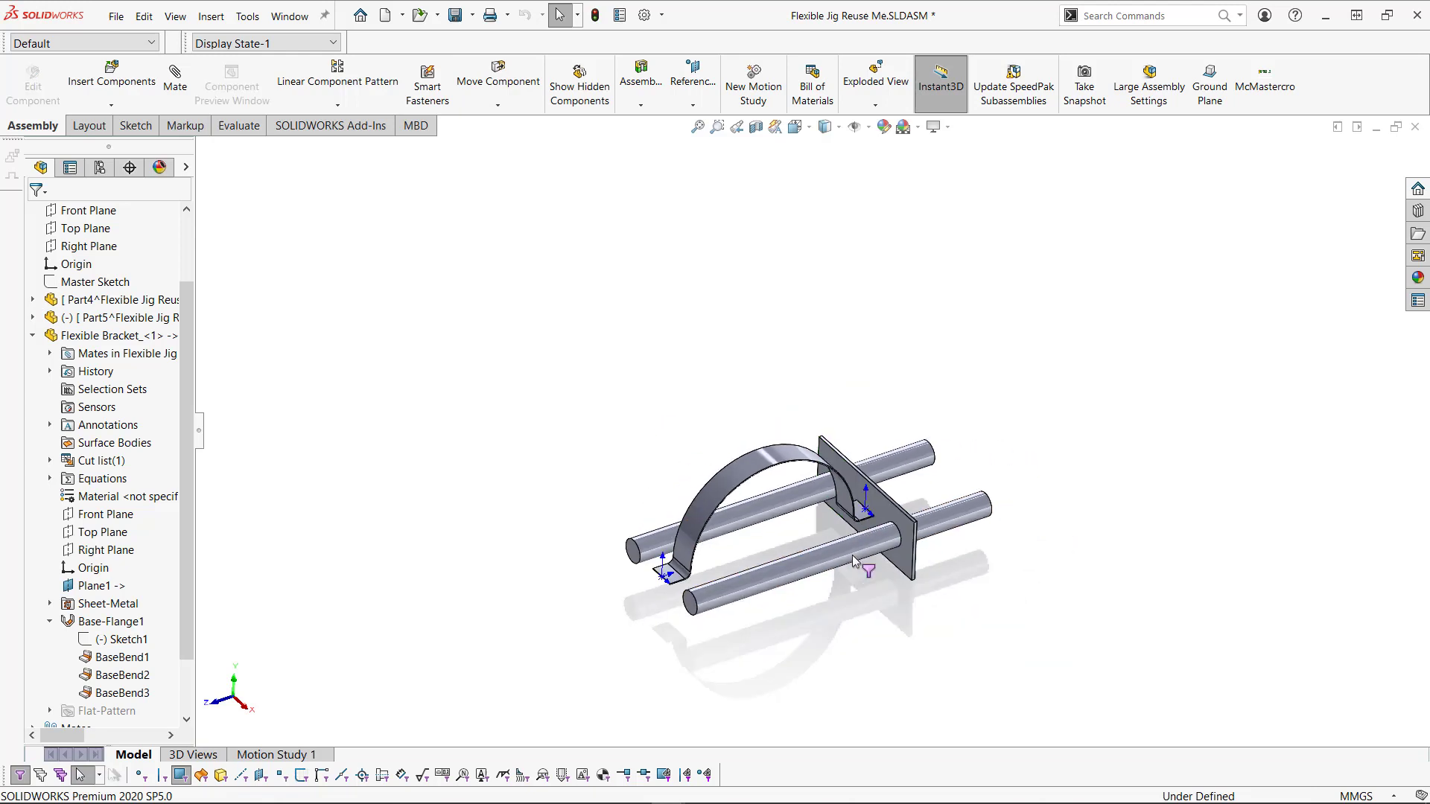
click(104, 336)
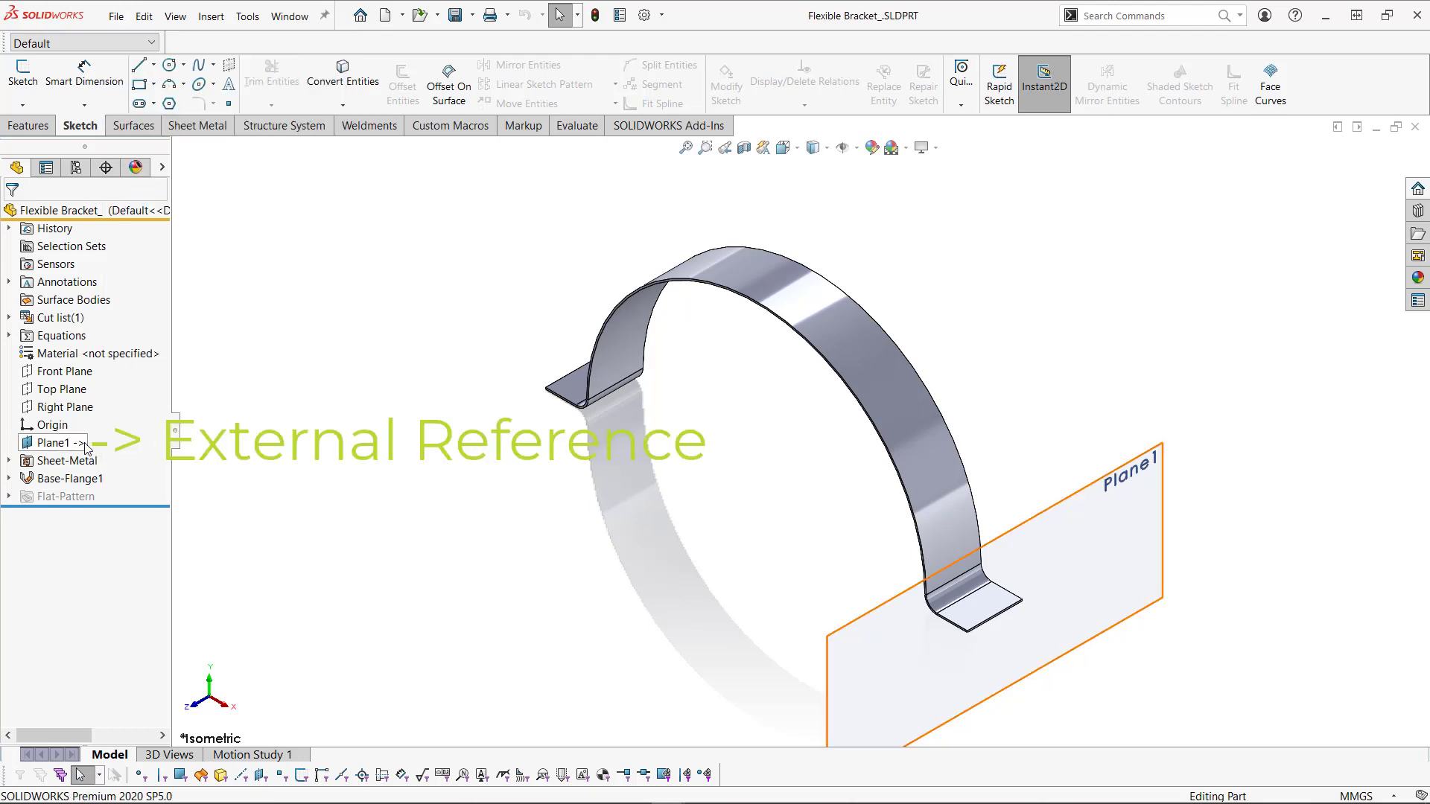
Step: Edit the bracket's base sketch to review all its relations, then close it
click(9, 478)
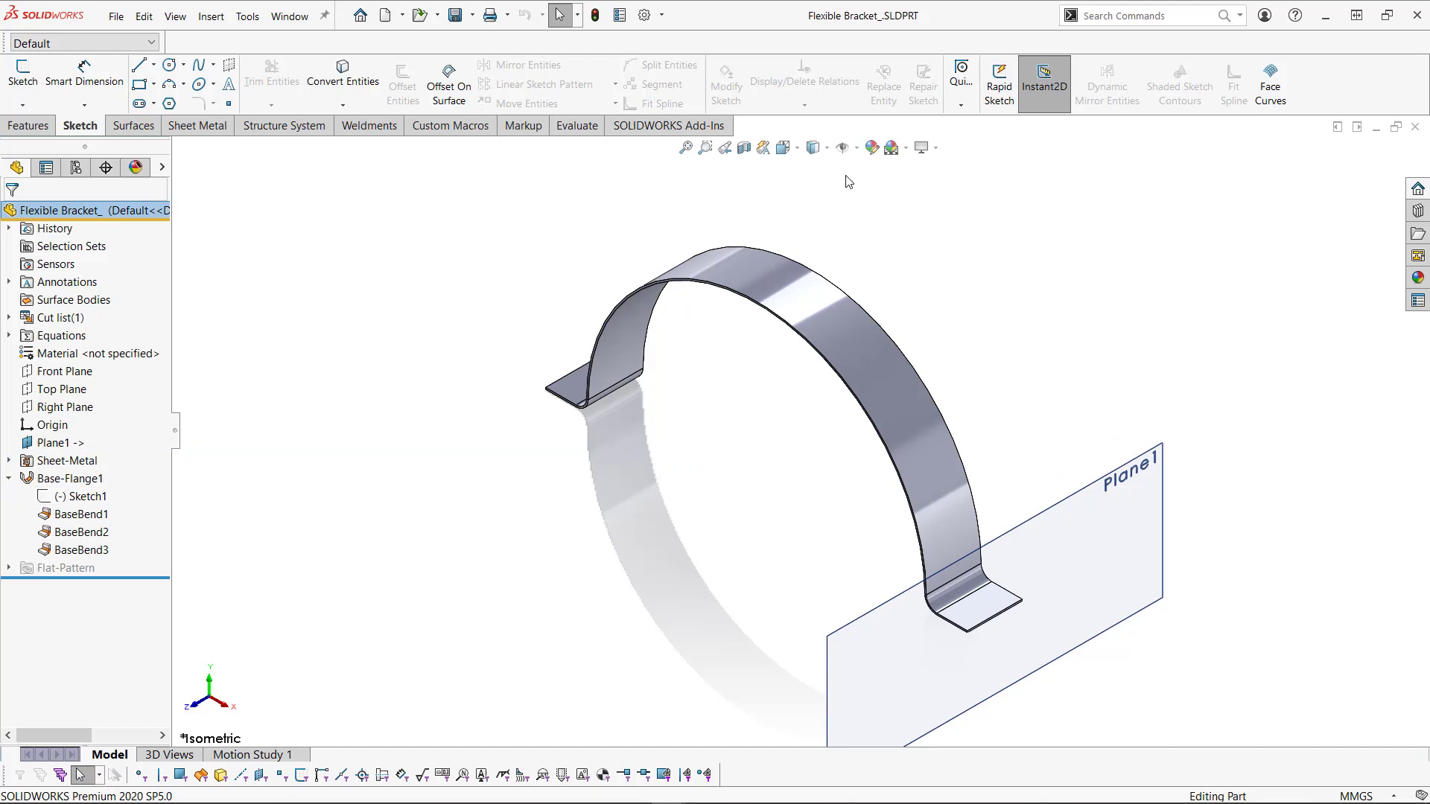
right_click(74, 497)
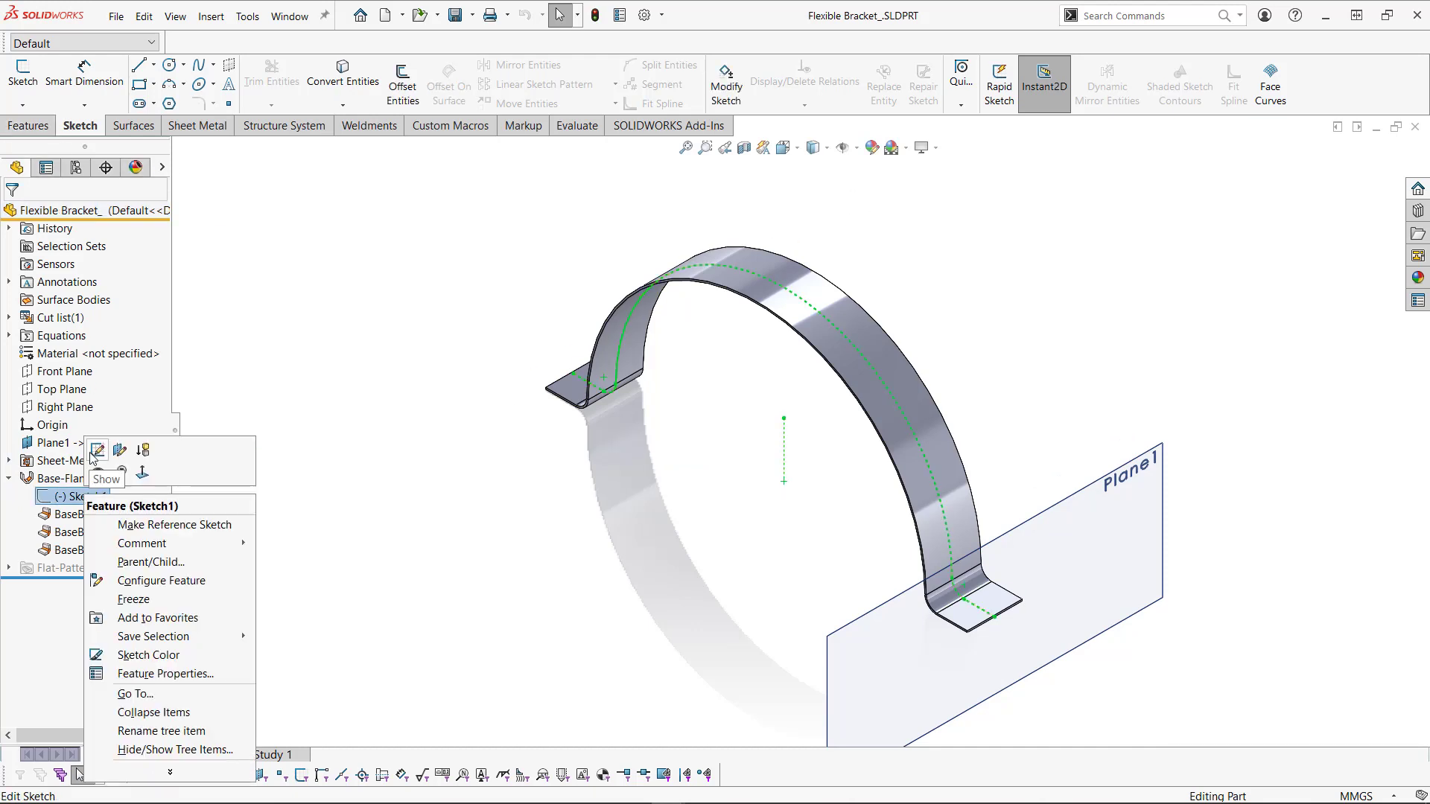
click(97, 451)
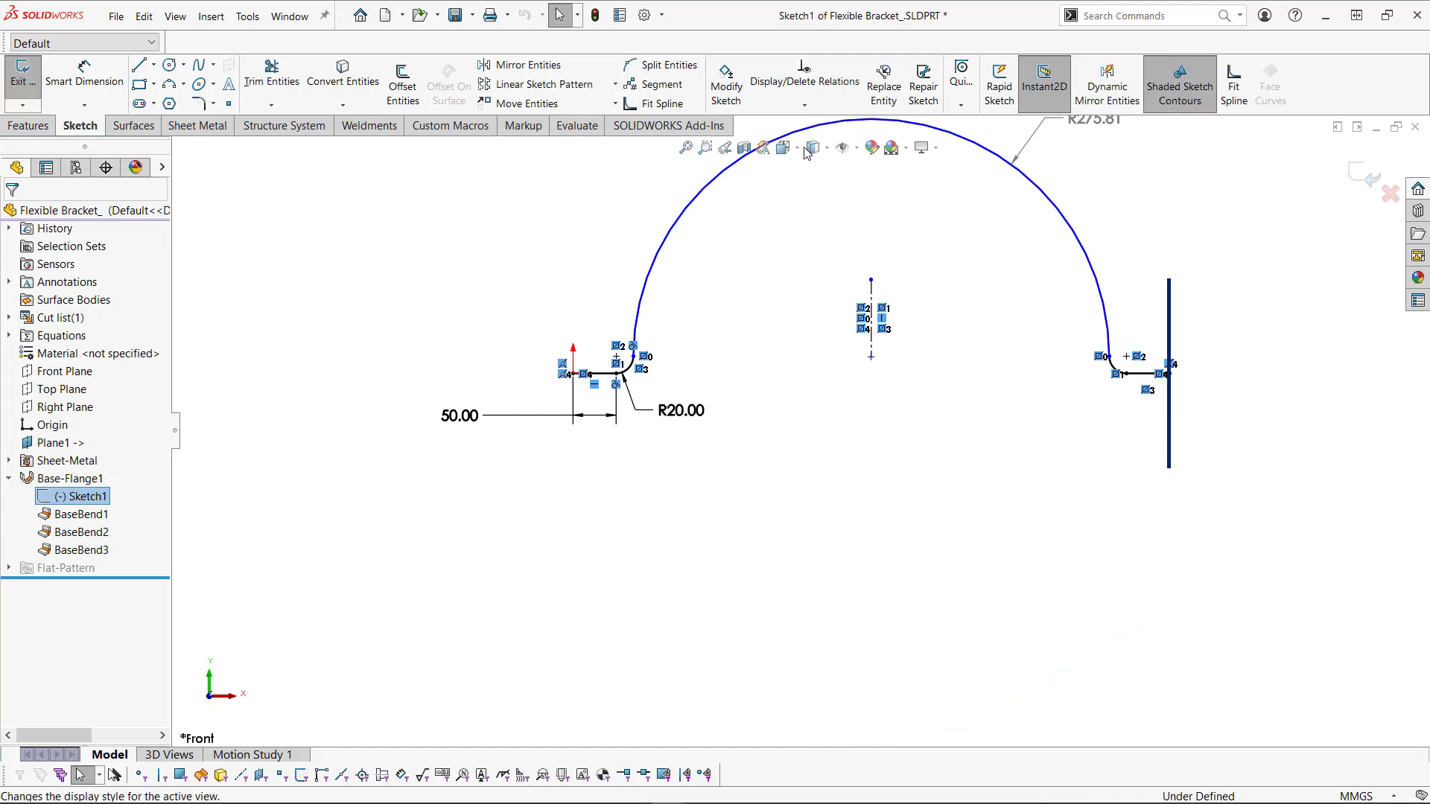
click(804, 82)
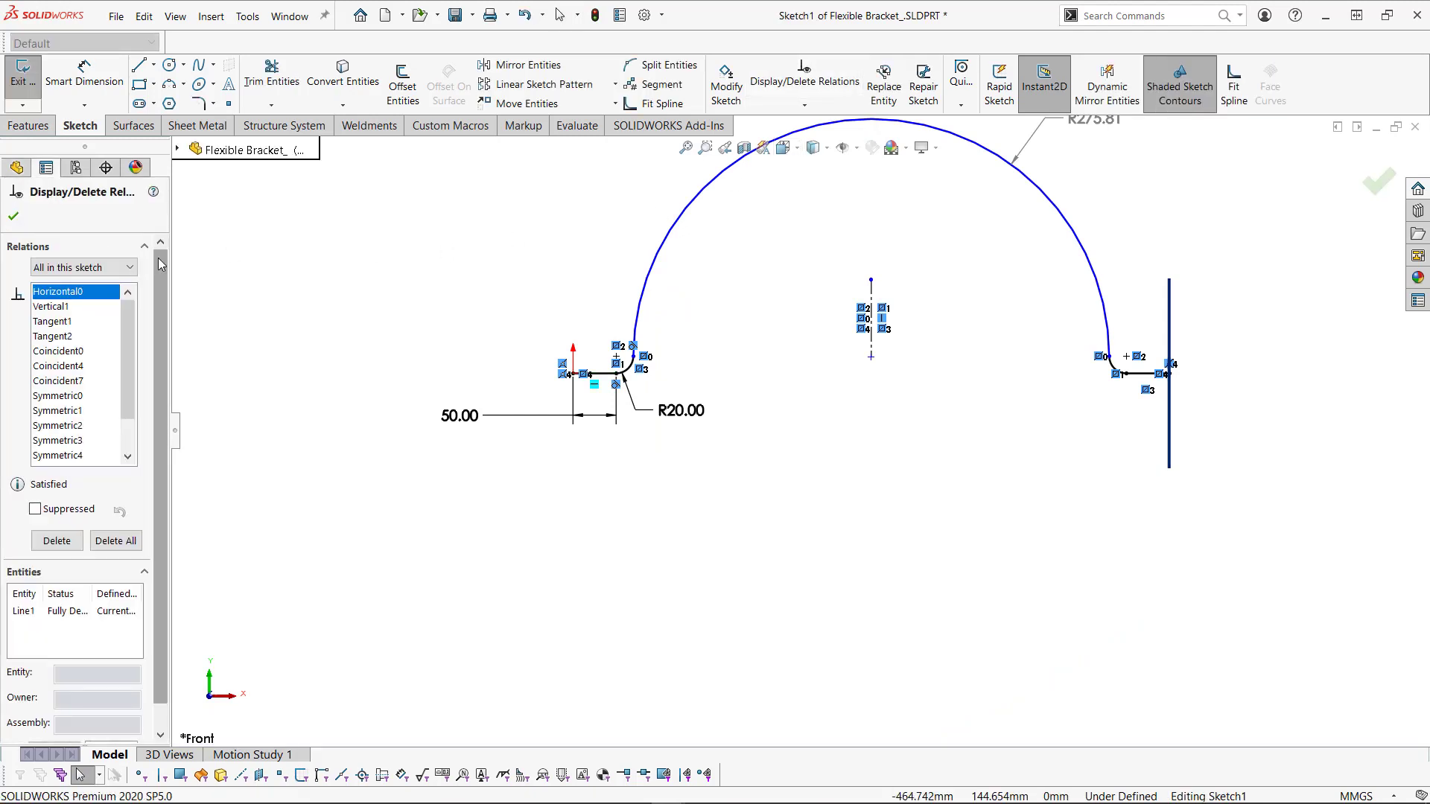
click(83, 267)
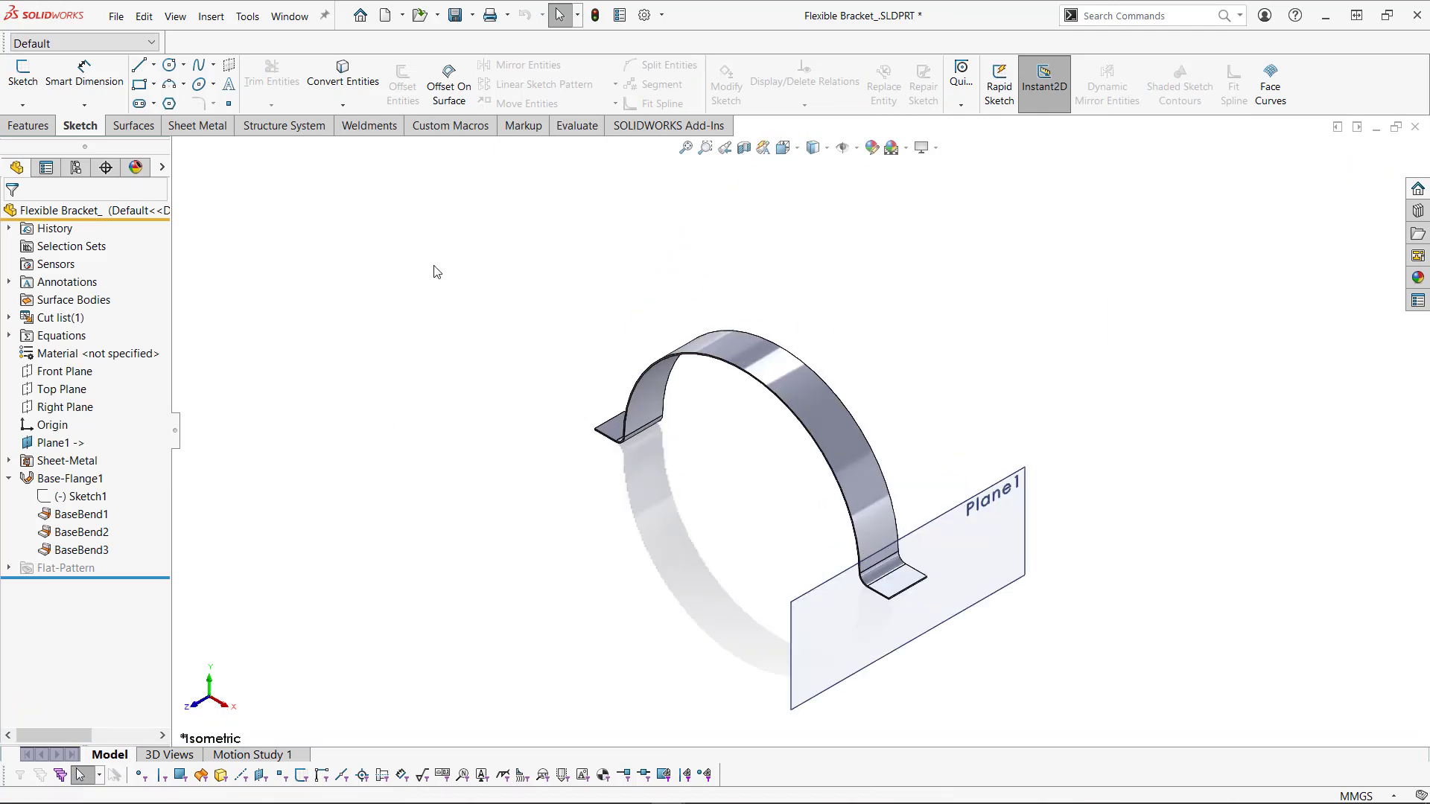
mouse_move(281, 268)
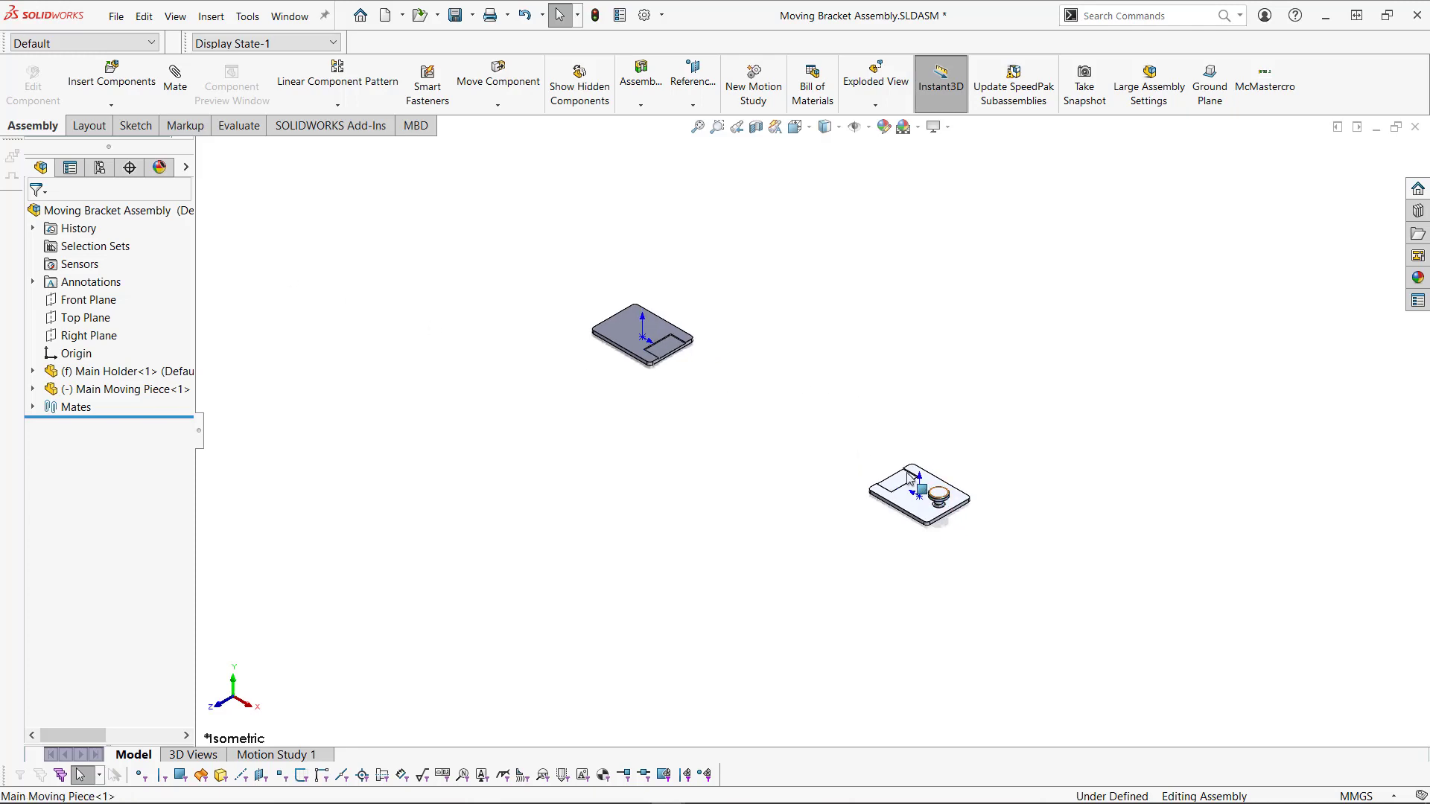
Step: Shift the moving piece aside and insert Flexible Bracket_ into the assembly
drag(918, 492, 743, 385)
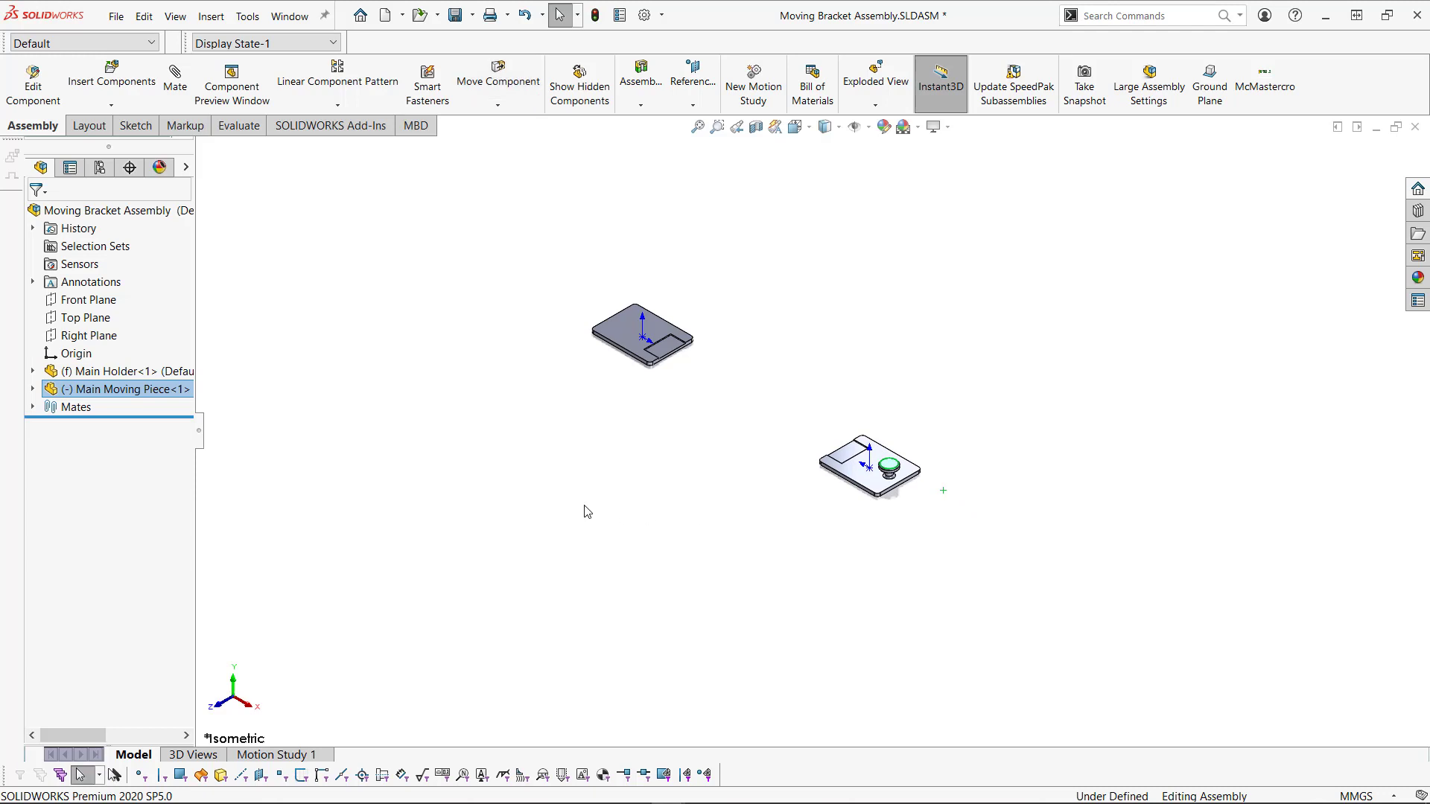
click(112, 78)
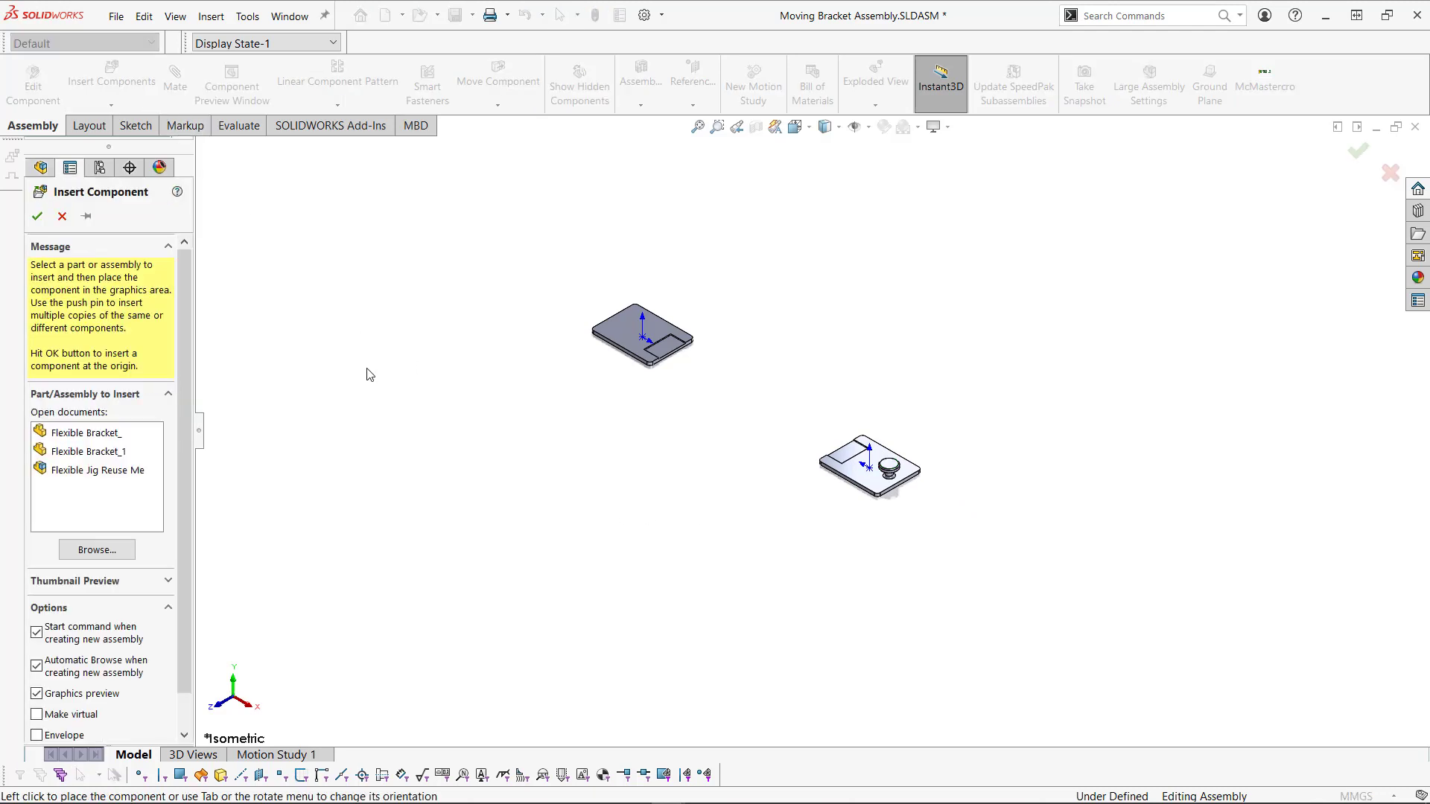
click(85, 432)
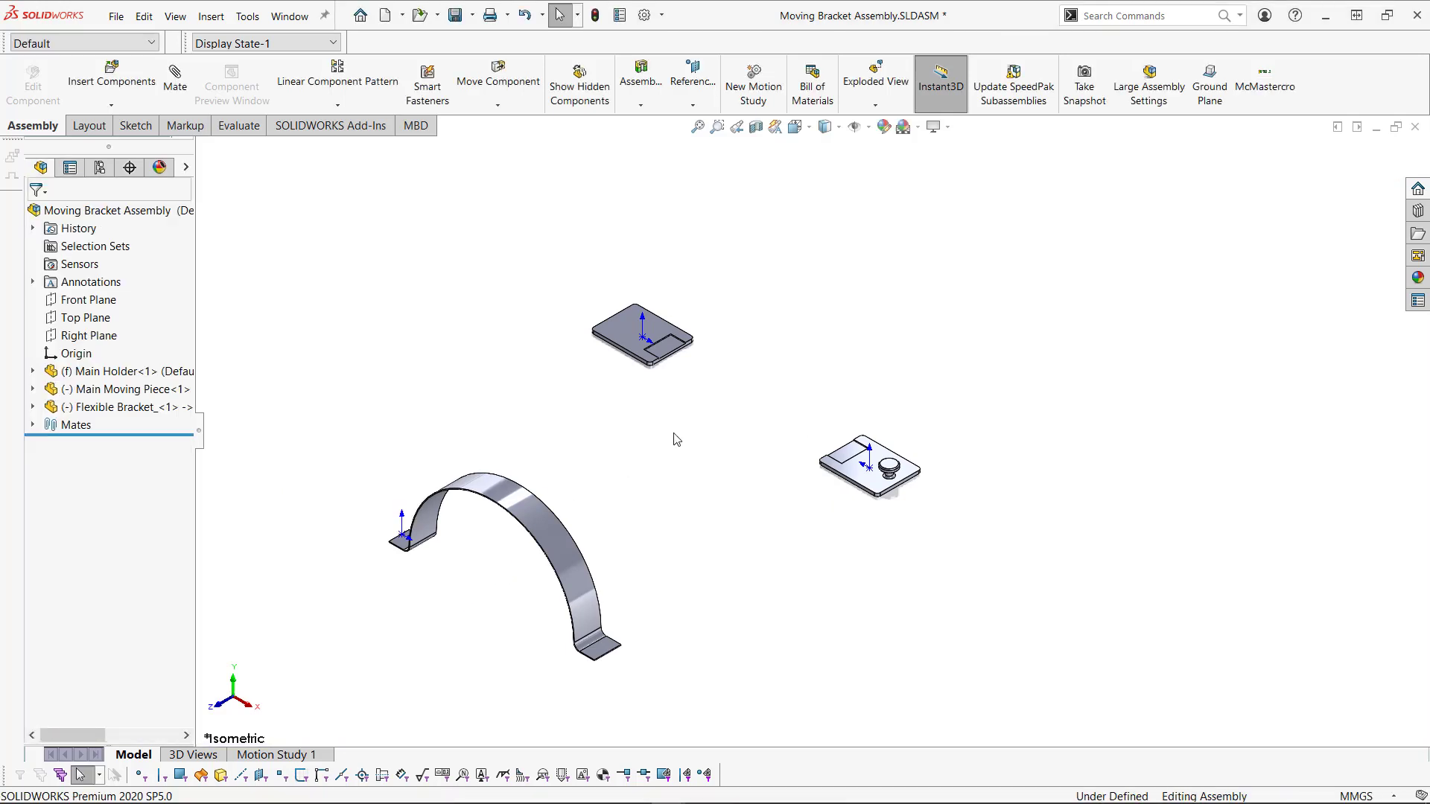
click(561, 566)
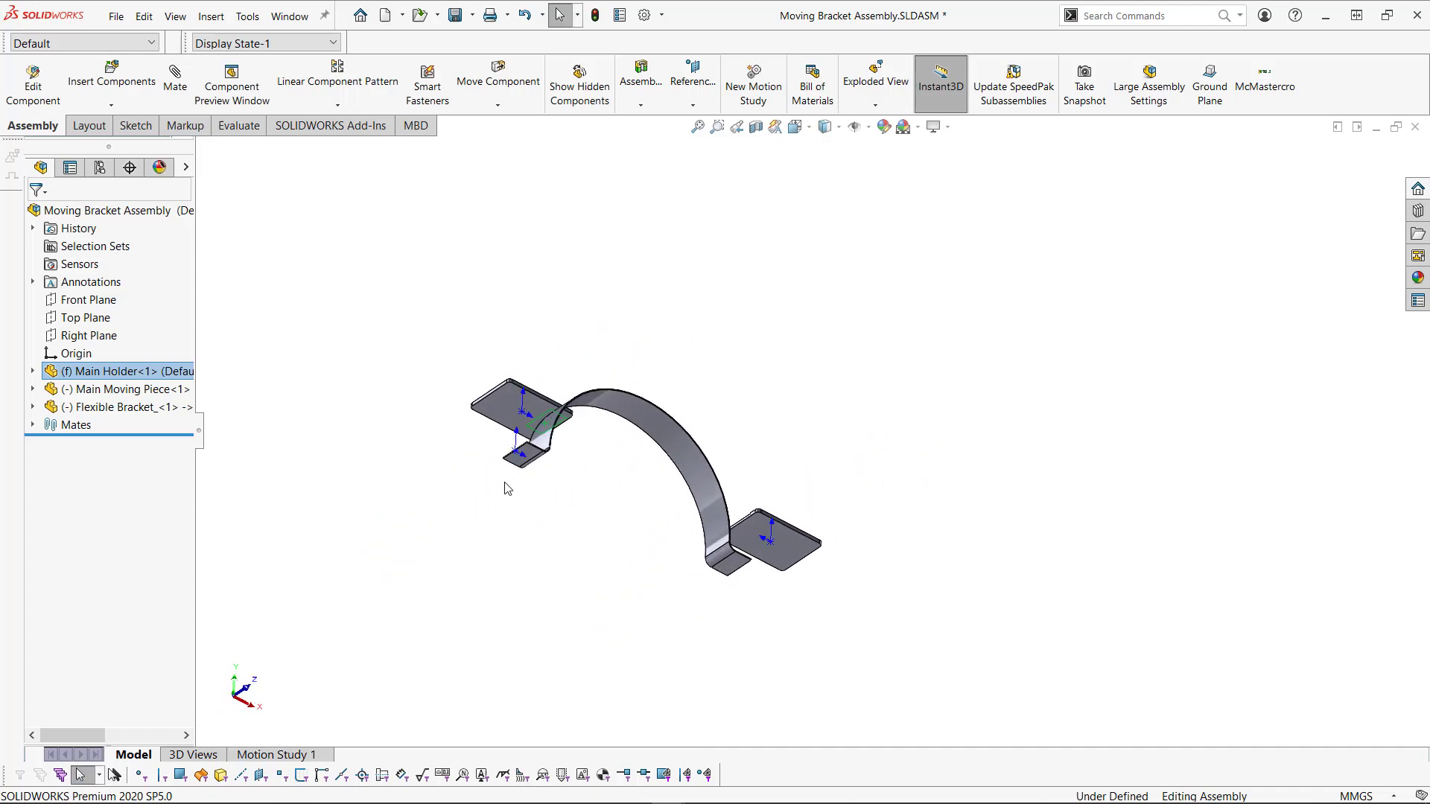
mouse_move(528, 460)
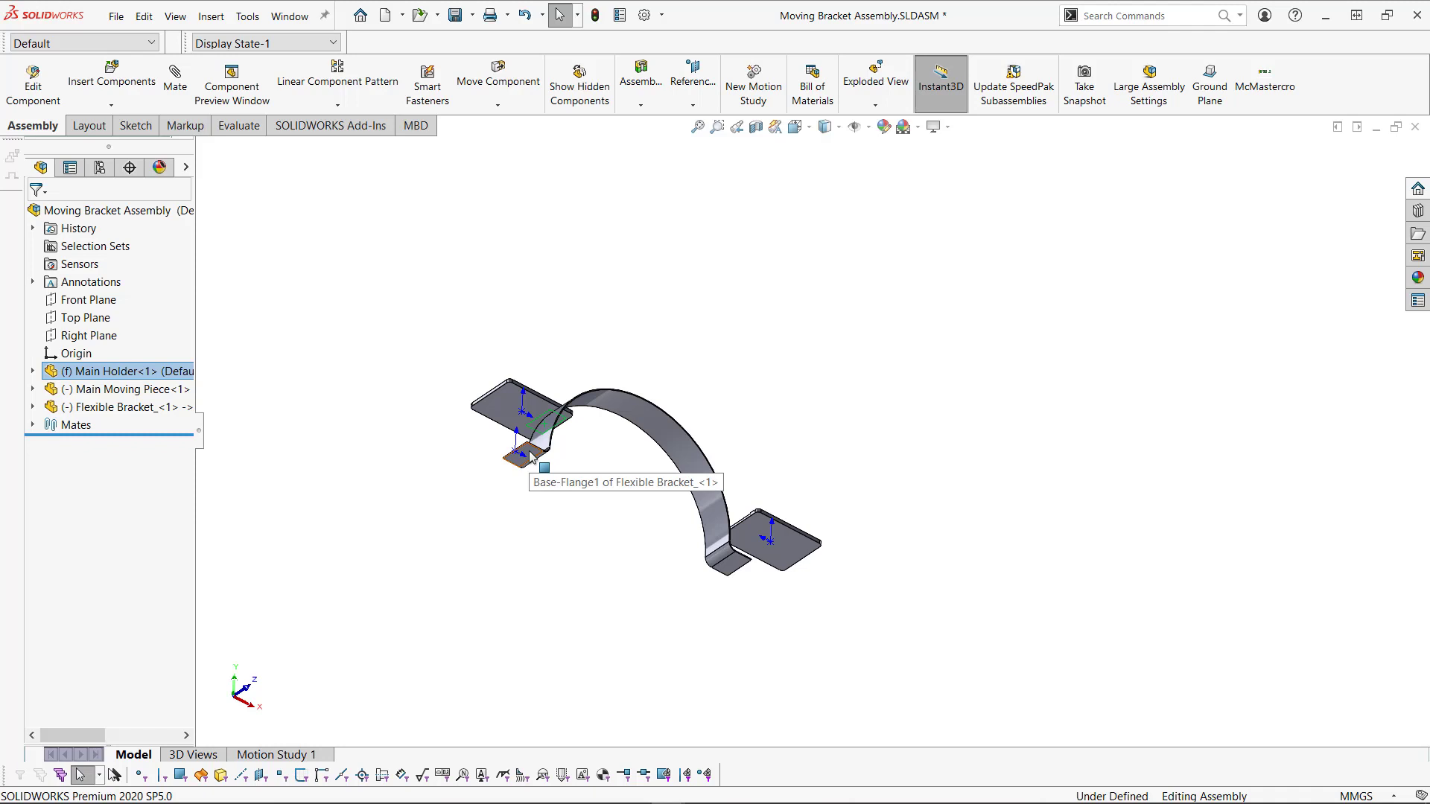
Step: Mate the bracket's flange face coincident with the Main Holder face
click(522, 460)
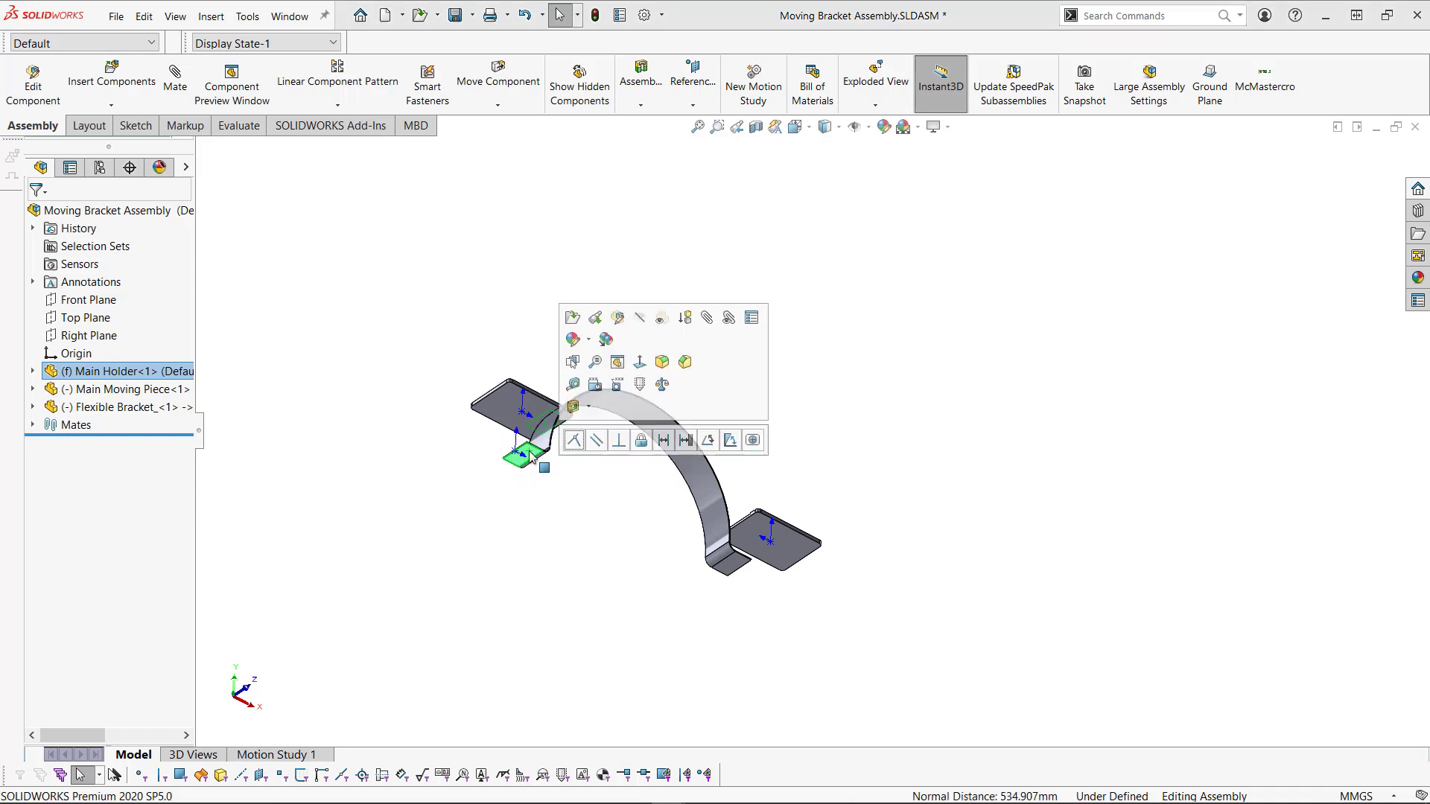
click(750, 440)
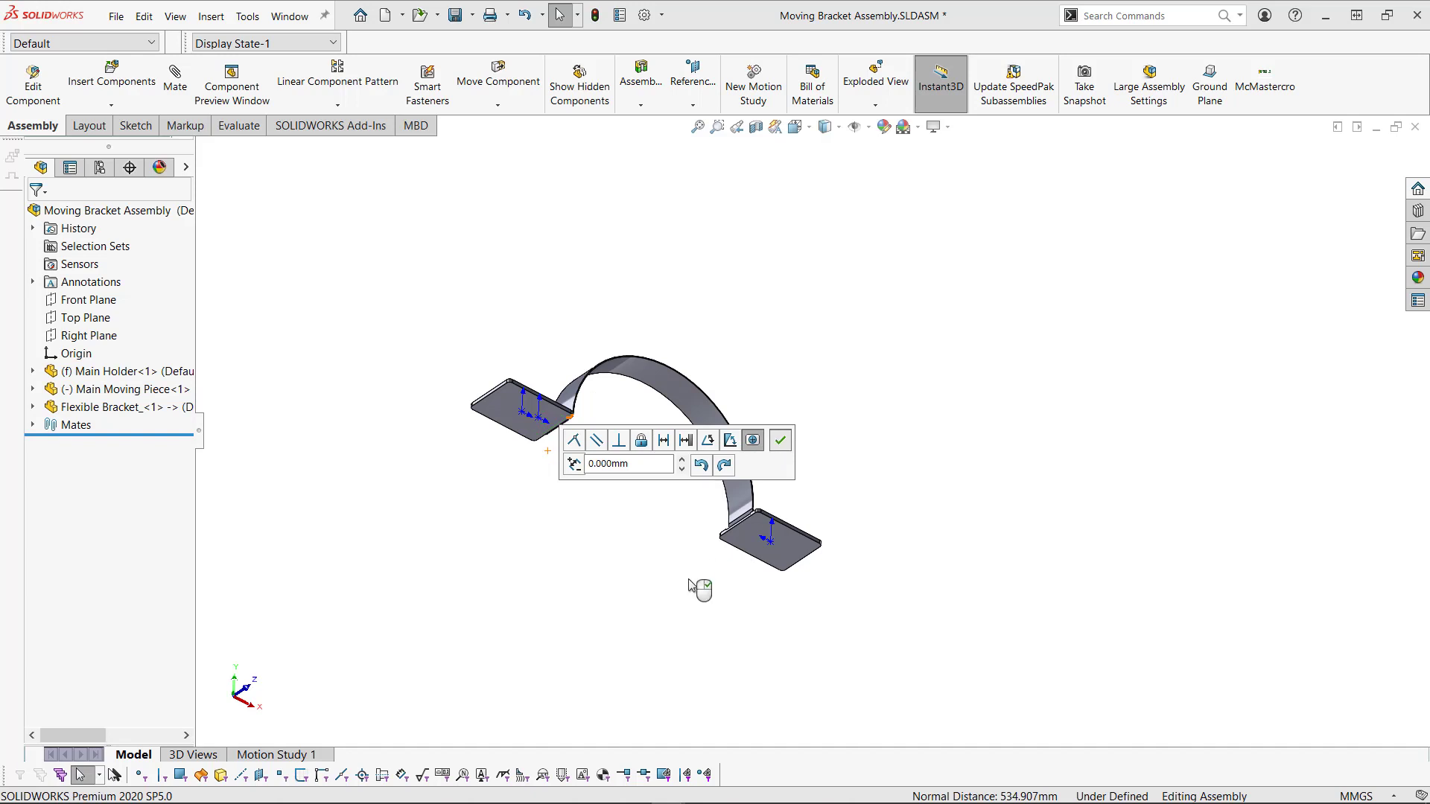
click(780, 439)
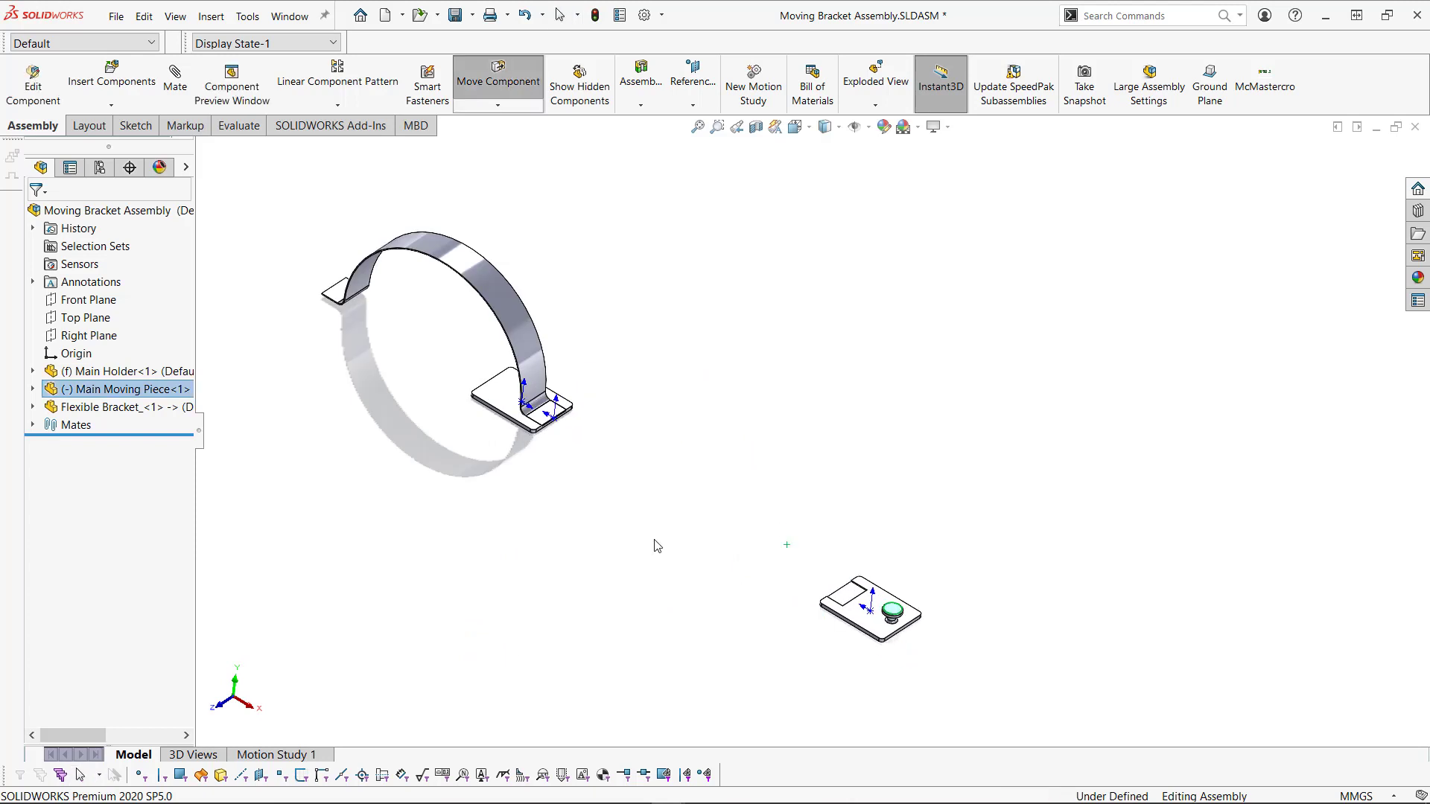
Step: Rotate the bracket clockwise about its mate so its free end faces the moving piece
right_click(468, 268)
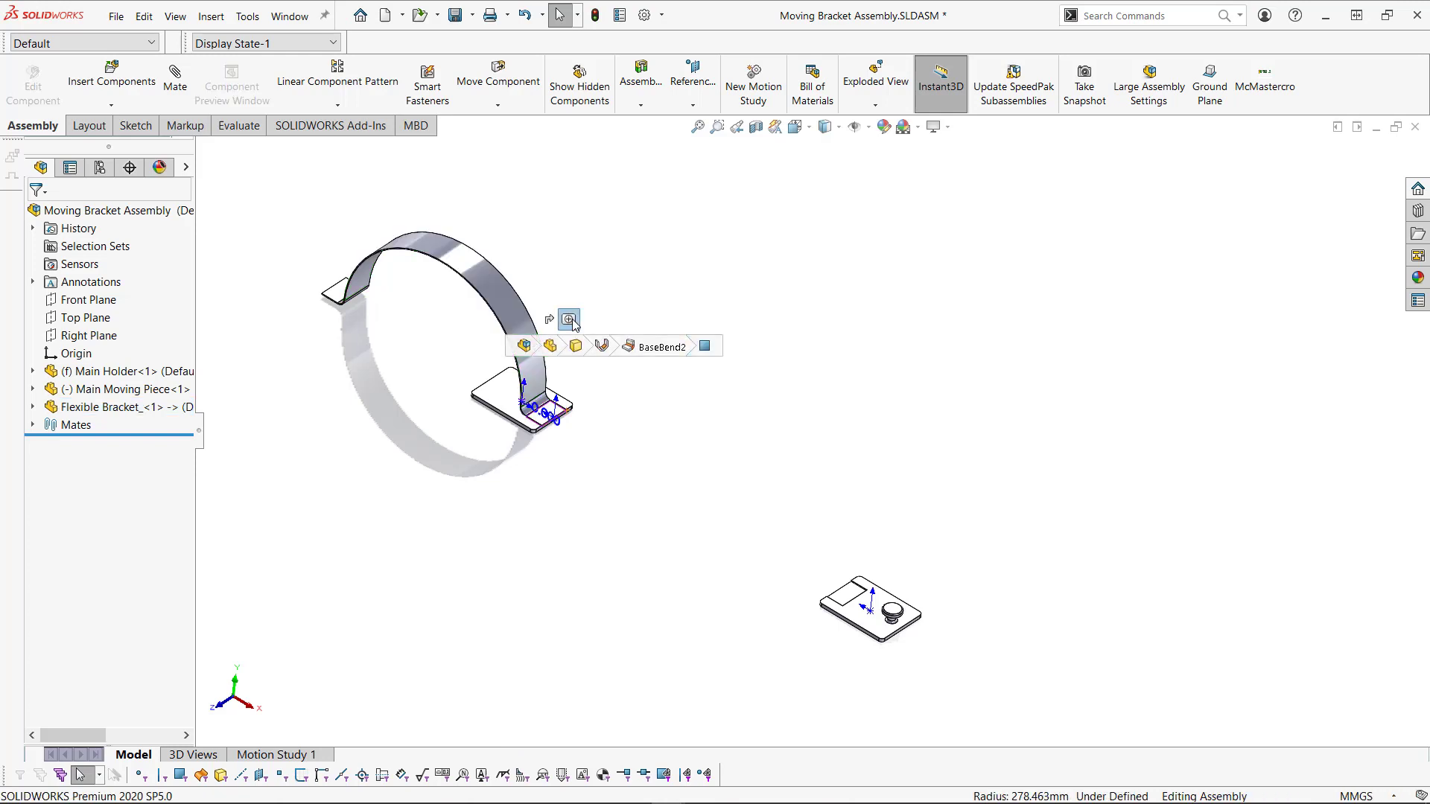
right_click(569, 319)
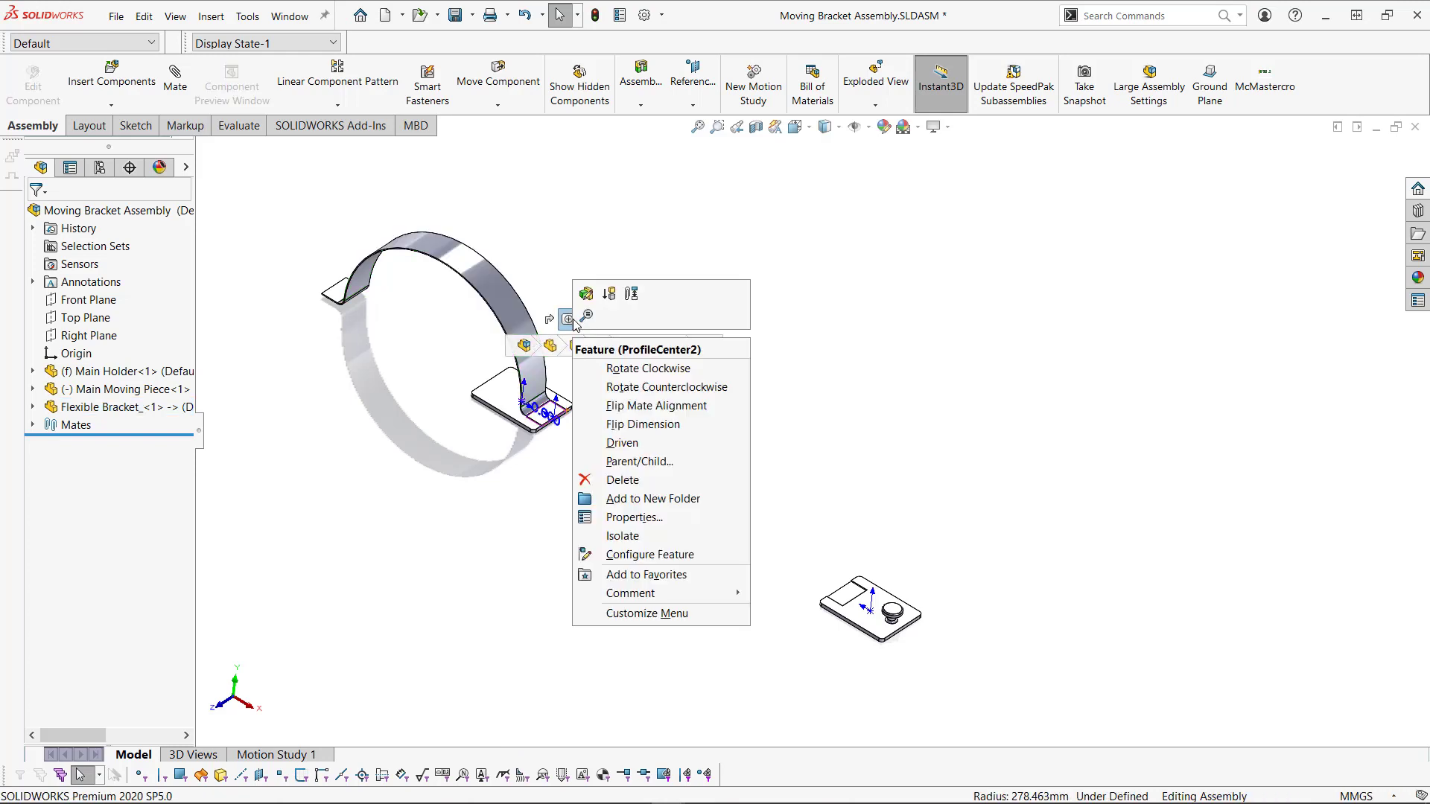
mouse_move(617, 373)
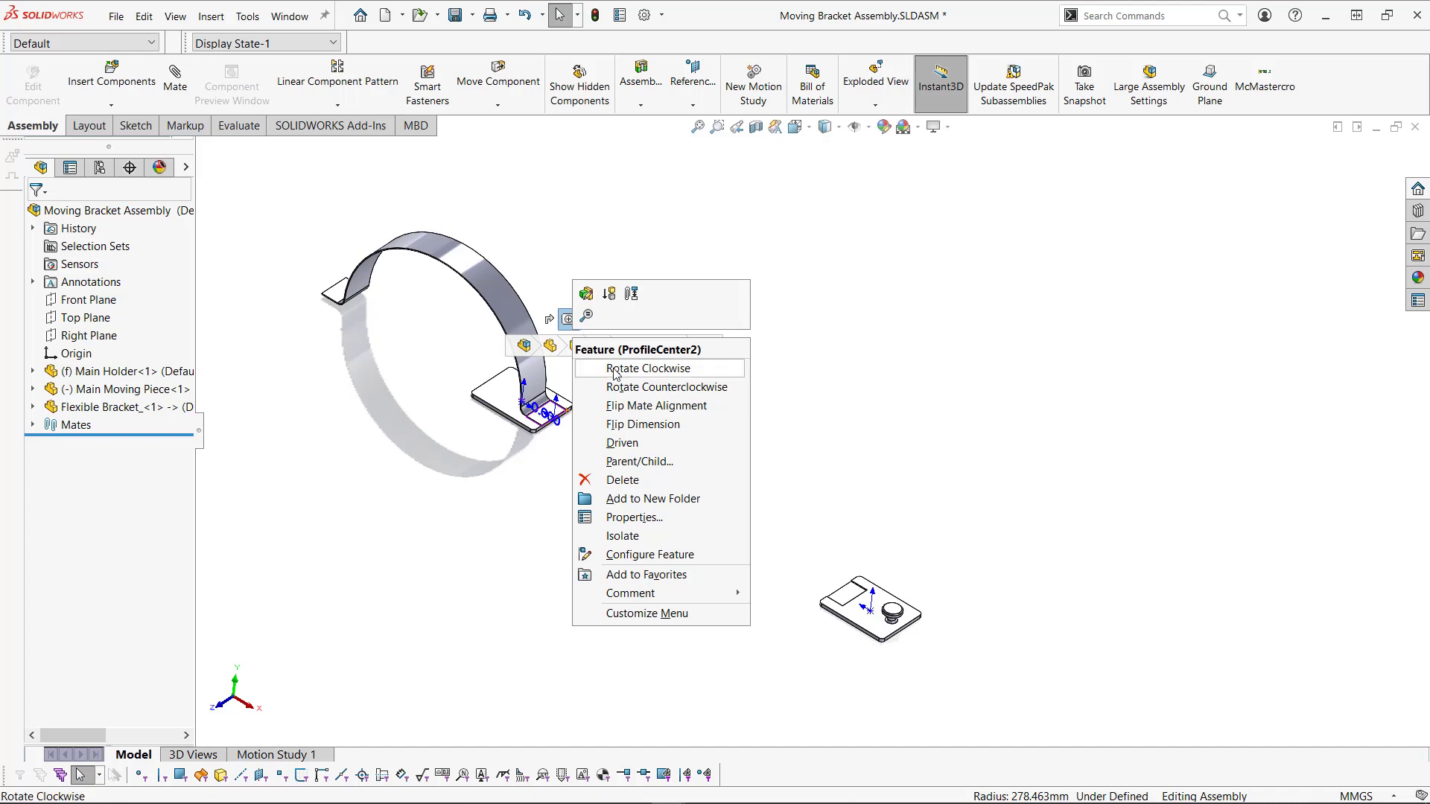
click(649, 368)
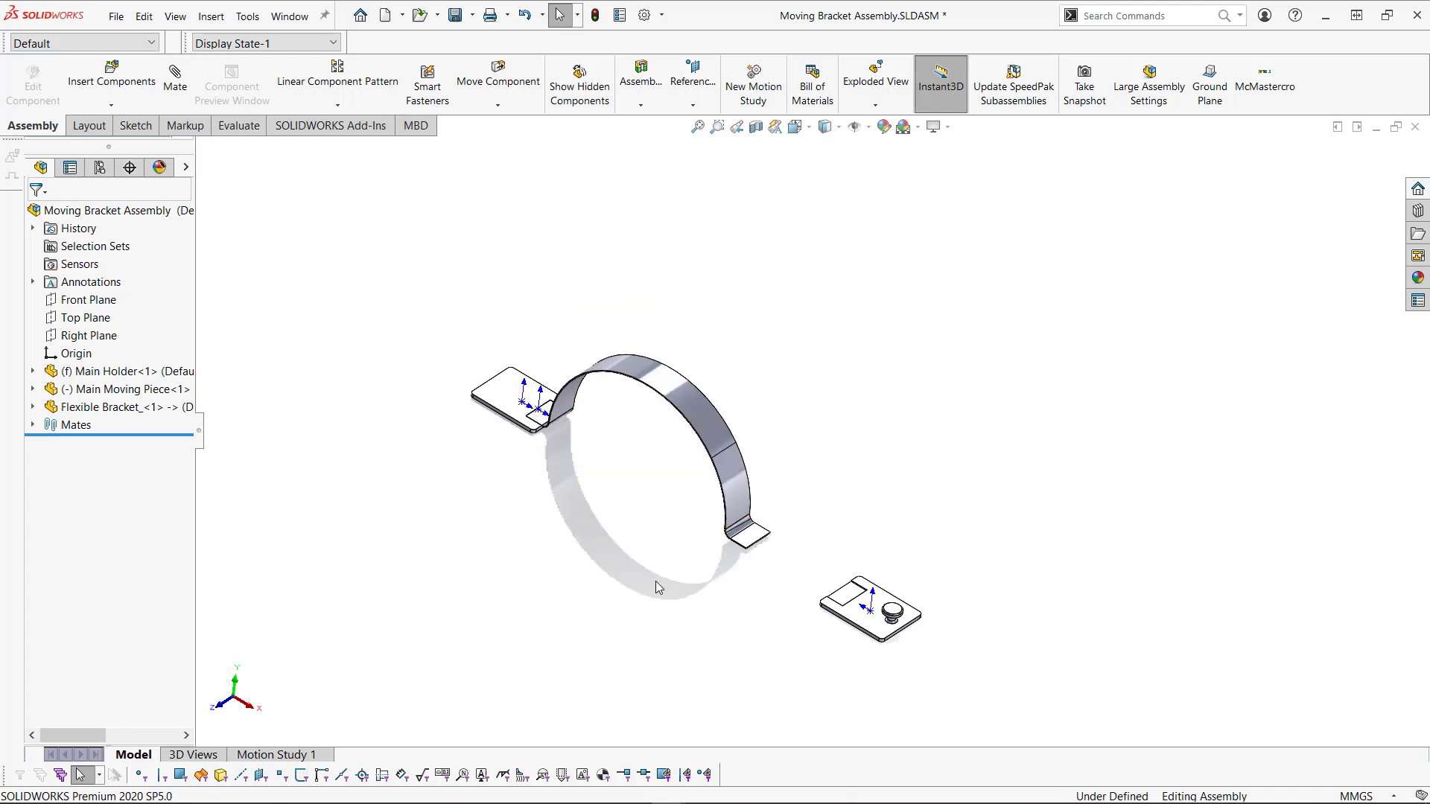
mouse_move(713, 600)
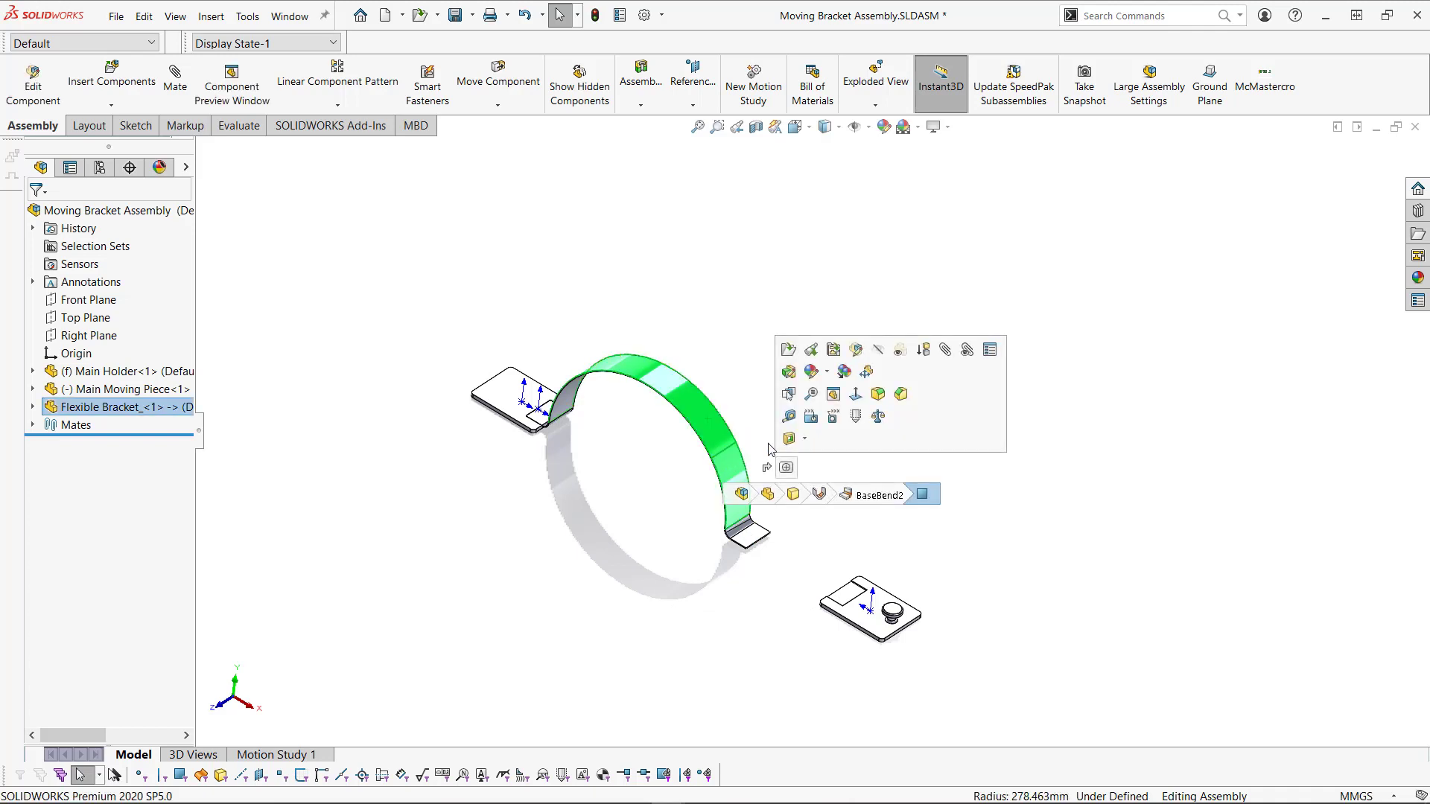
mouse_move(865, 371)
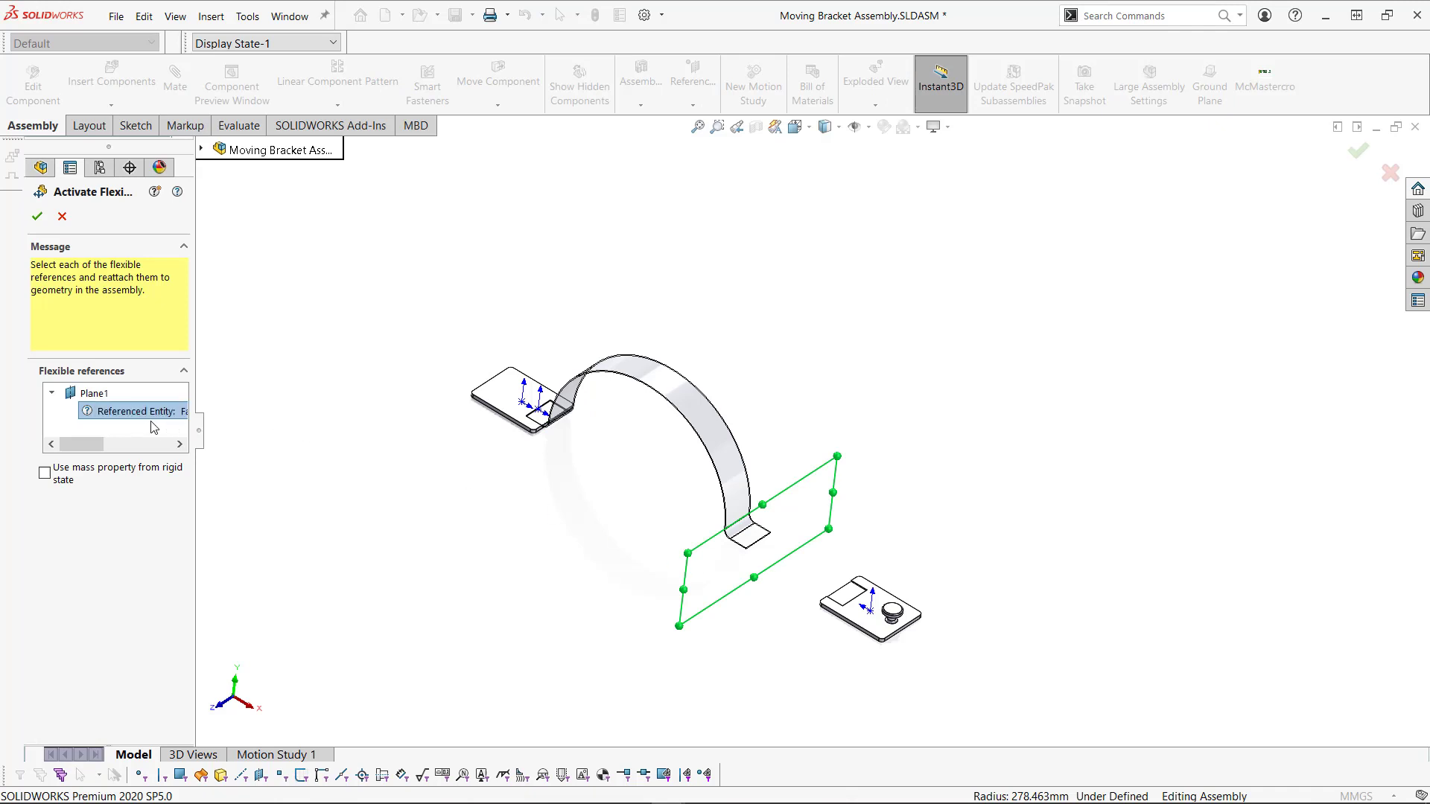
Step: Confirm the Flexible Bracket's Plane1 reattached to the moving piece and save all documents
click(202, 149)
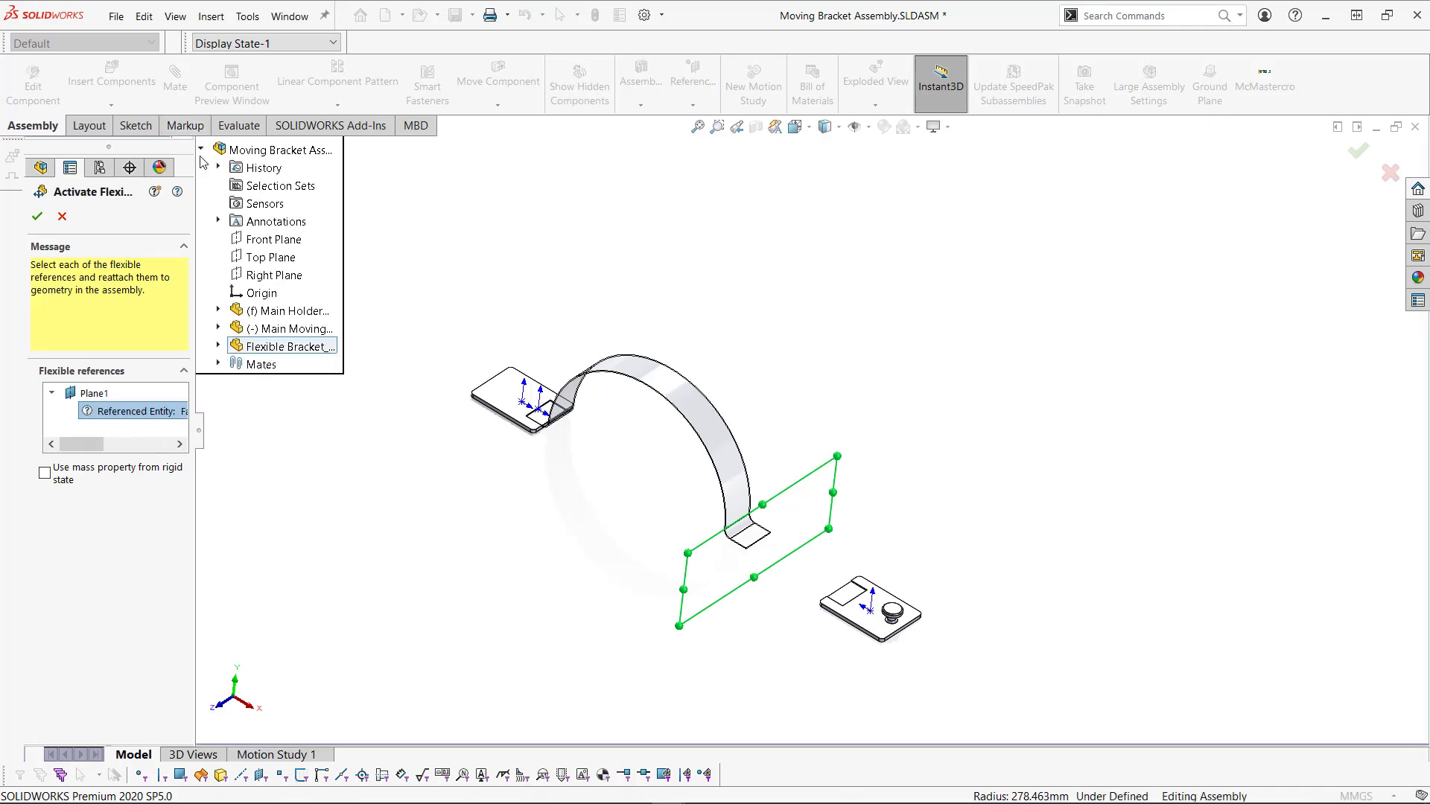
click(218, 346)
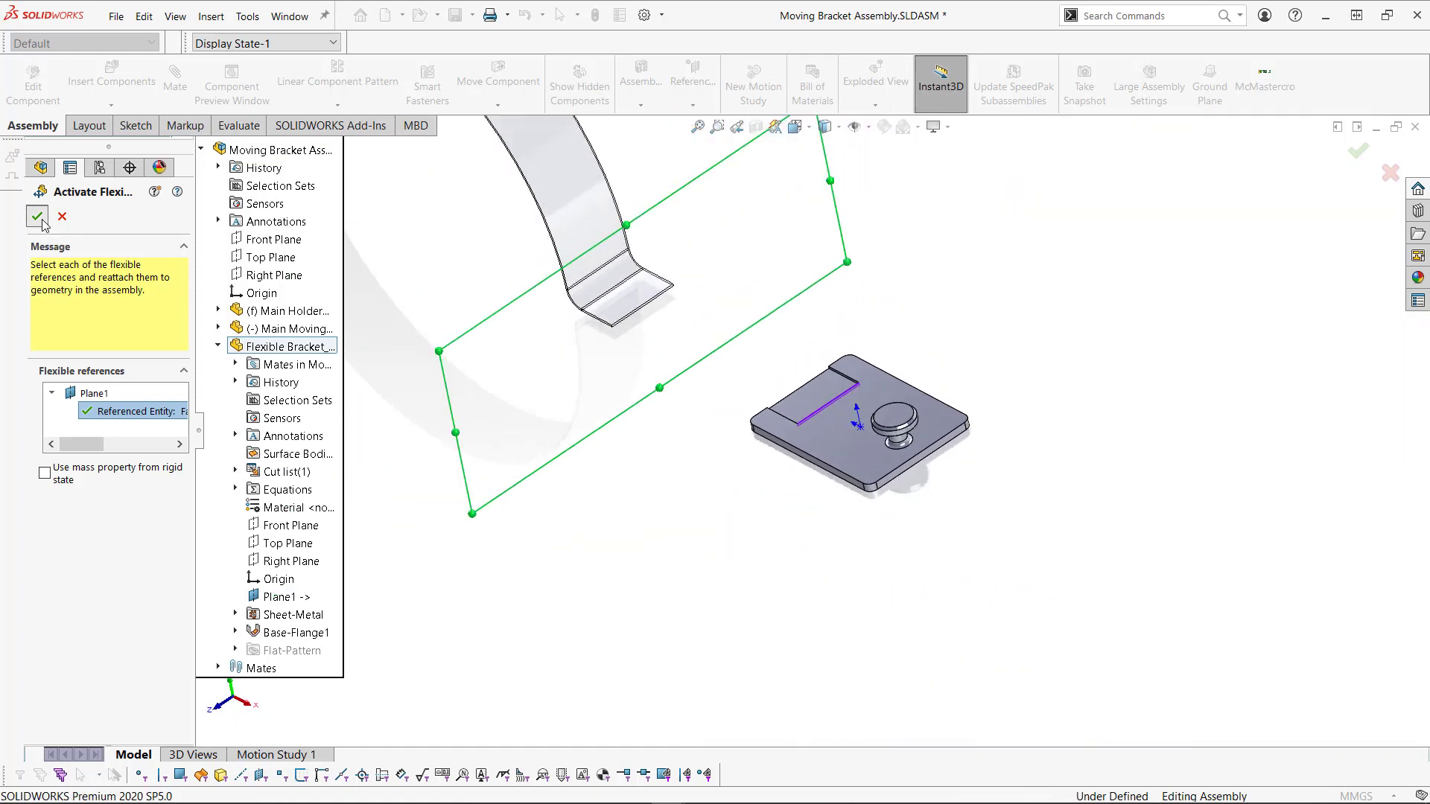
click(35, 216)
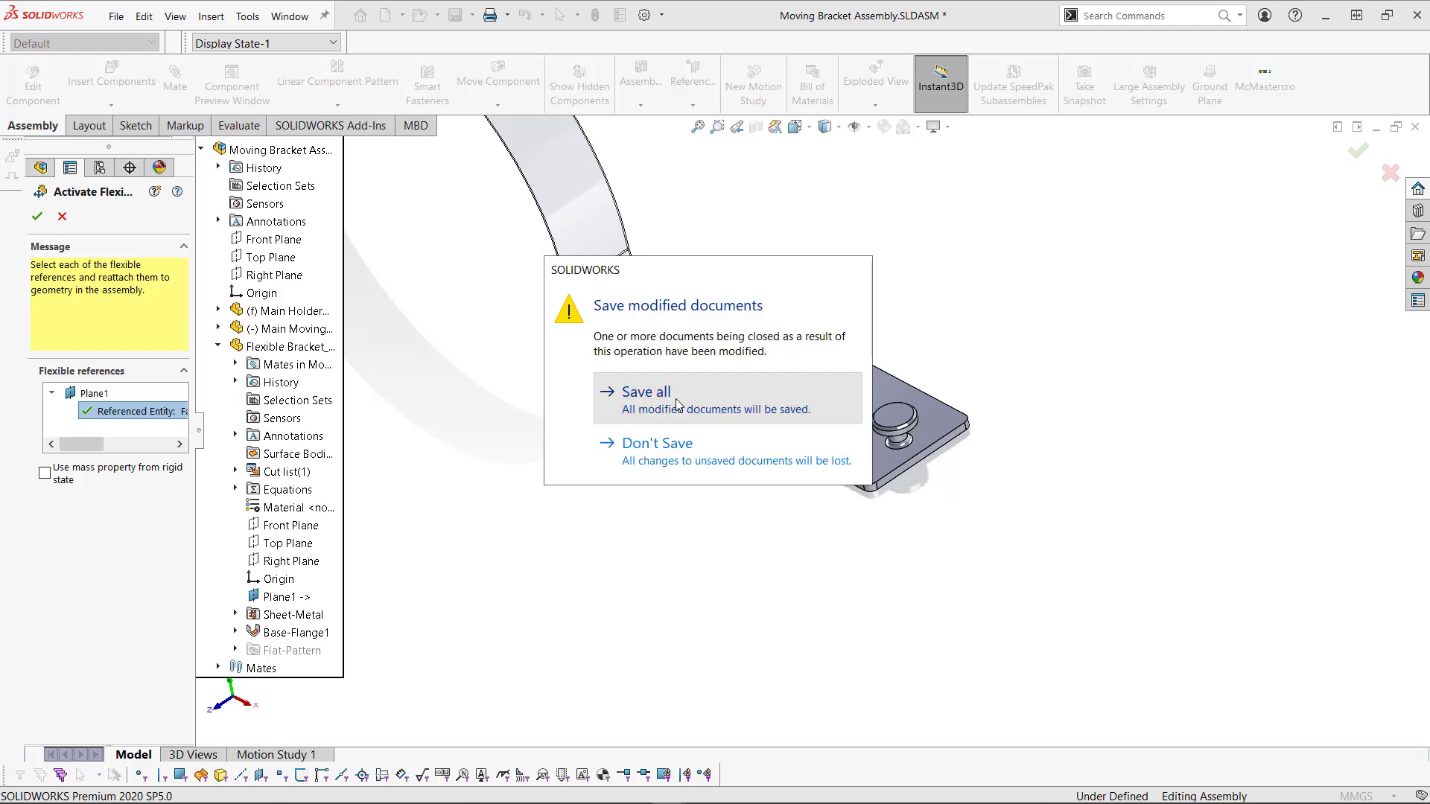
click(645, 391)
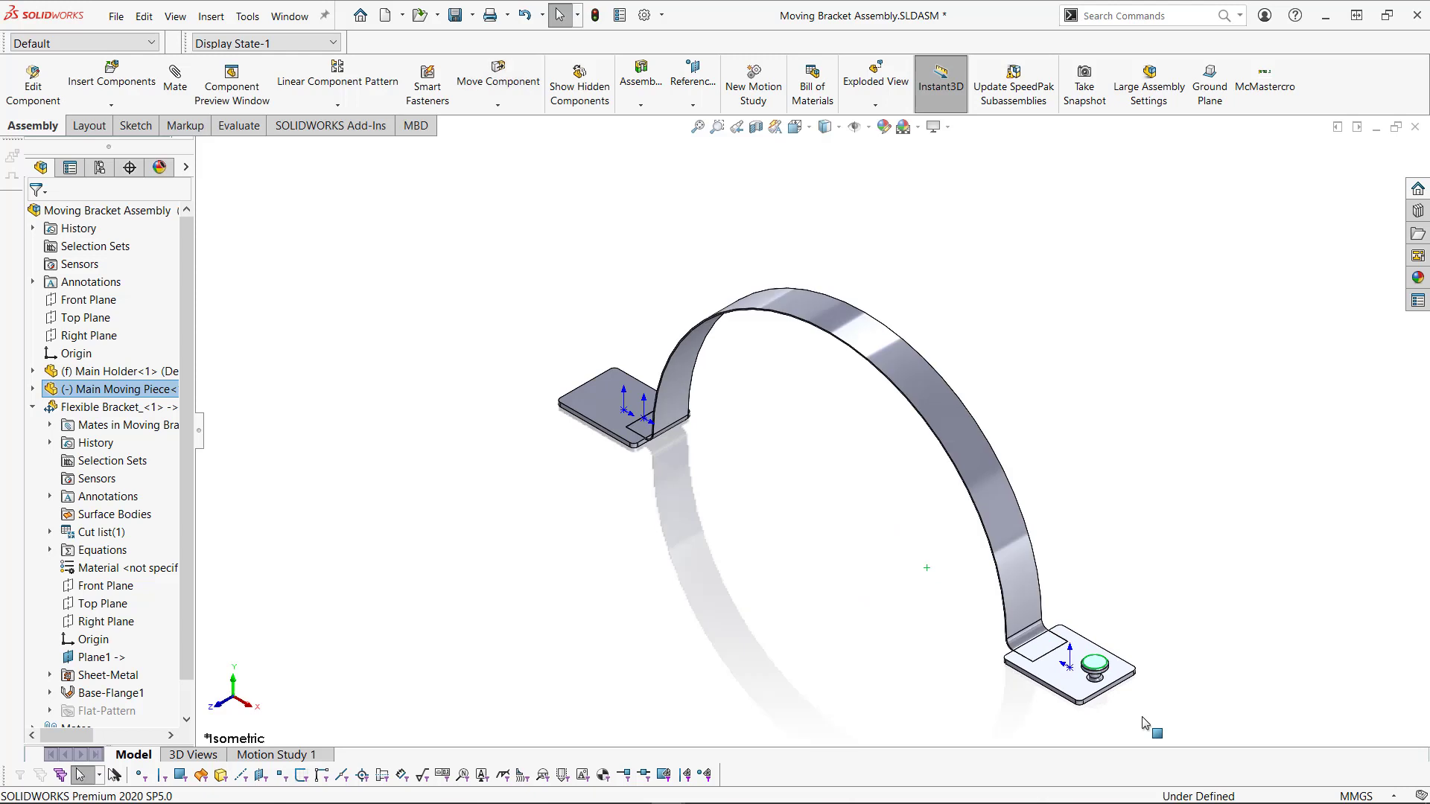
Step: Drag the knob piece in and out to check the bracket flexes, then switch to Flexible Jig Reuse Me
drag(1080, 670, 852, 561)
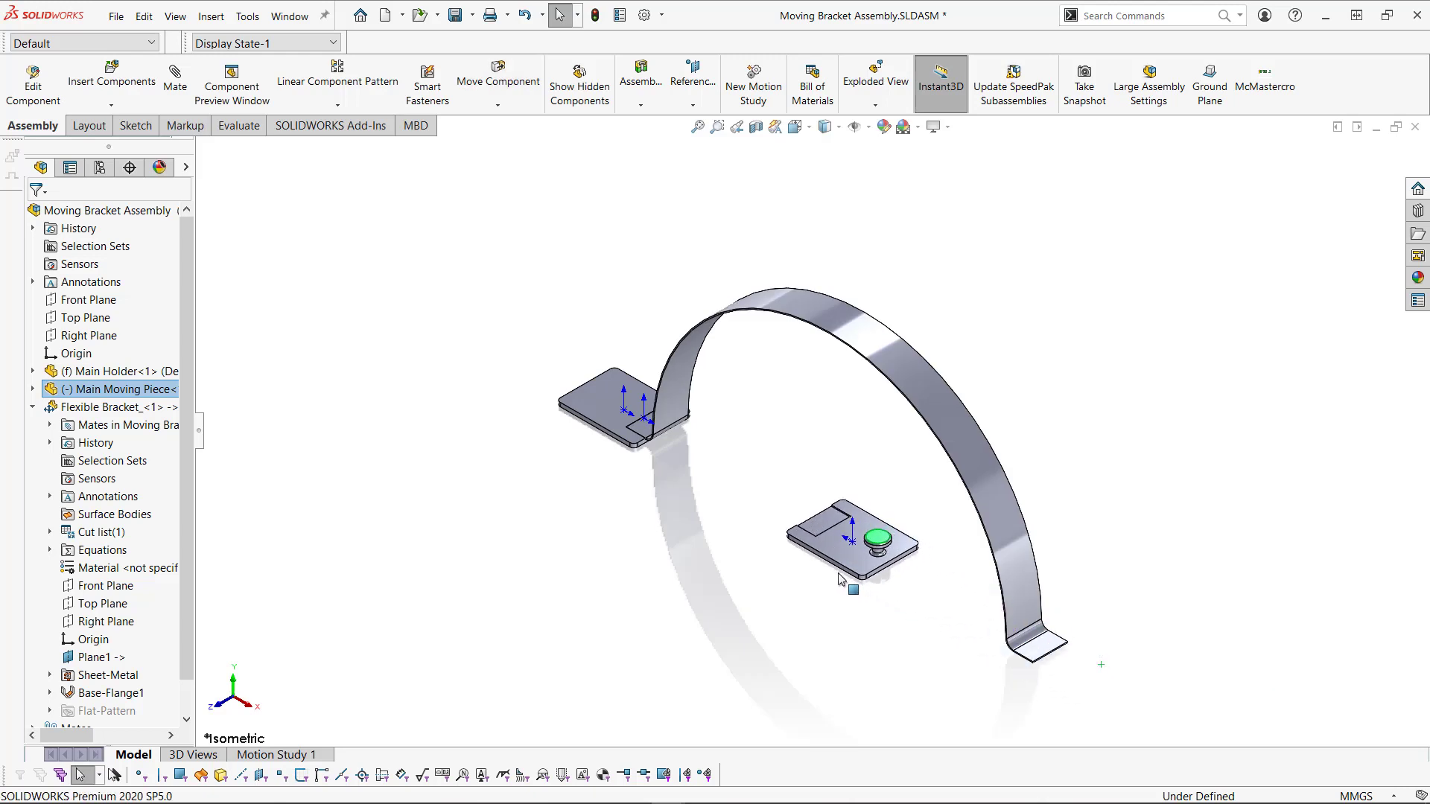
drag(878, 538, 877, 543)
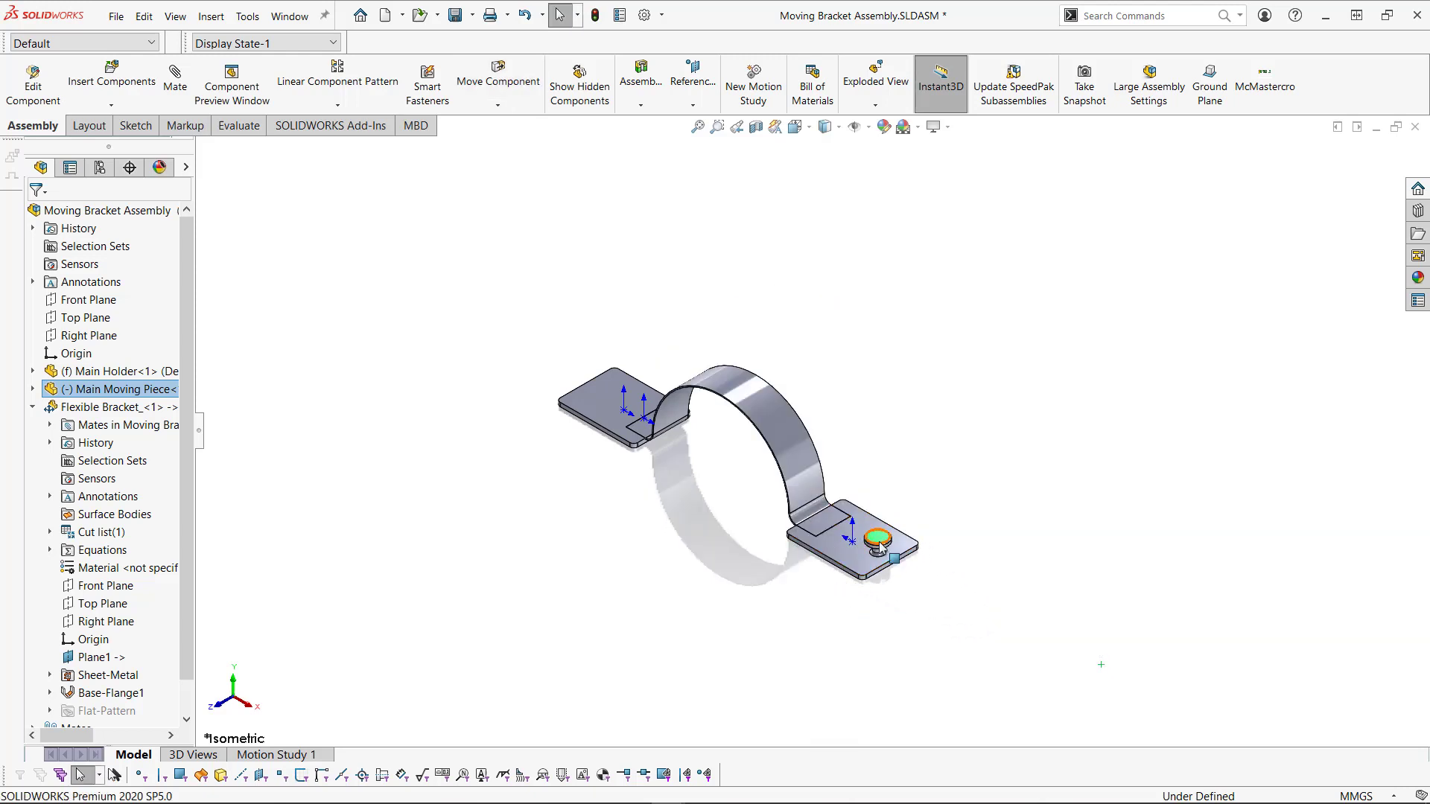
drag(877, 537, 1028, 679)
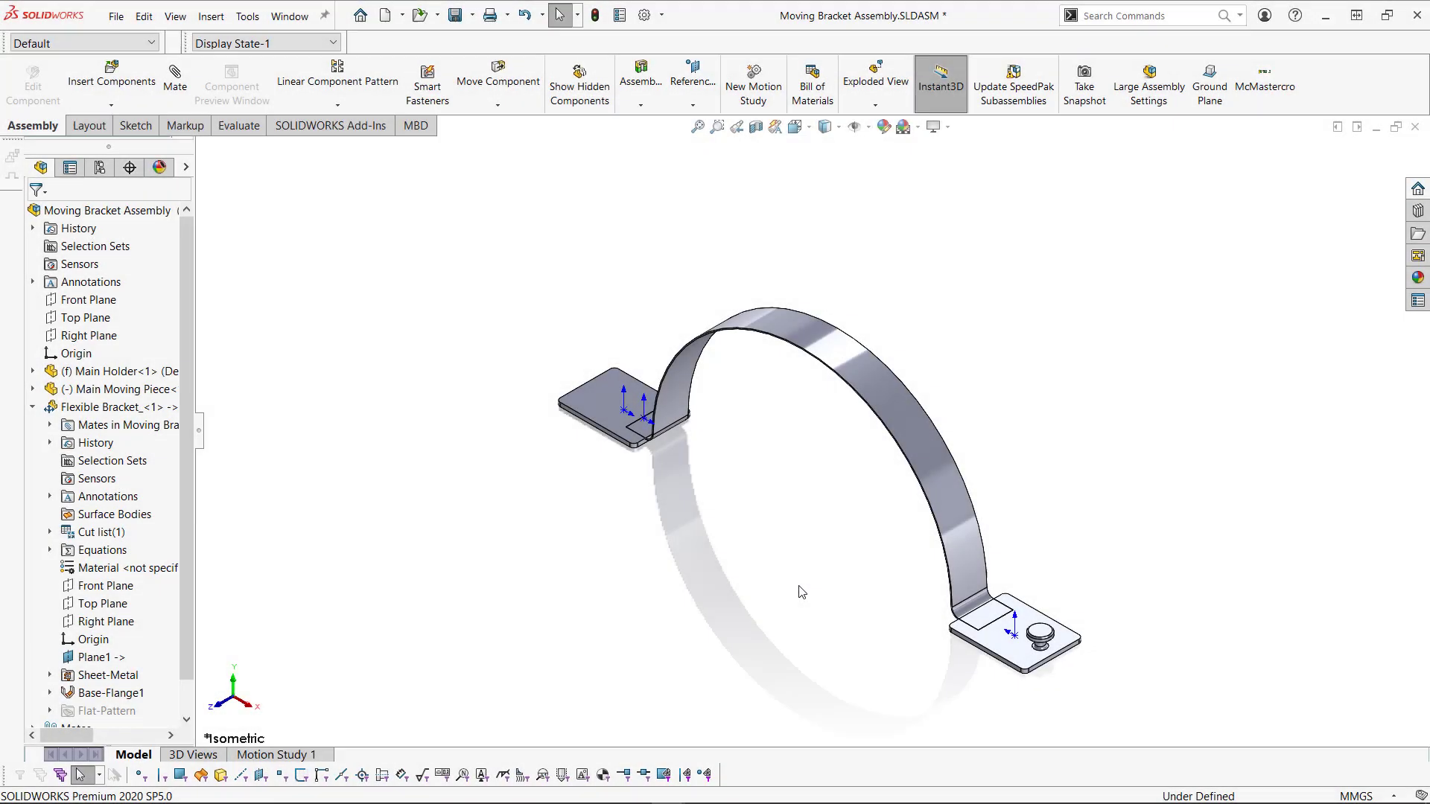
mouse_move(1039, 642)
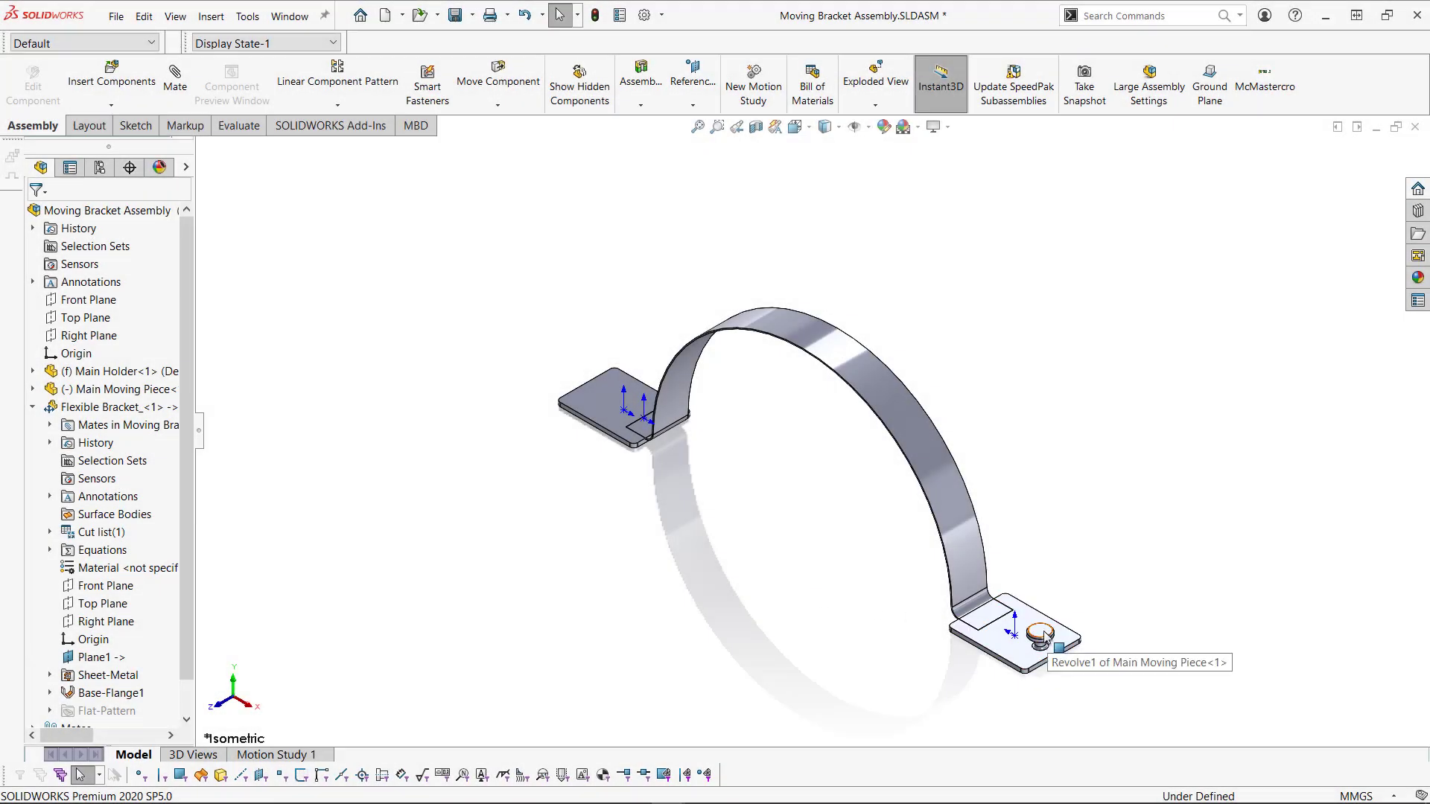
drag(1035, 634, 866, 548)
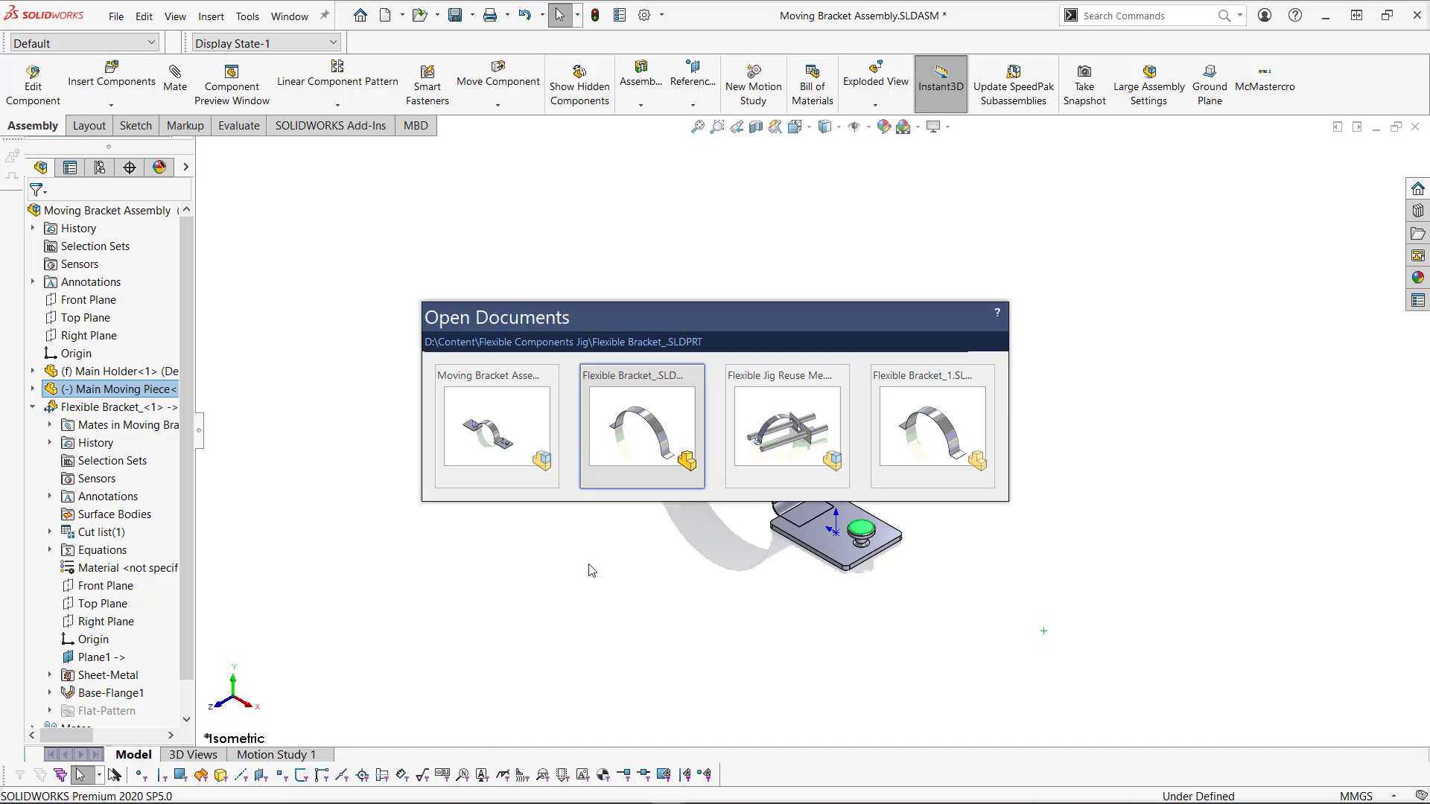
double_click(787, 427)
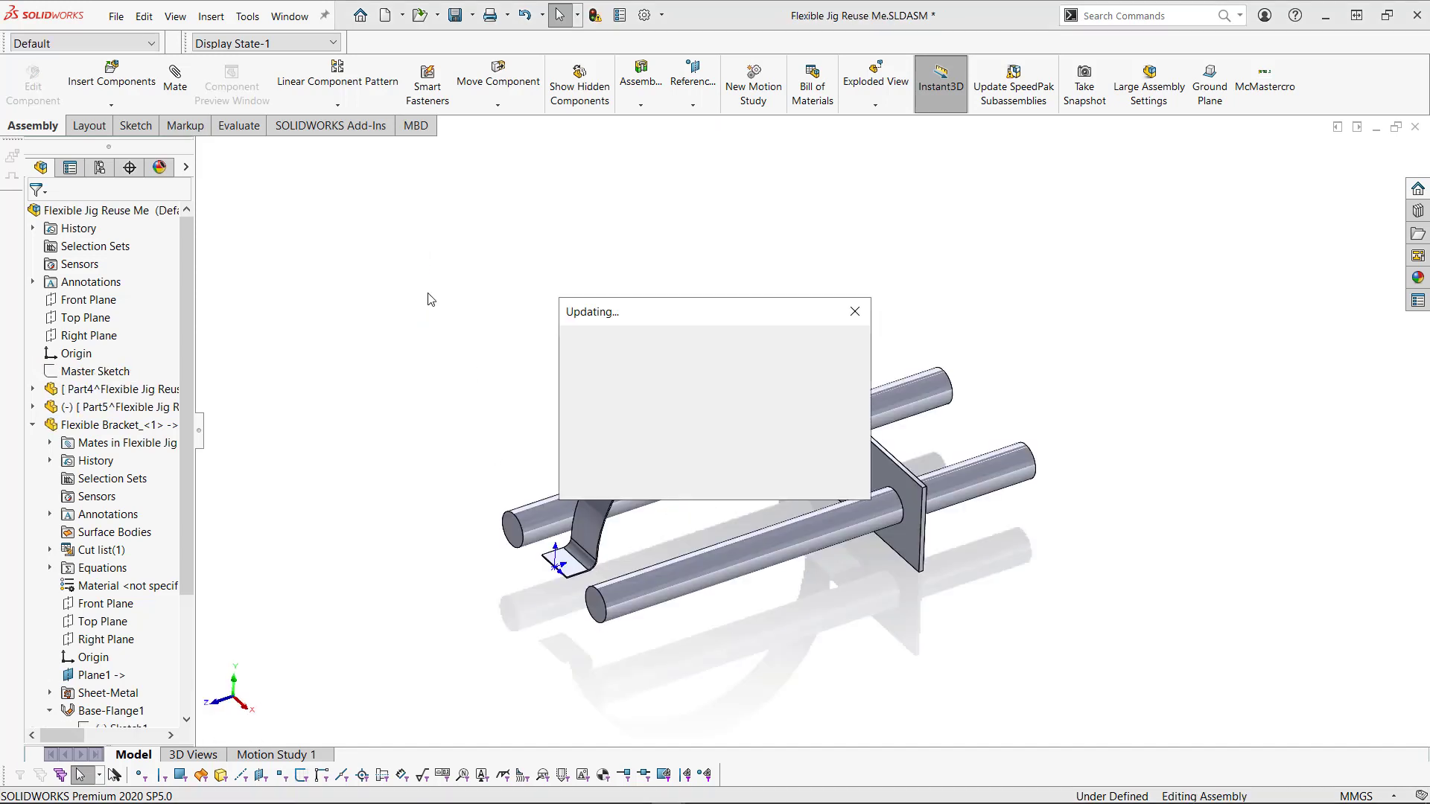